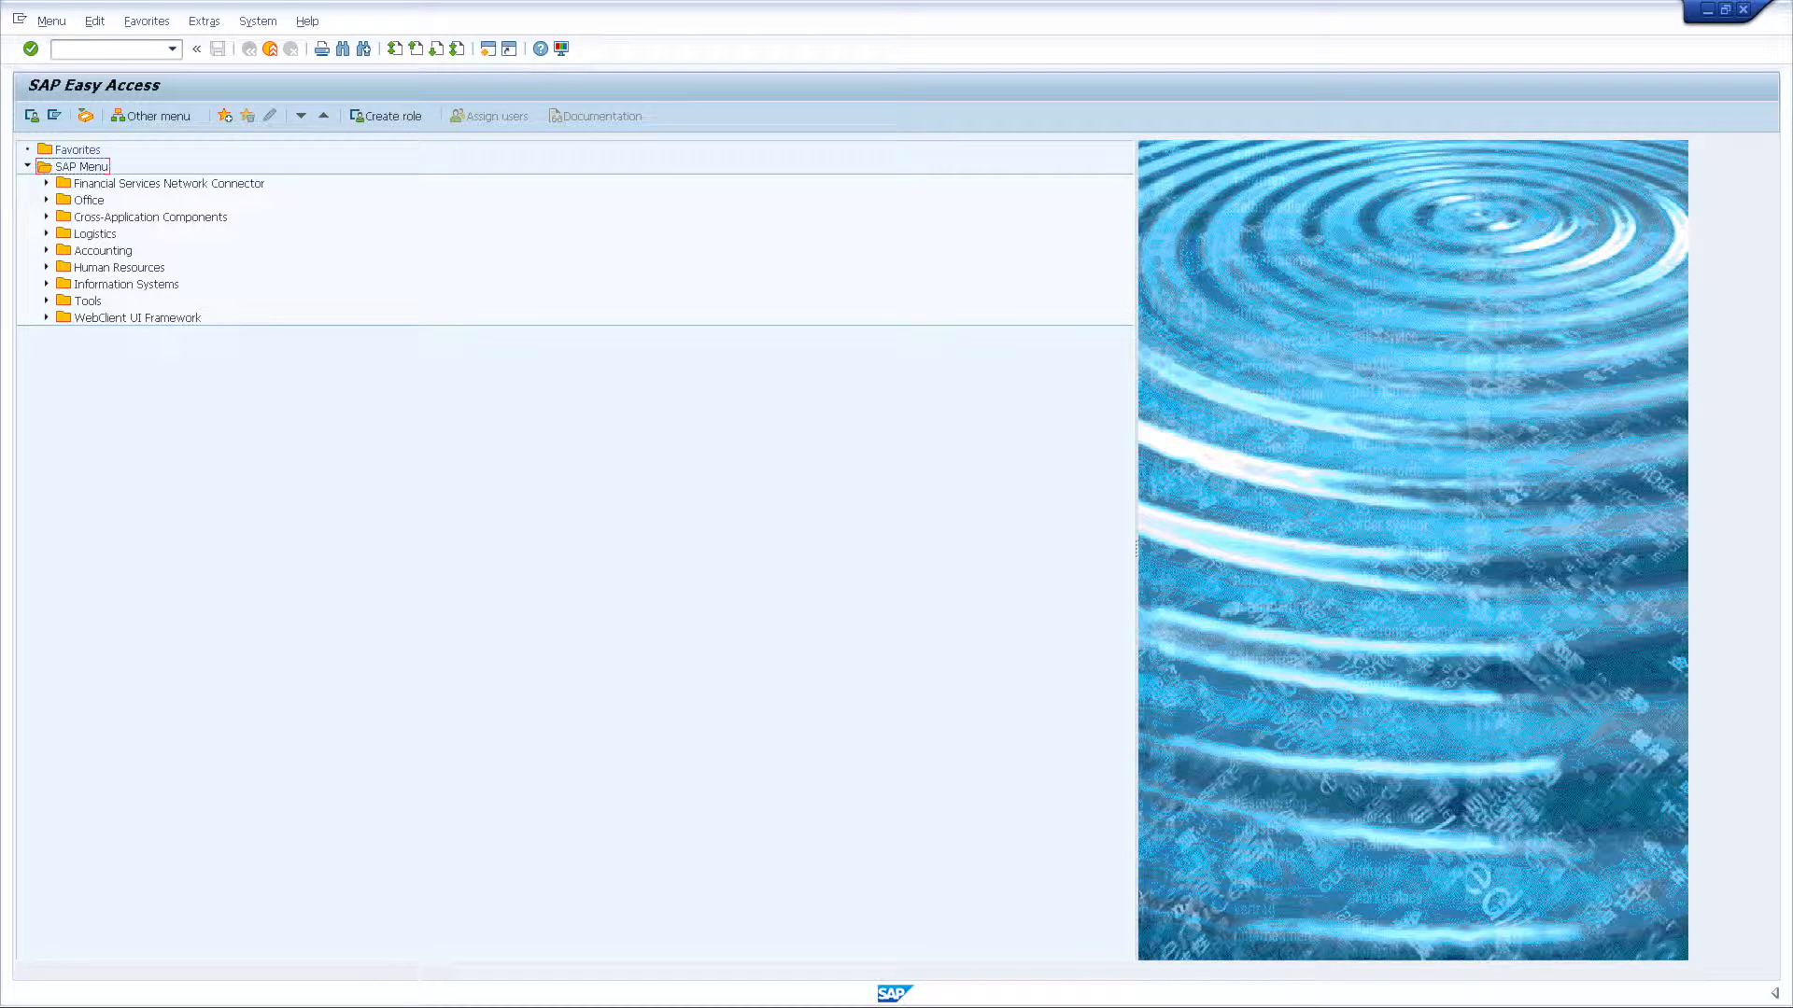
Launch transaction VSCANGROUP from the SAP Easy Access command field
left_click(108, 49)
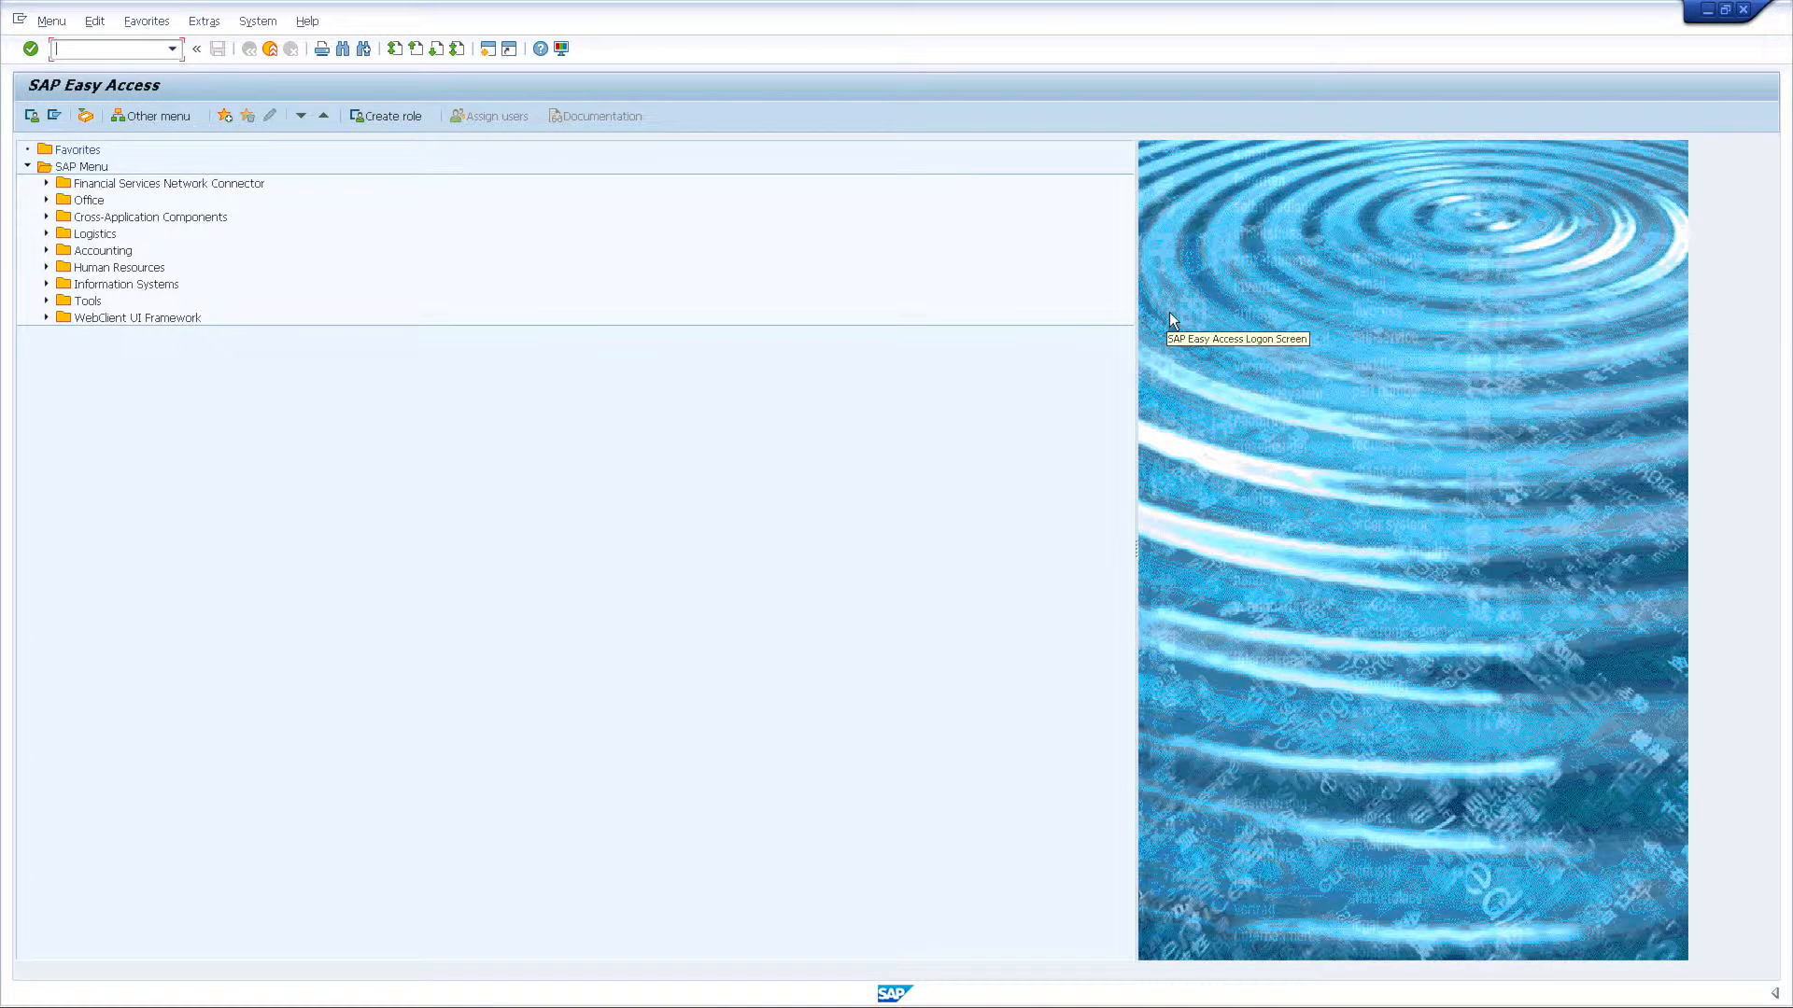
type("VSCAN")
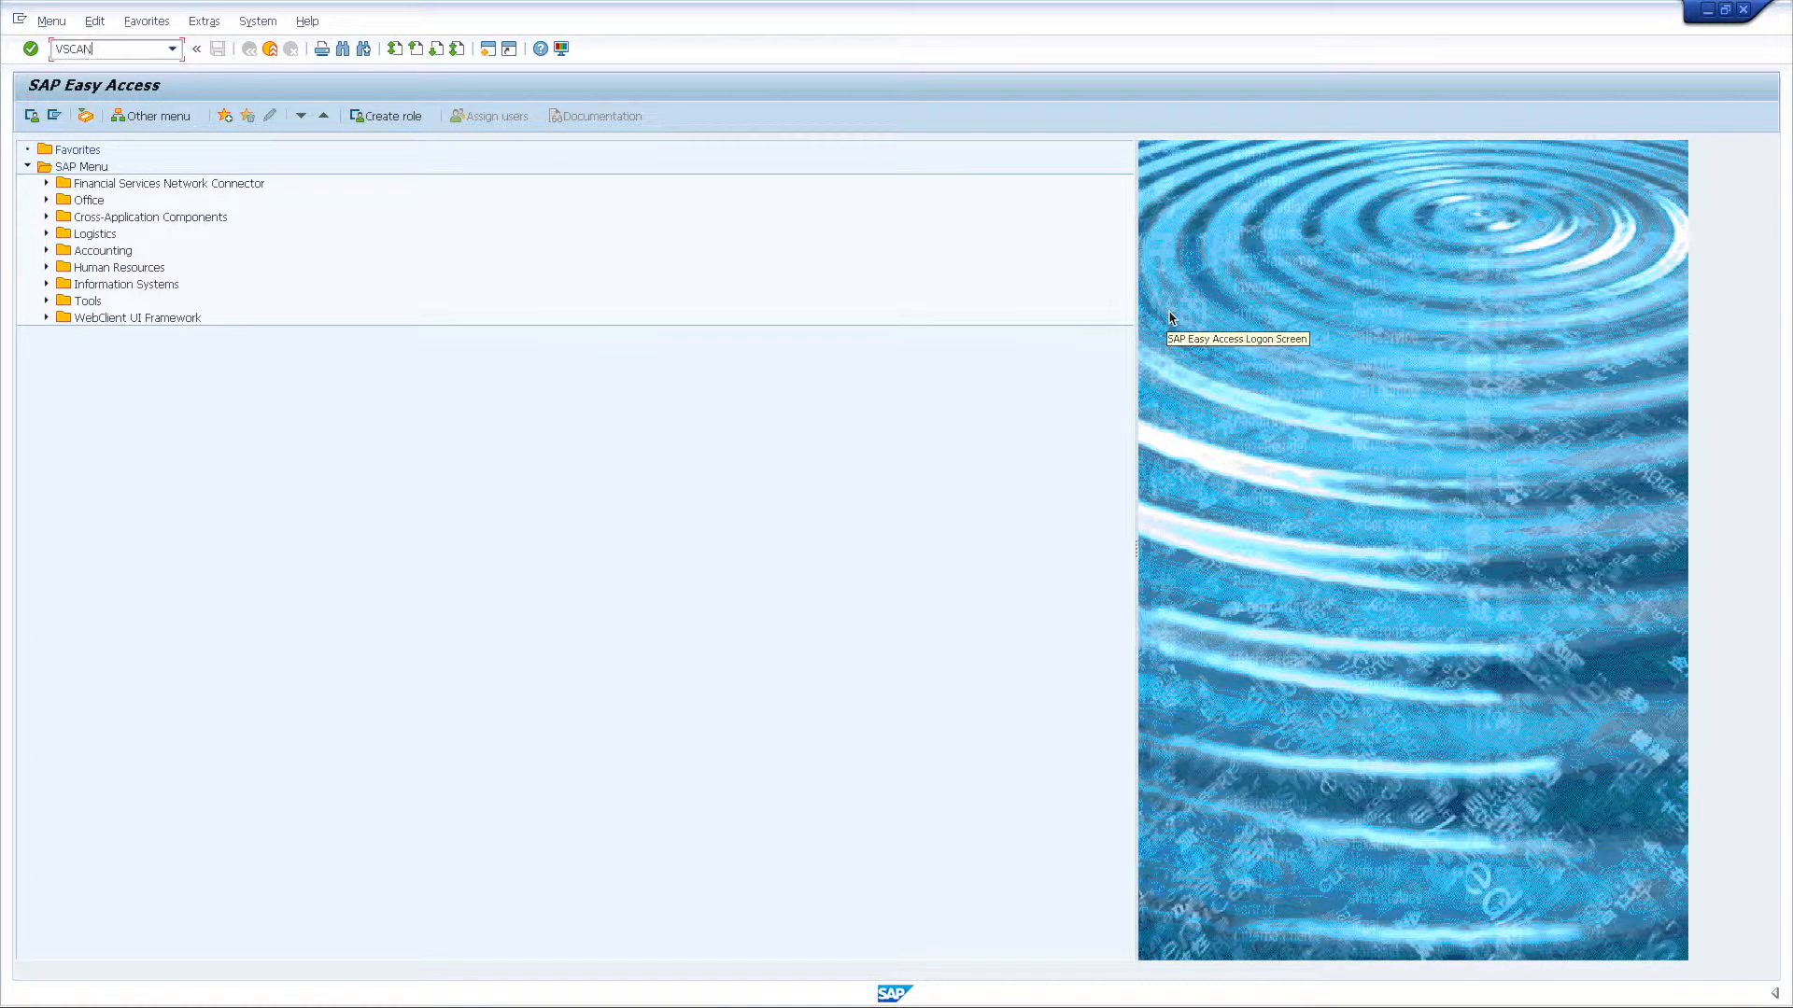
type("GROUP")
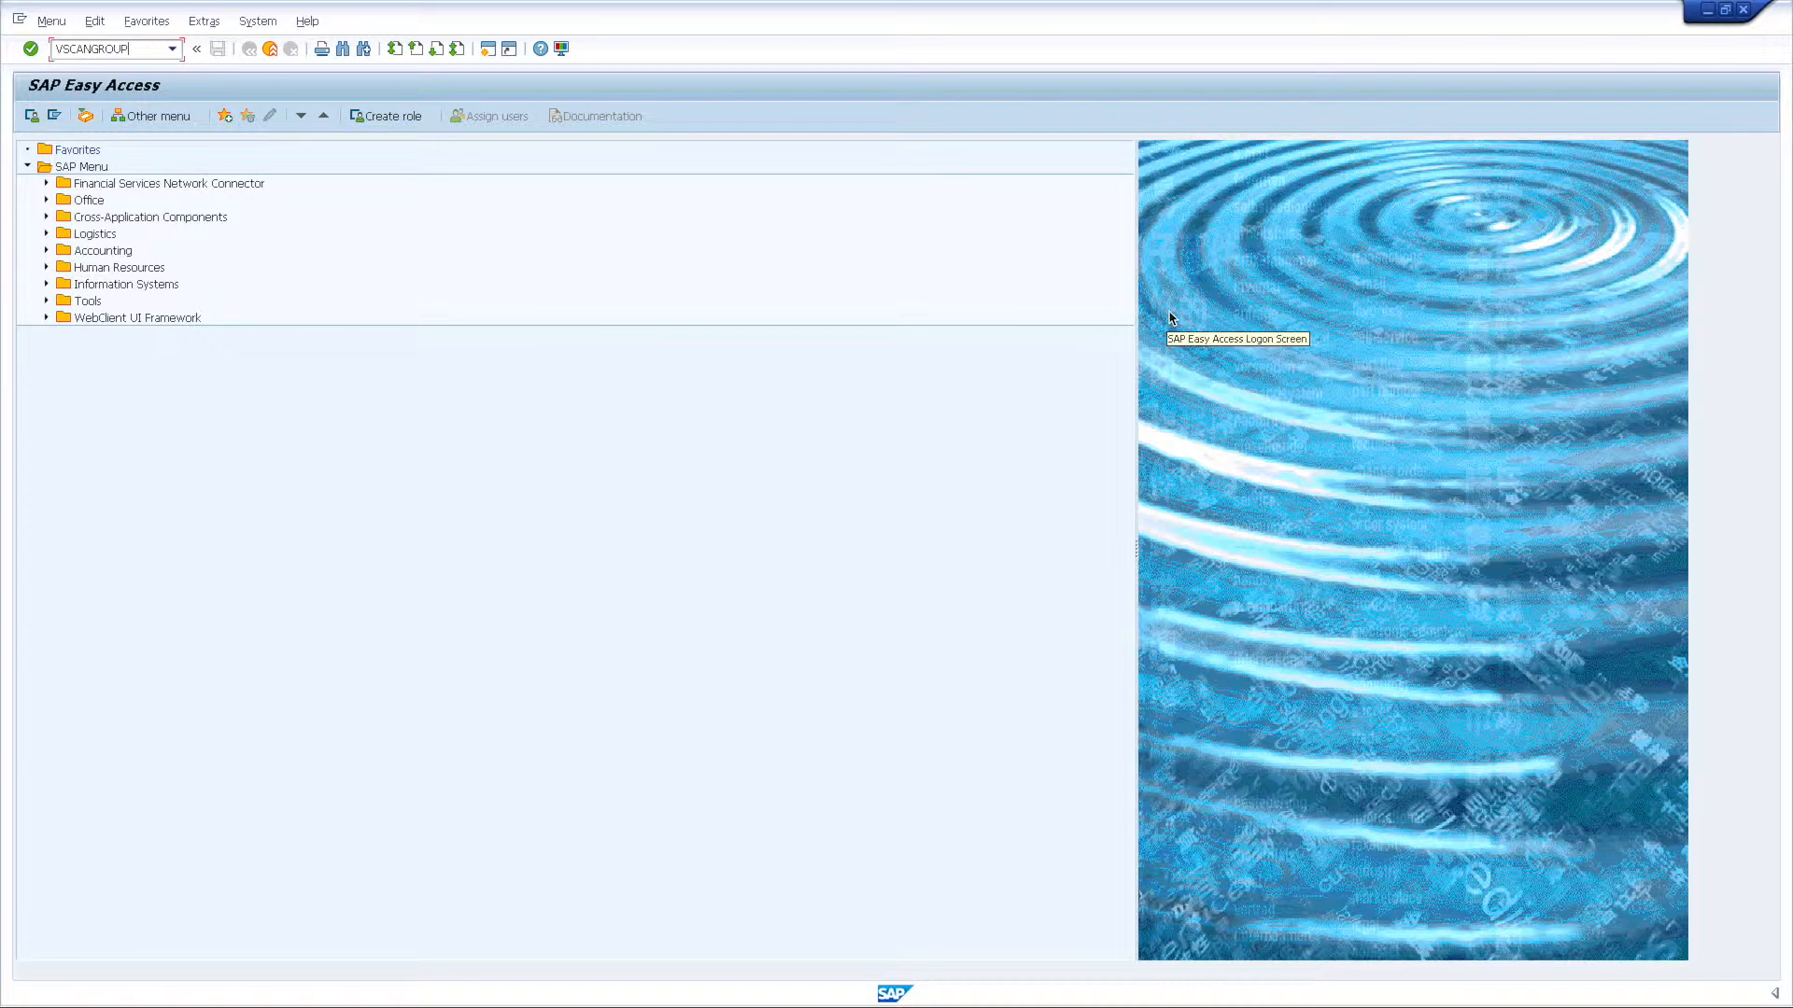
key("Enter")
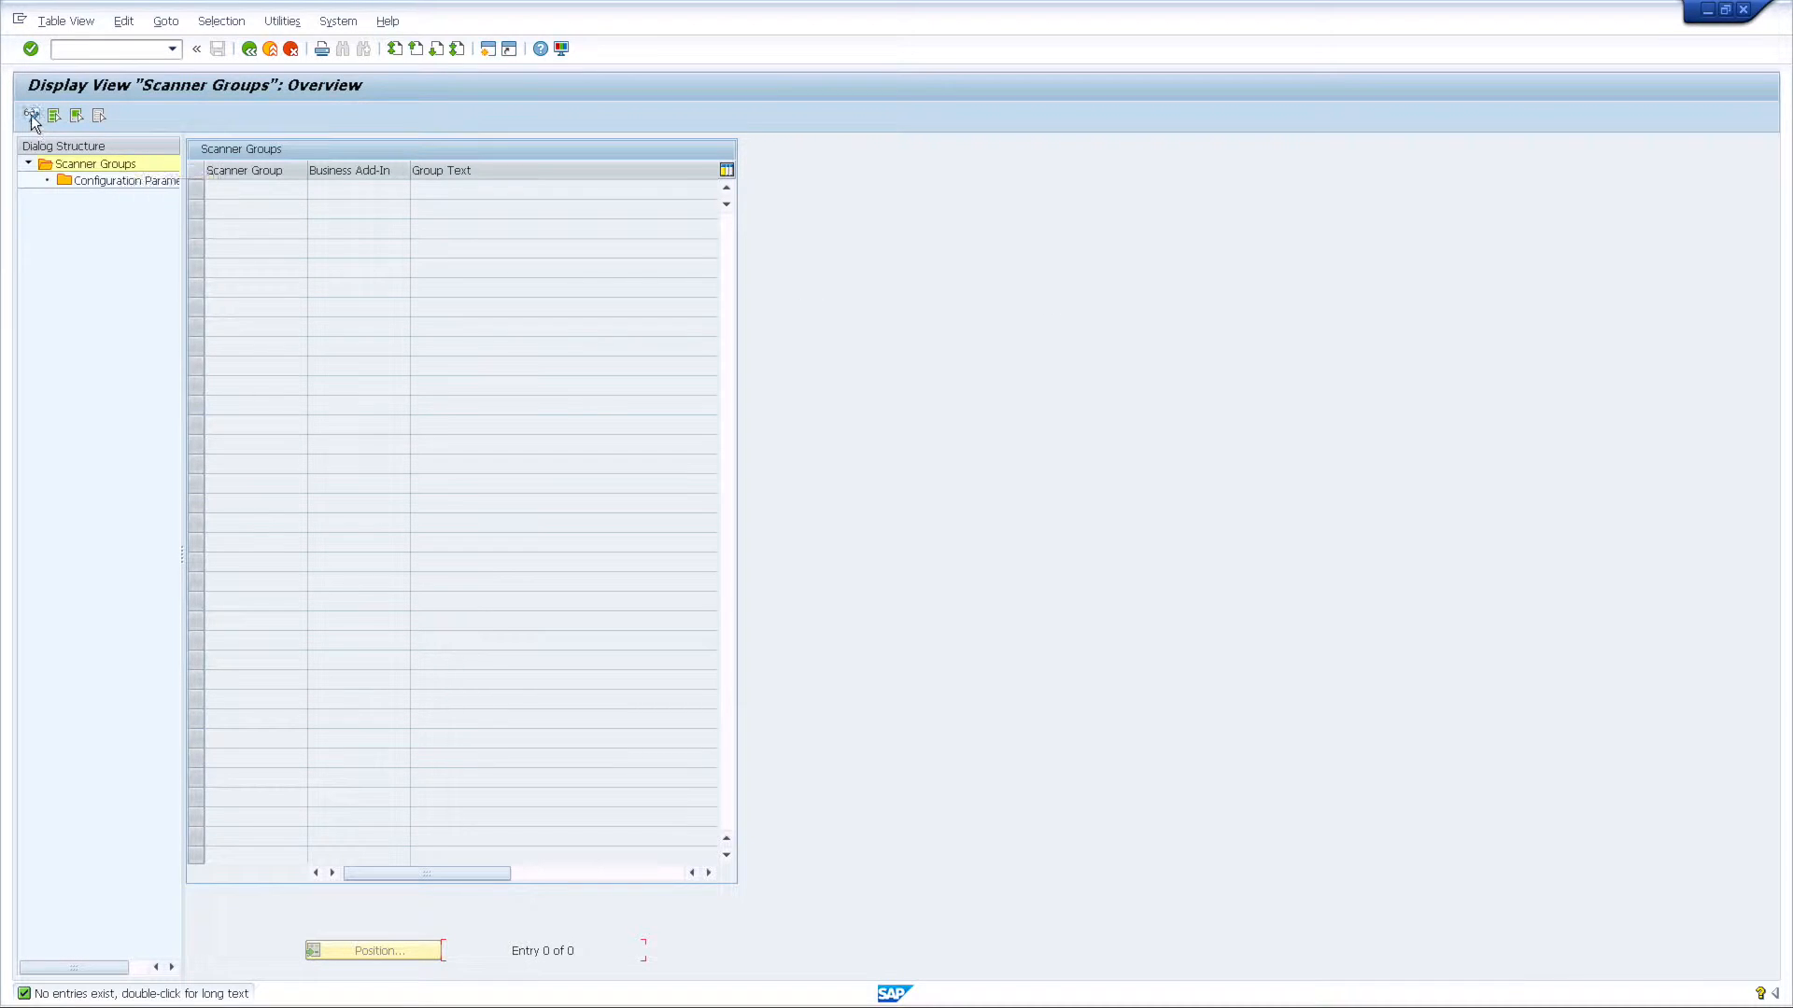
Switch the Scanner Groups table to change mode, accepting the cross-client notice
left_click(31, 113)
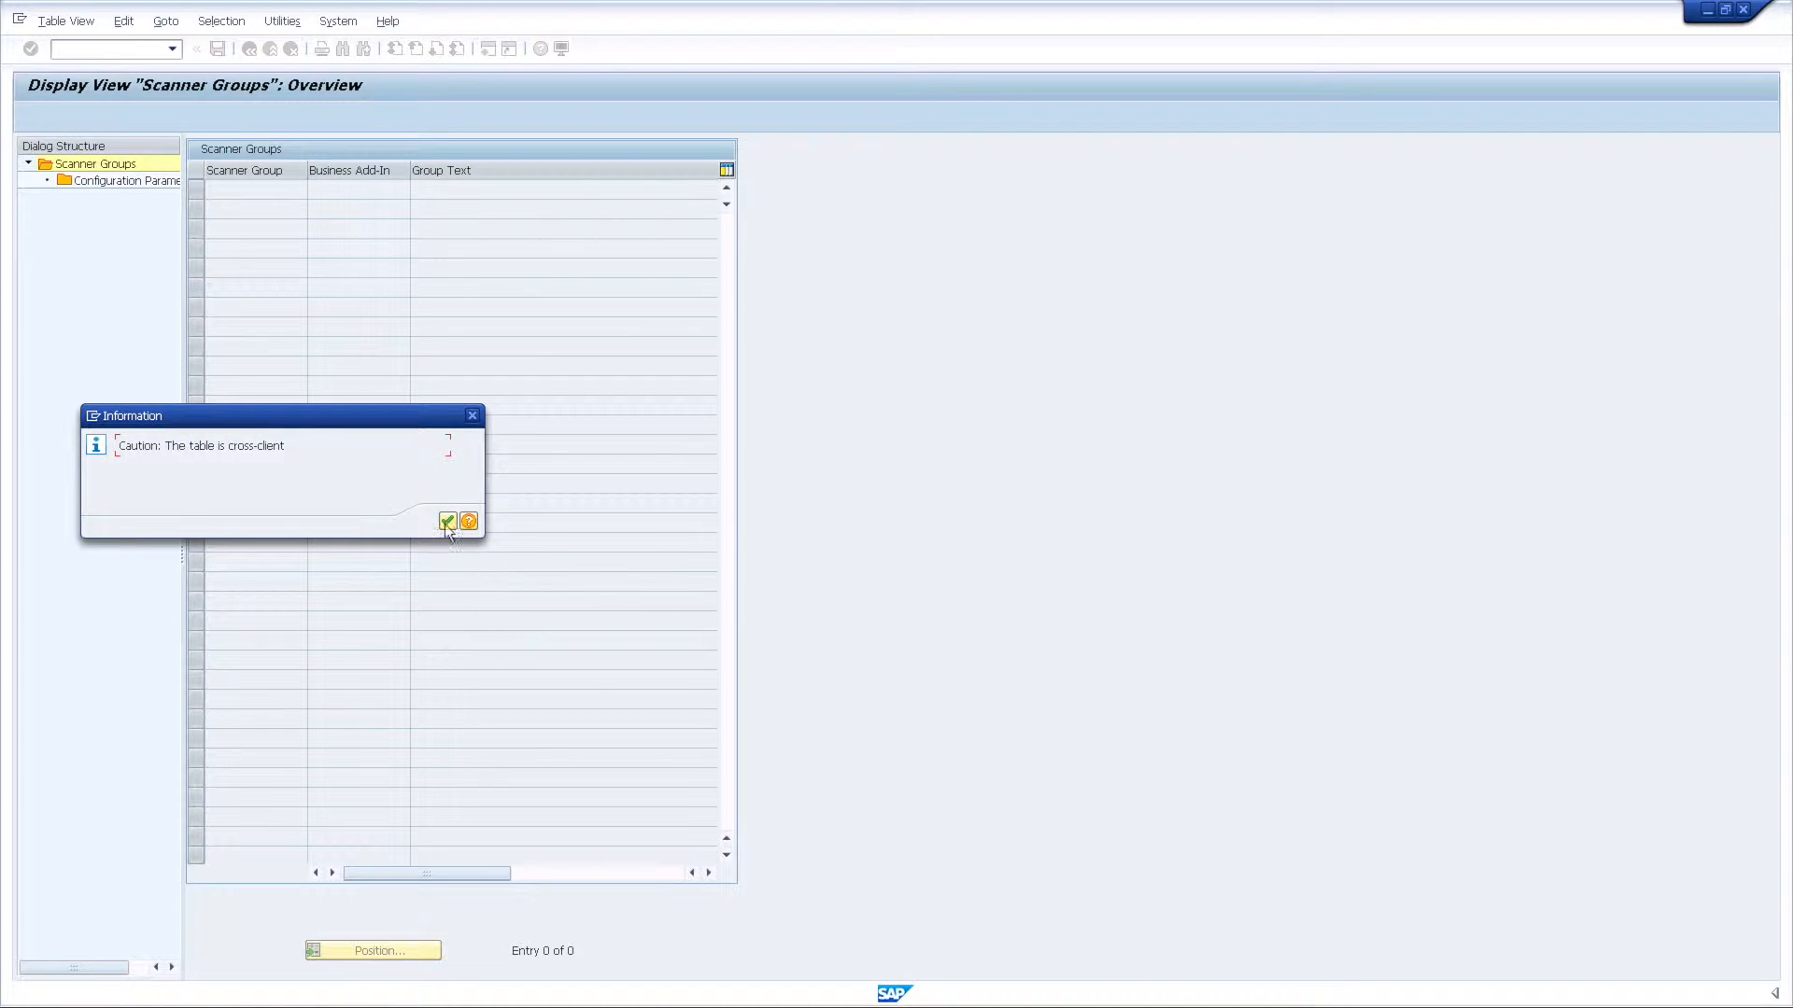
mouse_move(448, 523)
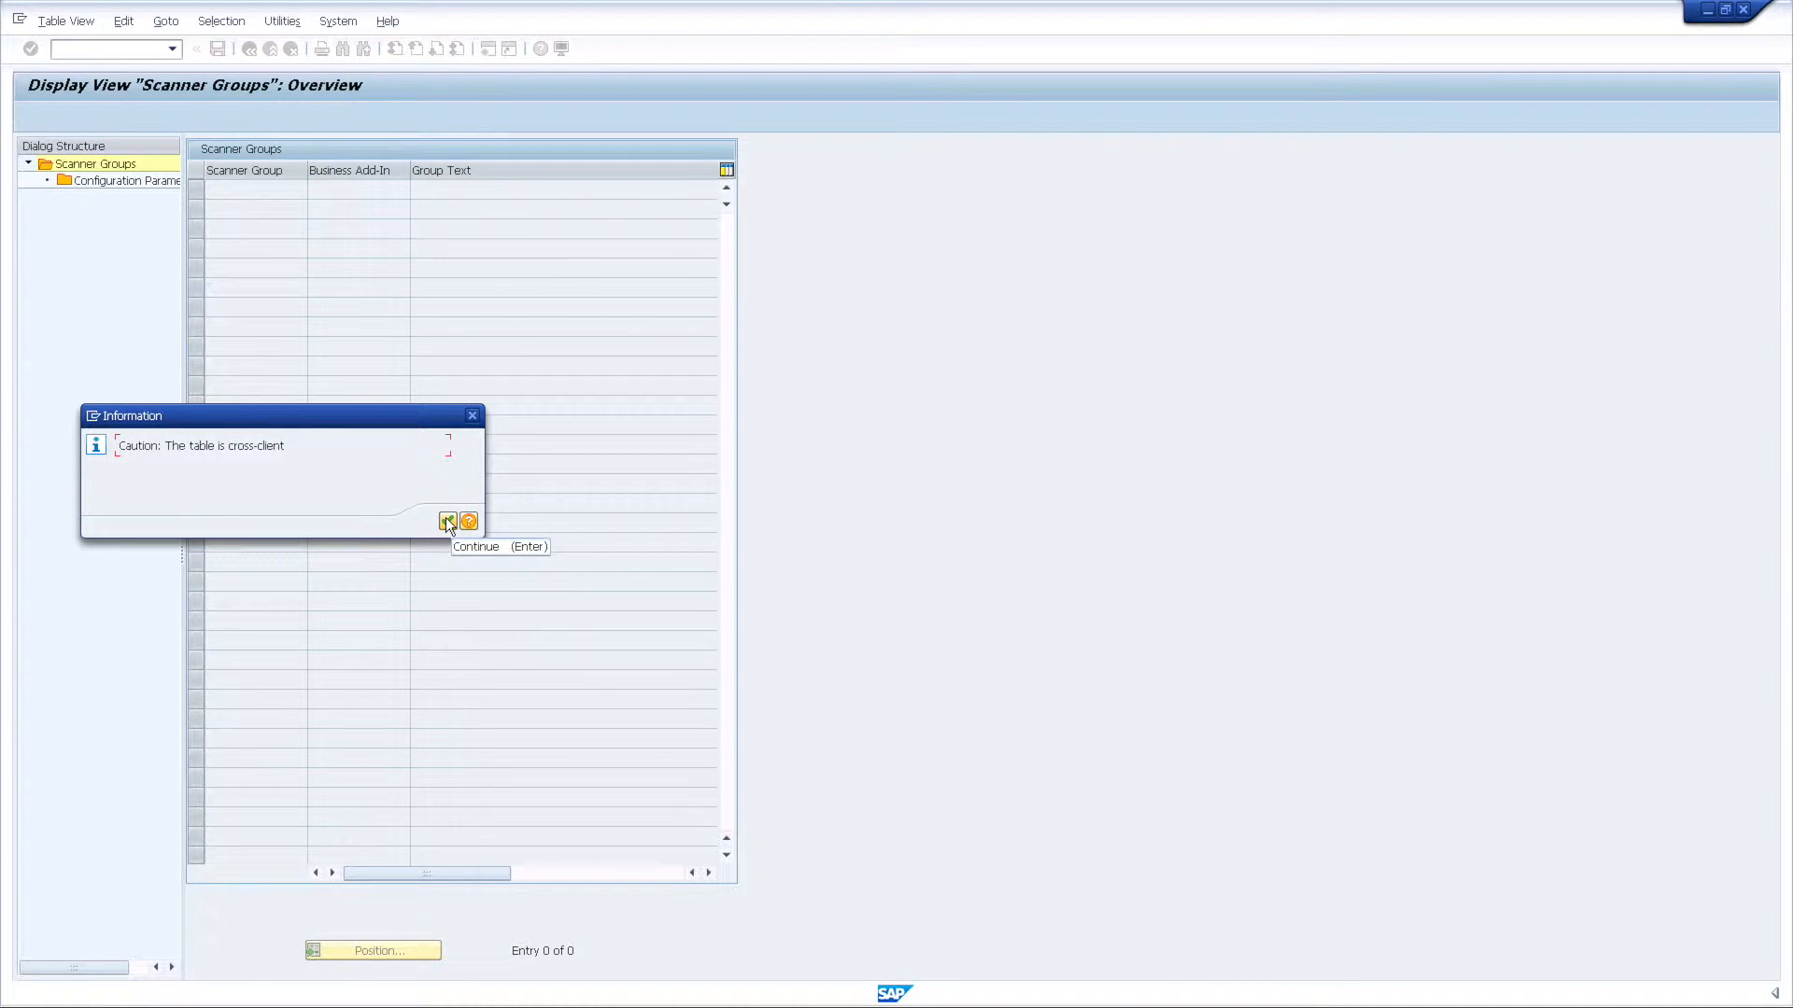
left_click(449, 521)
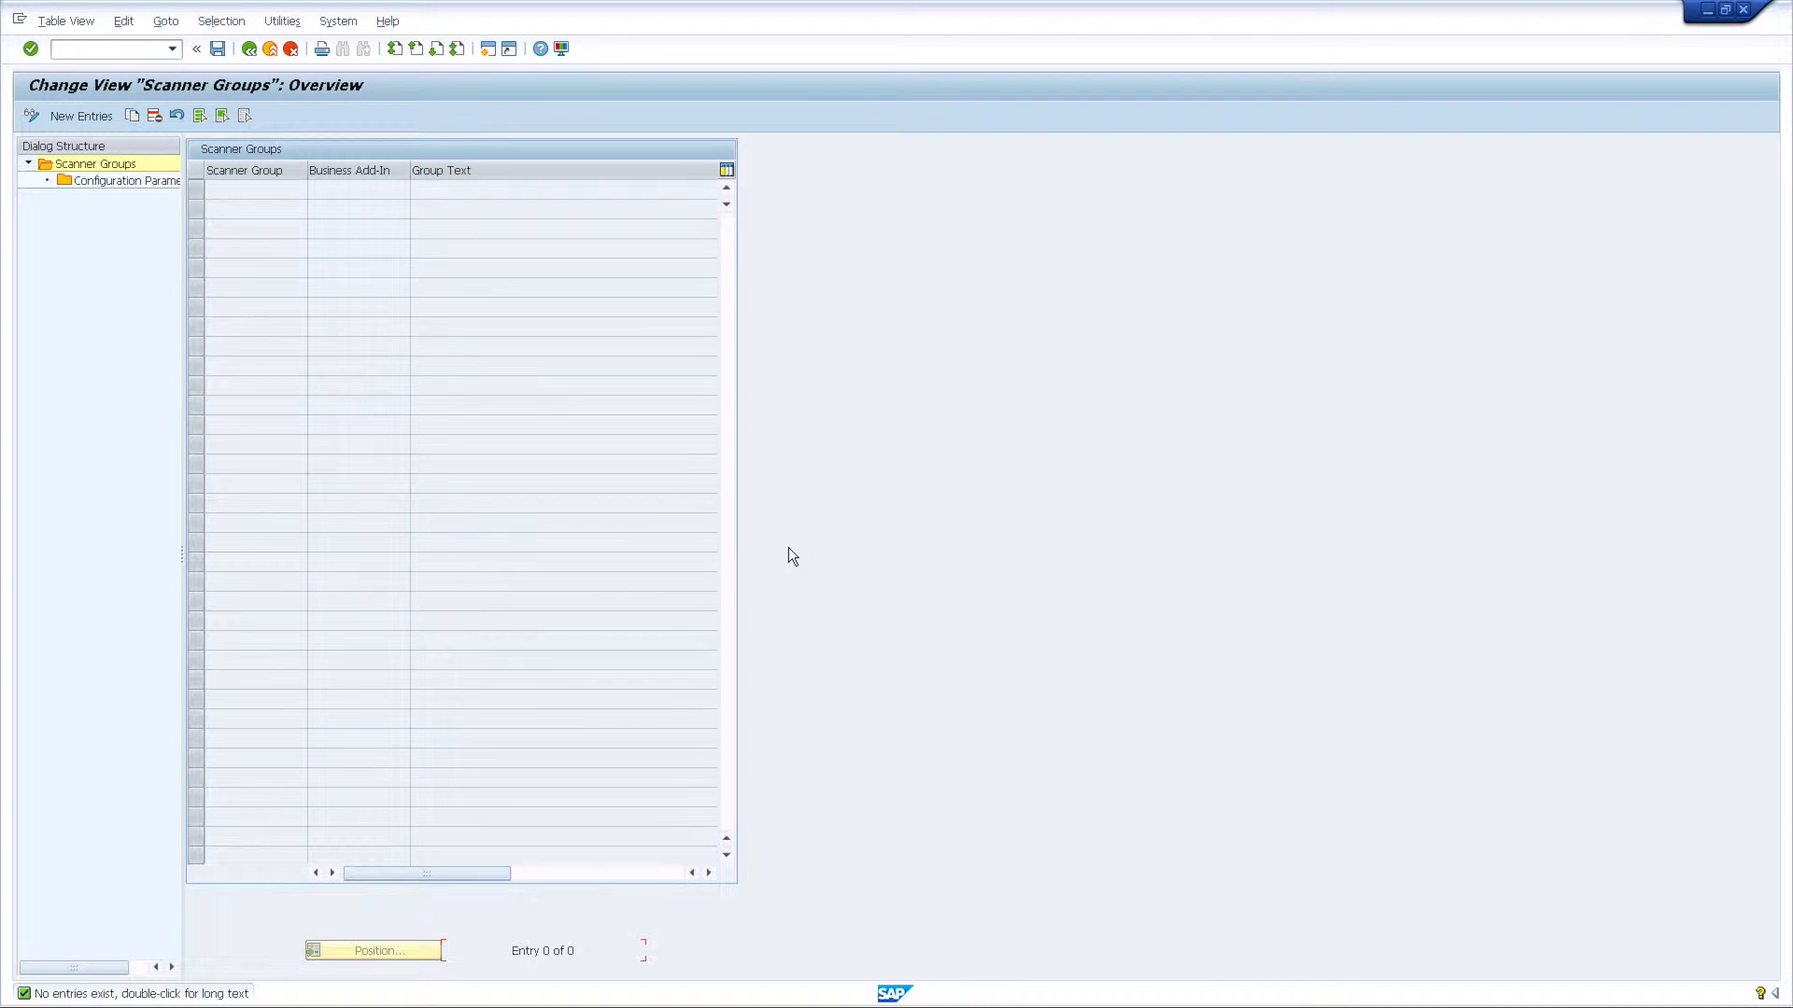
mouse_move(81, 114)
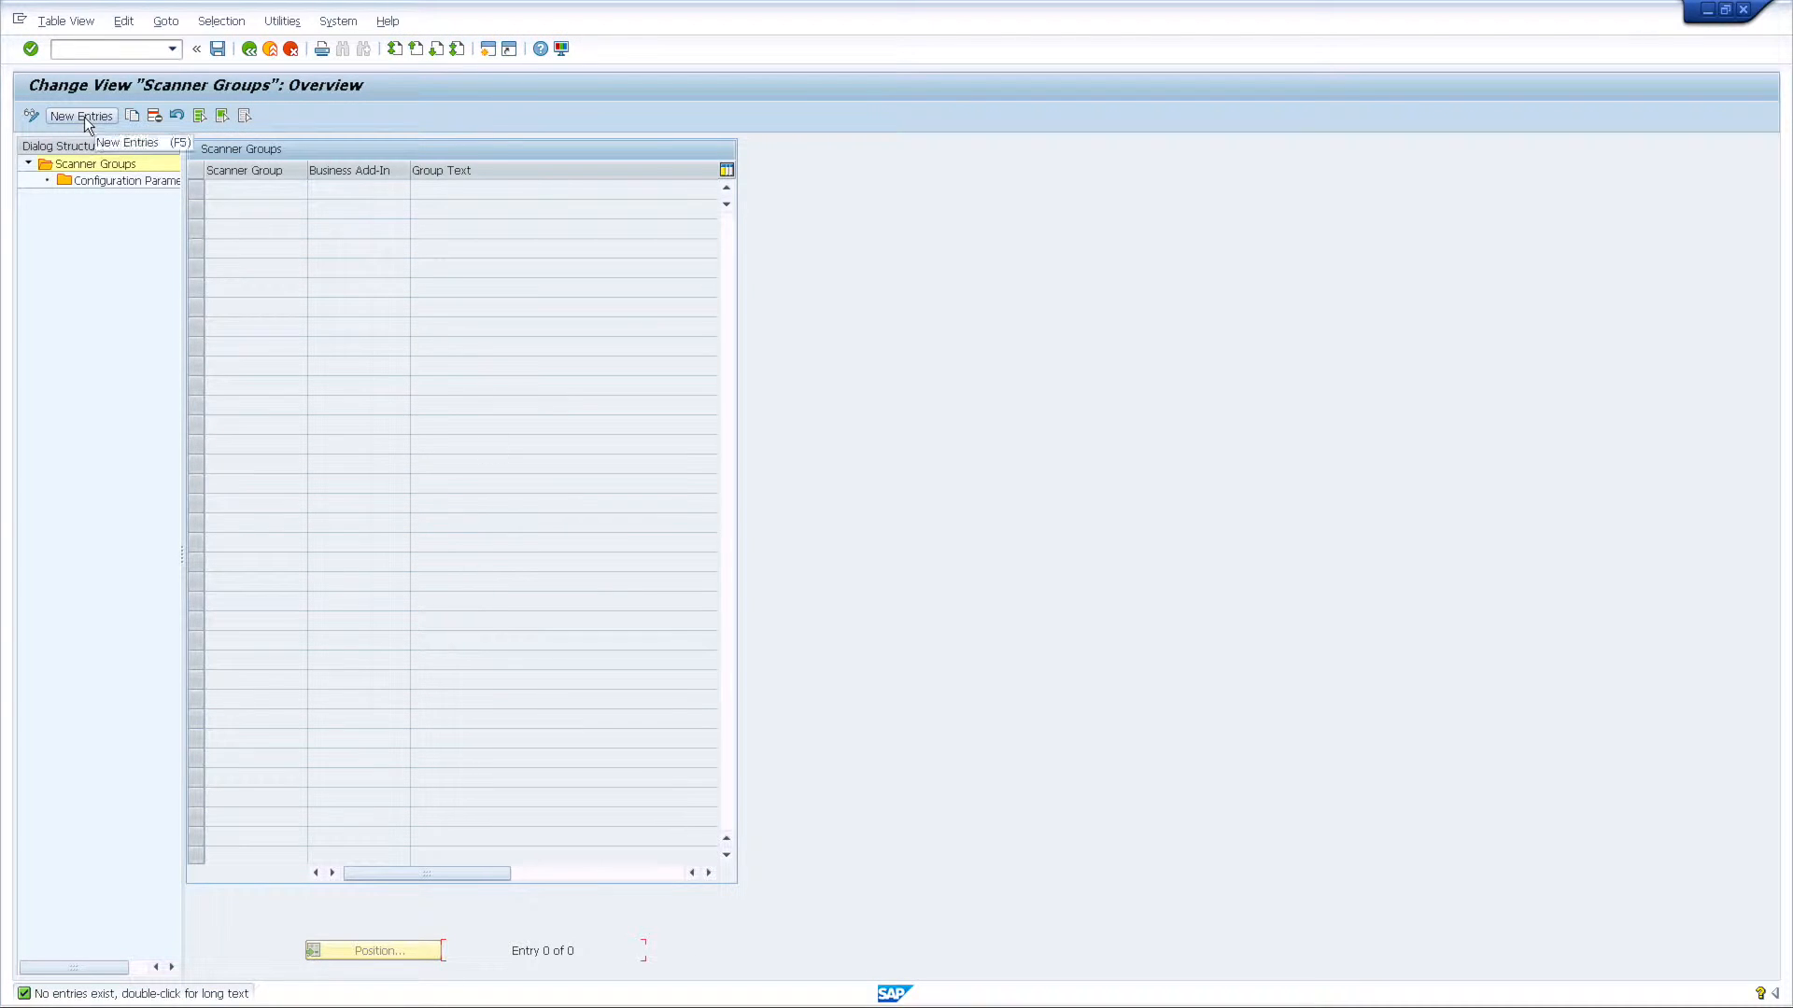
Create new entry BOWBRIDGE with group text 'bowbridge scanner group' and select its row
left_click(80, 116)
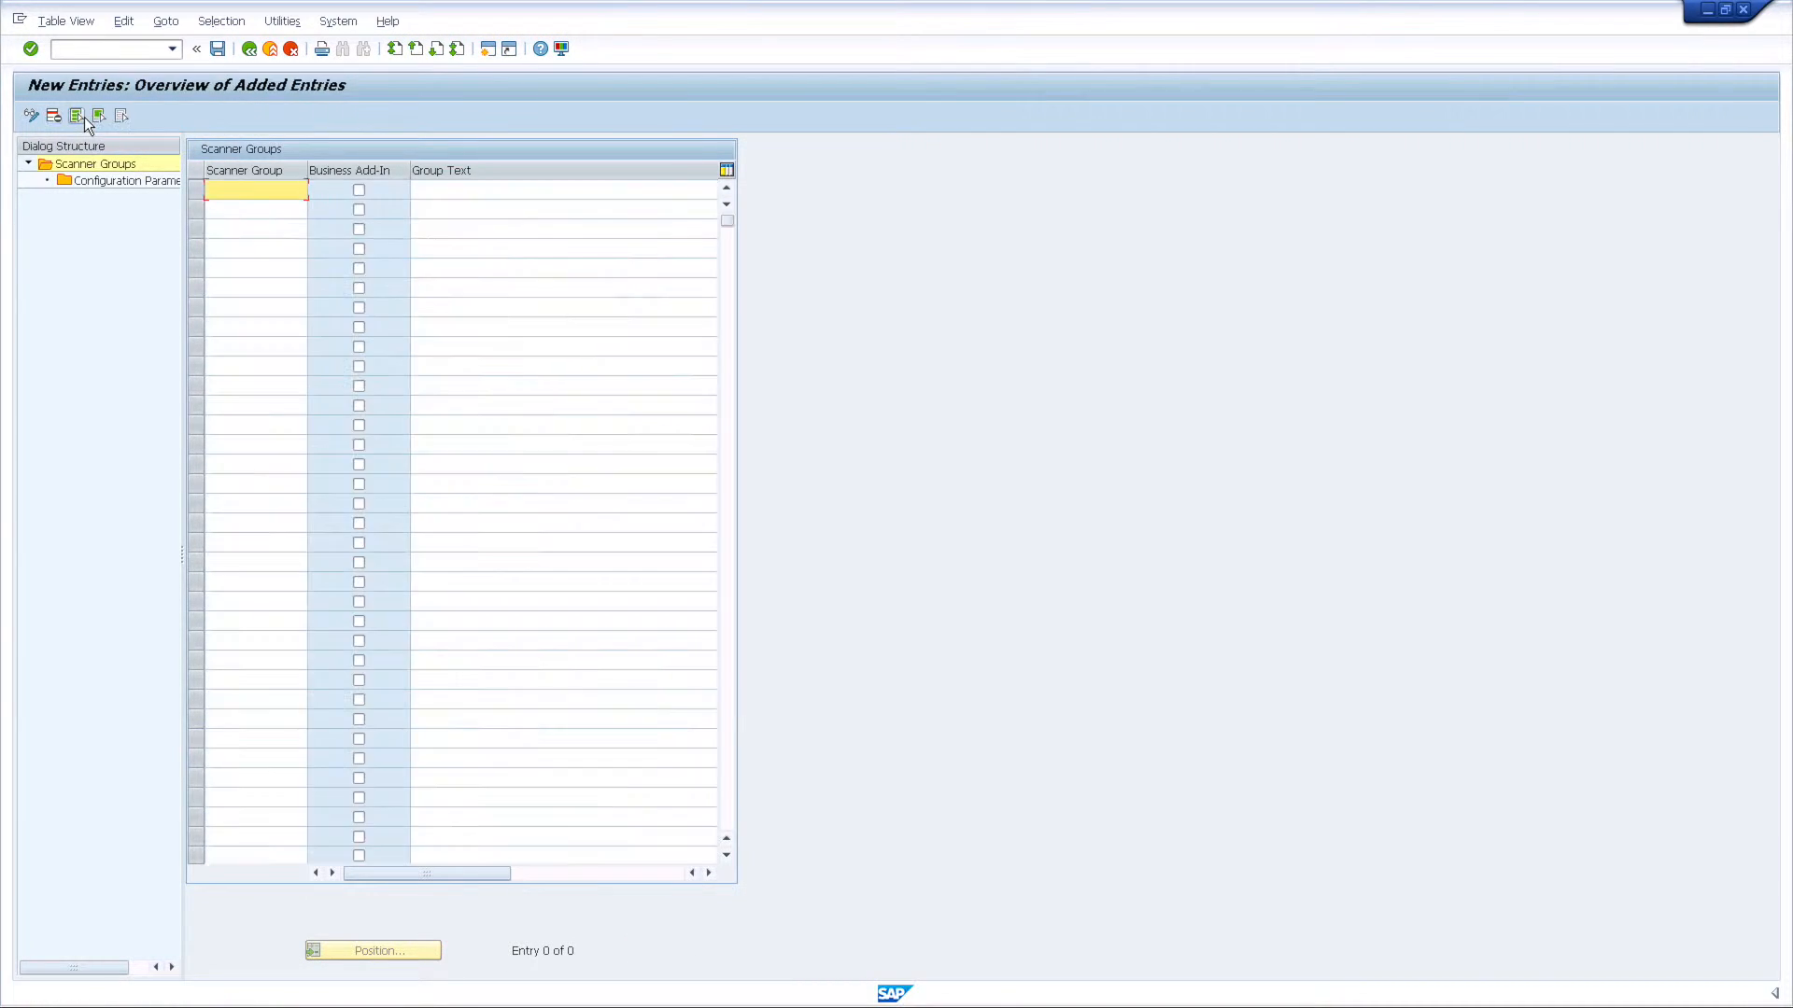
type("B")
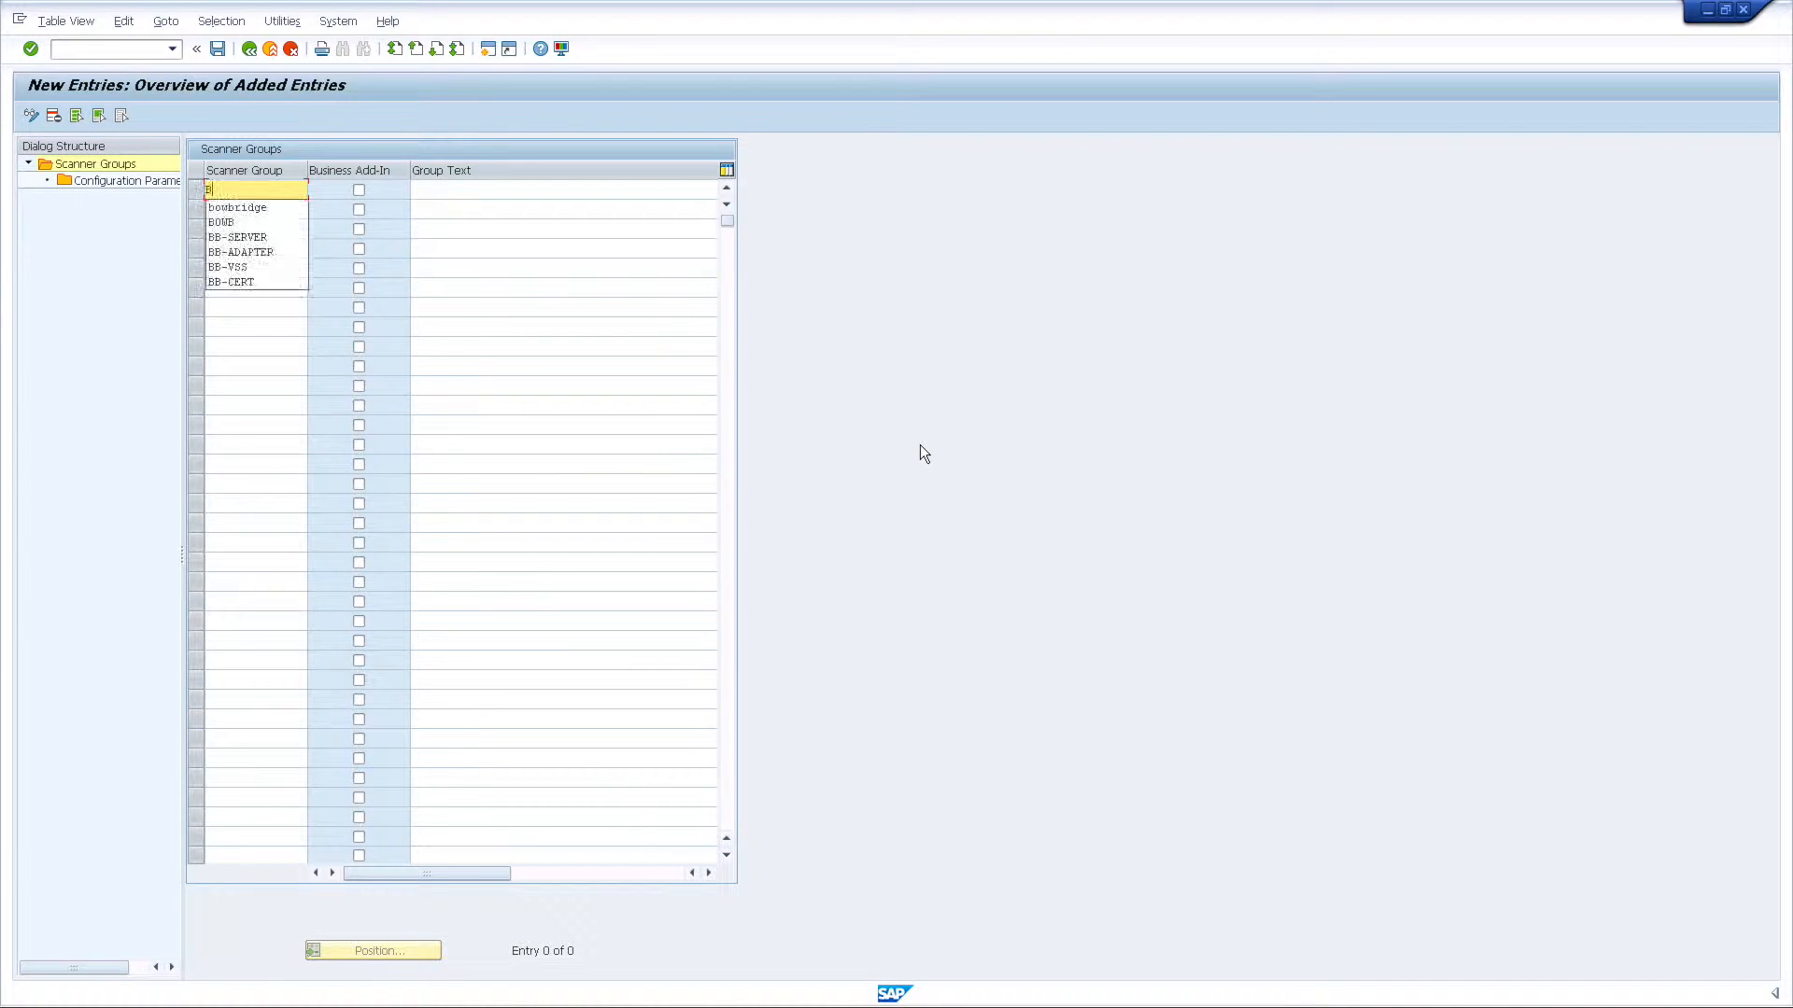
left_click(237, 207)
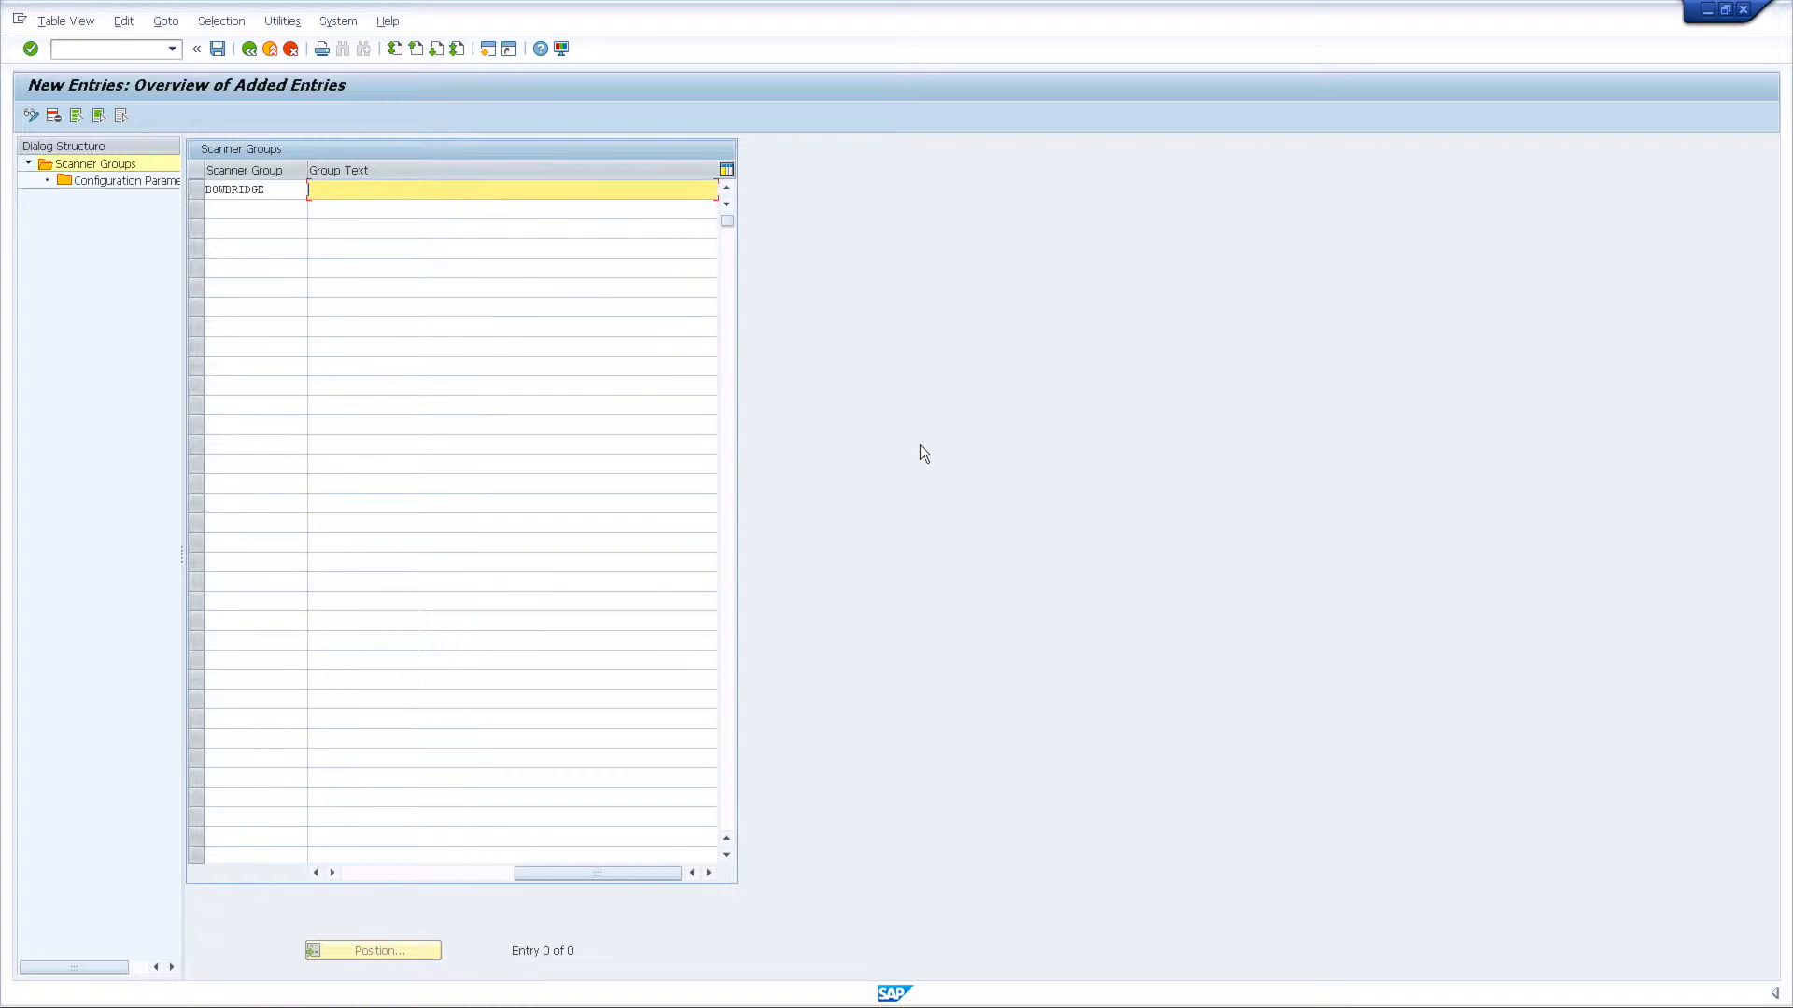
type("bowbridge")
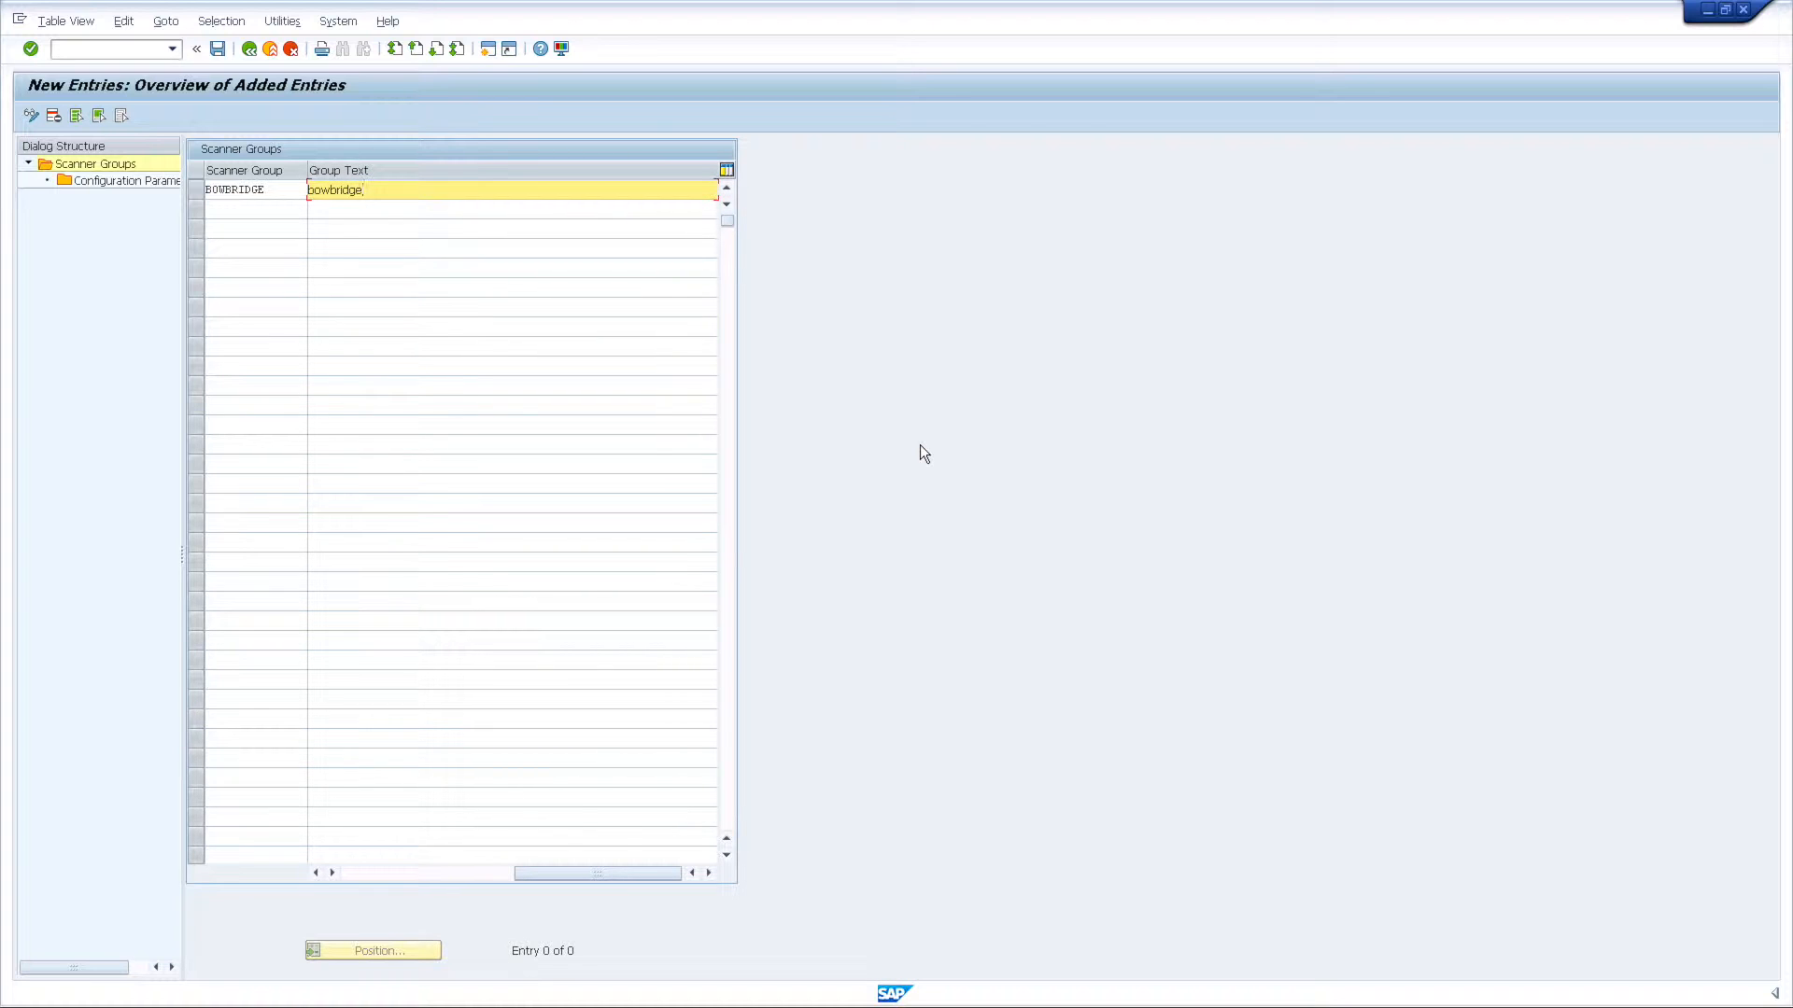
type("scanner grl")
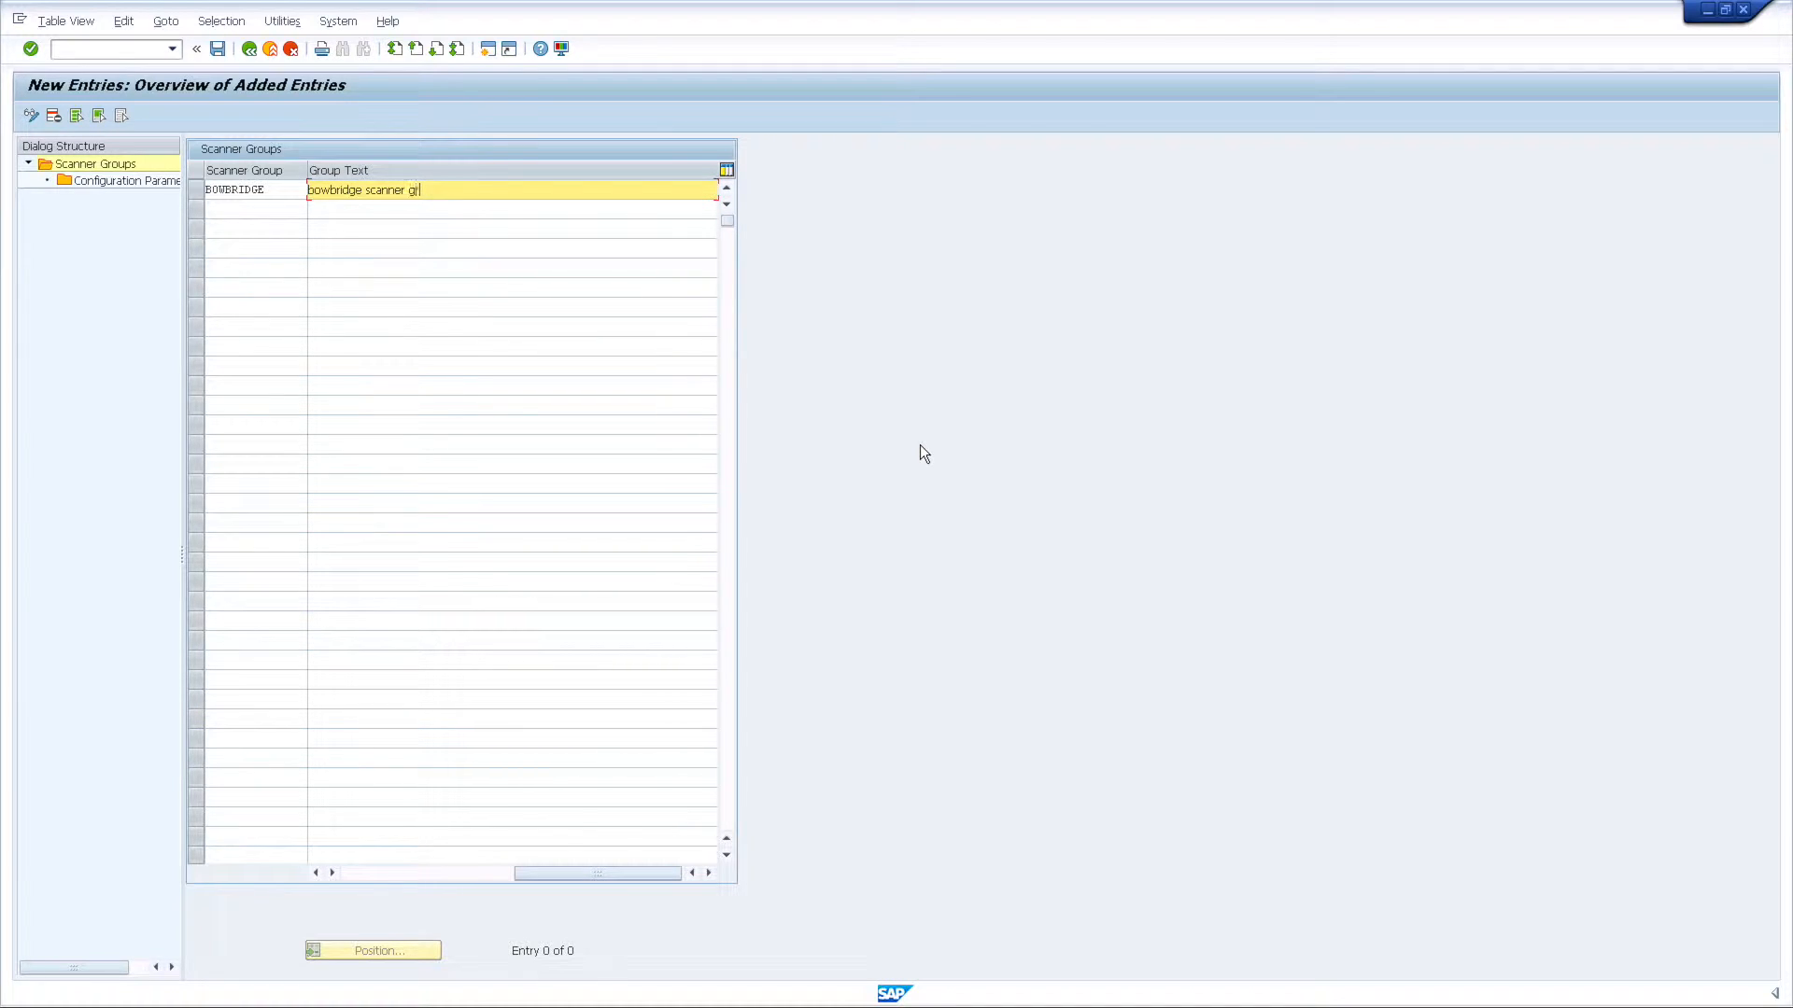
key("Enter")
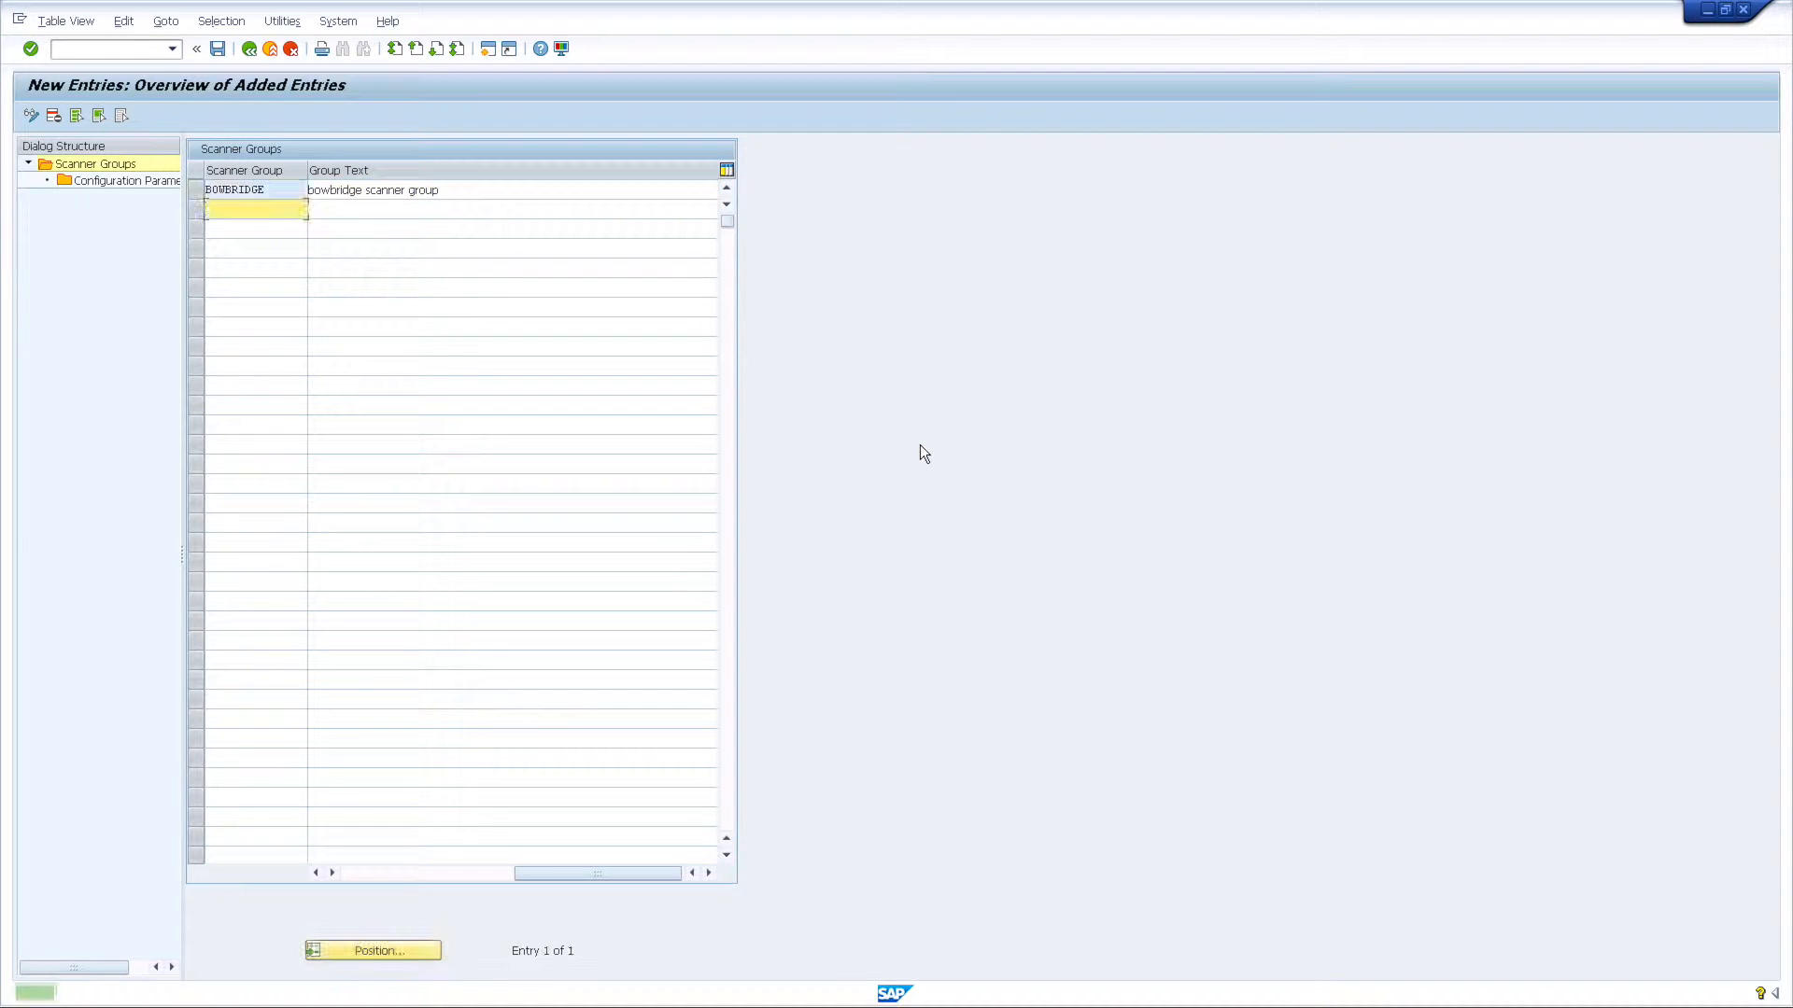
left_click(196, 191)
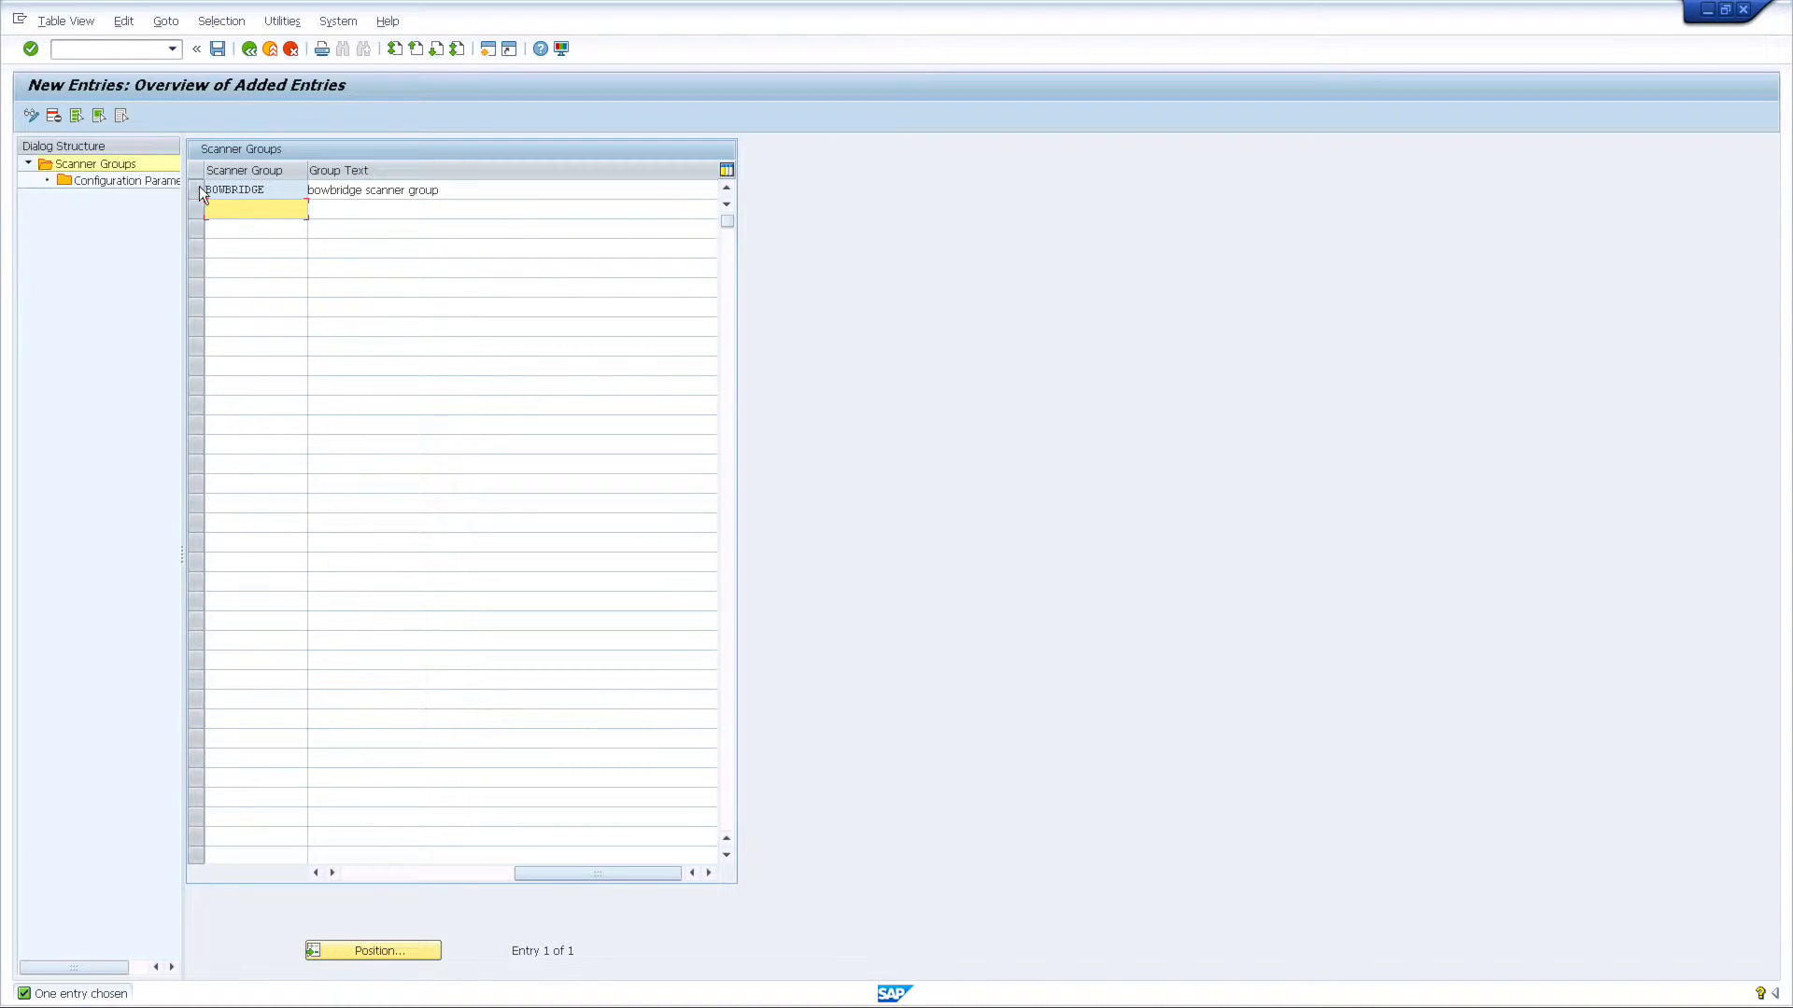
Add configuration parameter INITDIRECTORY with value /usr/sap/S4H/bowbridge for BOWBRIDGE
left_click(233, 191)
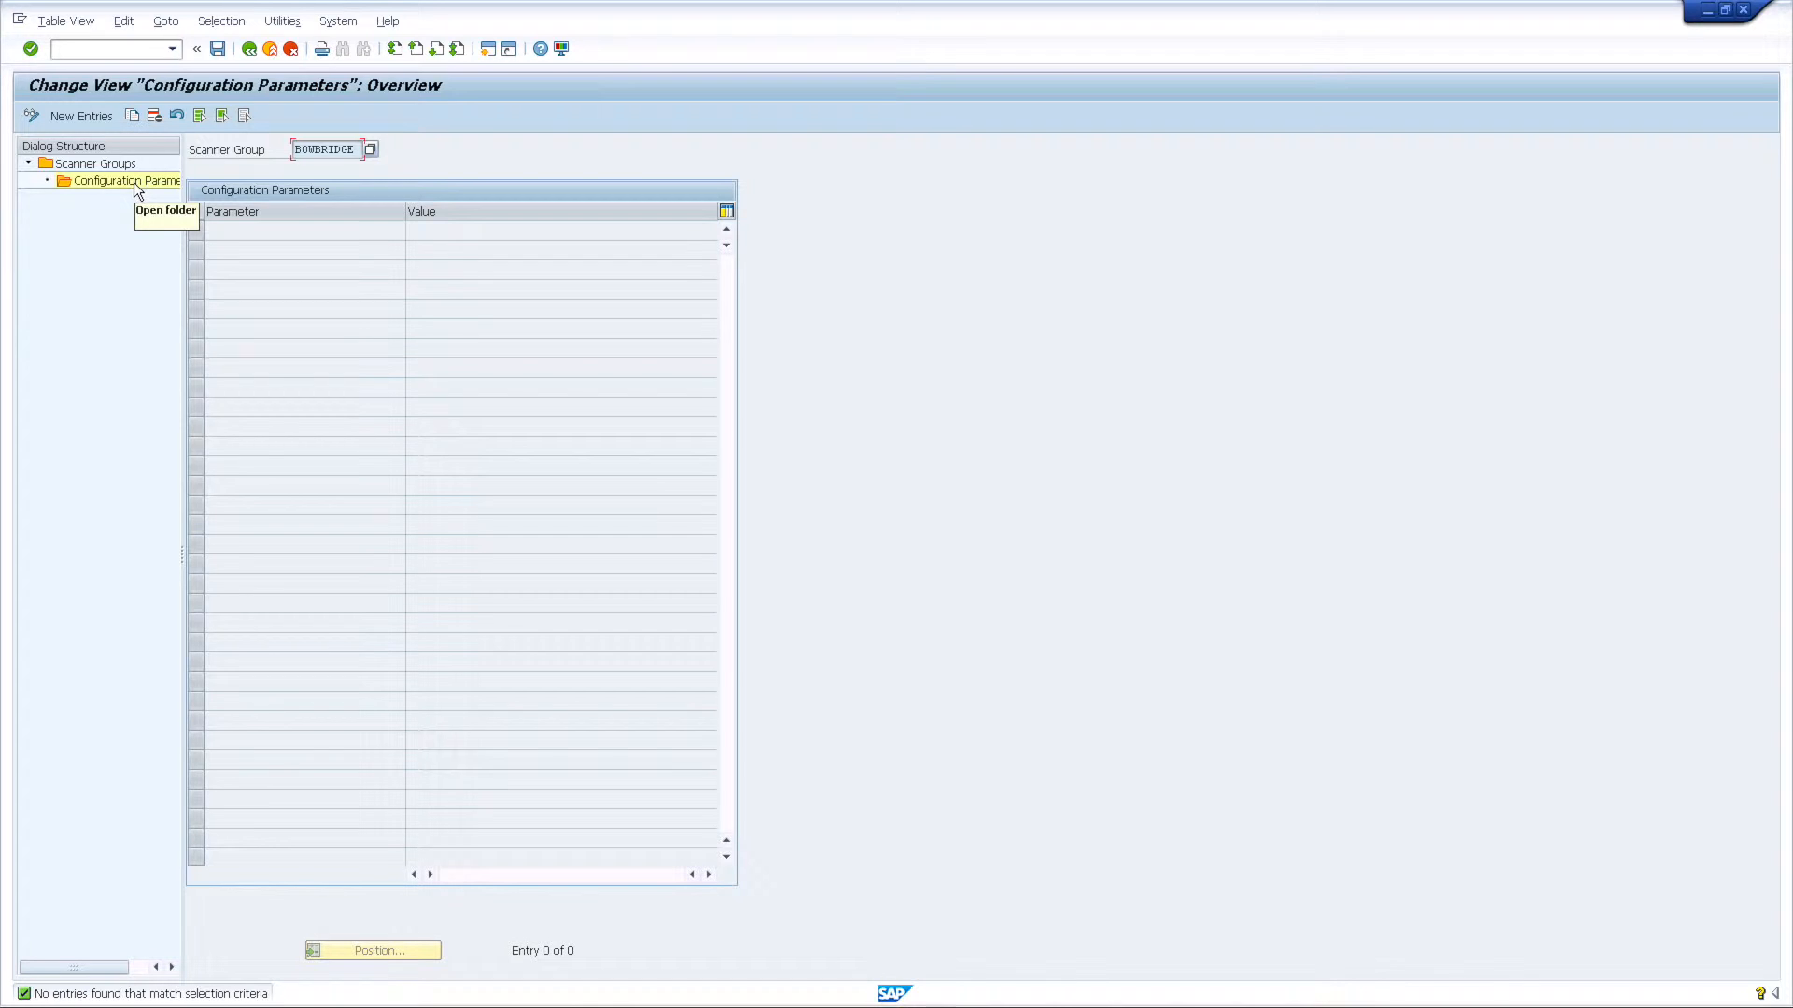
left_click(80, 116)
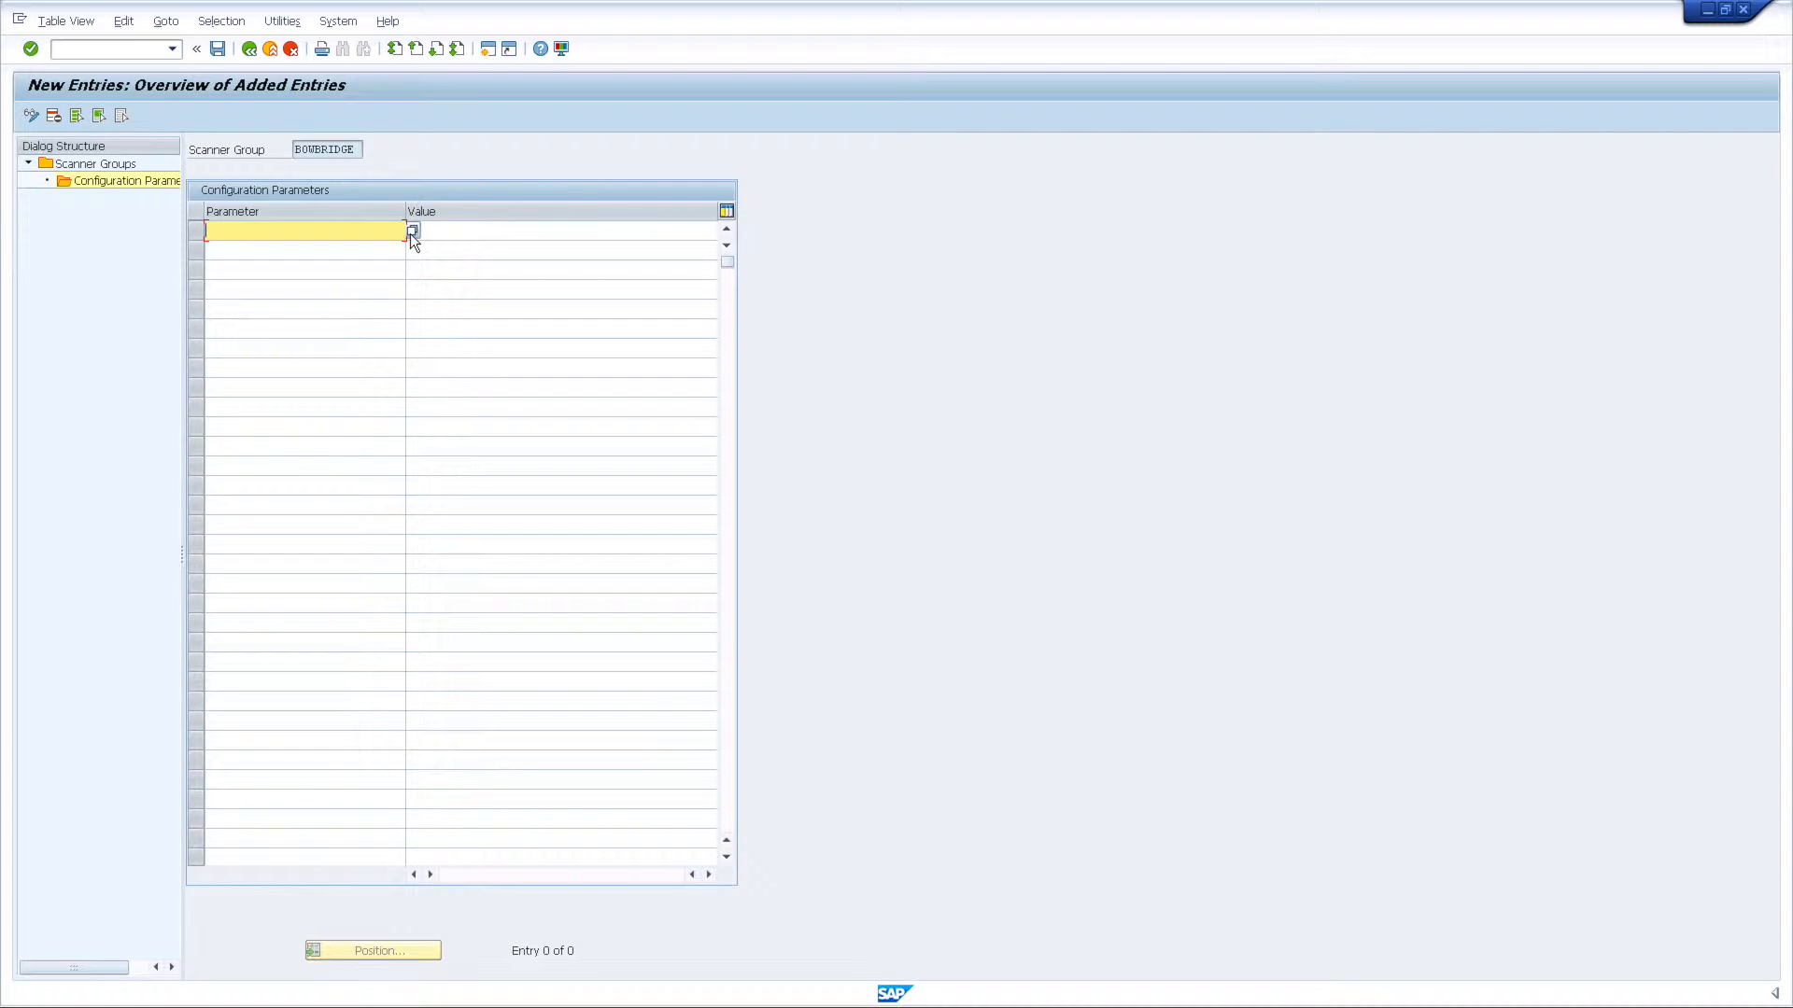
left_click(411, 231)
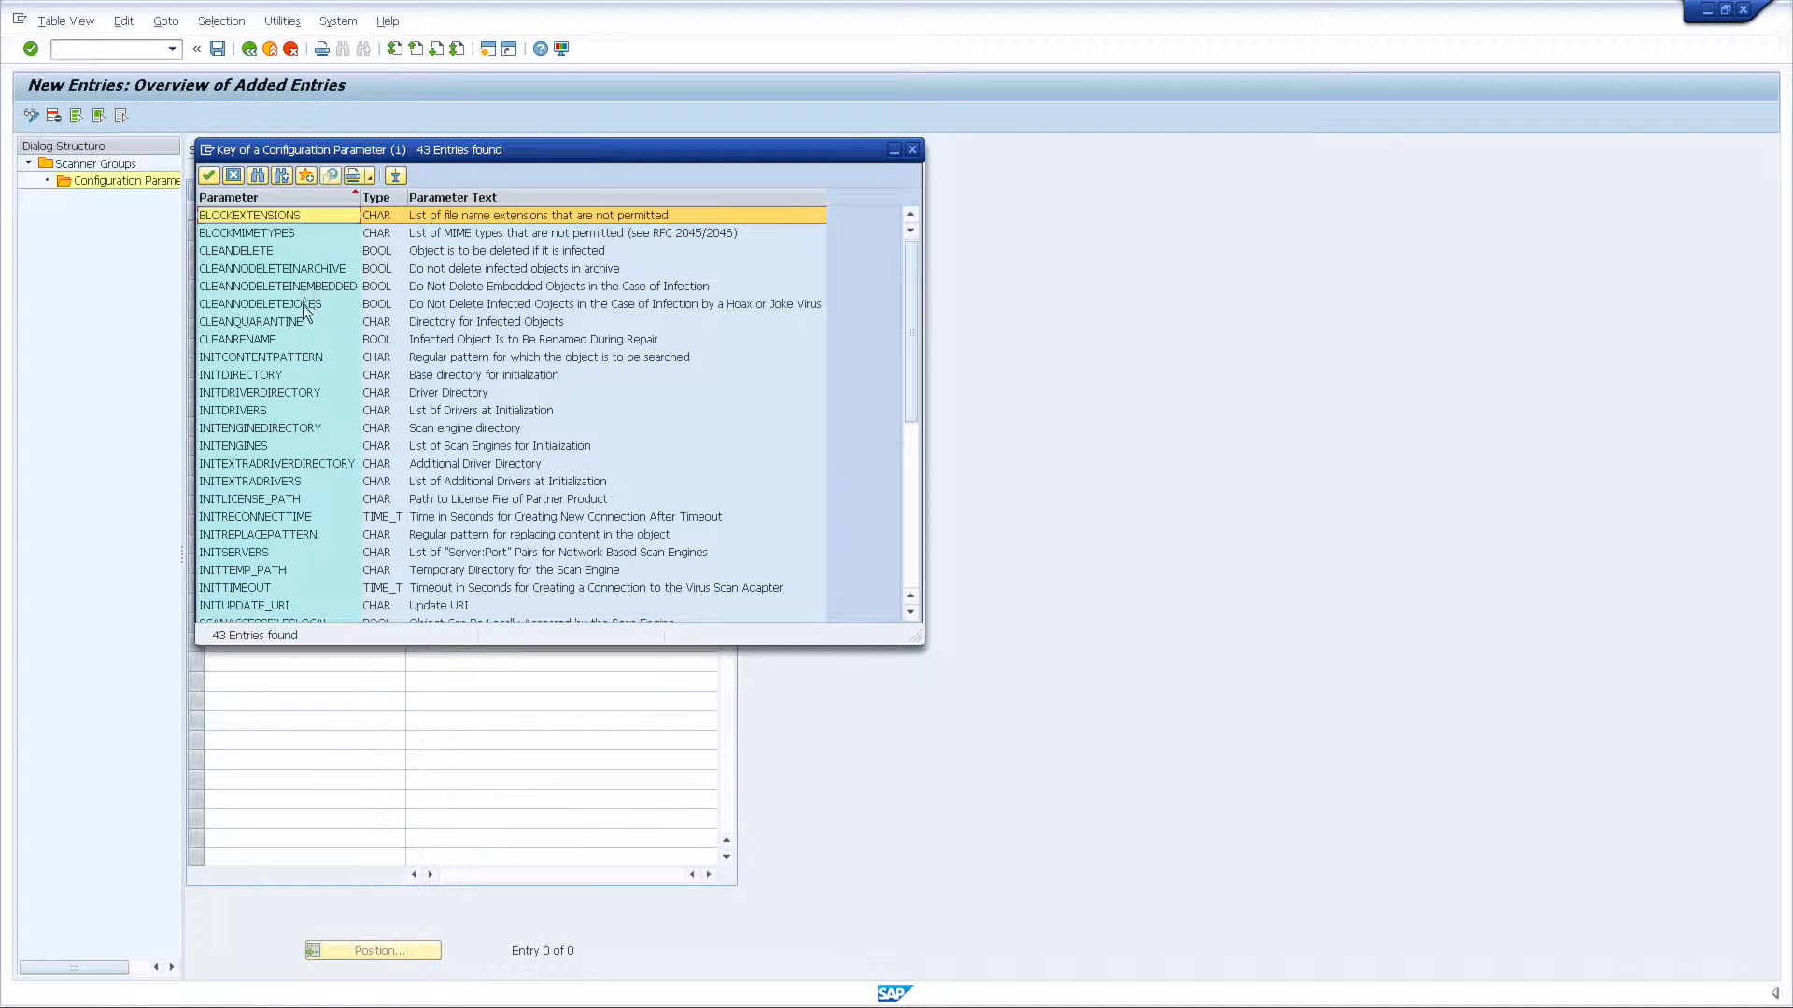
mouse_move(291, 340)
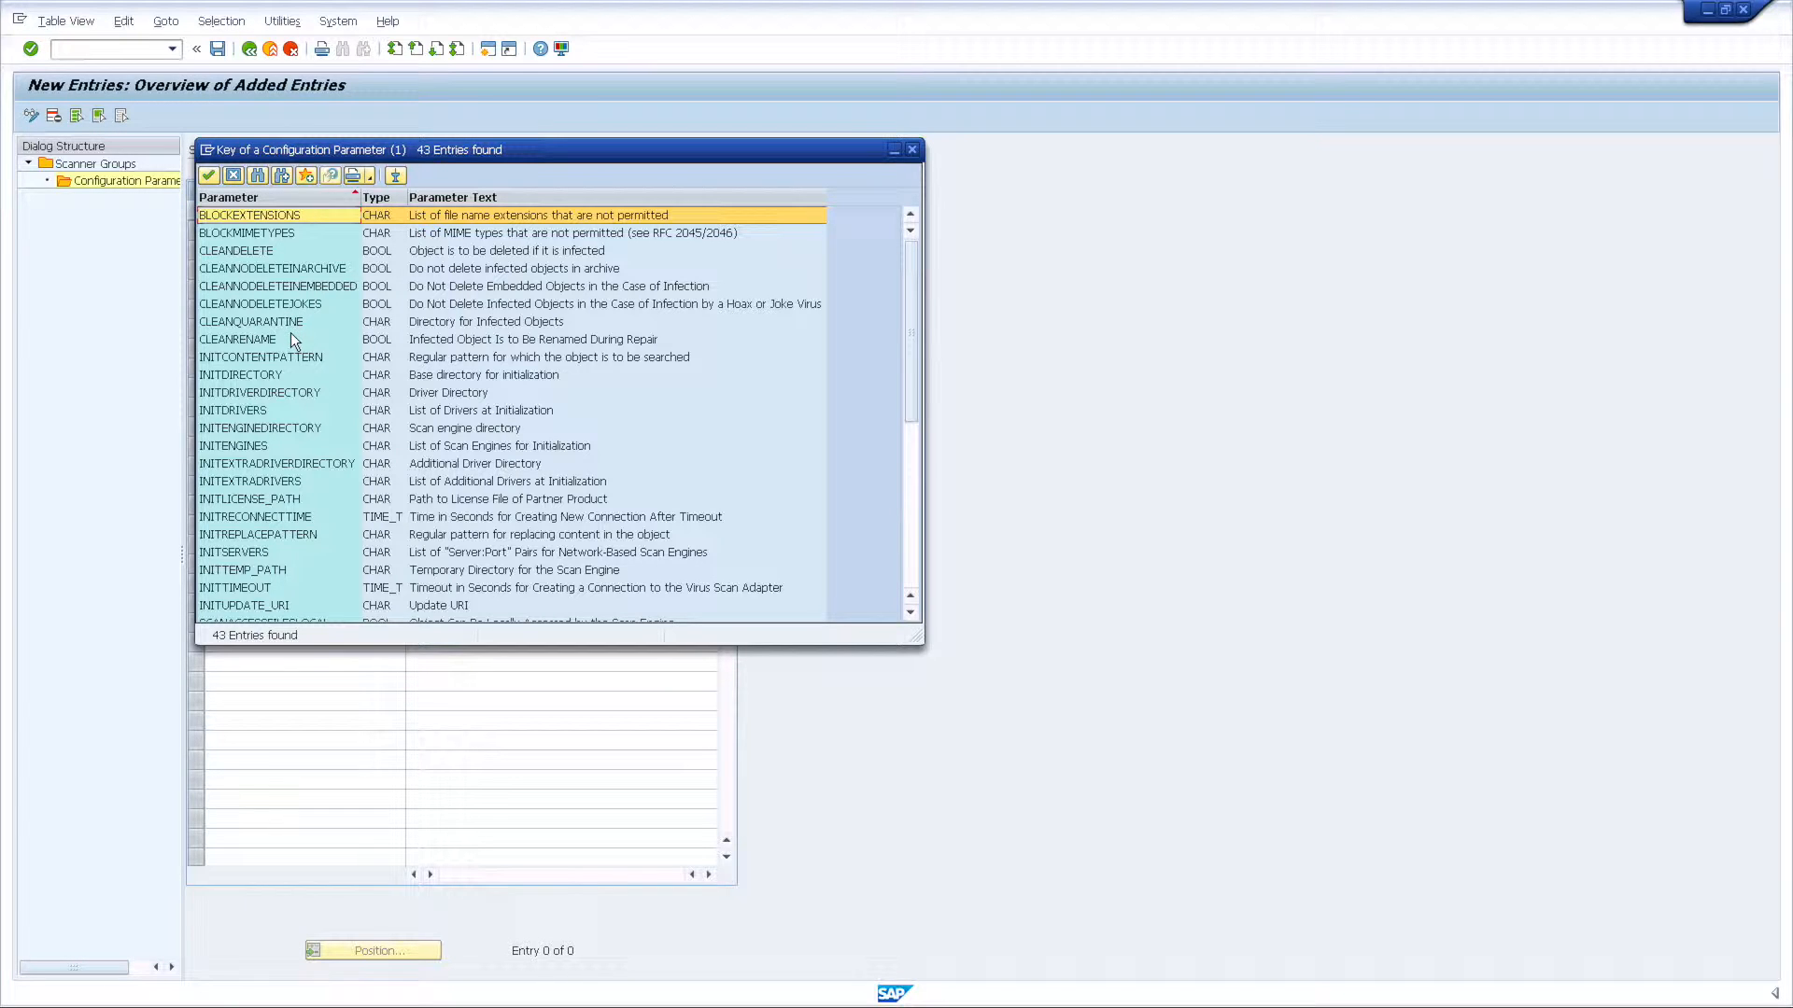
left_click(241, 374)
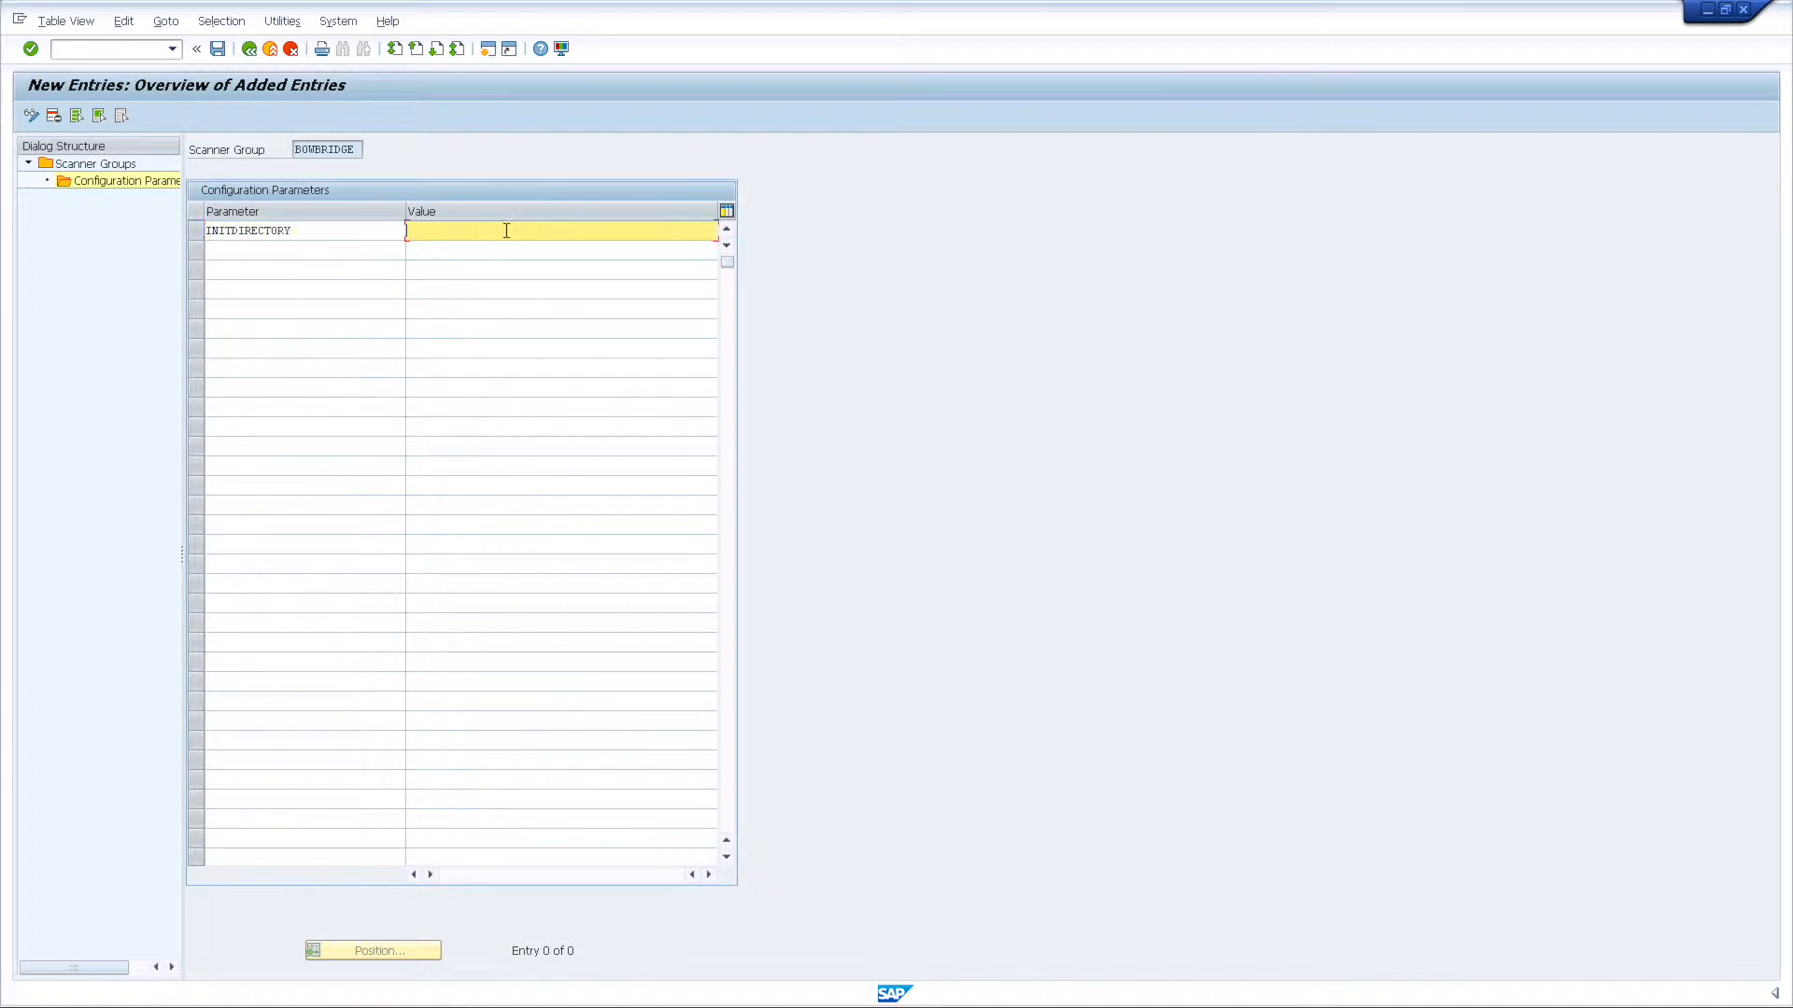
type("/")
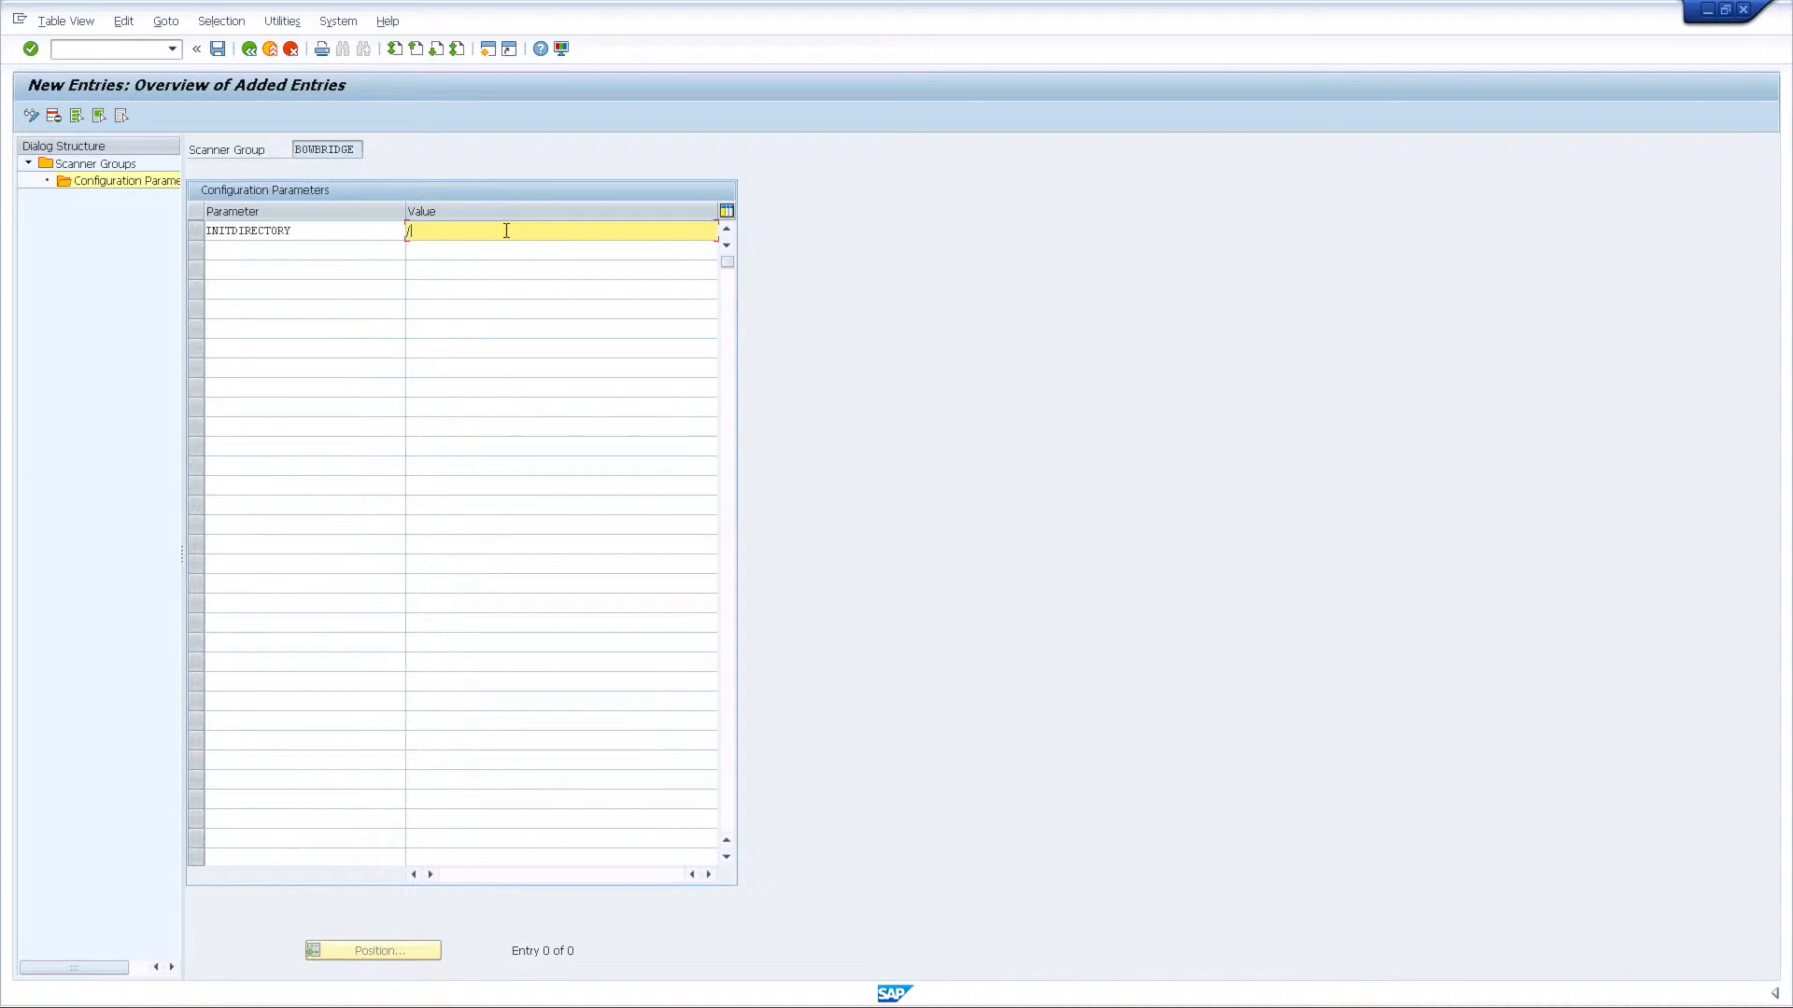
type("usr/sap/S4H/bowbridge")
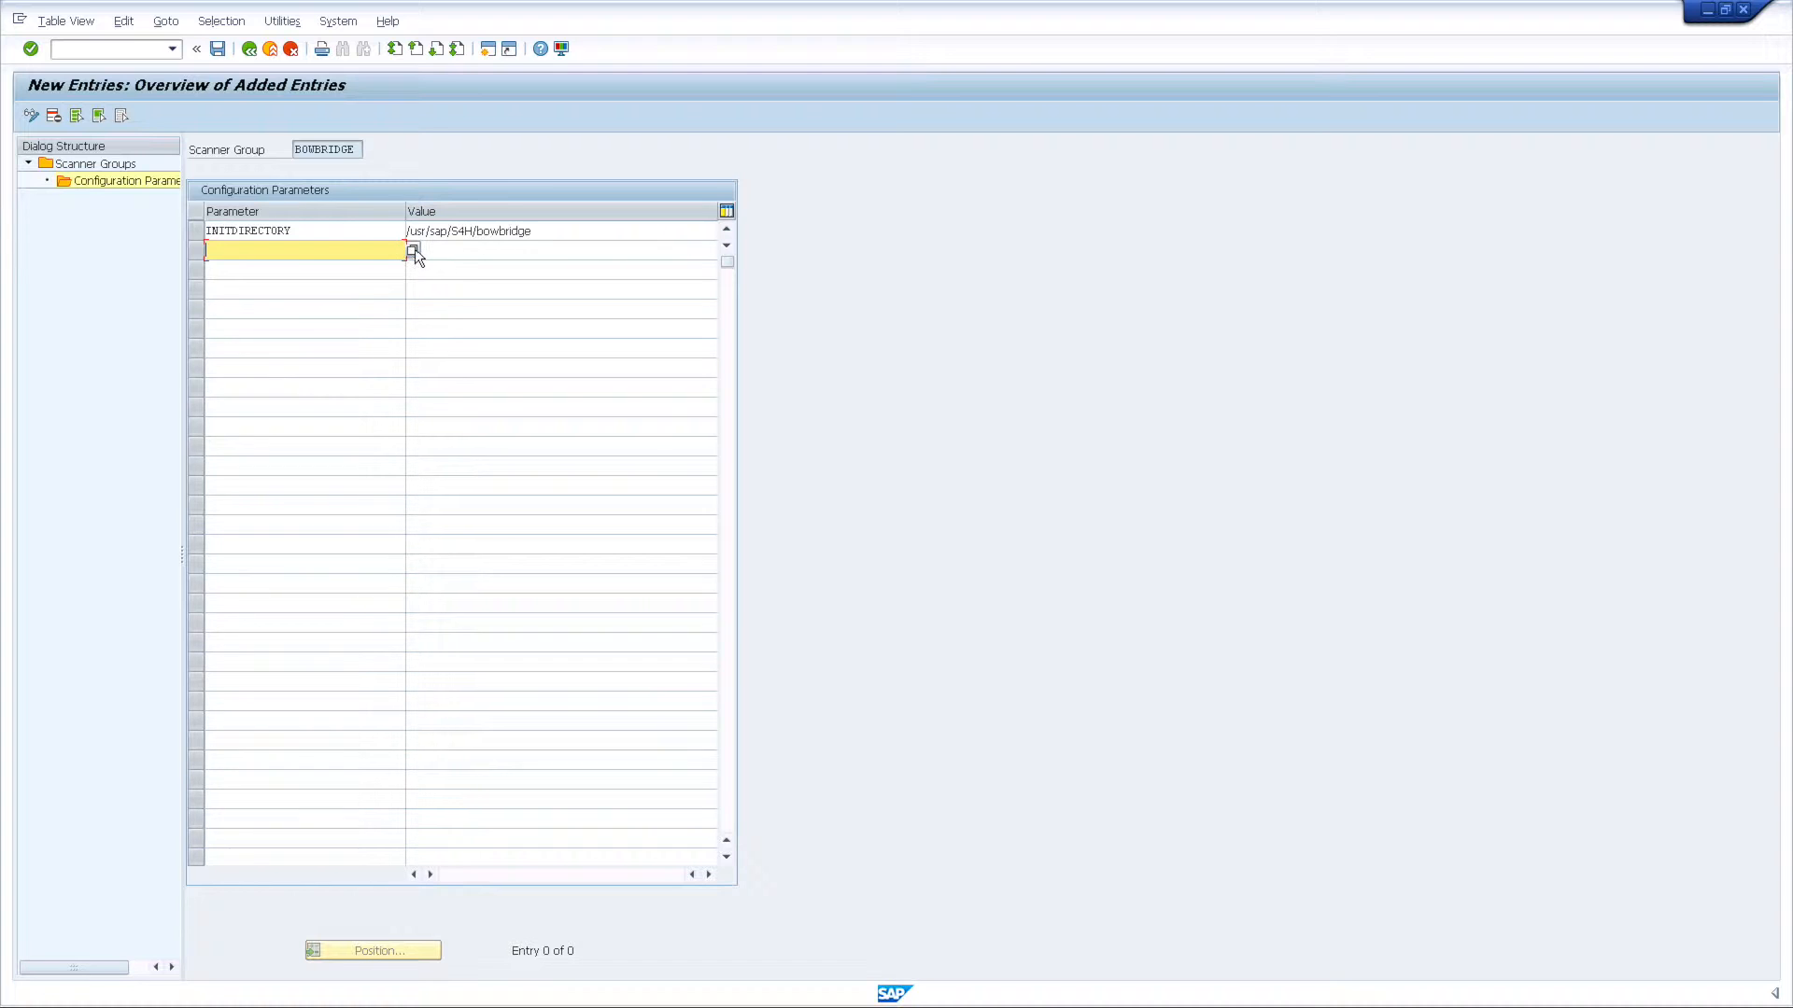
Add a second parameter INITENGINES with value MCAFEE
left_click(414, 251)
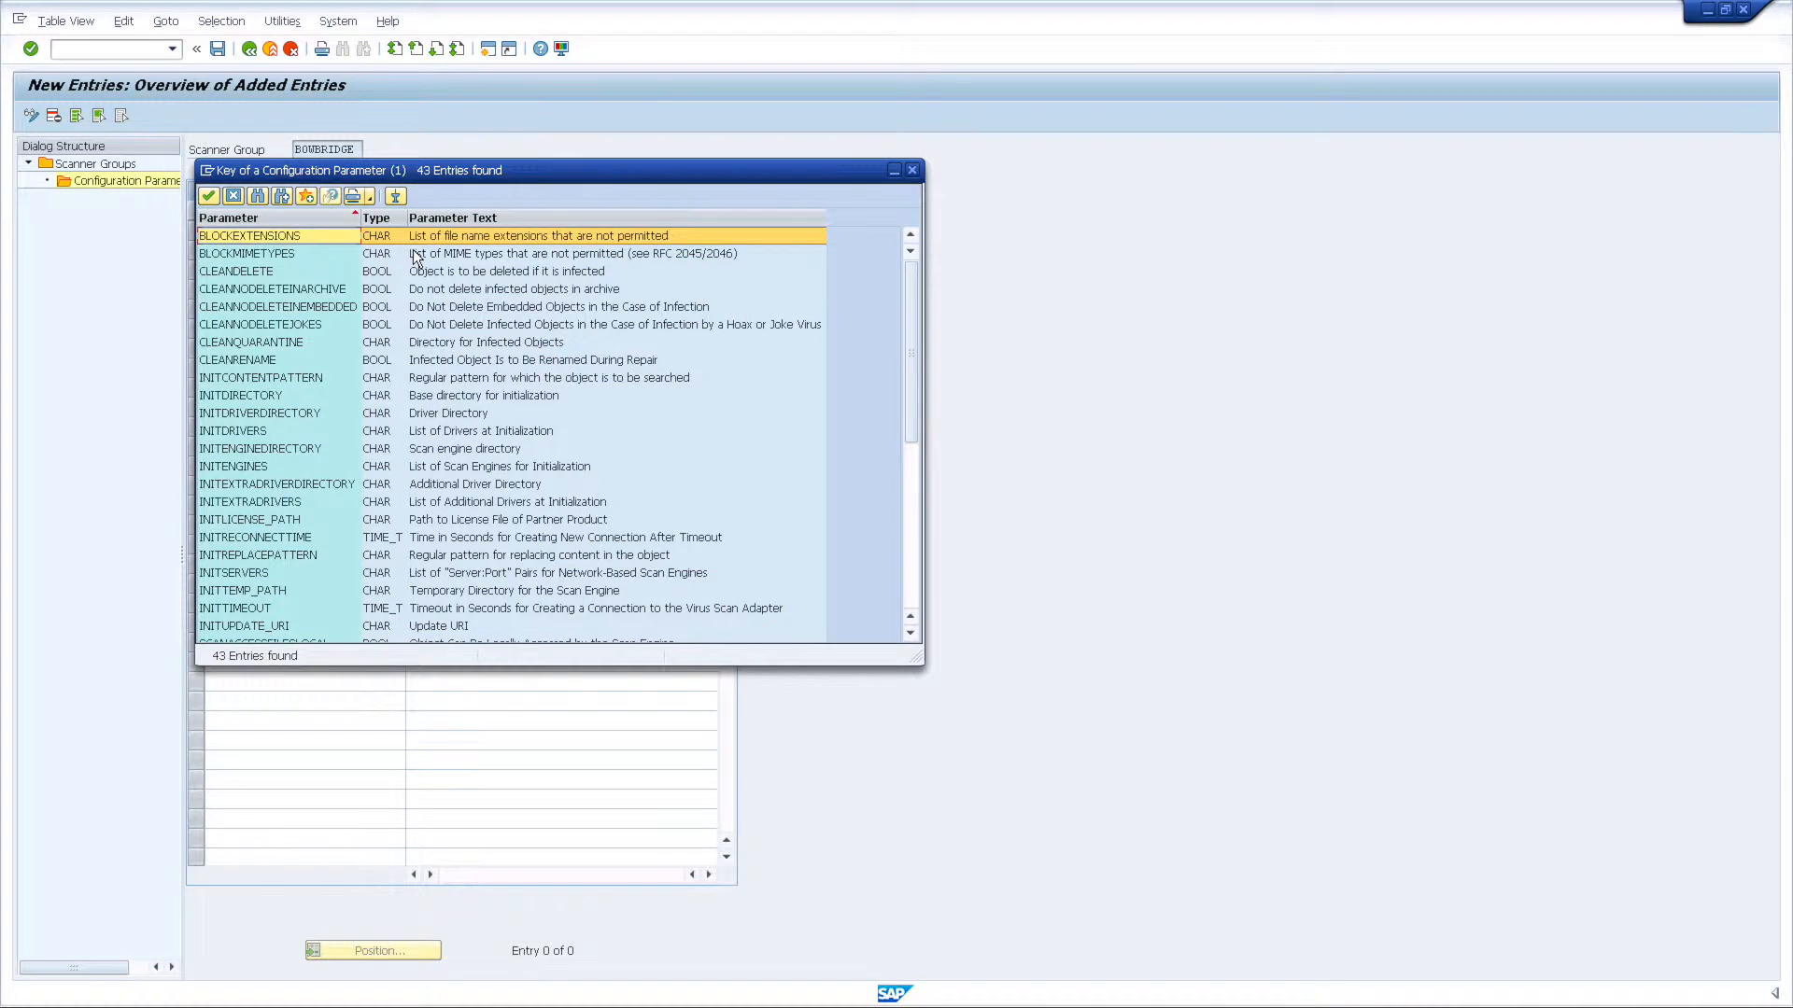
mouse_move(264, 474)
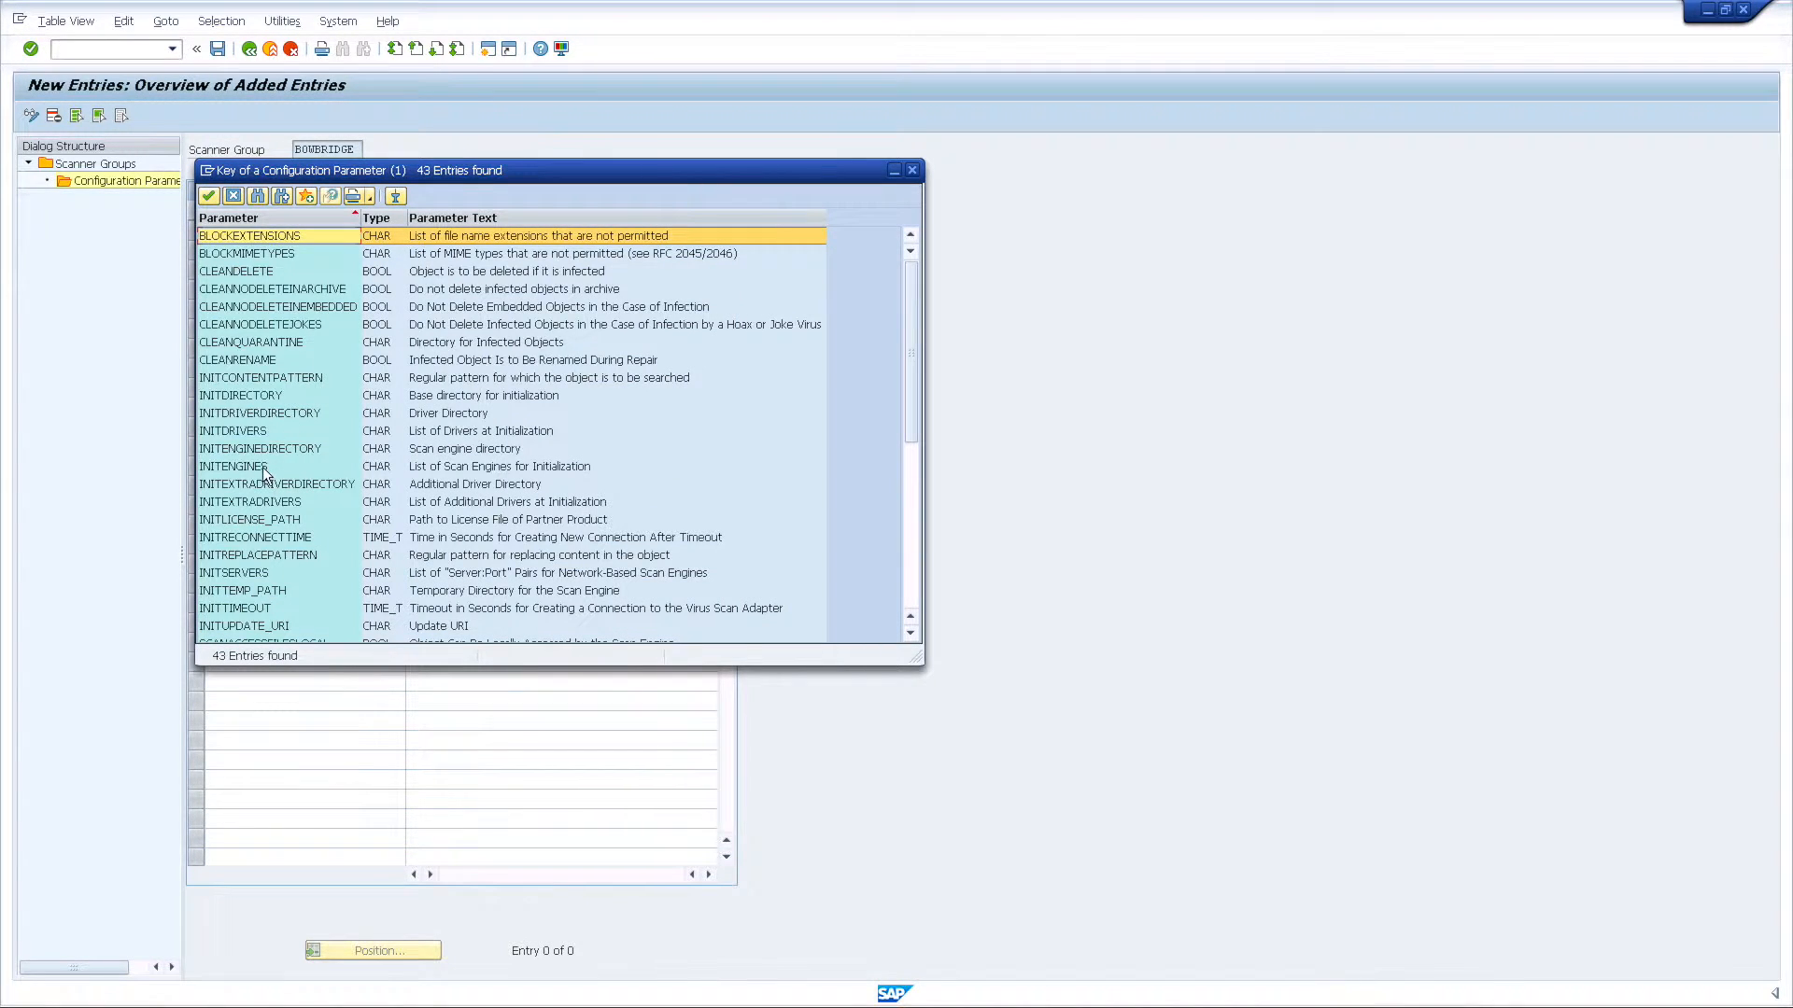
left_click(285, 467)
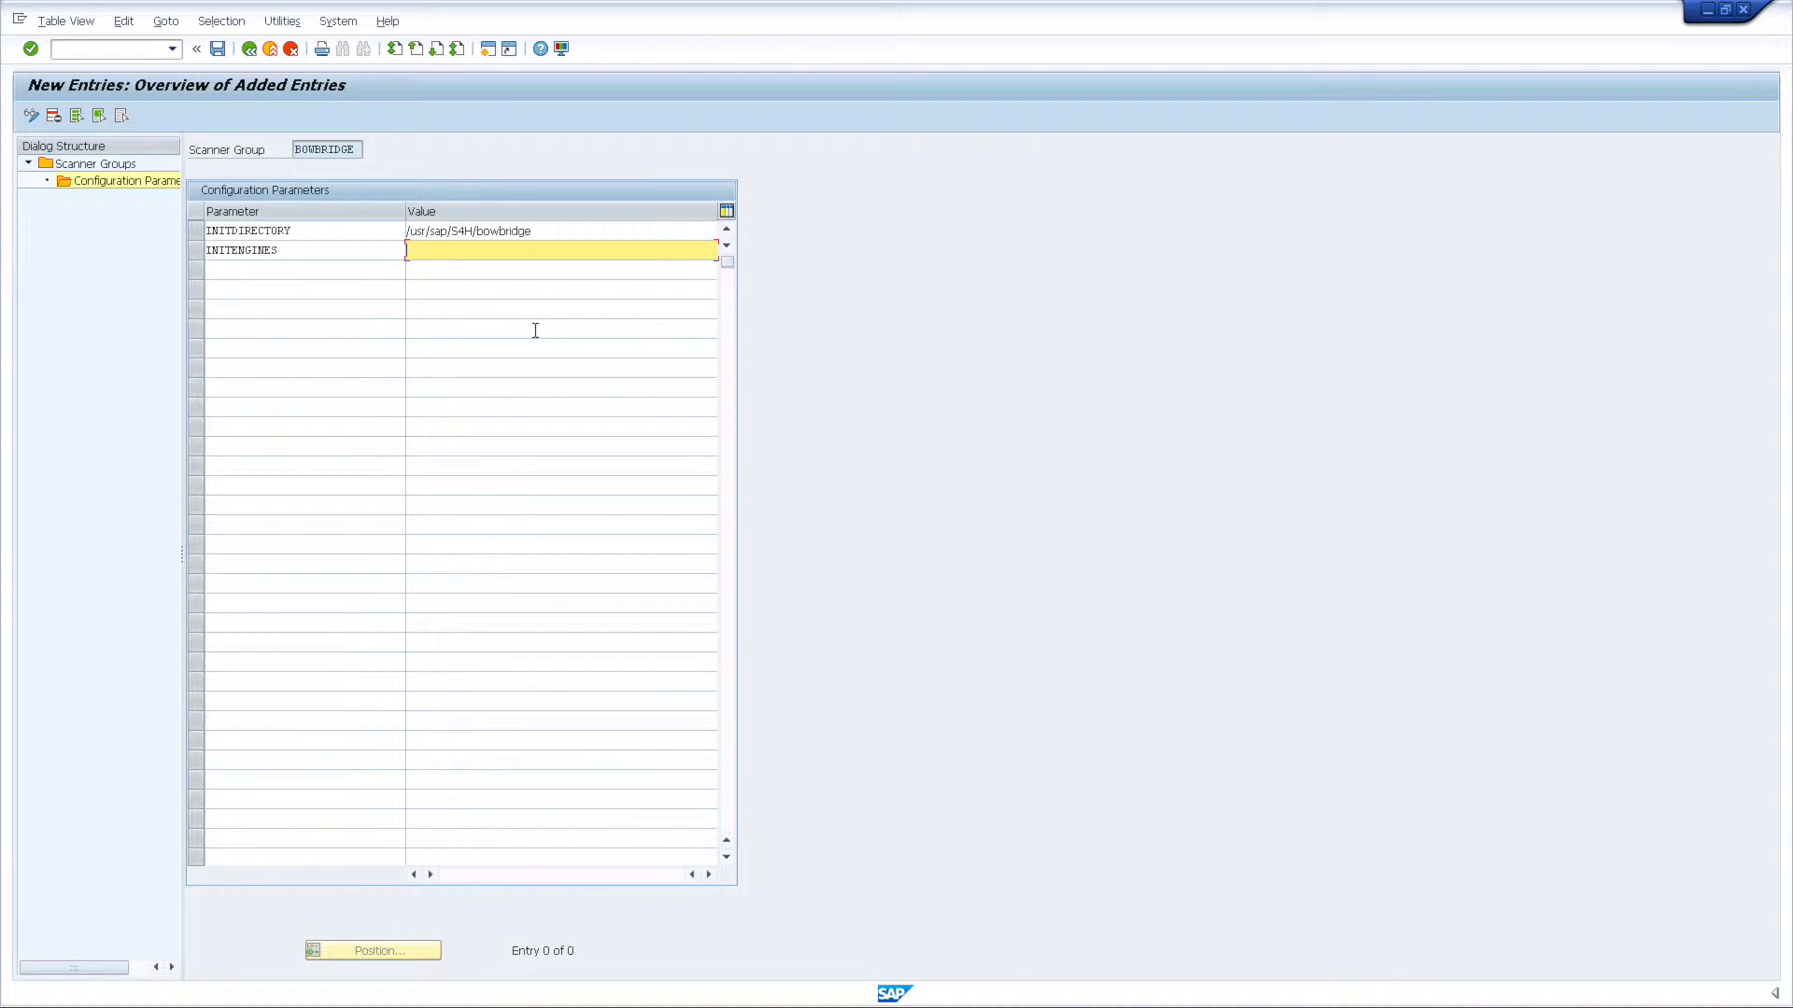
type("MCAFEE")
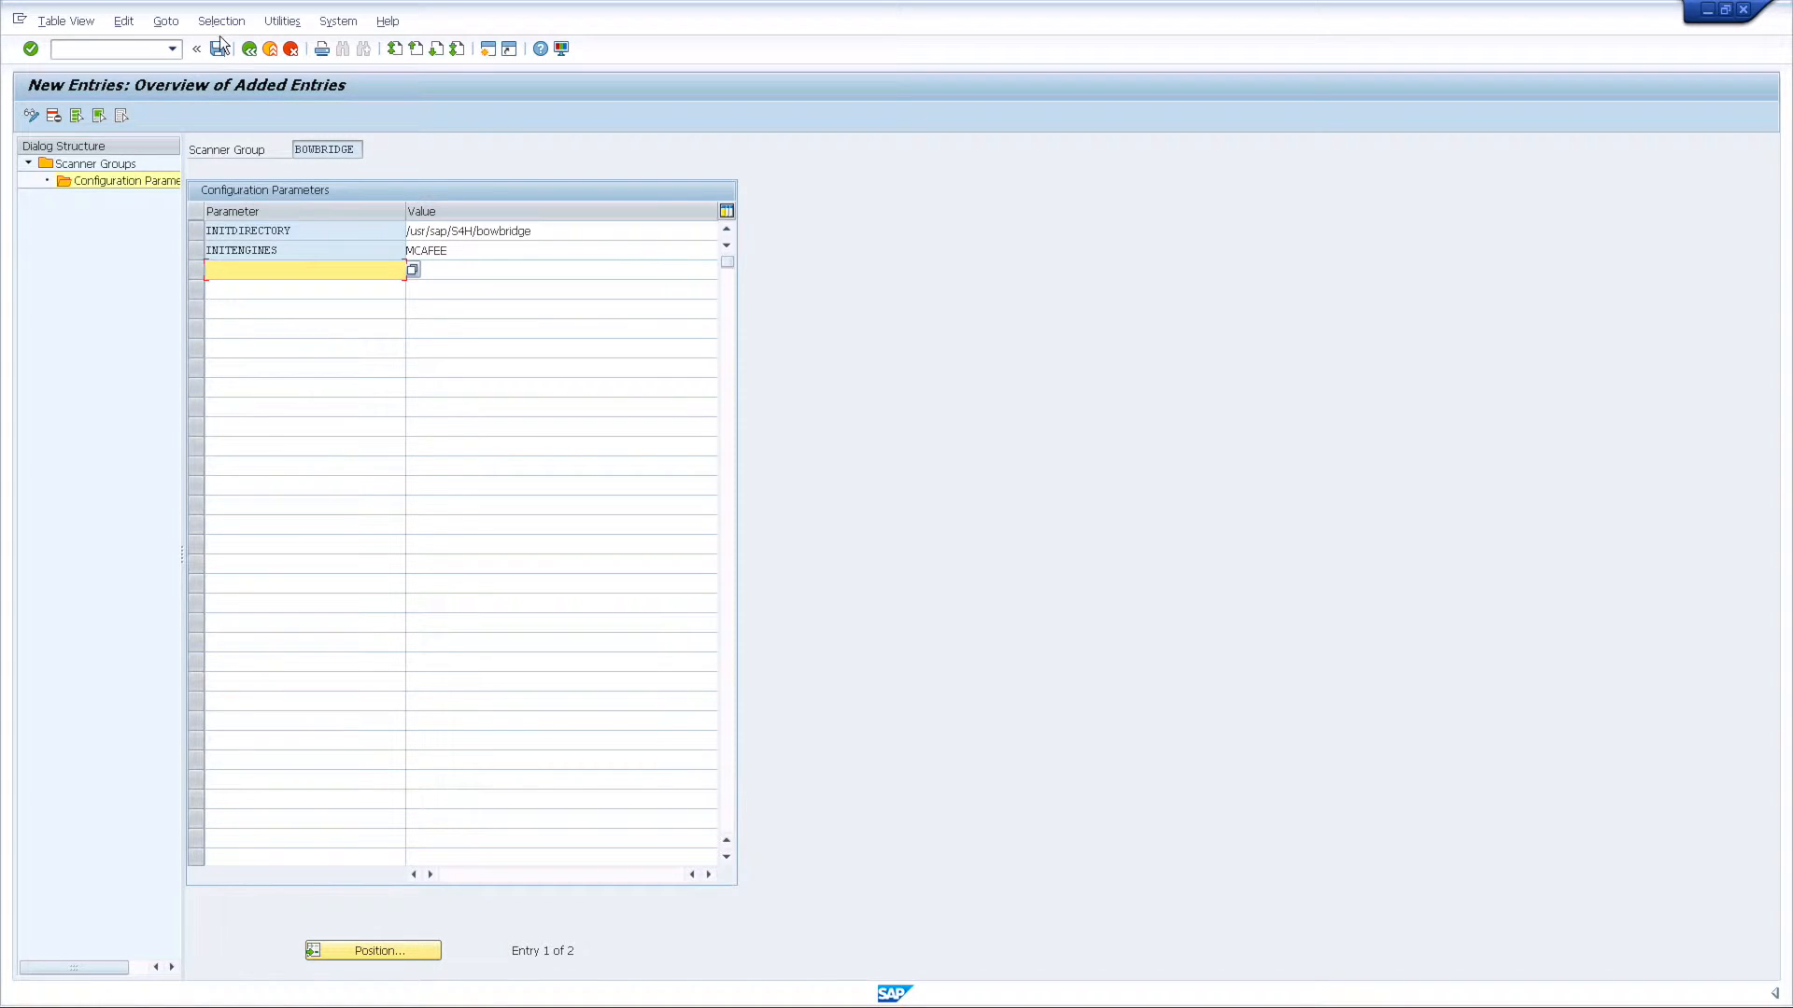
mouse_move(219, 48)
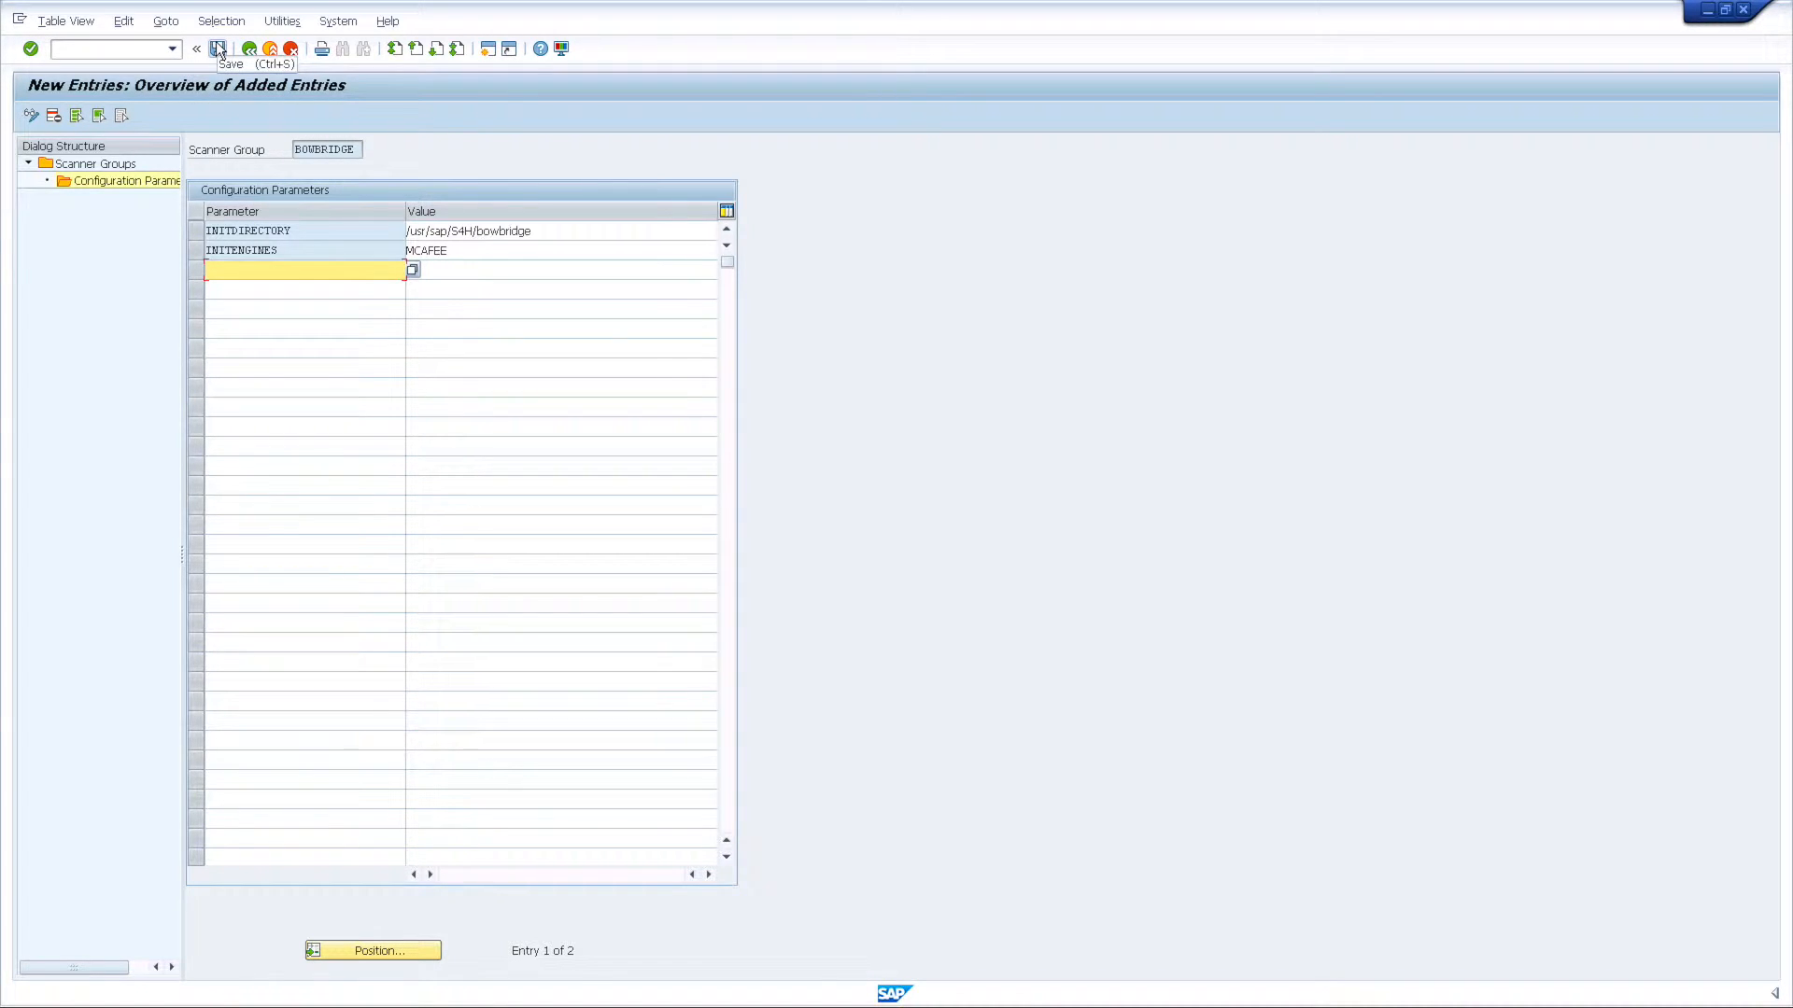
Save the scanner group to the Bowbridge Installation request and return to SAP Easy Access
left_click(216, 48)
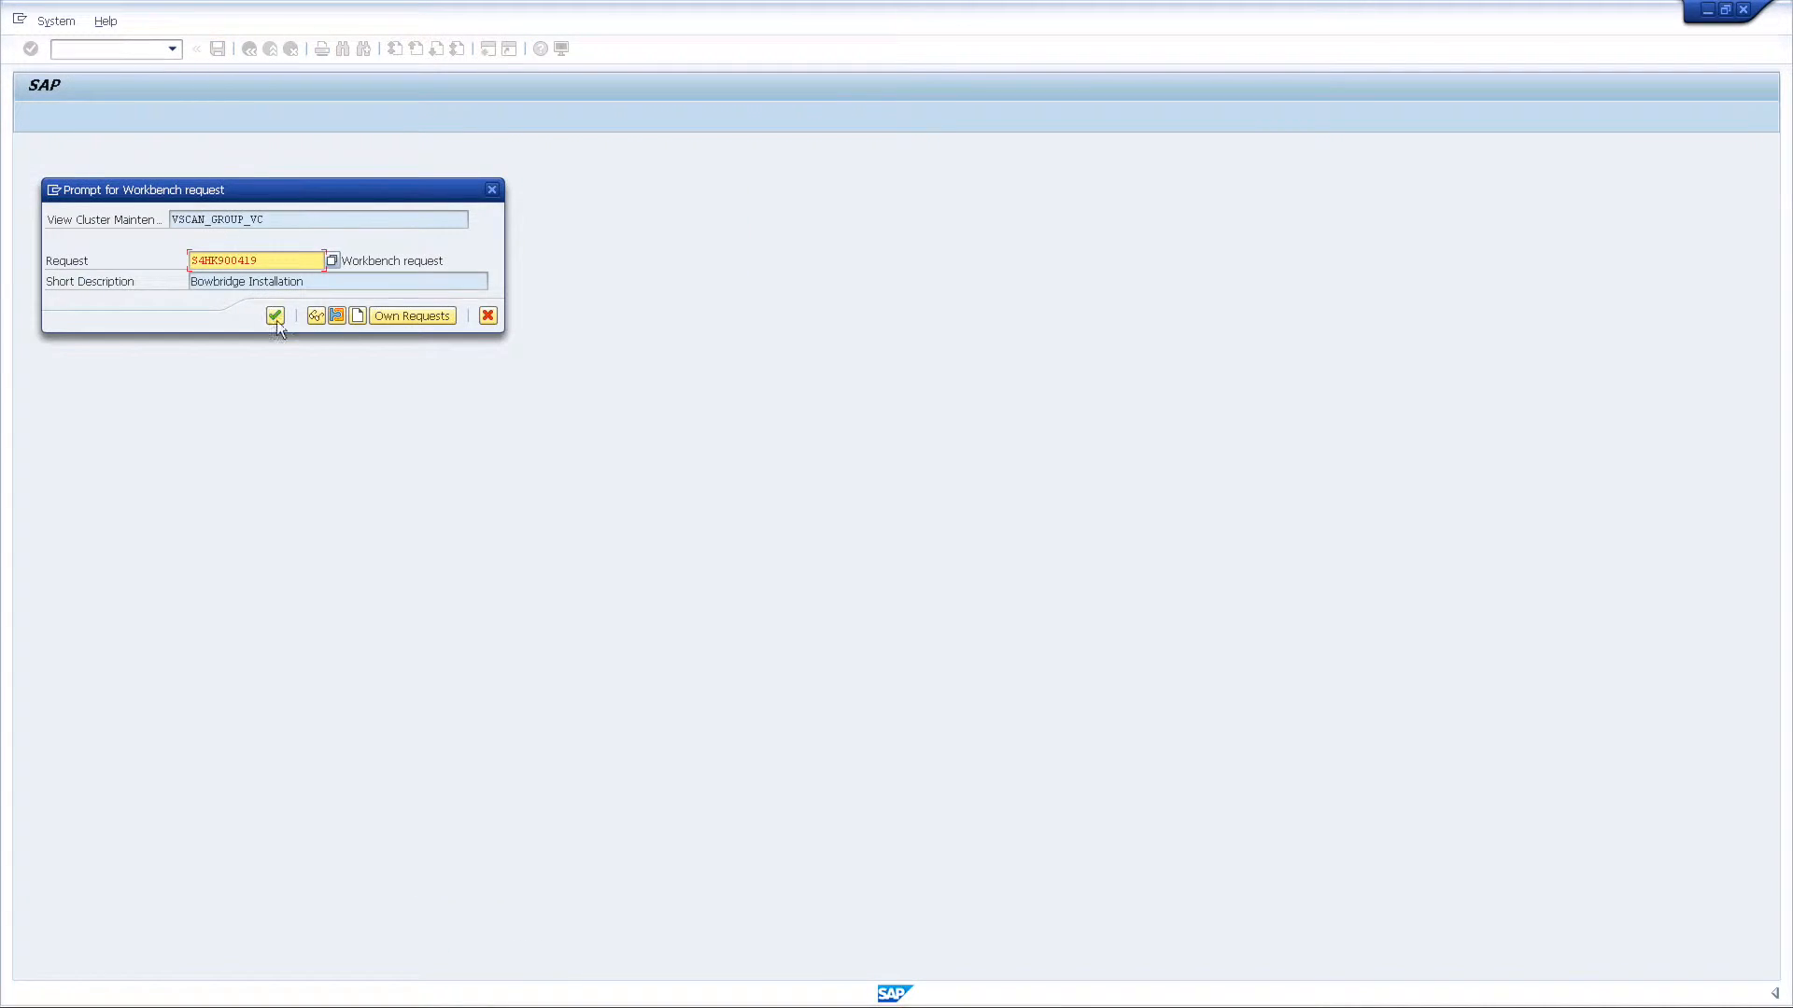
left_click(275, 316)
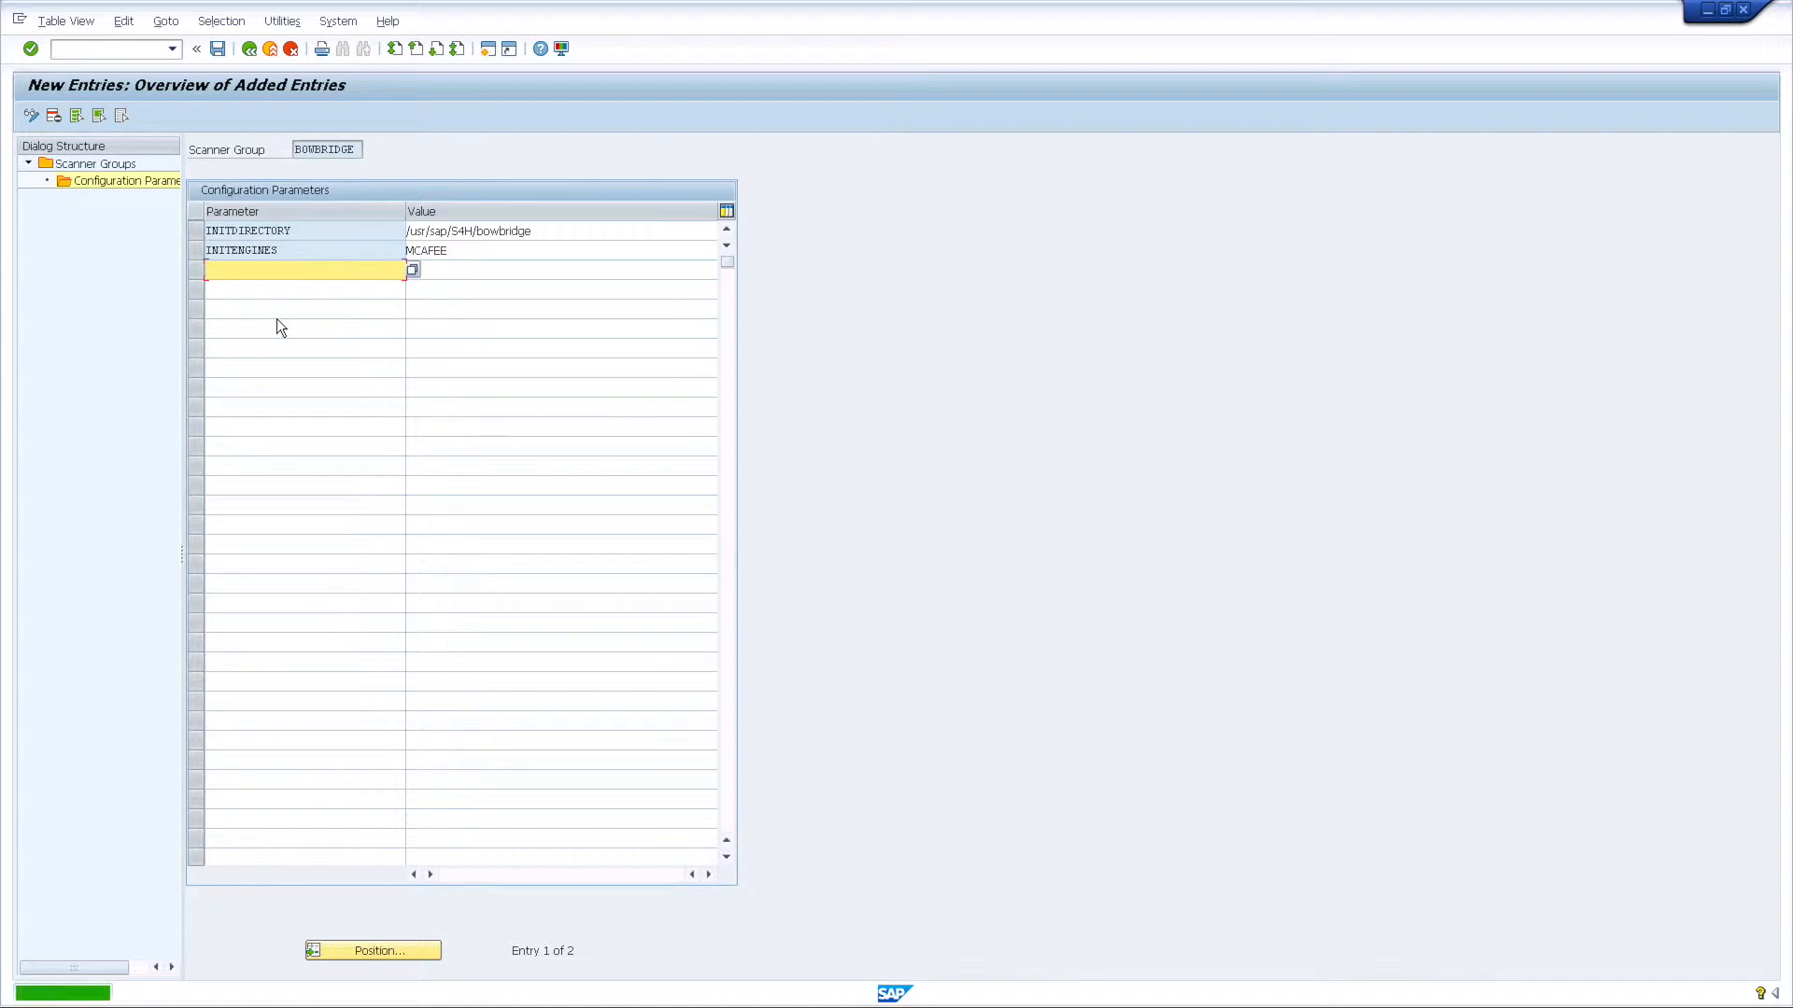
left_click(216, 48)
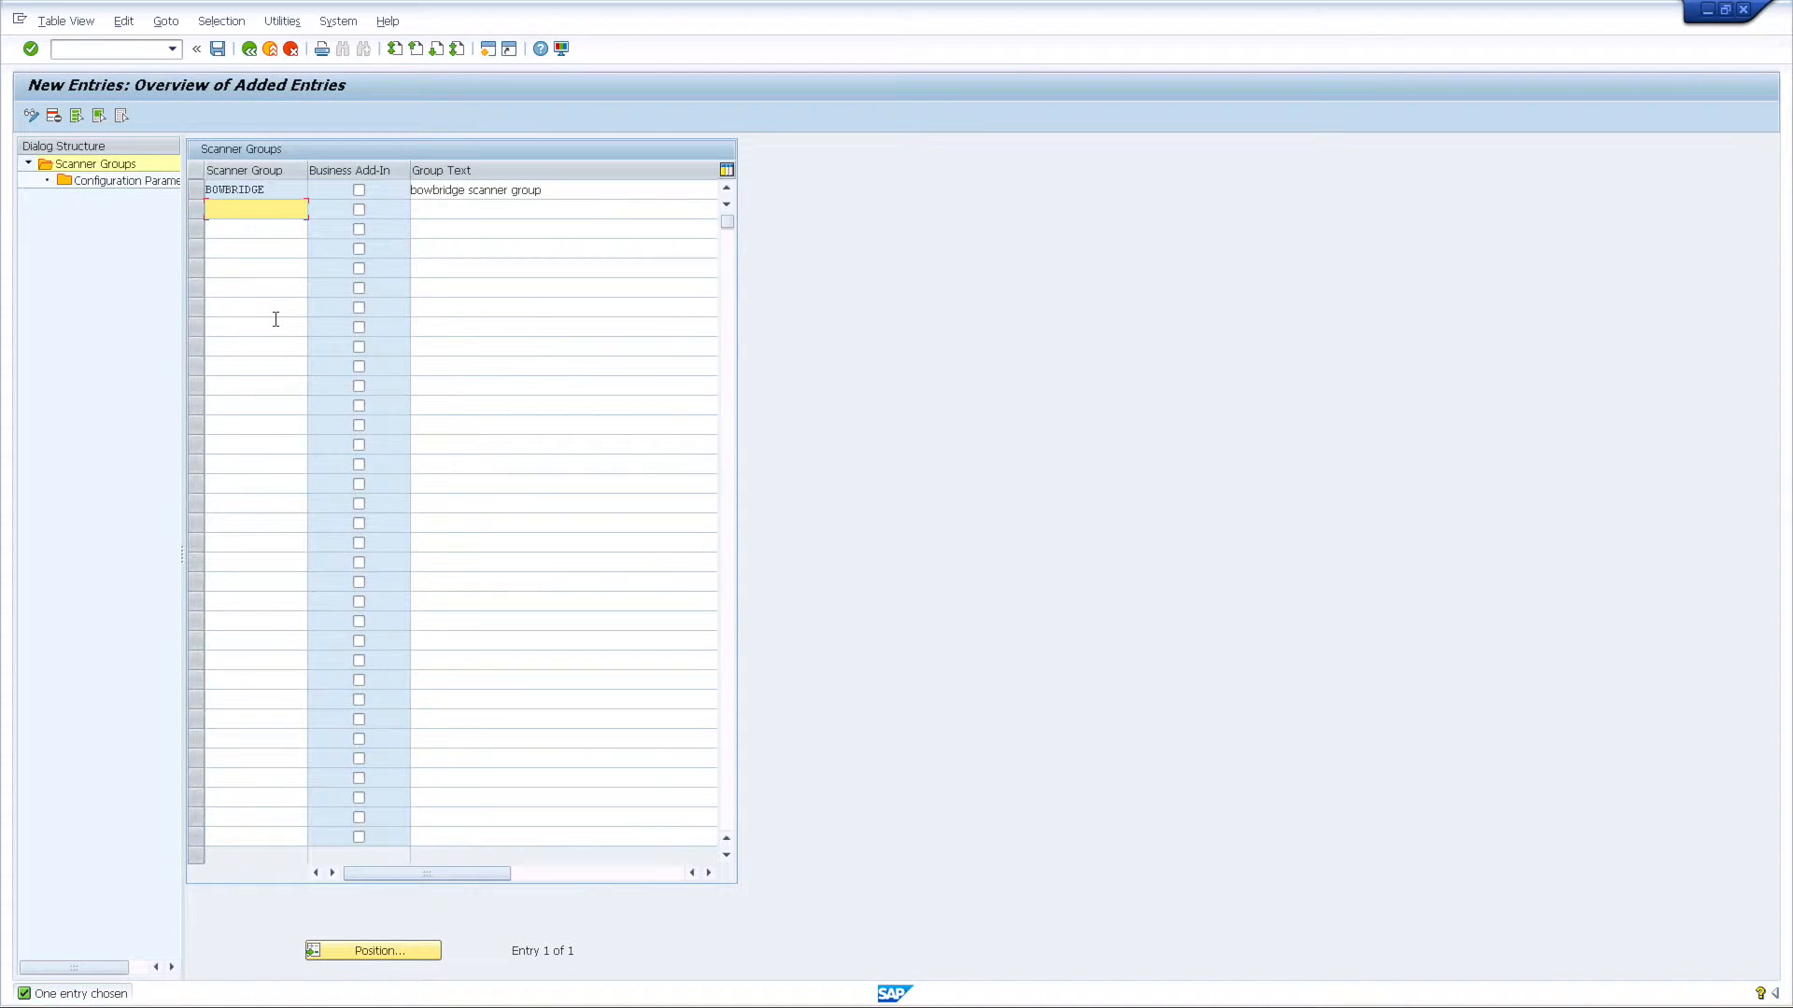
left_click(248, 48)
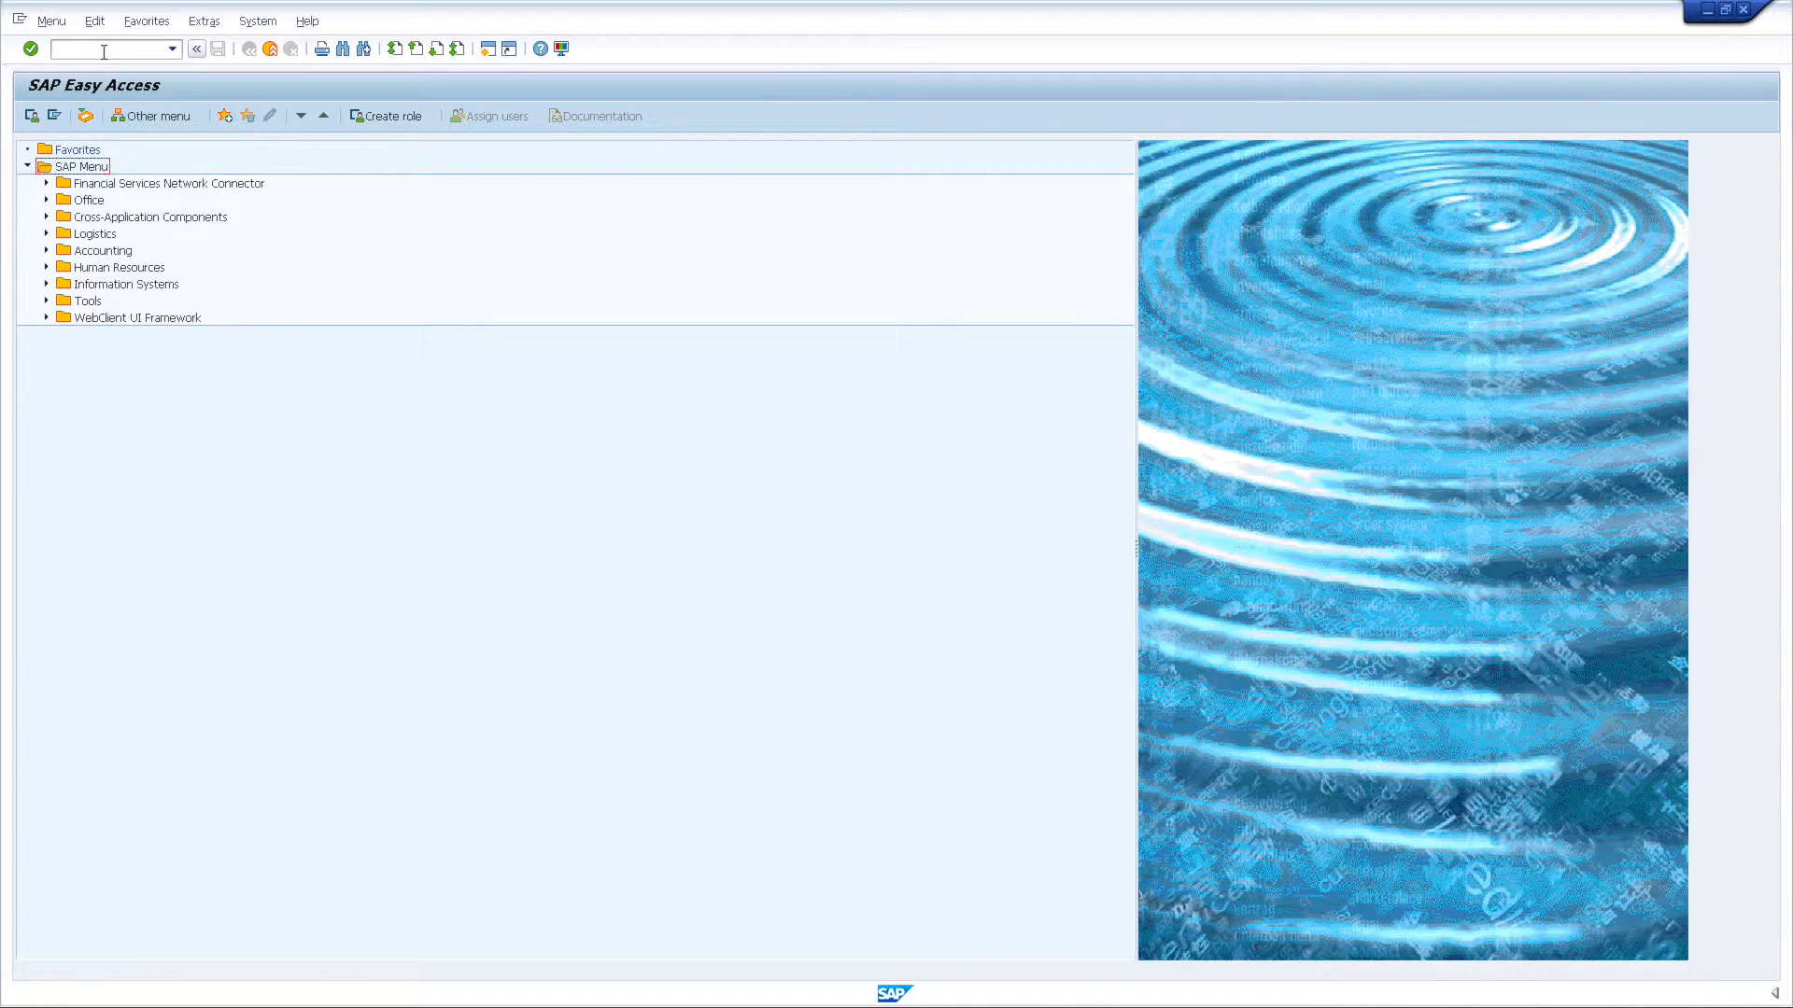
Launch transaction /nVSCAN to show the Virus Scan Provider Definition overview
type("/nvscan")
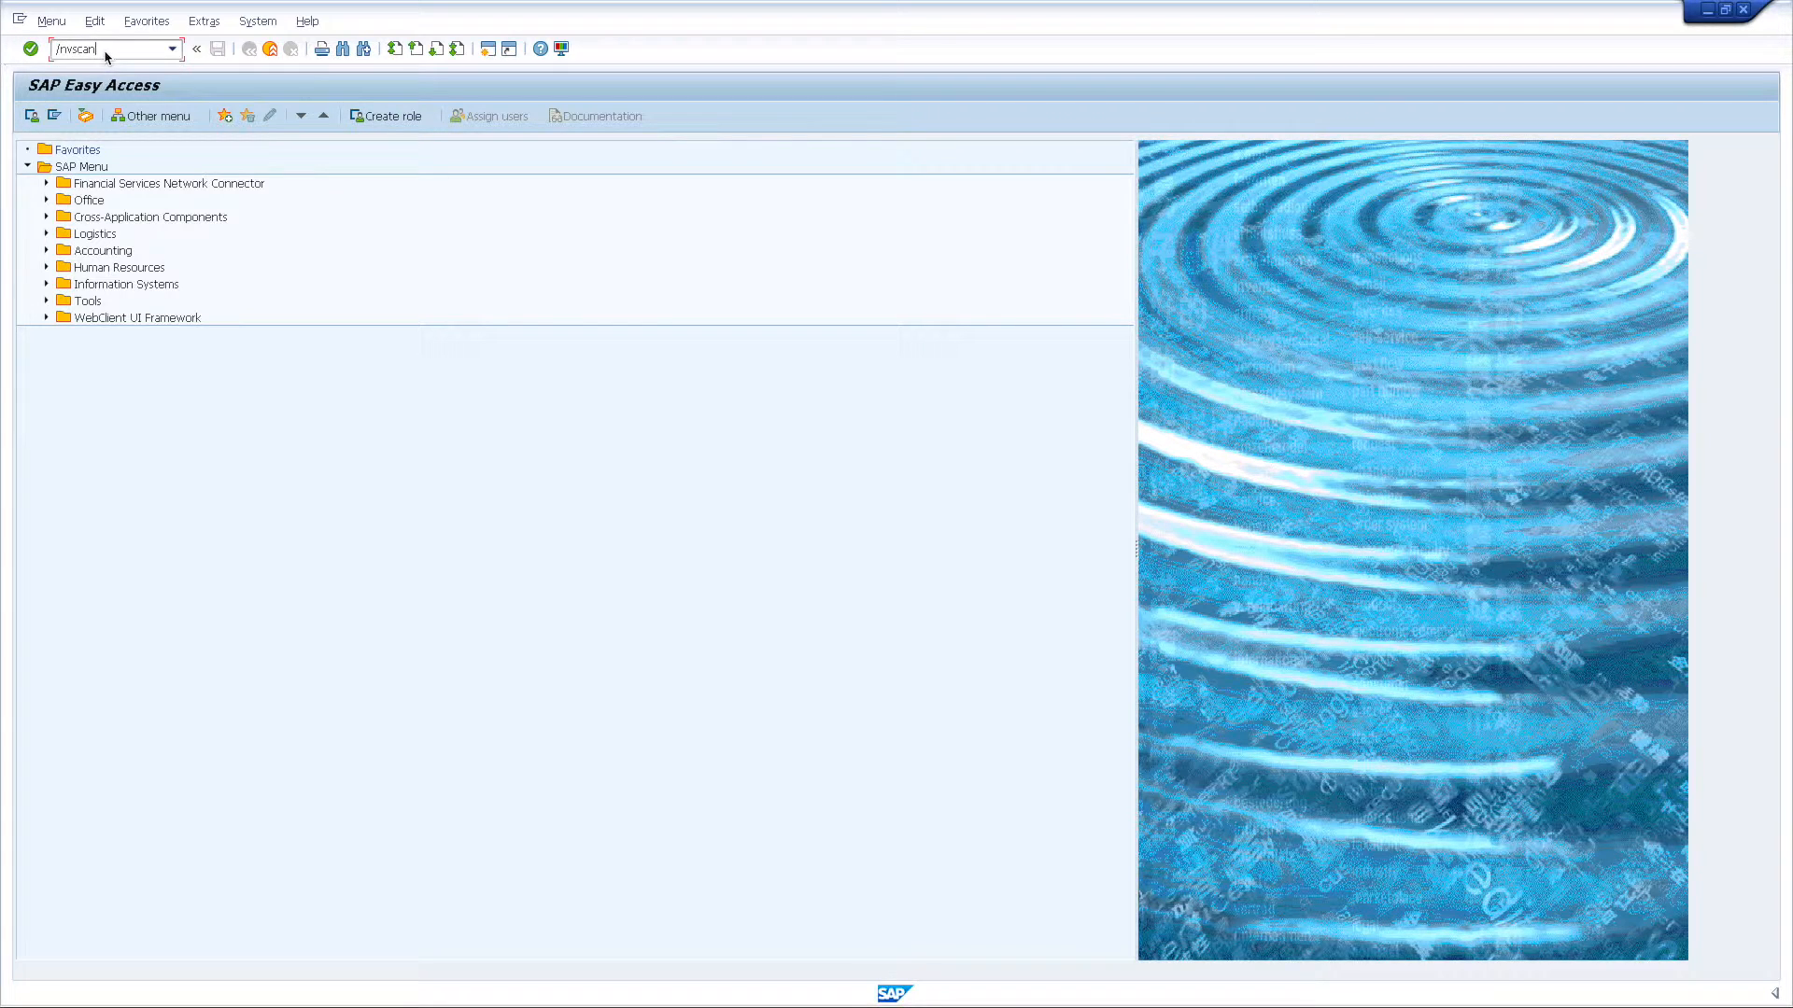
key("Enter")
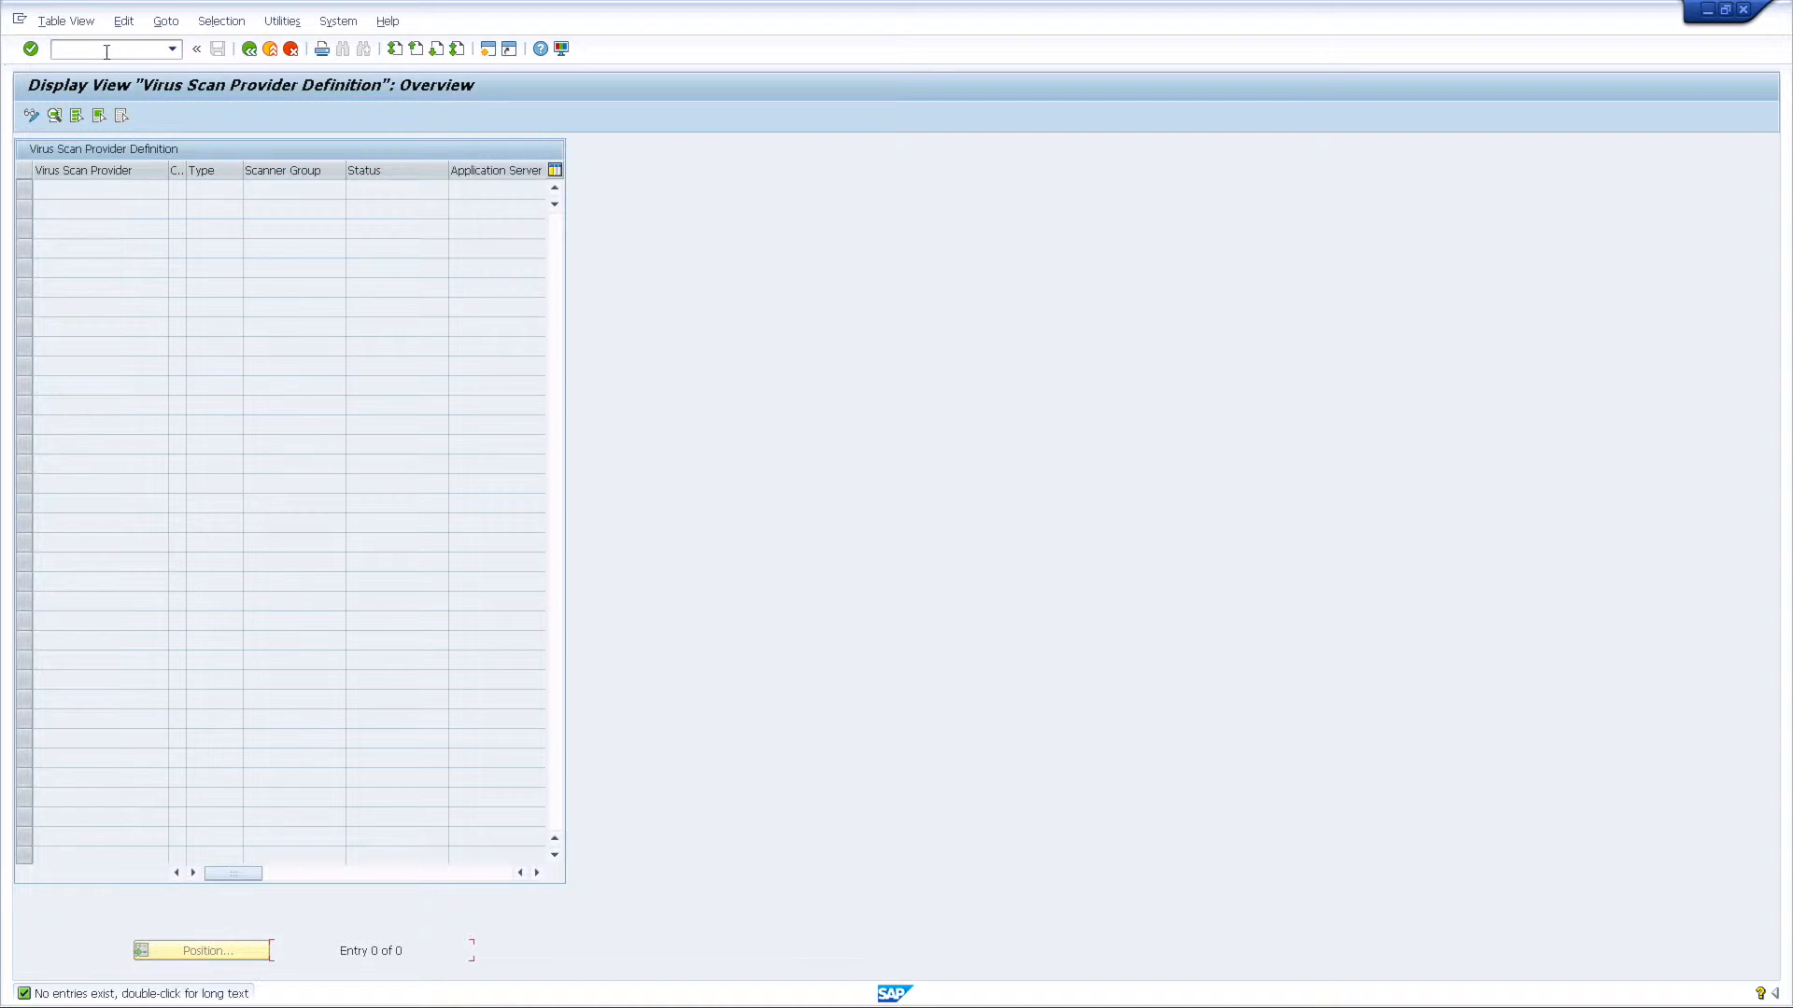
mouse_move(32, 114)
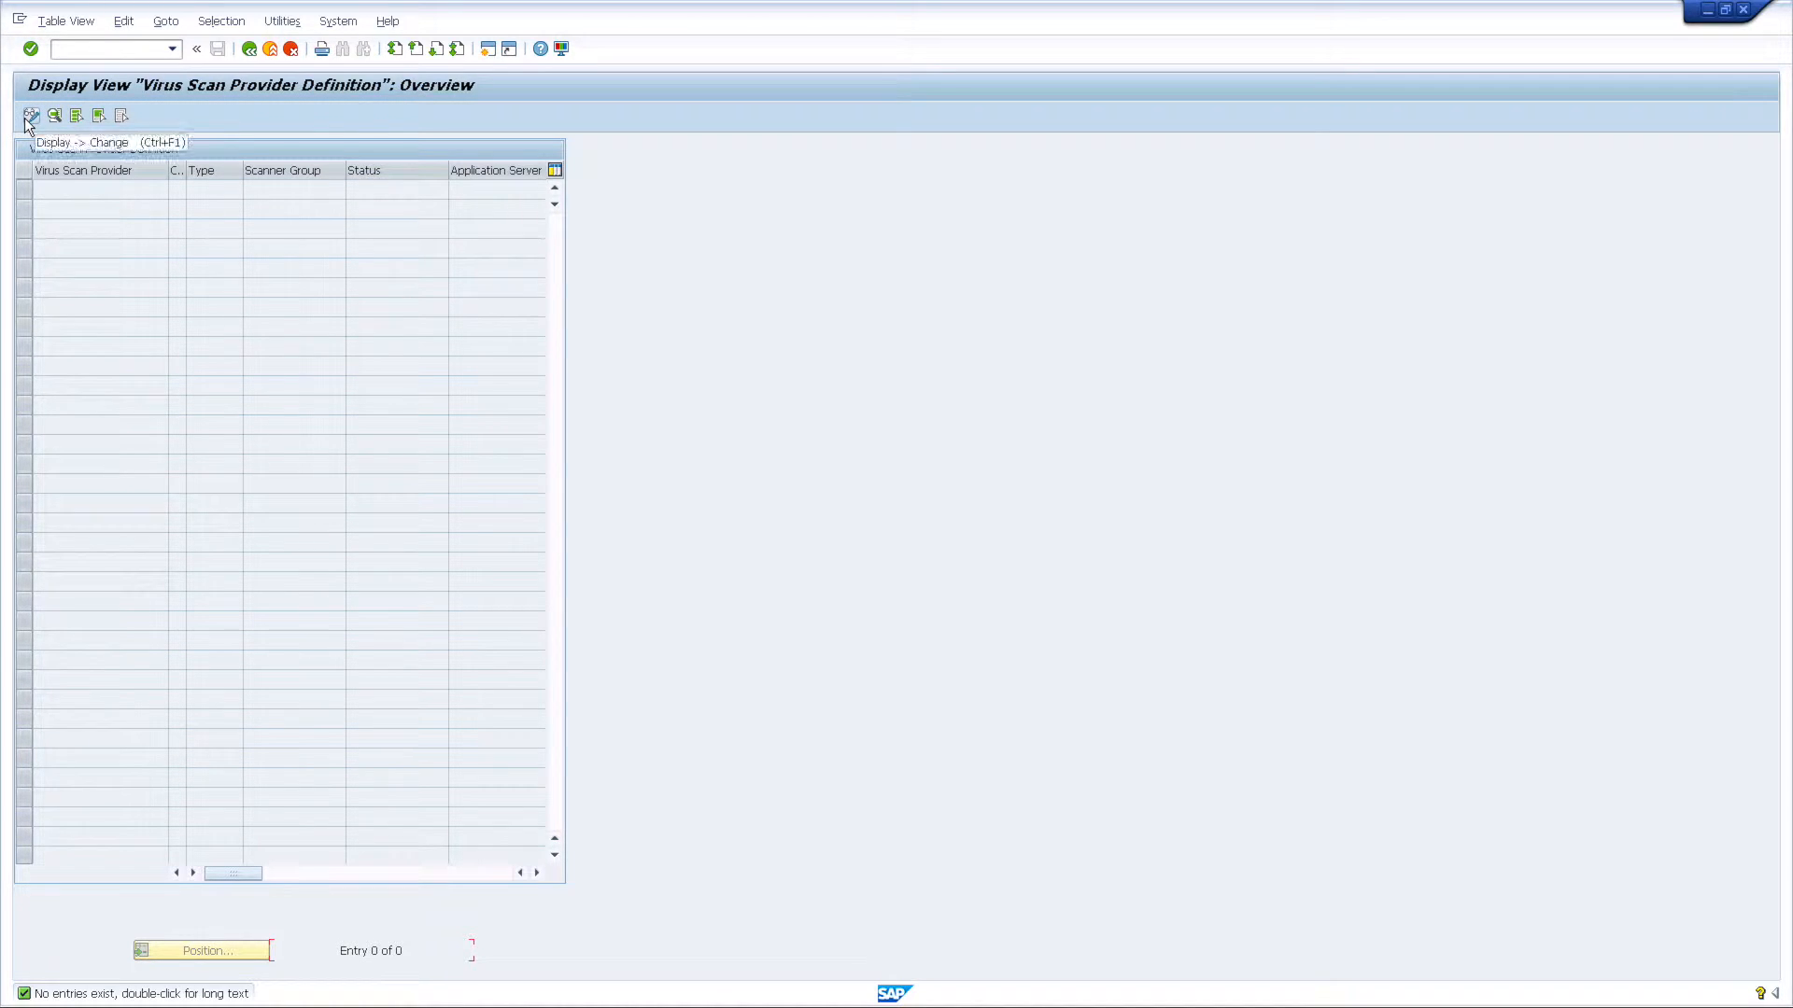
Switch the provider table to change mode, accept the cross-client notice, and start a new entry
left_click(32, 114)
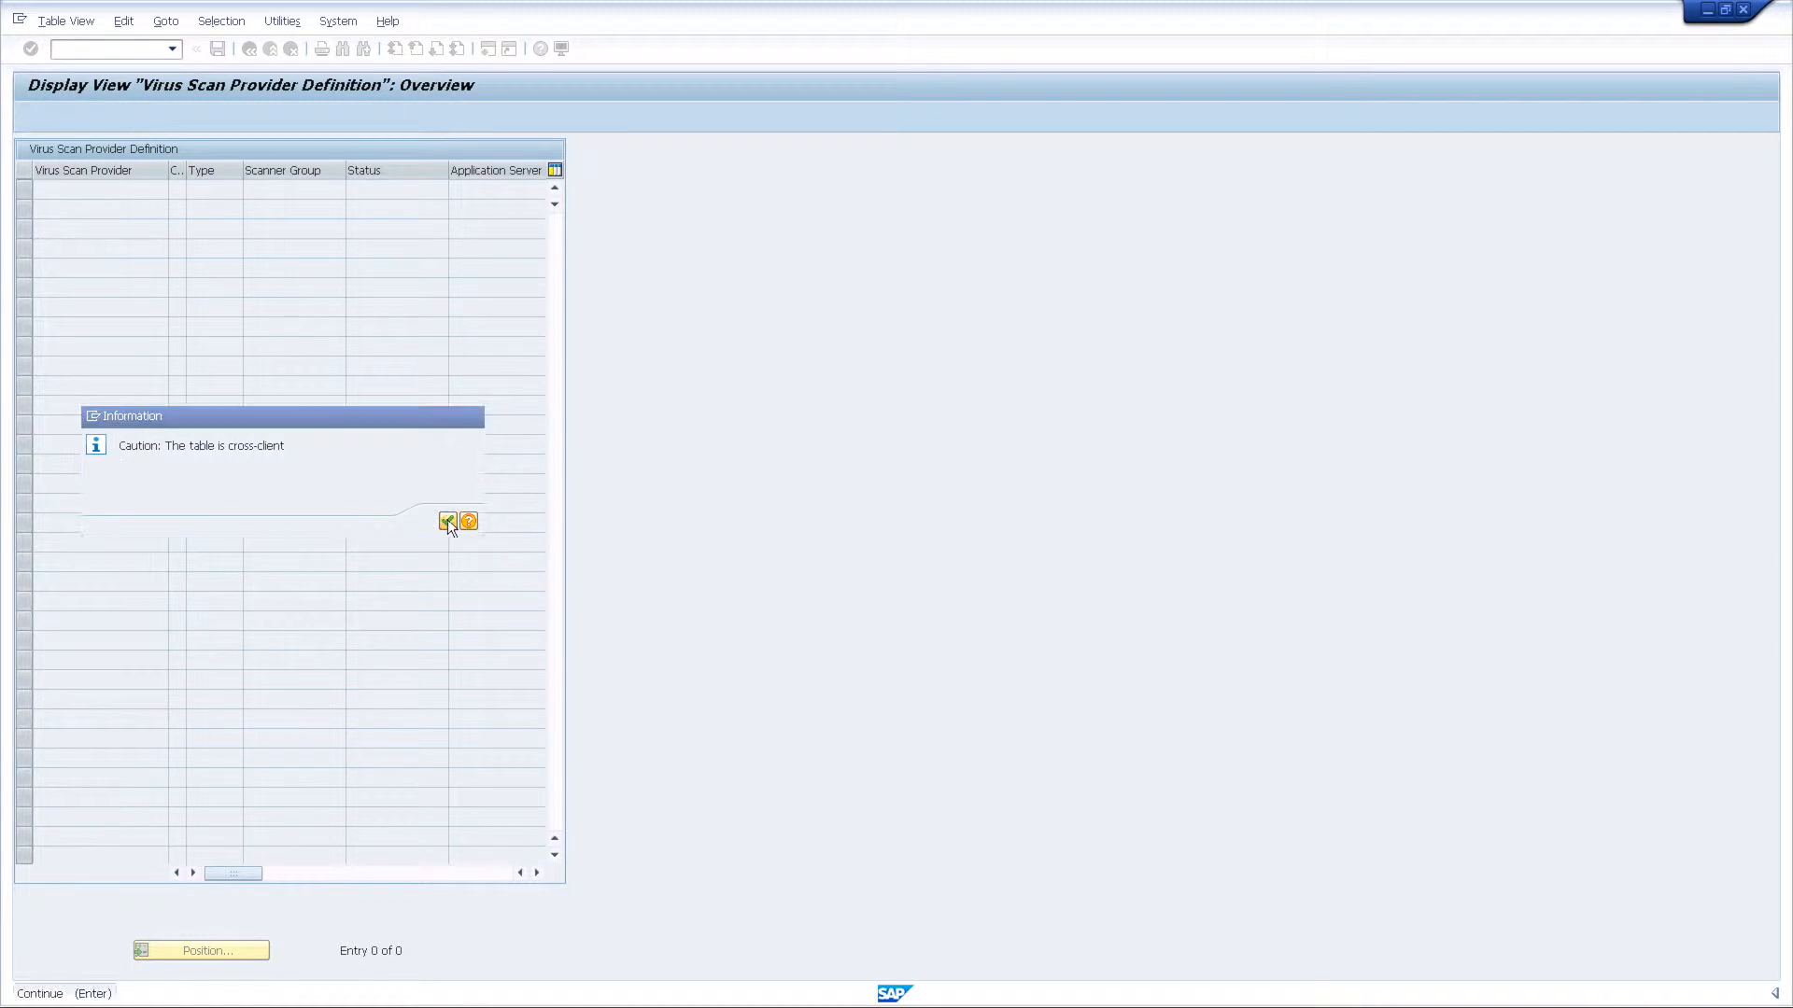
left_click(448, 523)
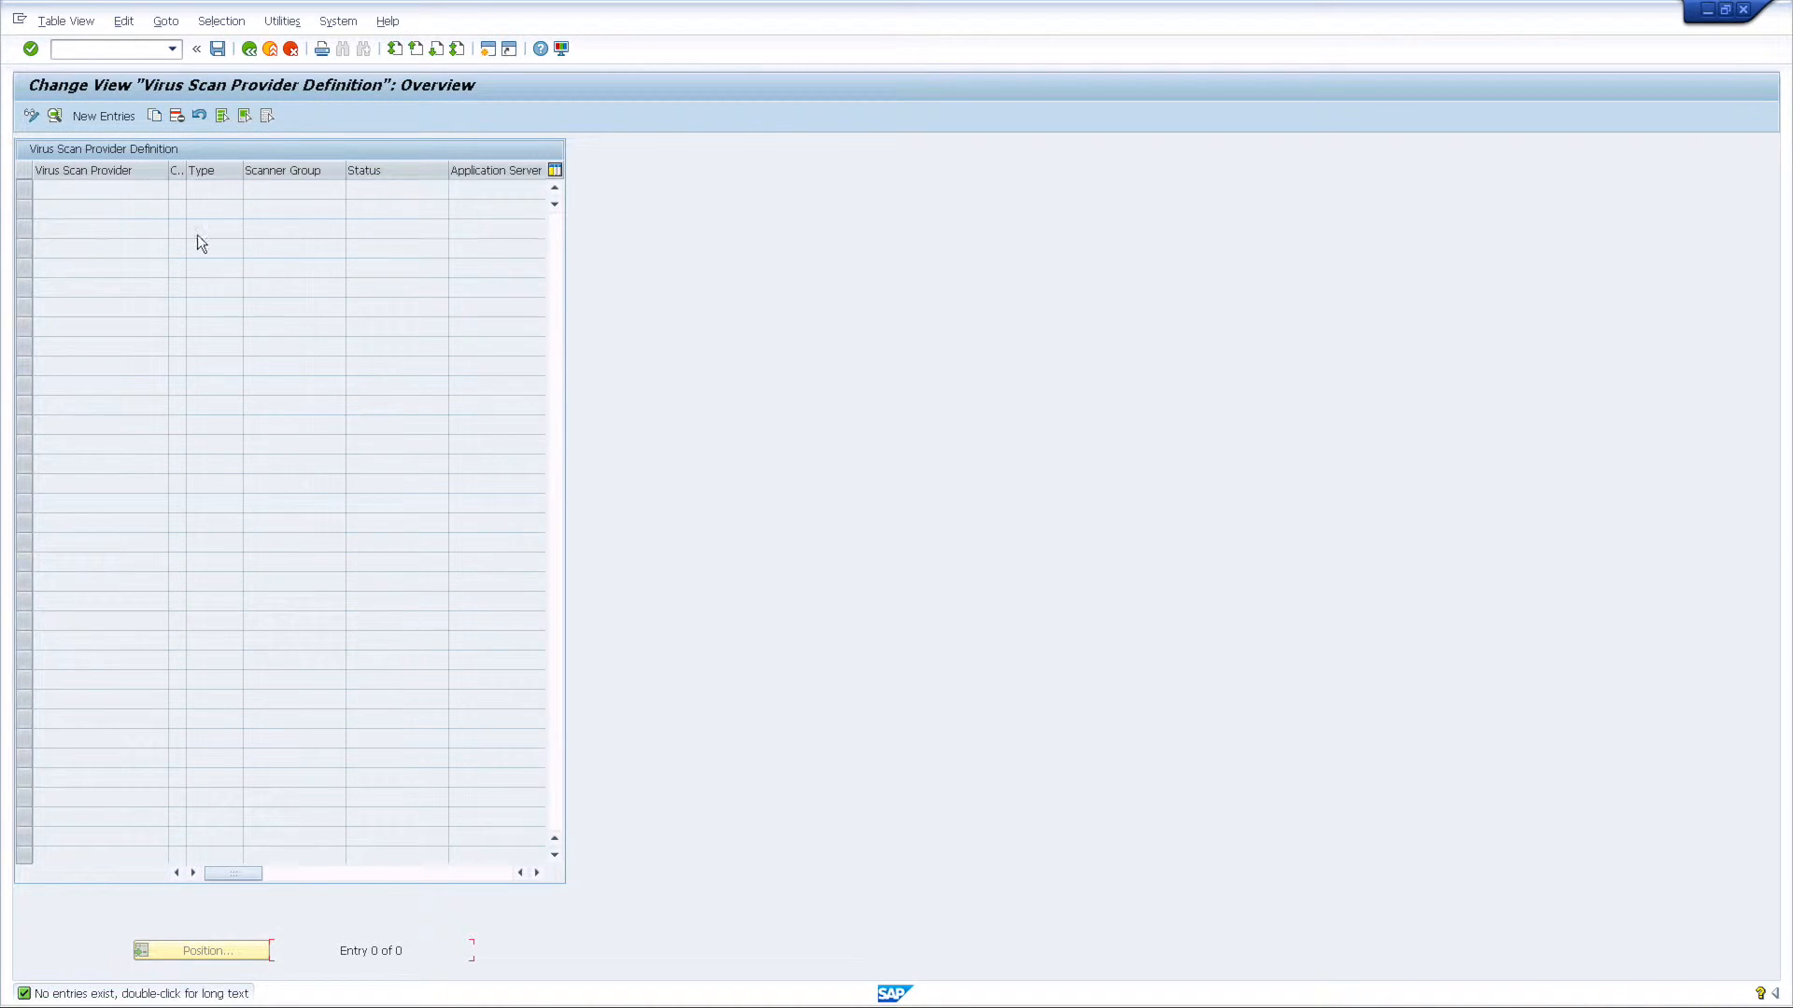
left_click(102, 114)
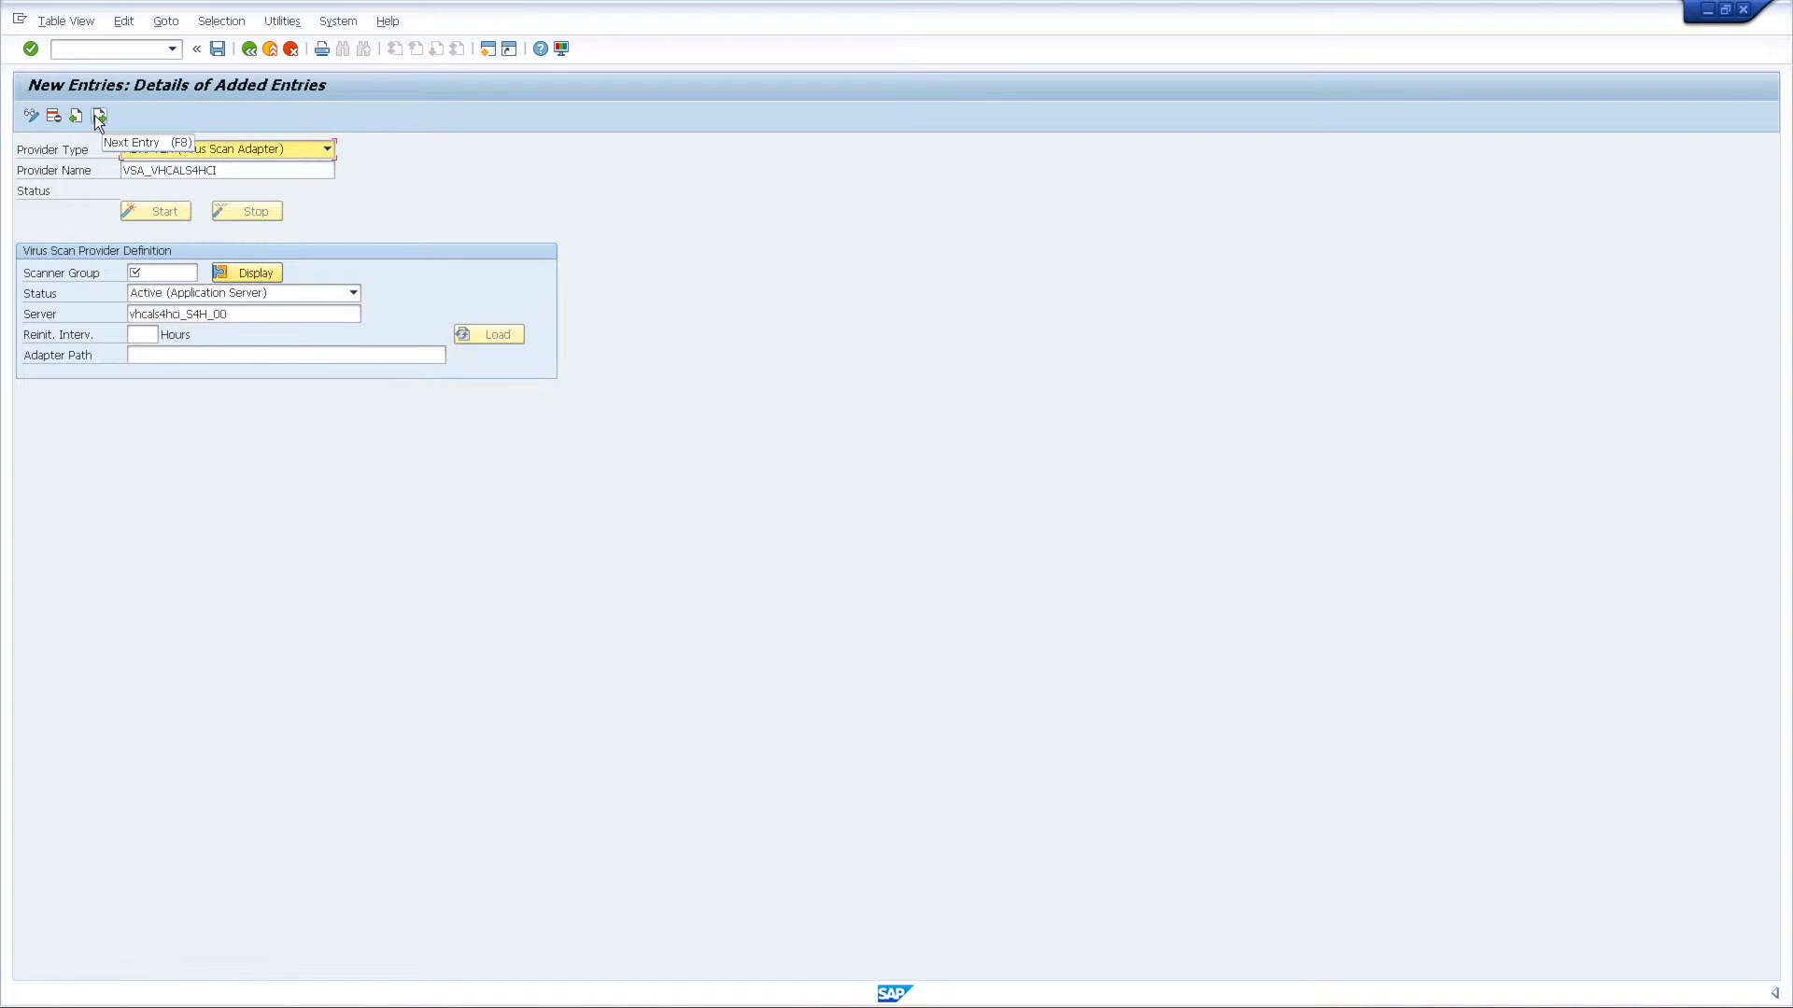
Set the provider name to VSA_BOWBRIDGE from the suggested names
left_click(226, 170)
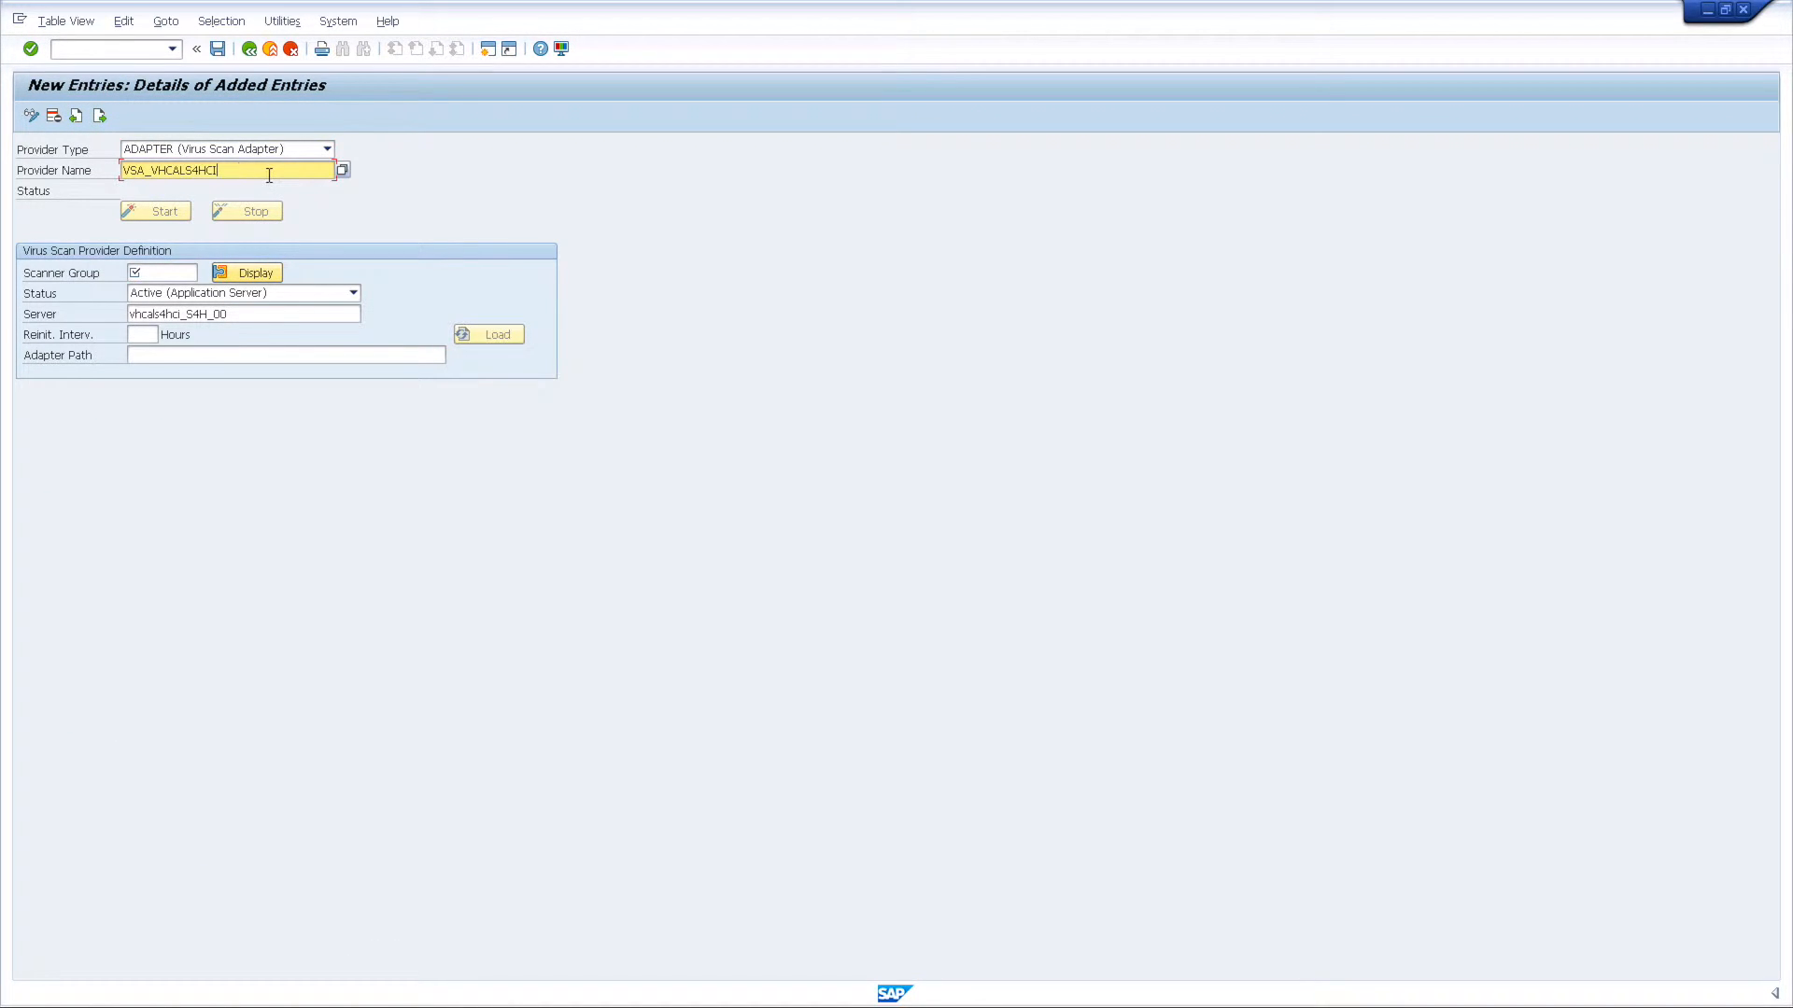
key("BackSpace")
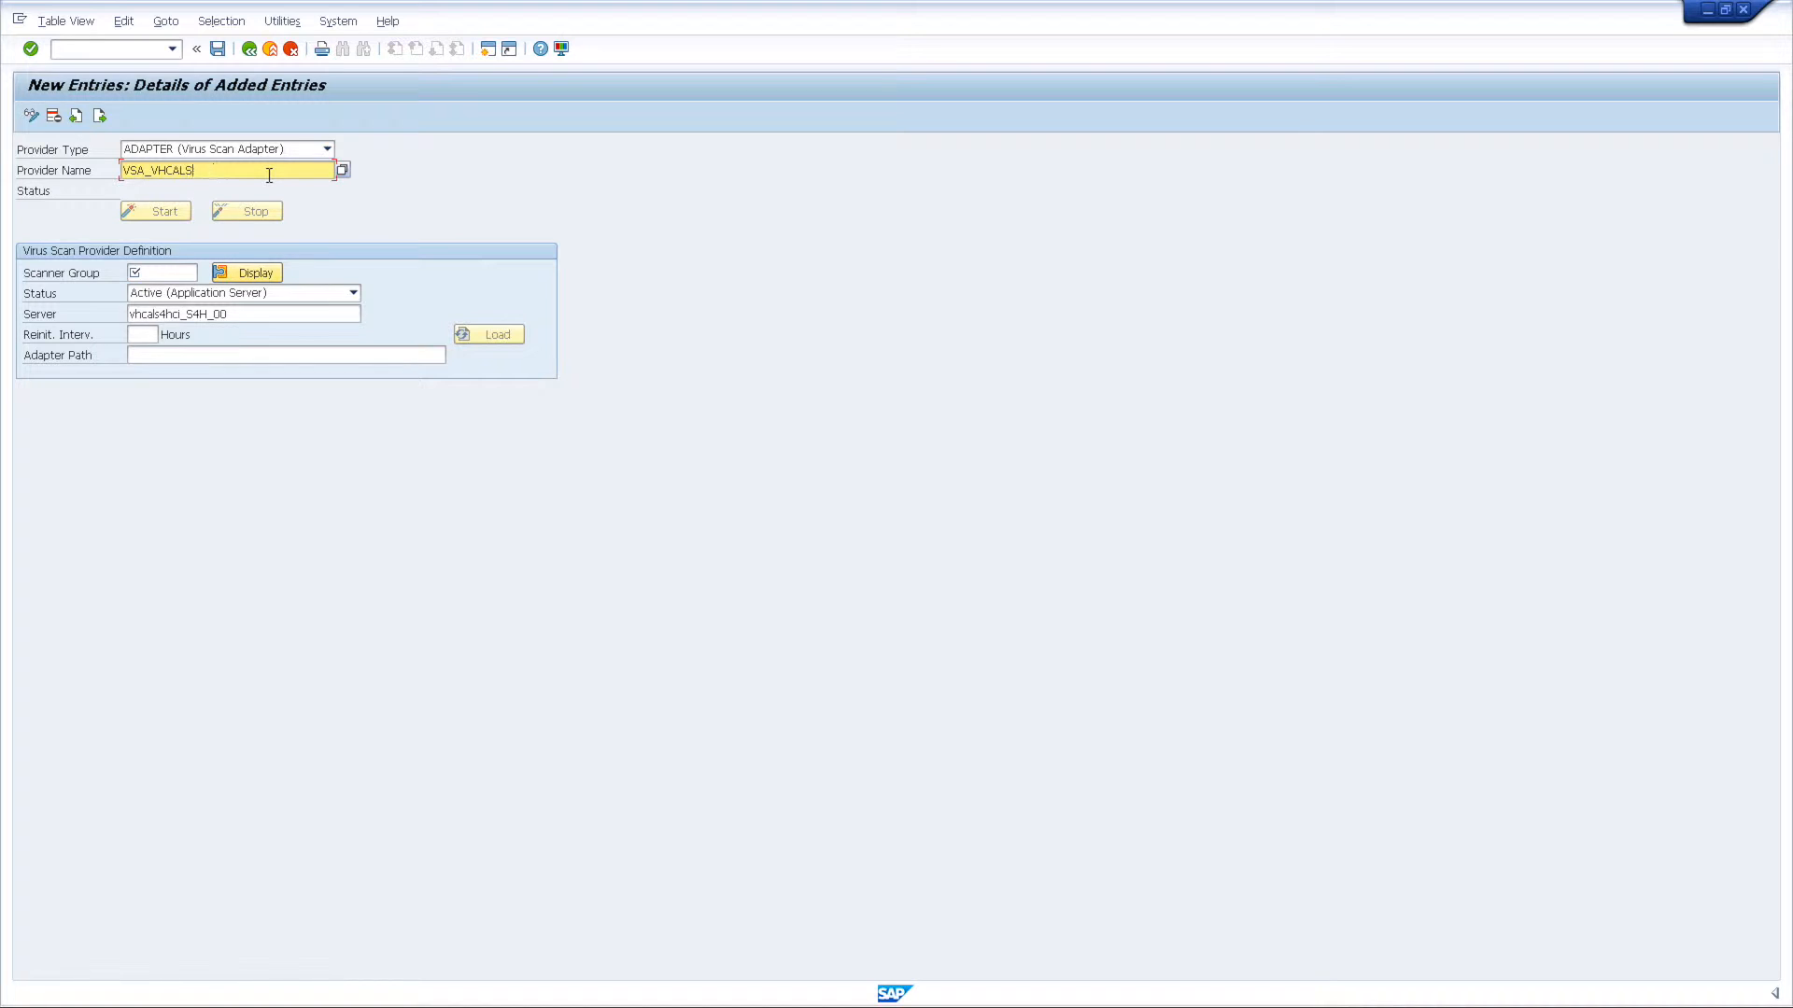
type("VSA_BOW")
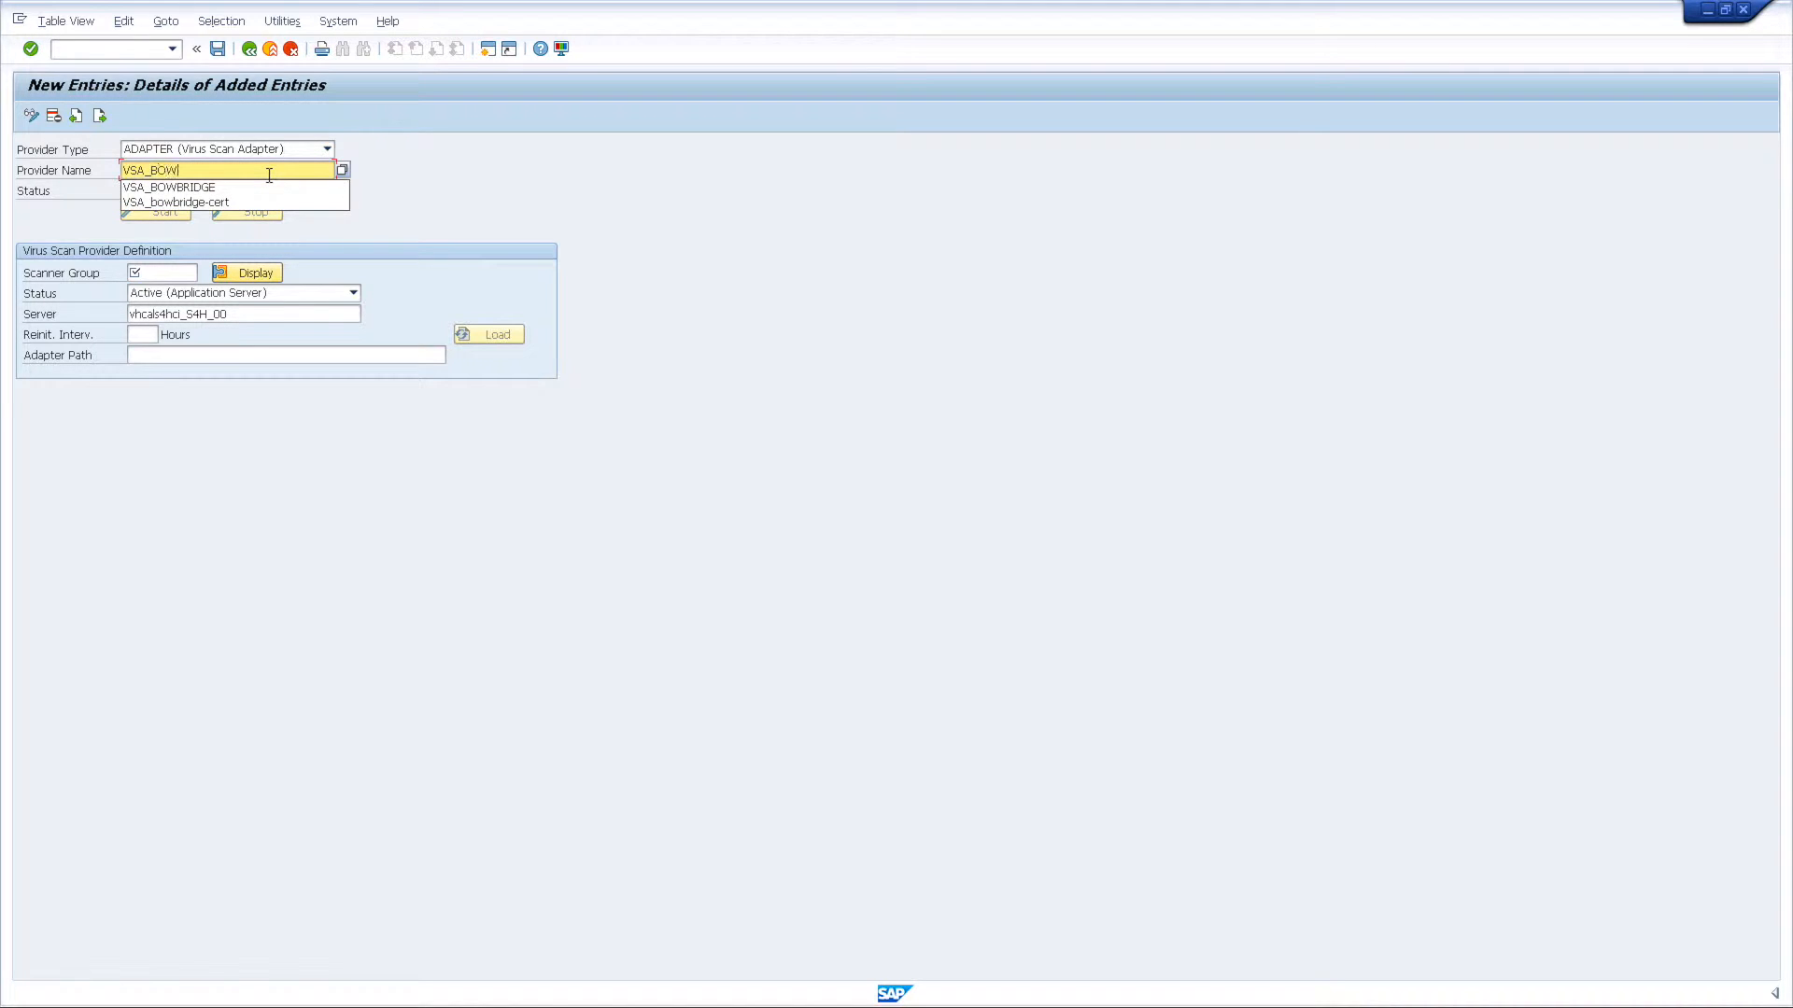
left_click(168, 187)
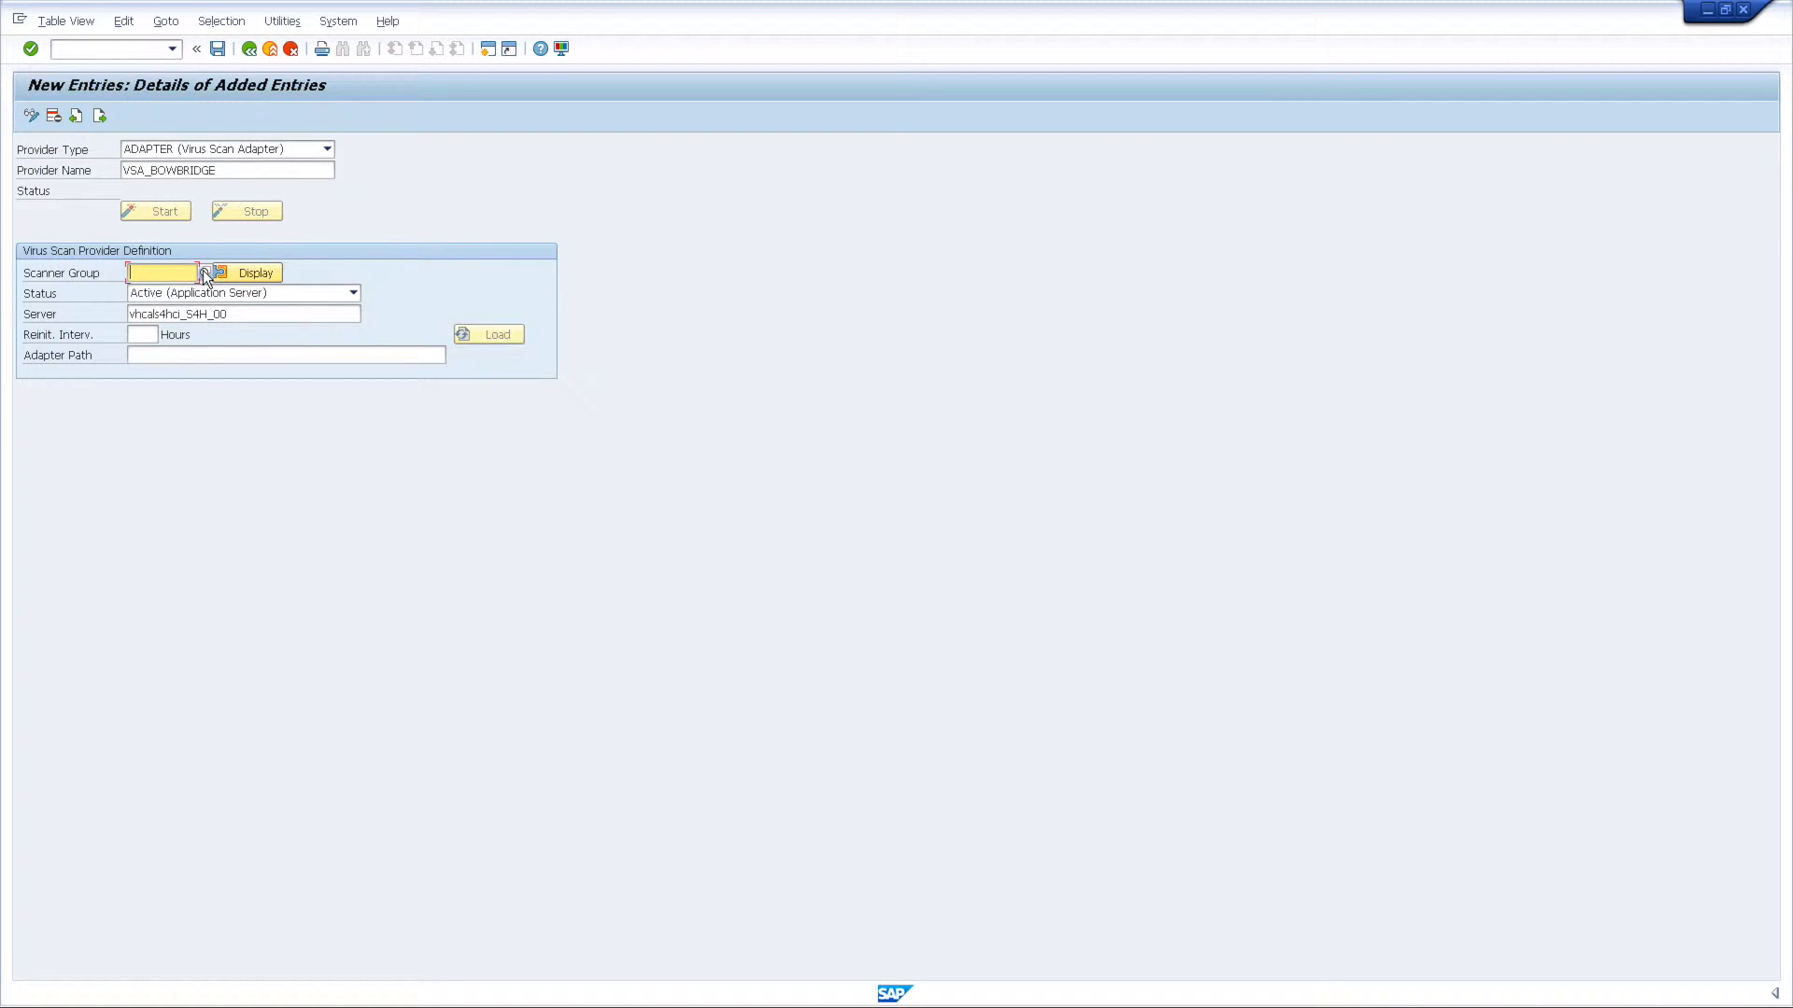
Assign scanner group BOWBRIDGE to the provider via the lookup list
left_click(217, 272)
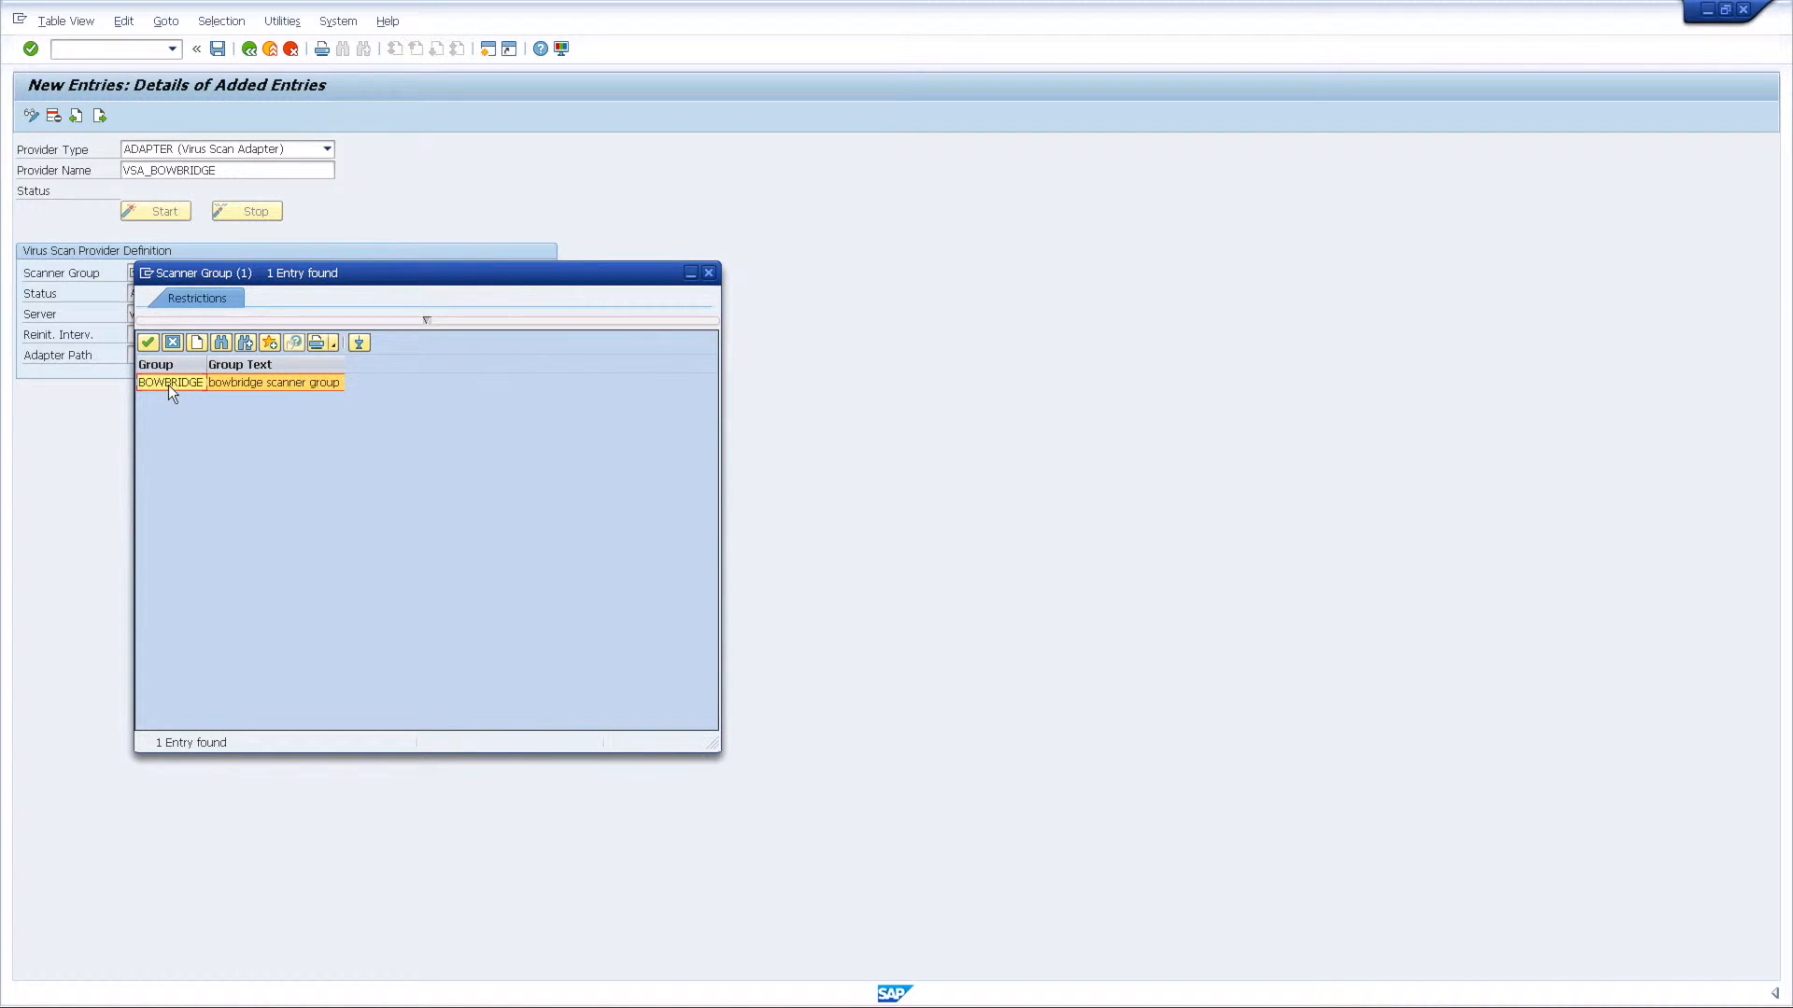
double_click(170, 381)
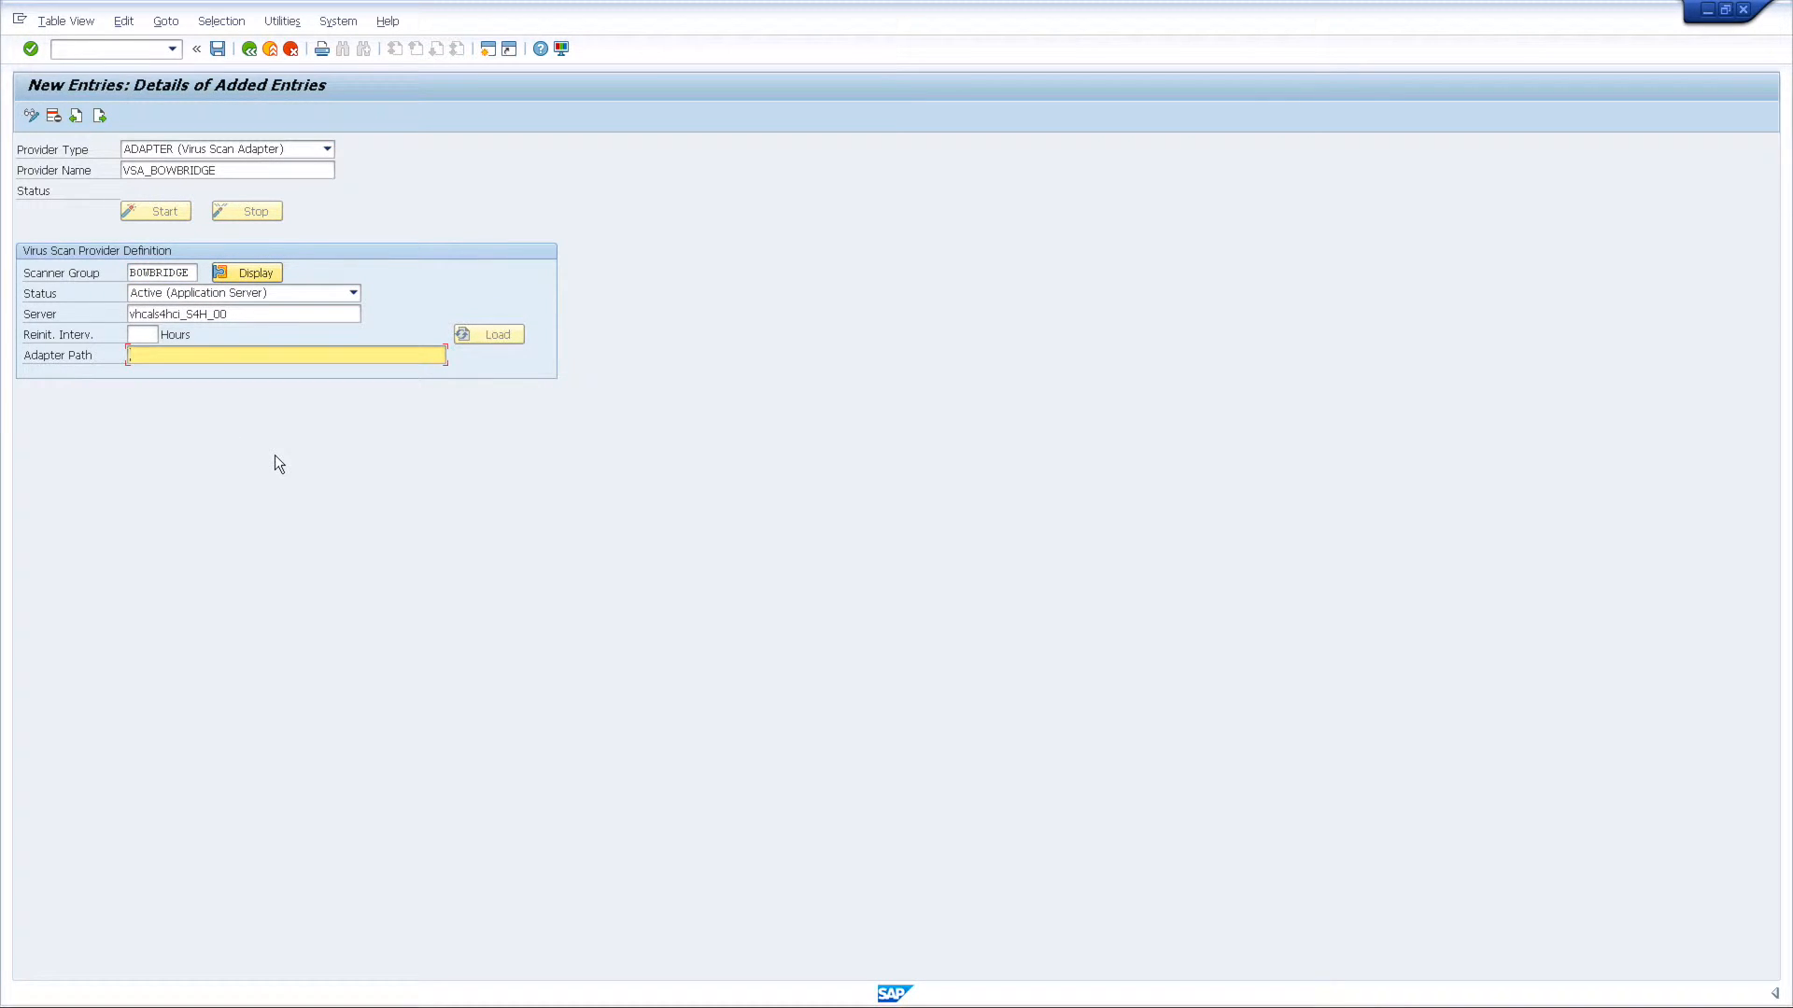
Enter adapter path /usr/sap/S4H/bowbridge/libAVB31.so
type("/usr/sap/S")
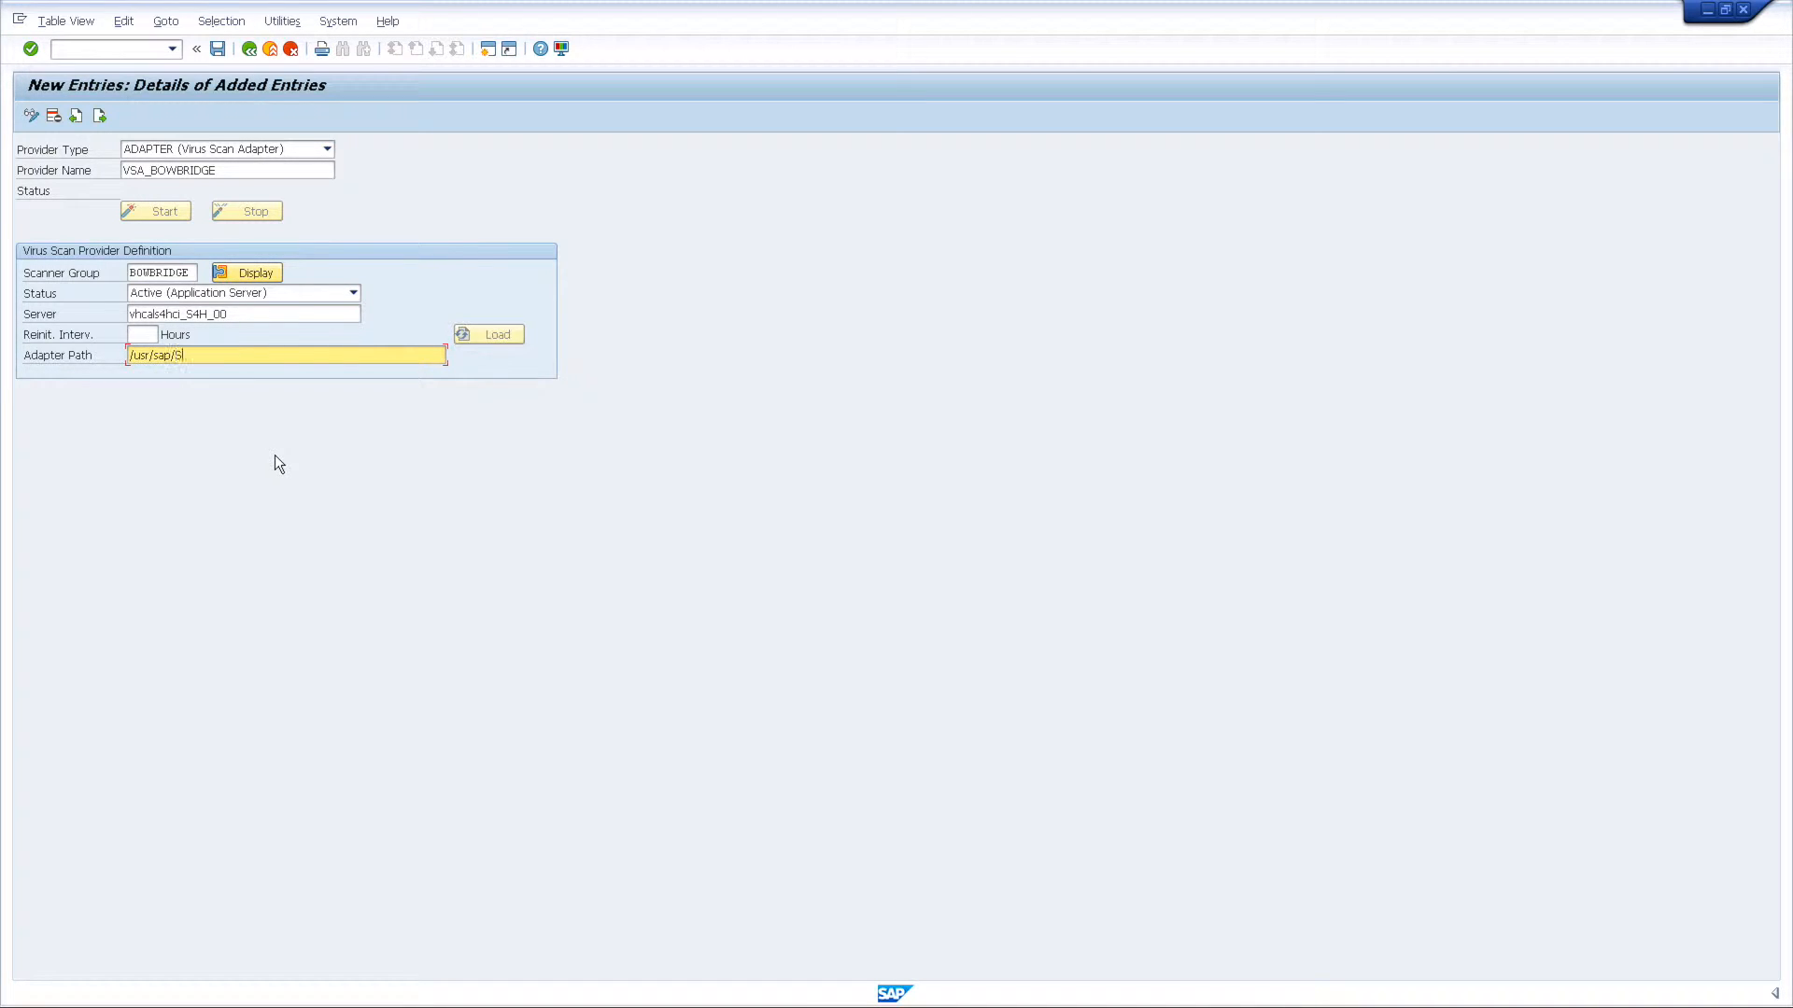
type("4H")
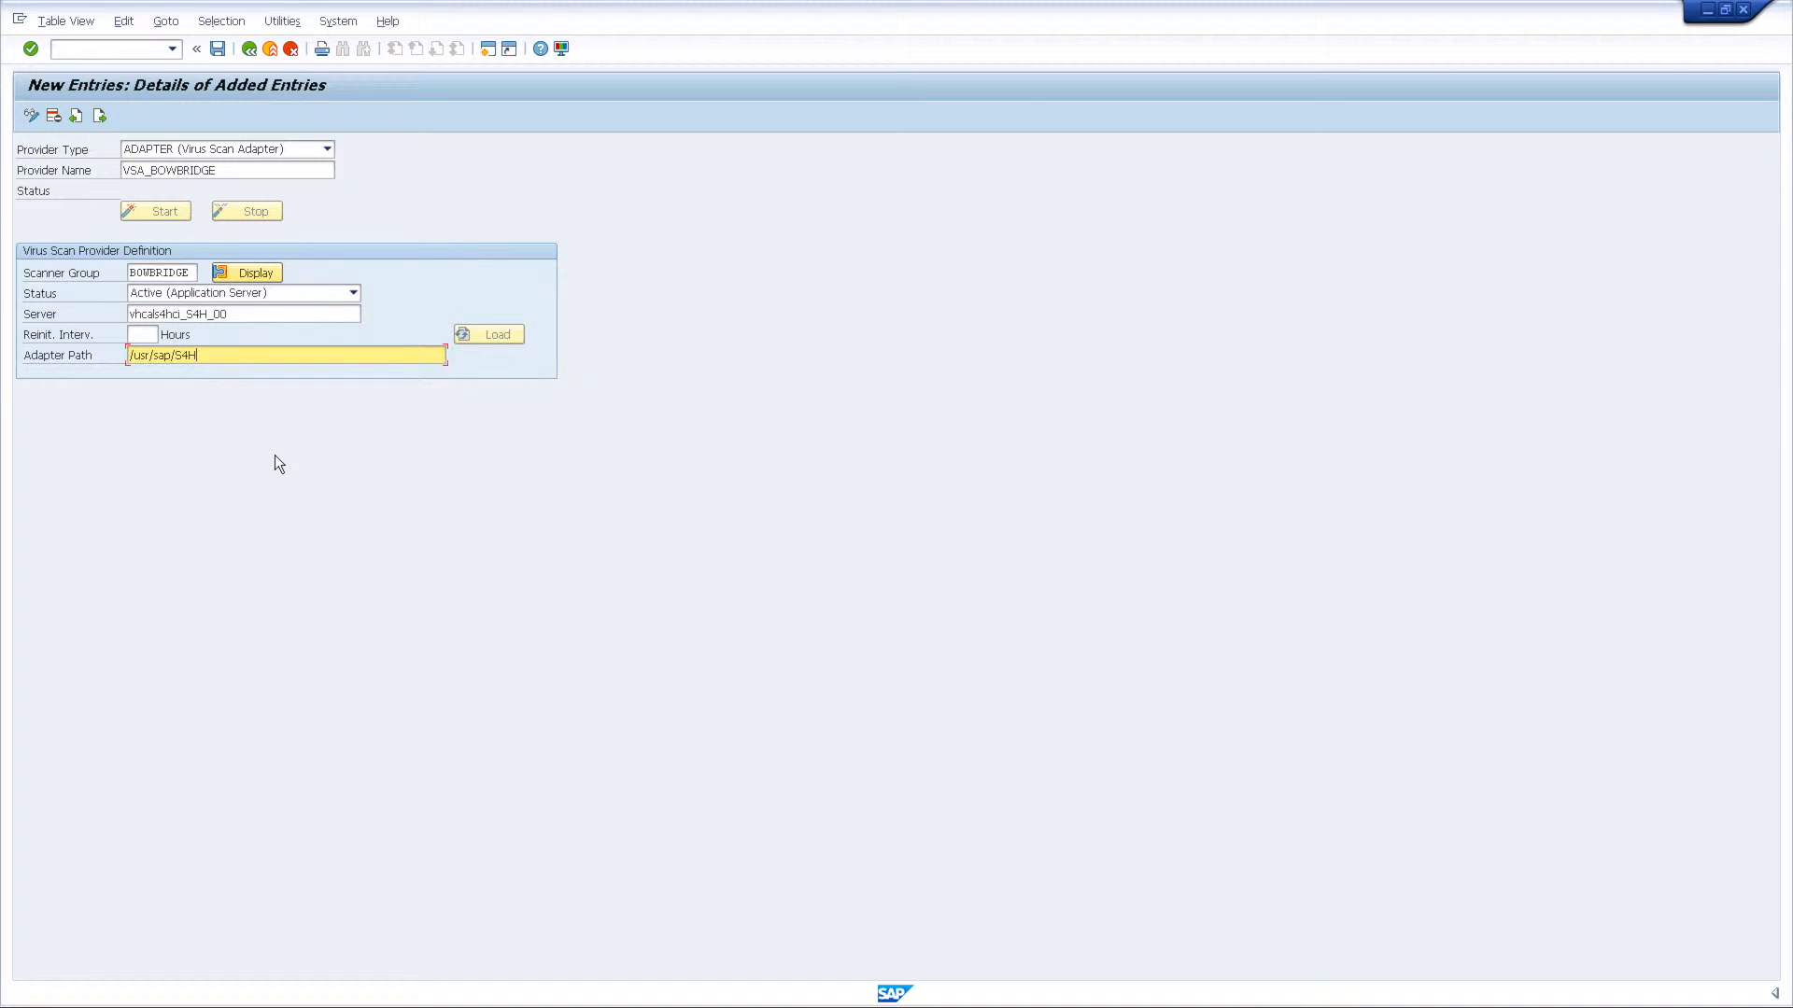
type("/bowbridge/")
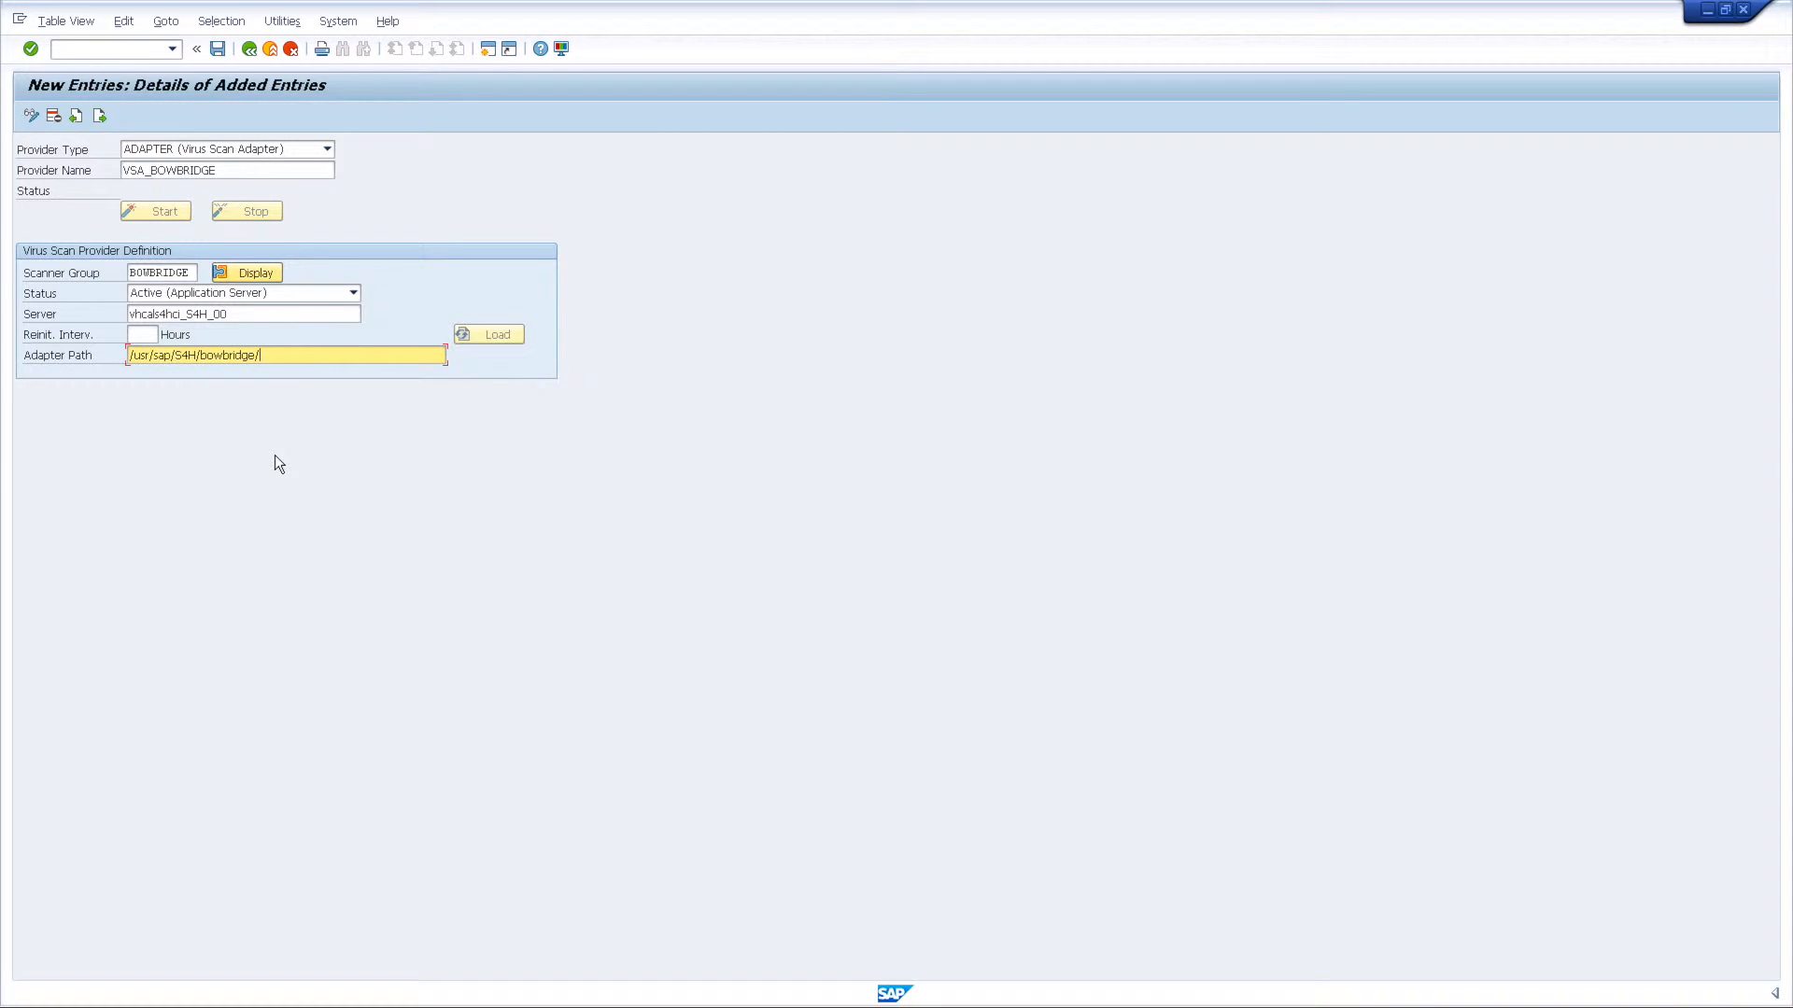
type("libAVB3")
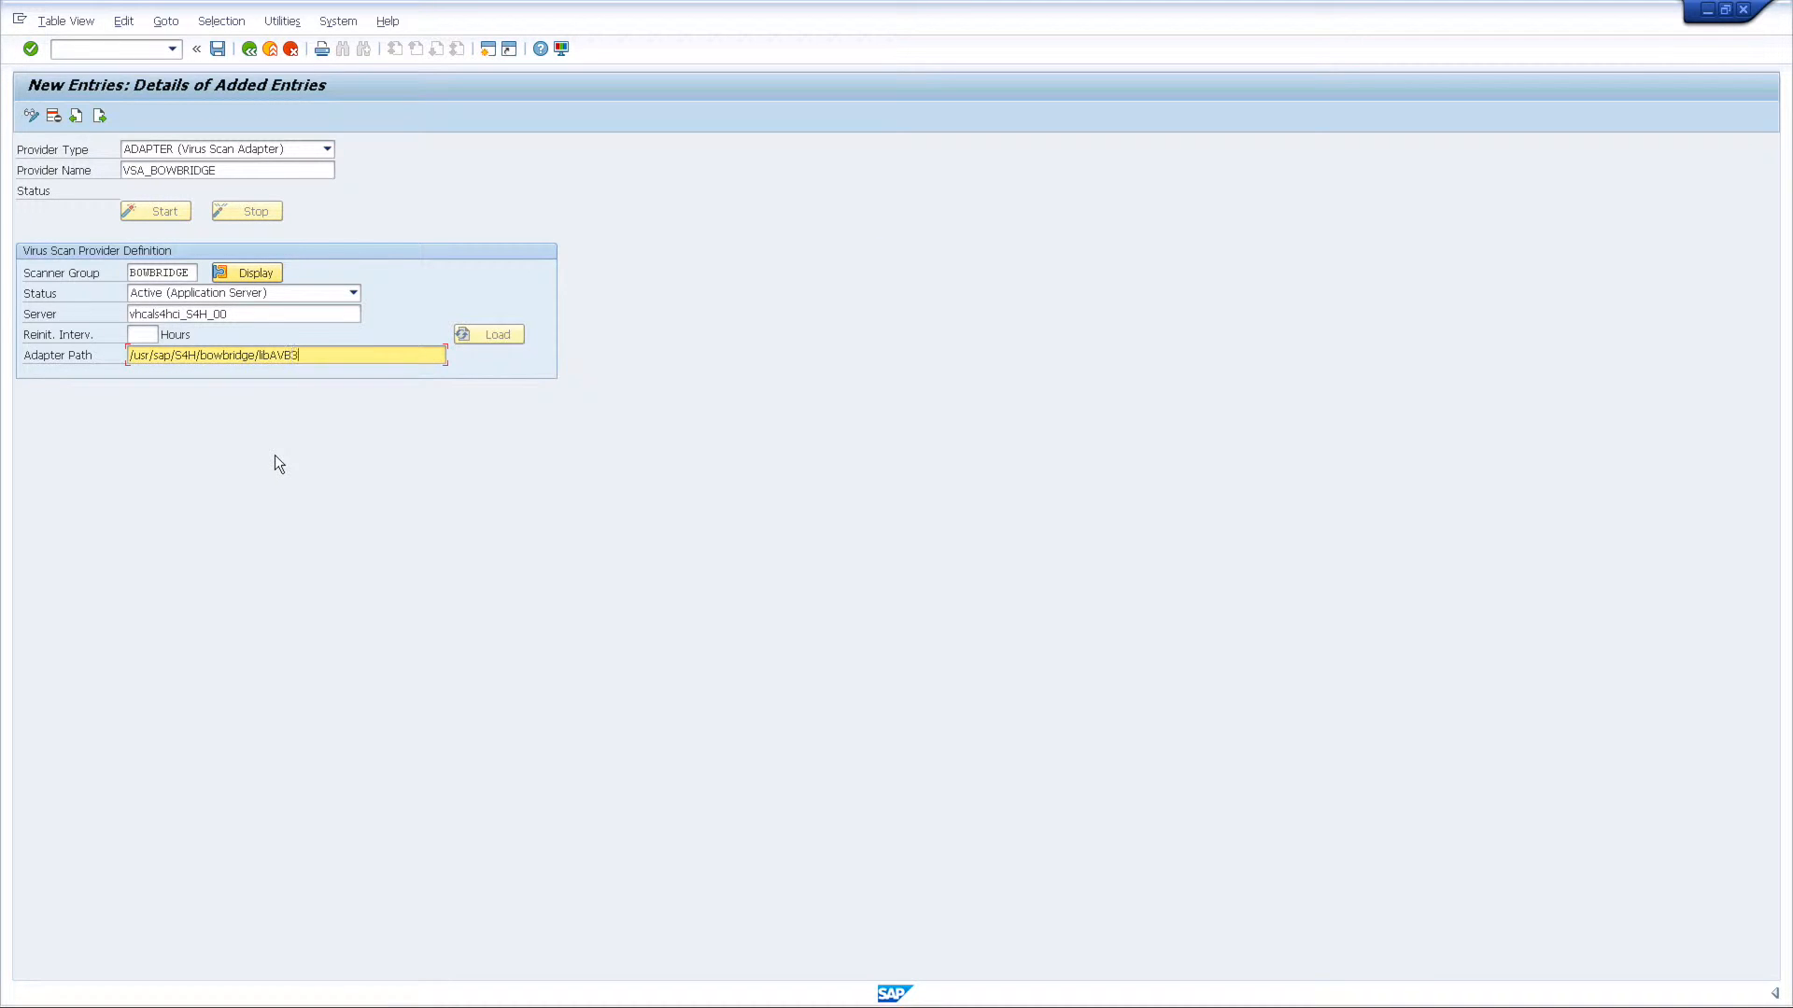
type("1.so")
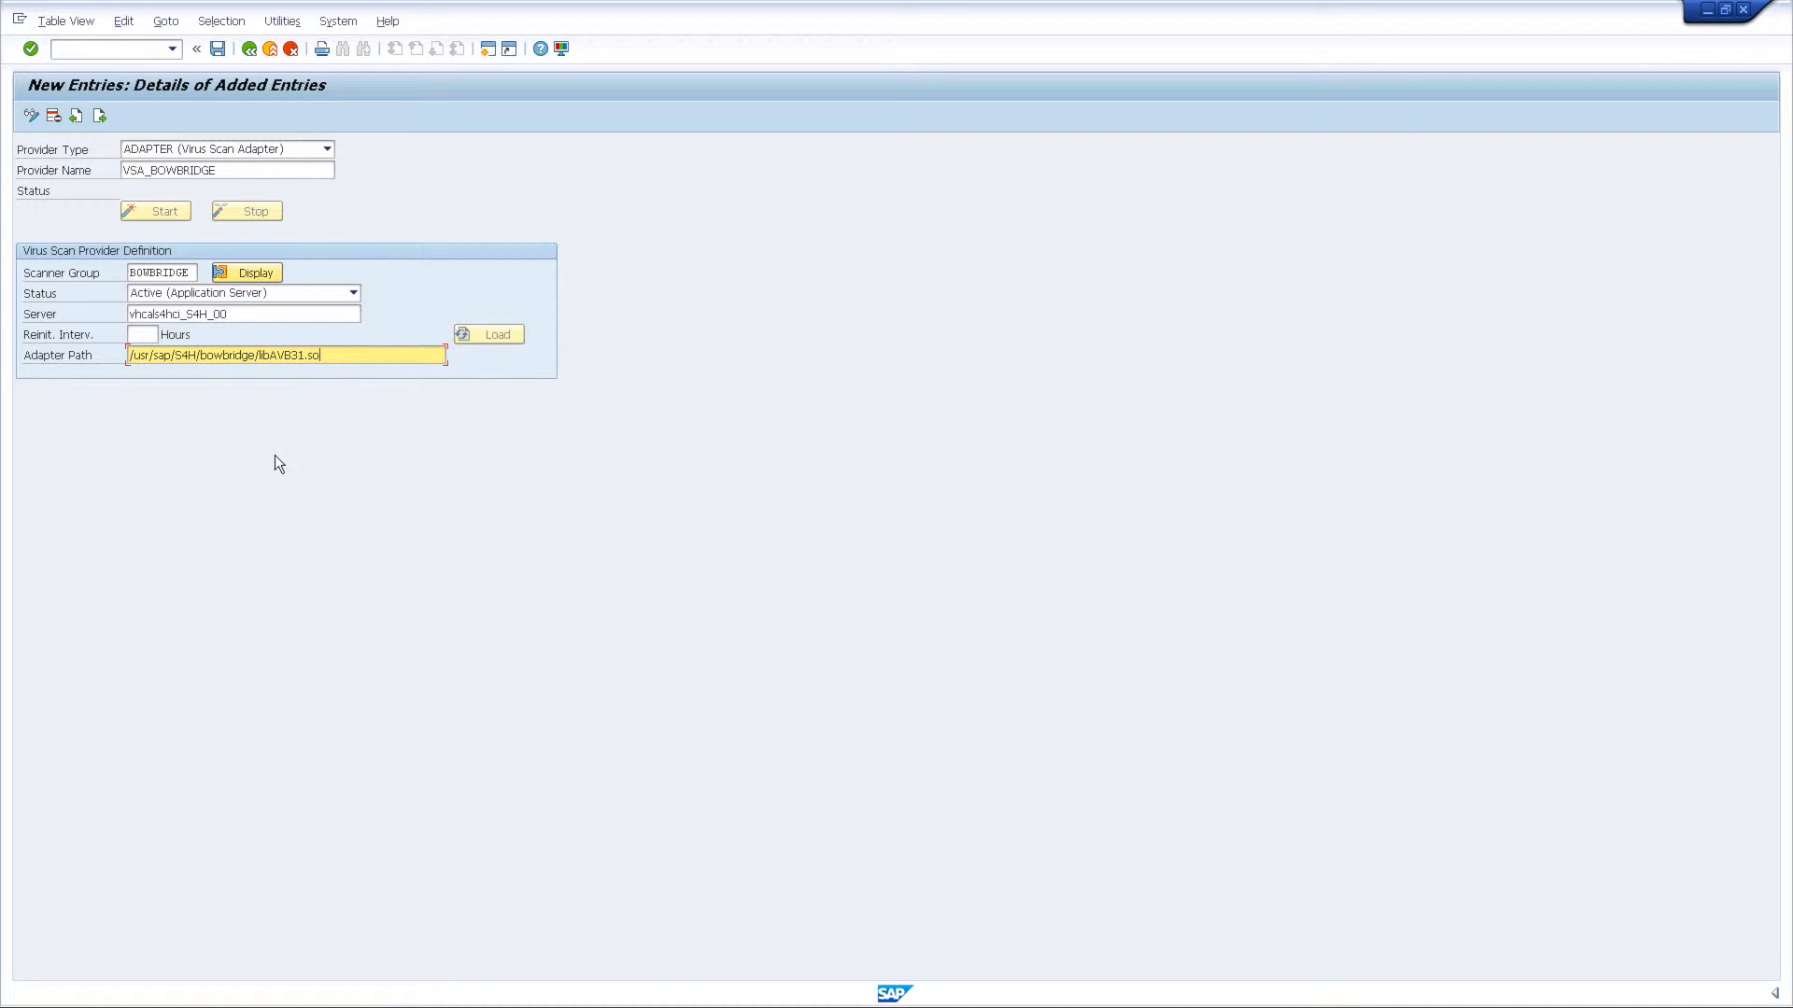
left_click(141, 334)
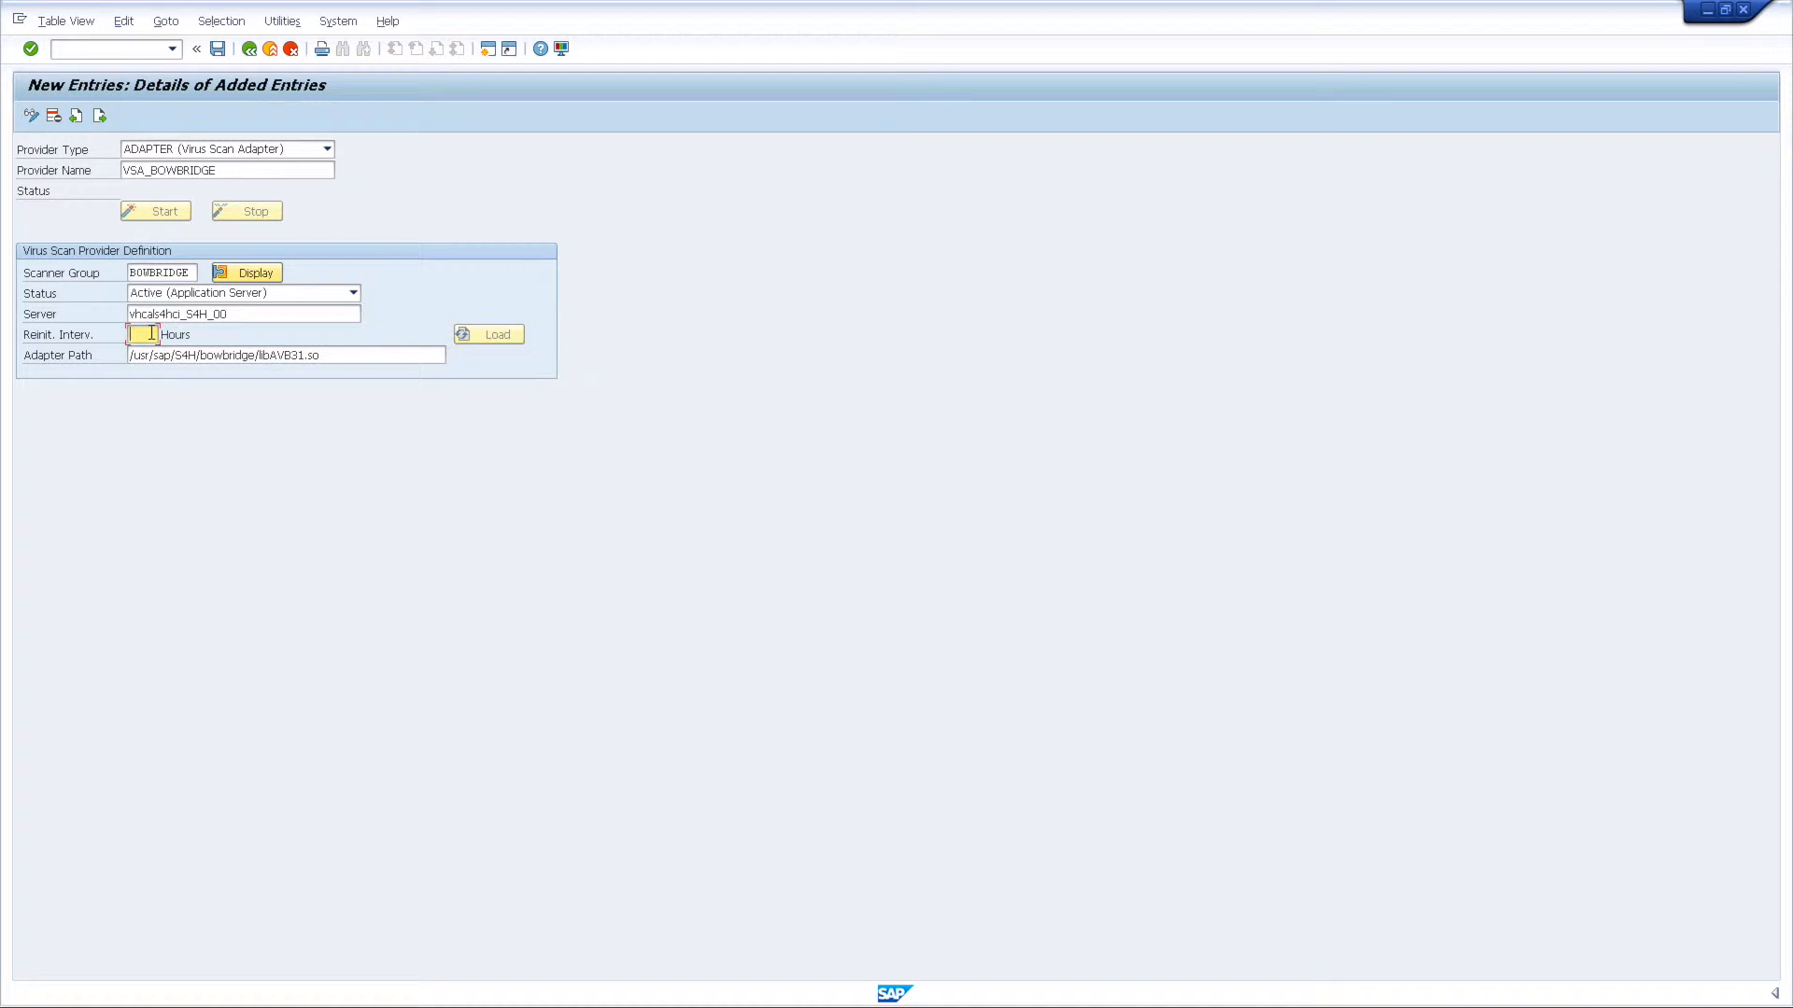
Set the reinitialization interval to 12 hours and save the provider
type("12")
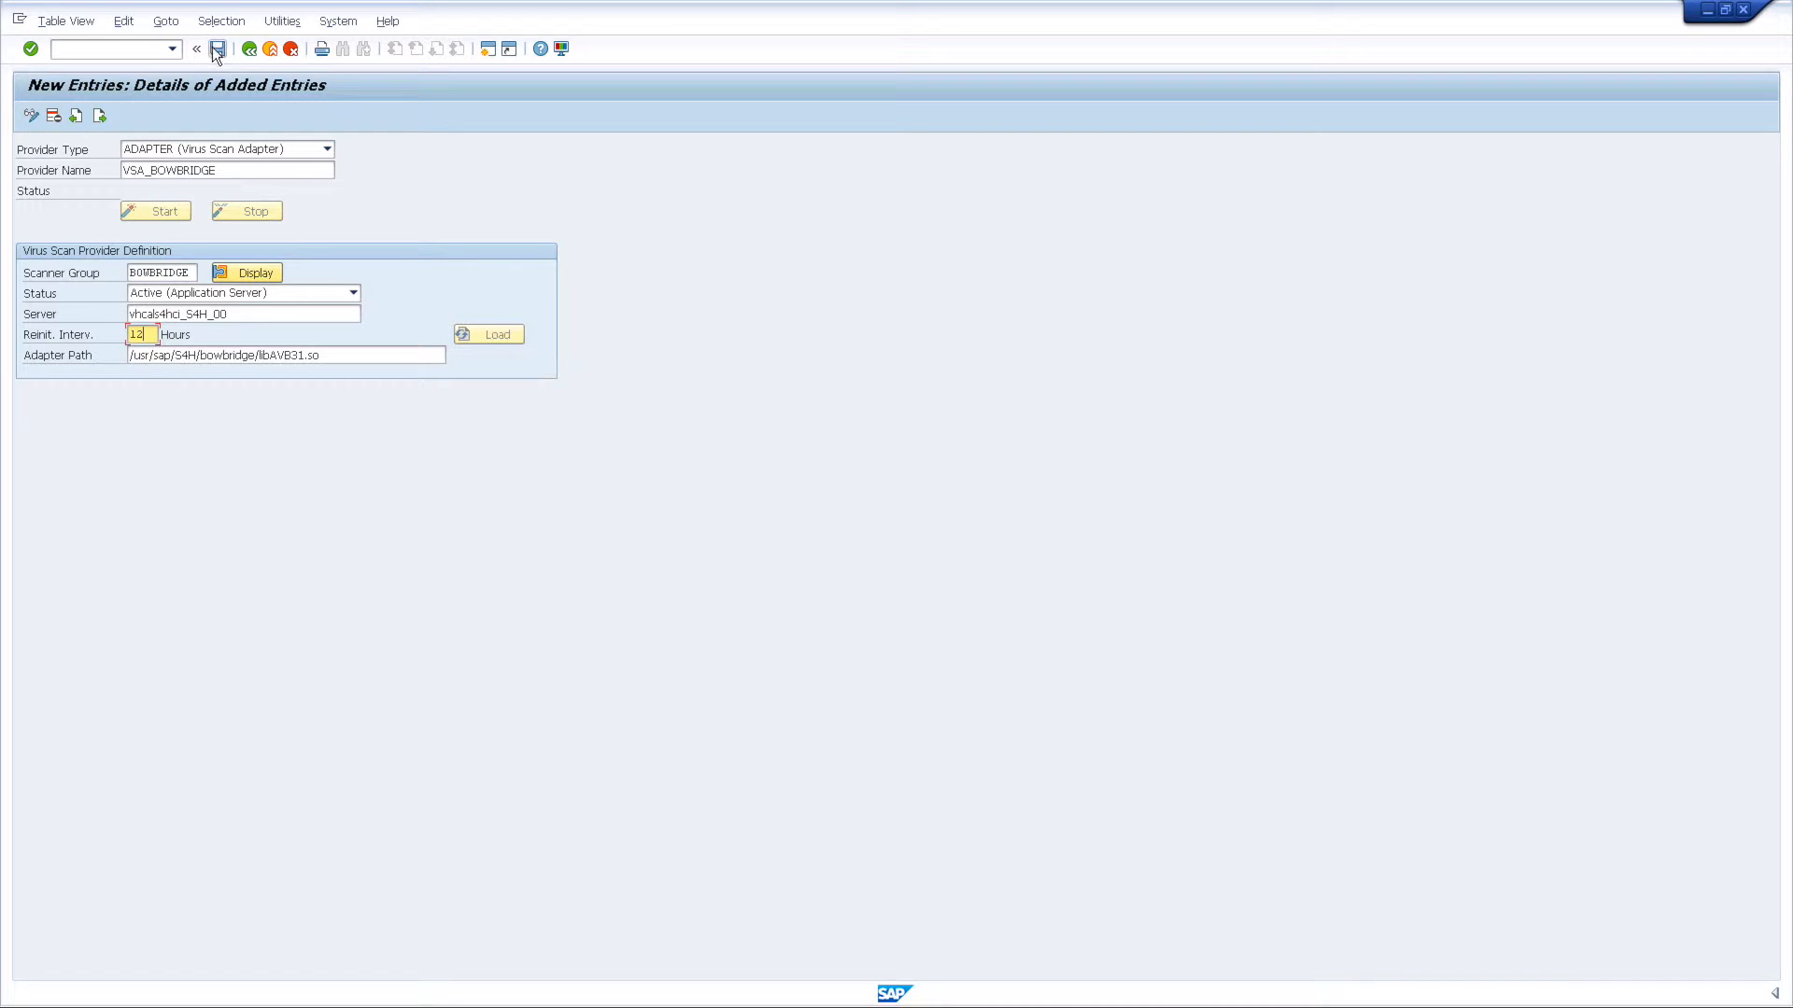
left_click(217, 49)
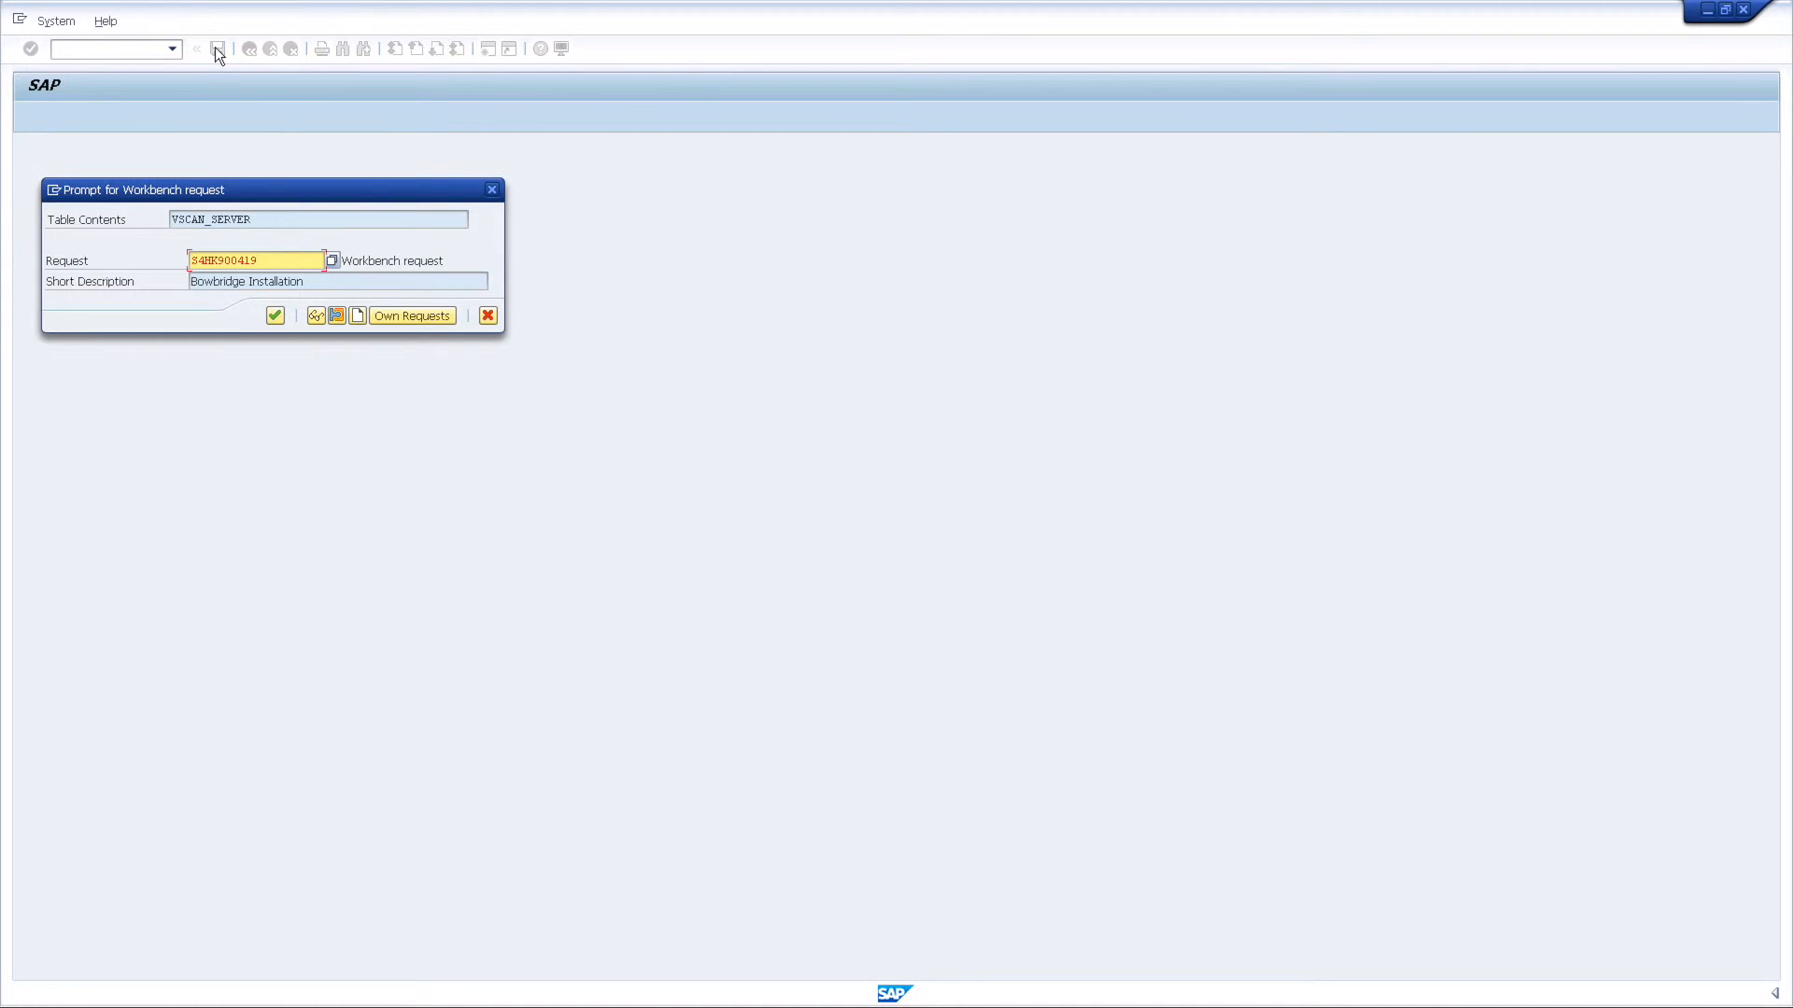
mouse_move(275, 317)
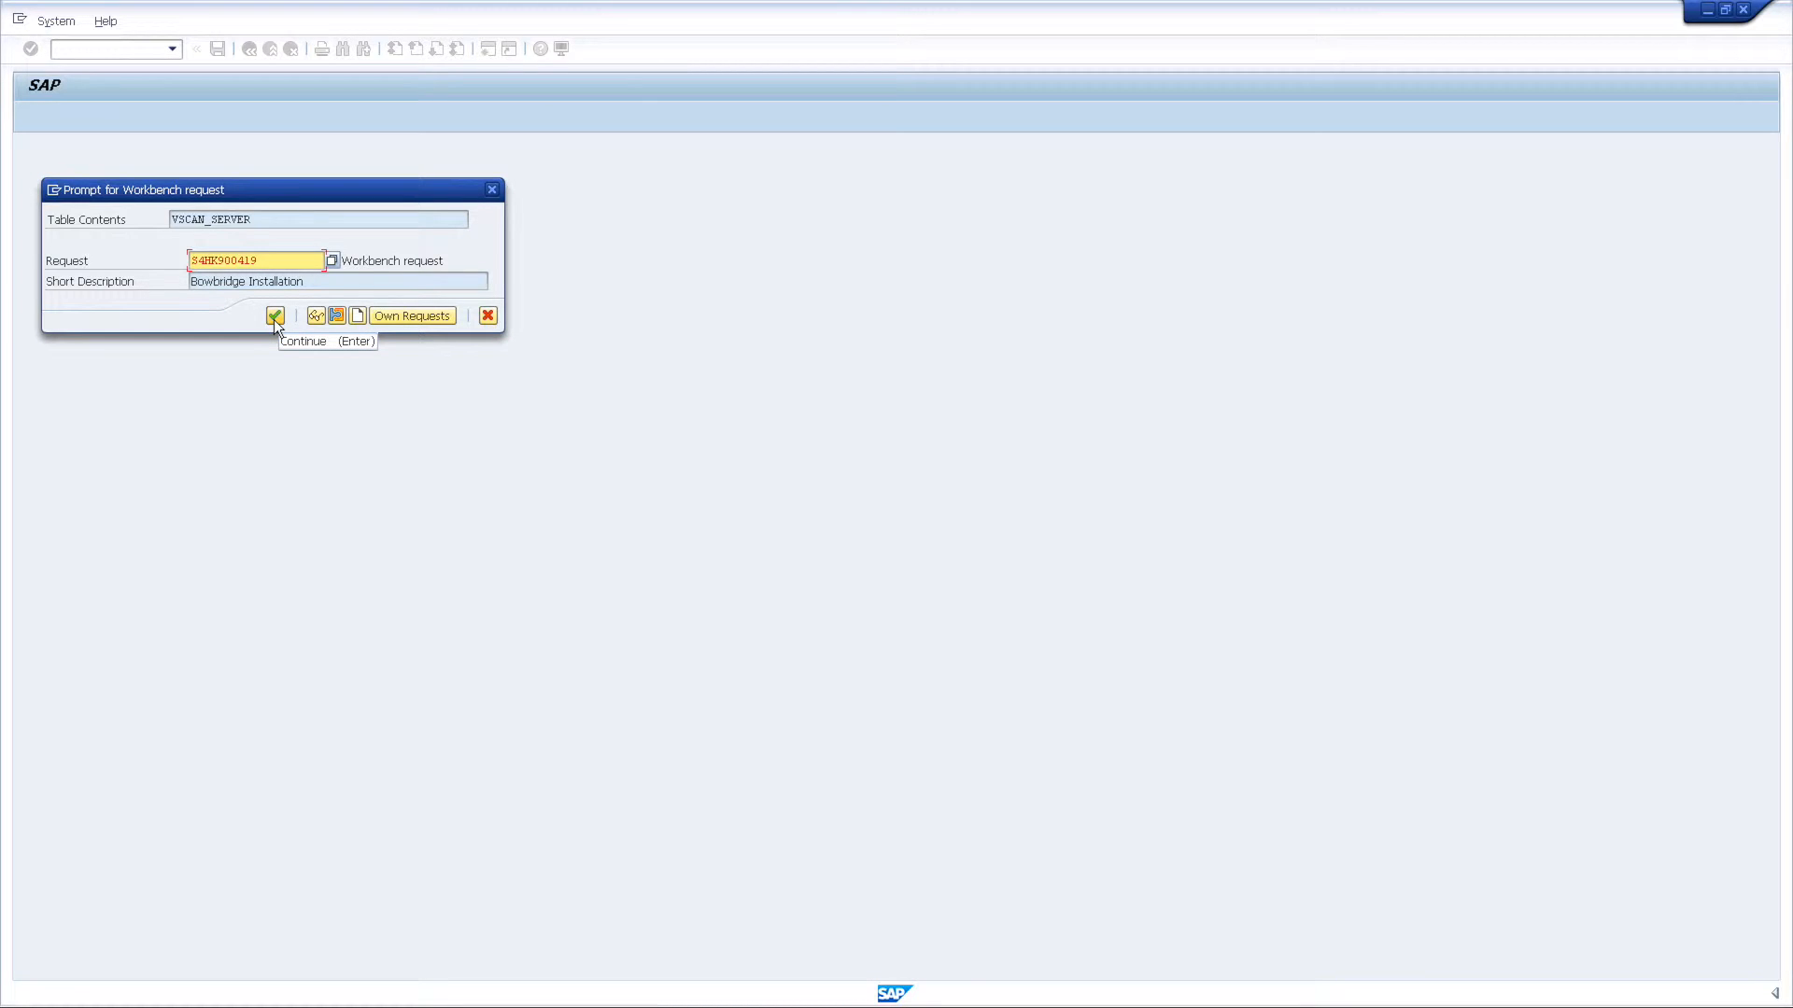
Save VSA_BOWBRIDGE to the Bowbridge Installation request, start the provider, and exit to Easy Access
left_click(275, 318)
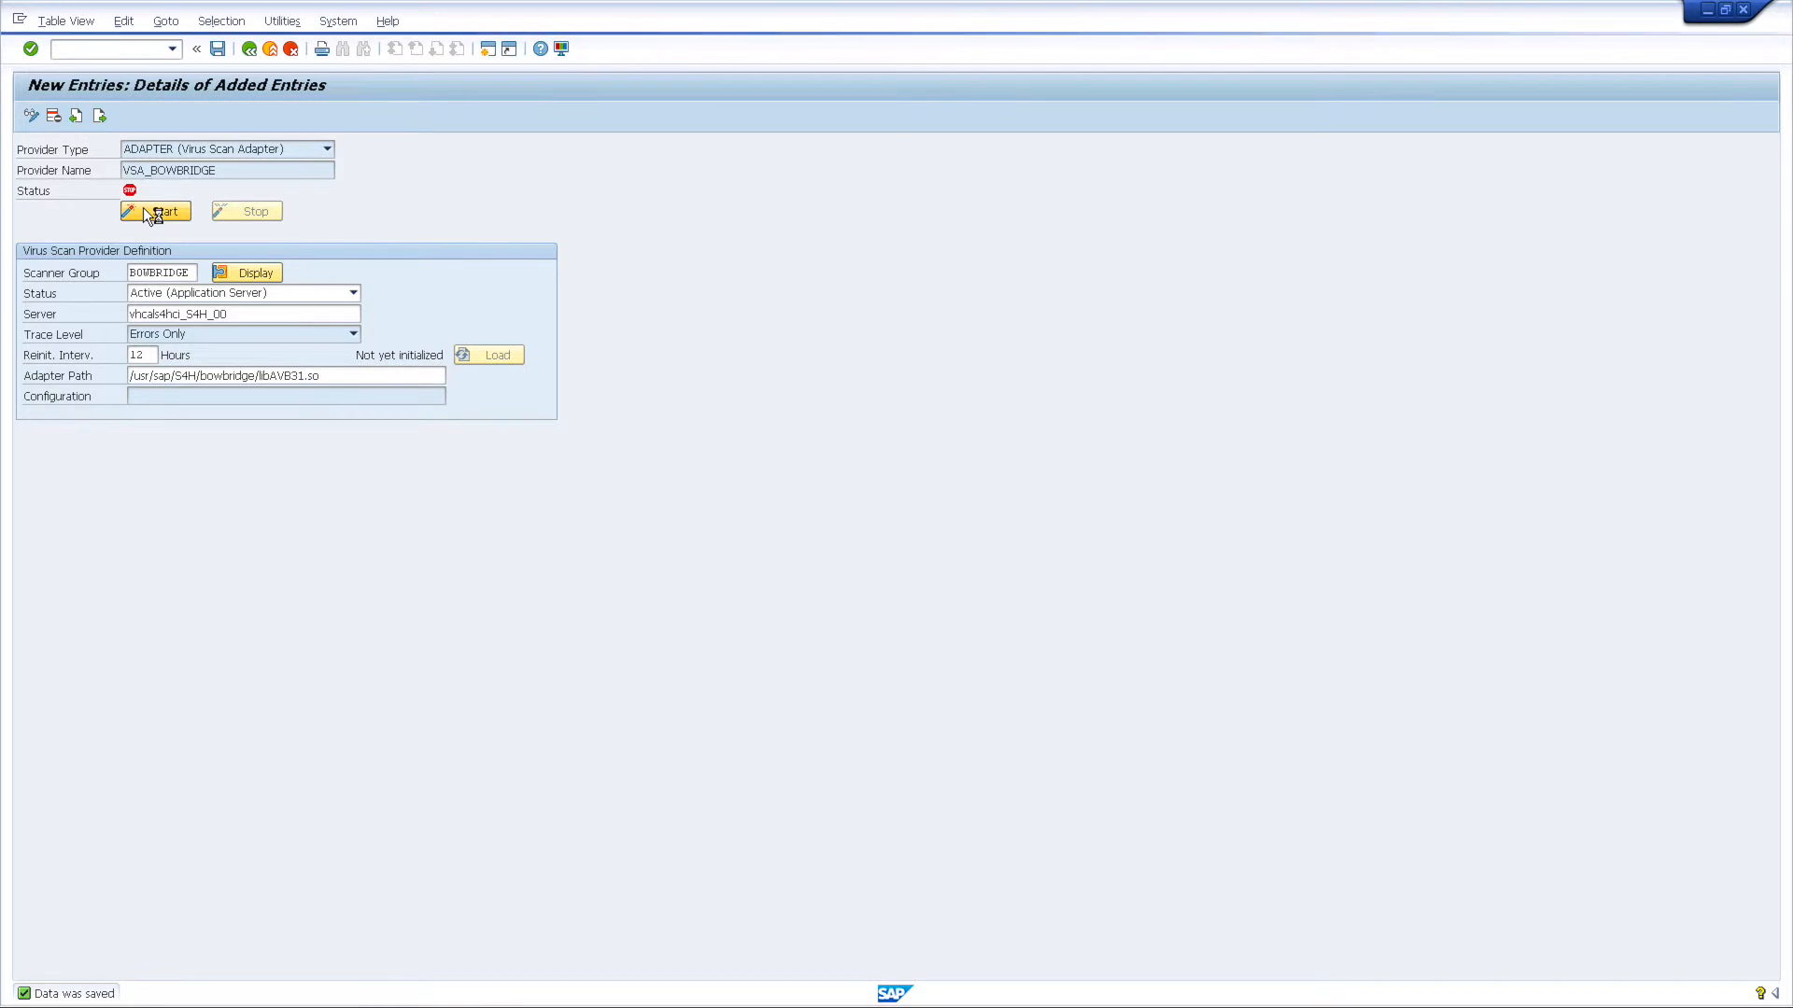
left_click(155, 211)
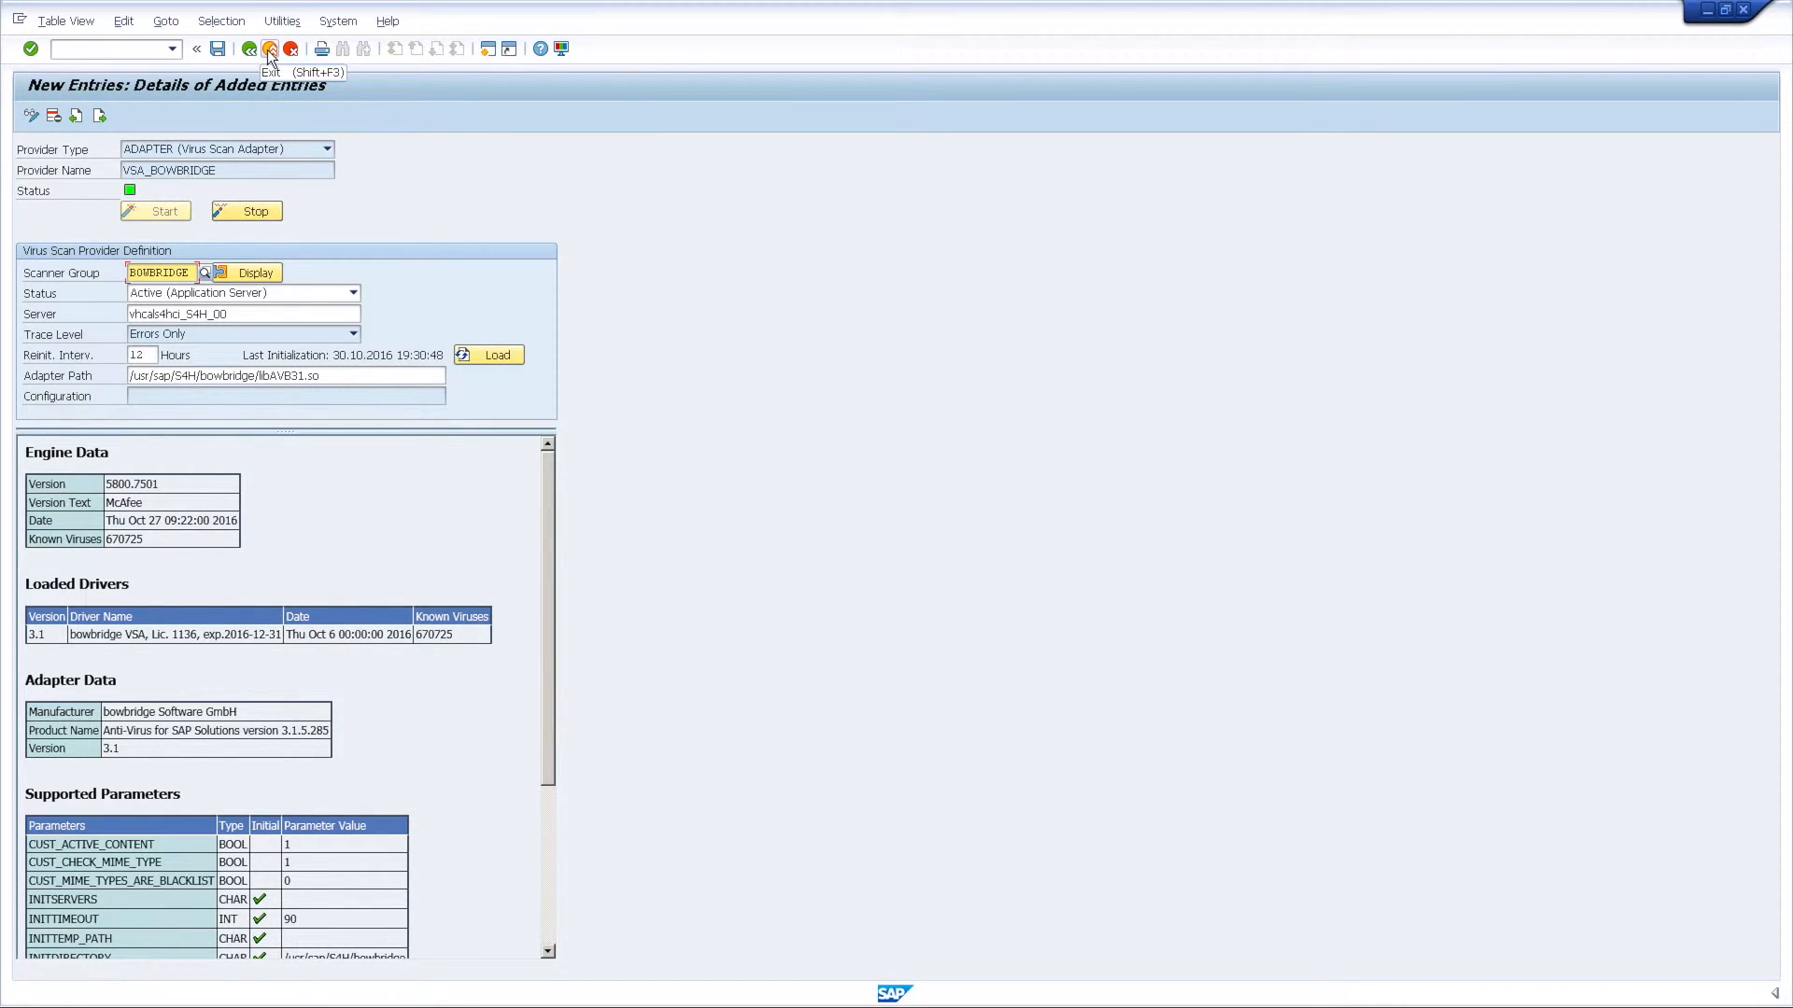
left_click(268, 48)
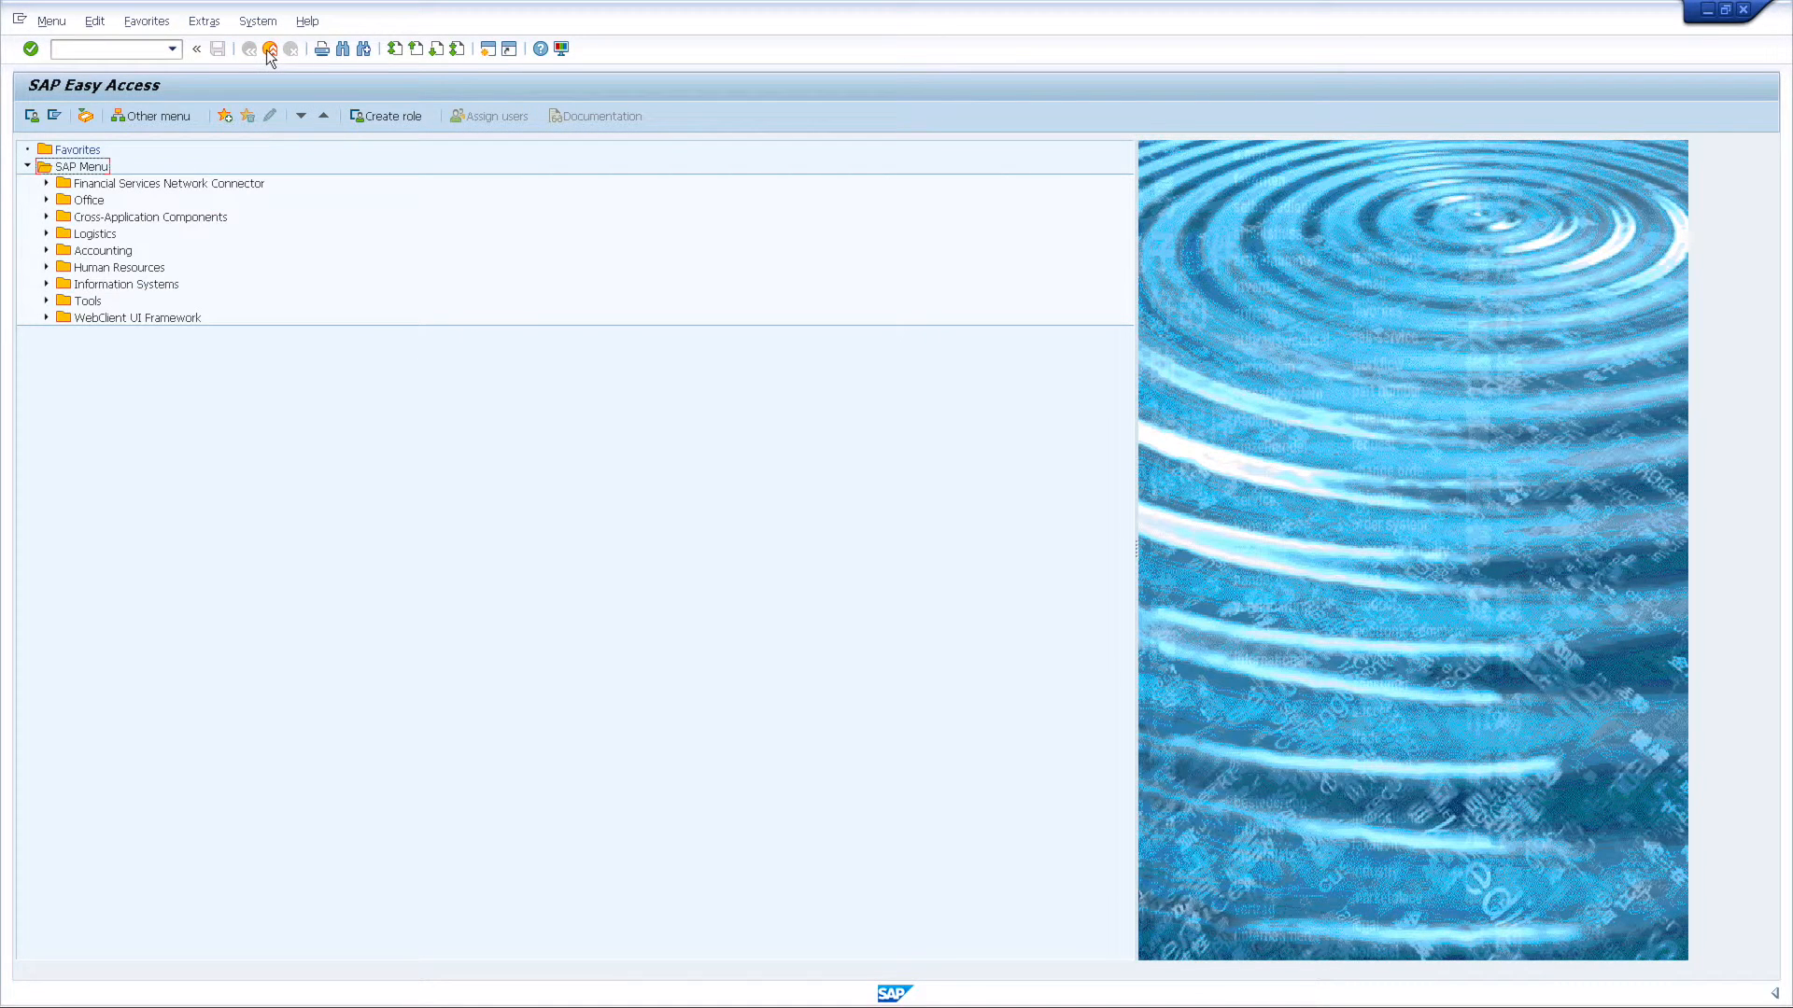
Run transaction VSCANPROFILE and switch the Virus Scan Profile overview to change mode
left_click(108, 49)
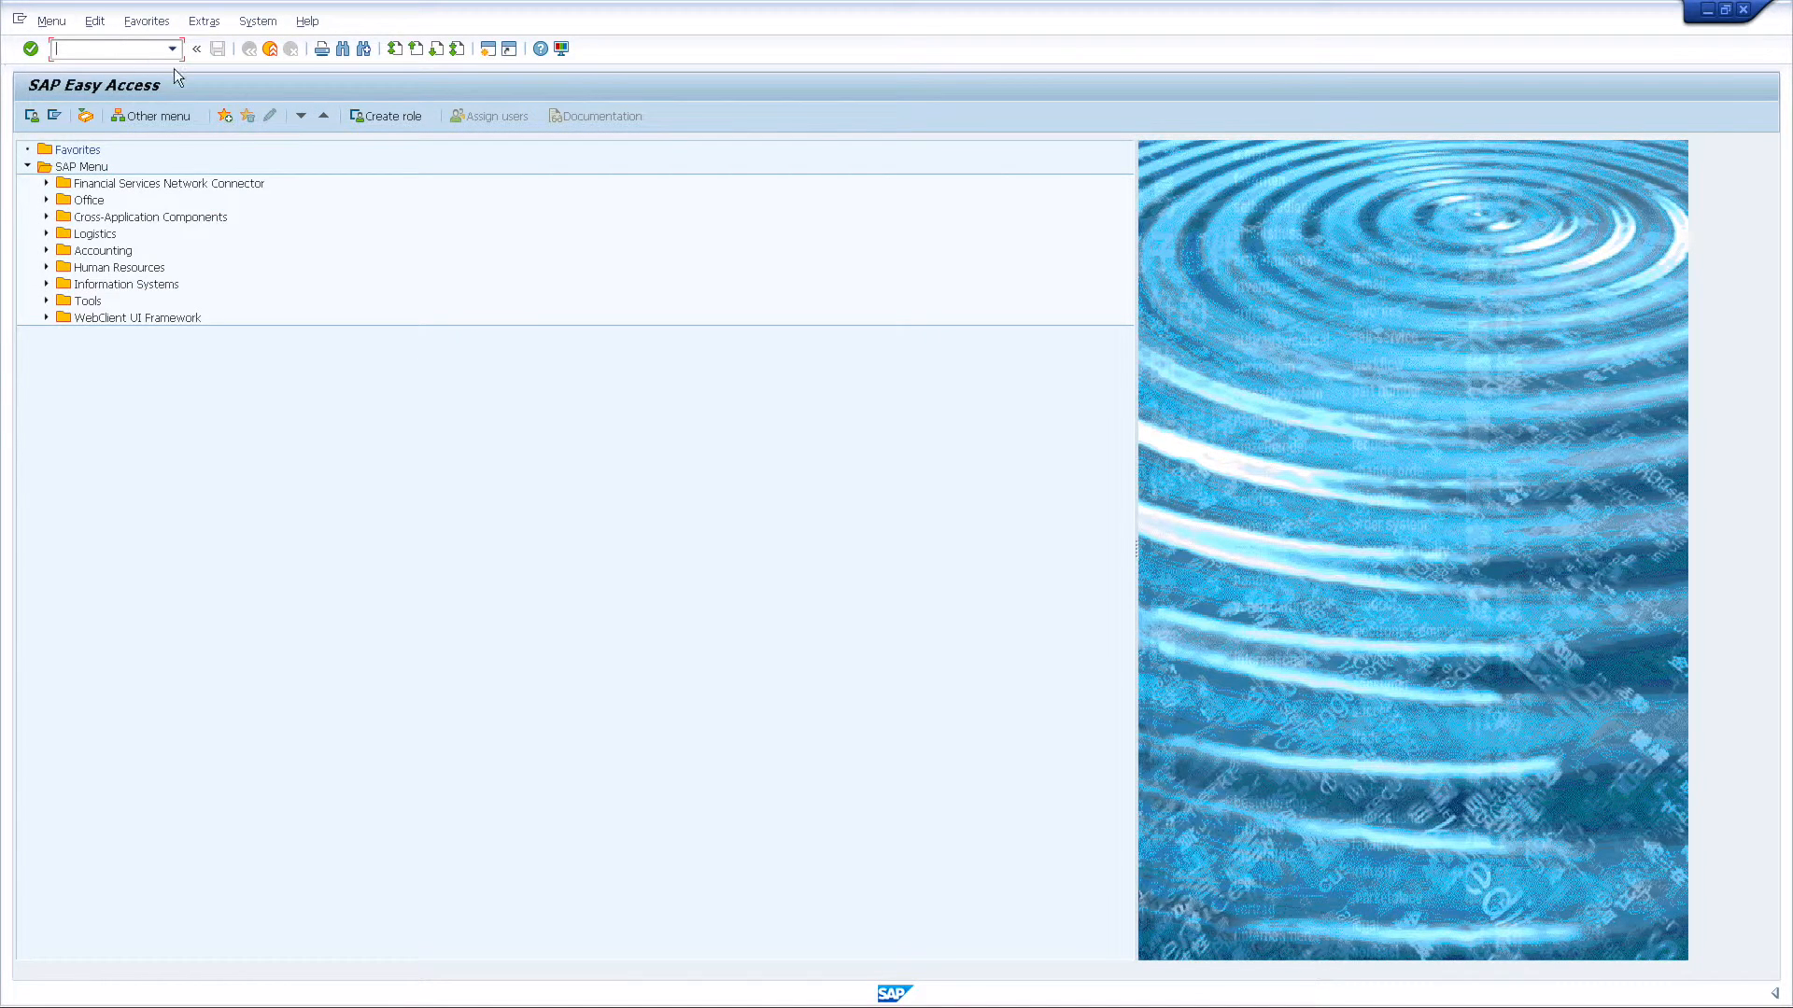
type("VSCAN")
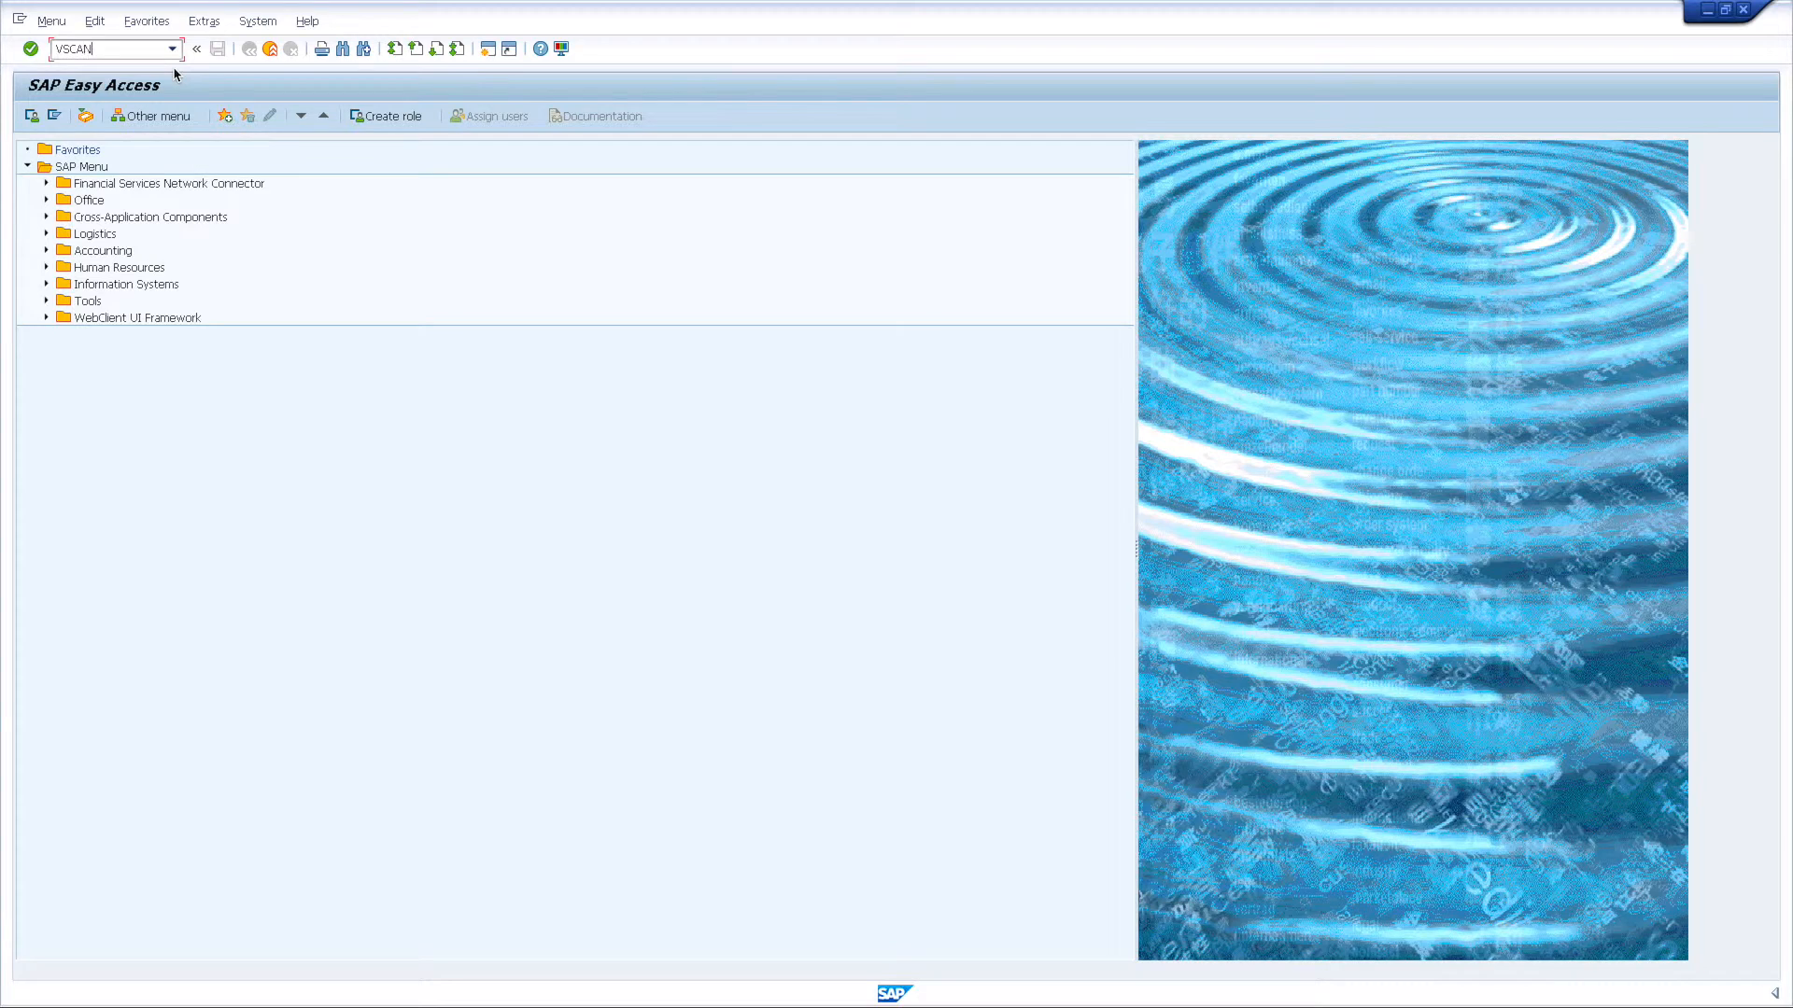
type("PROFILE")
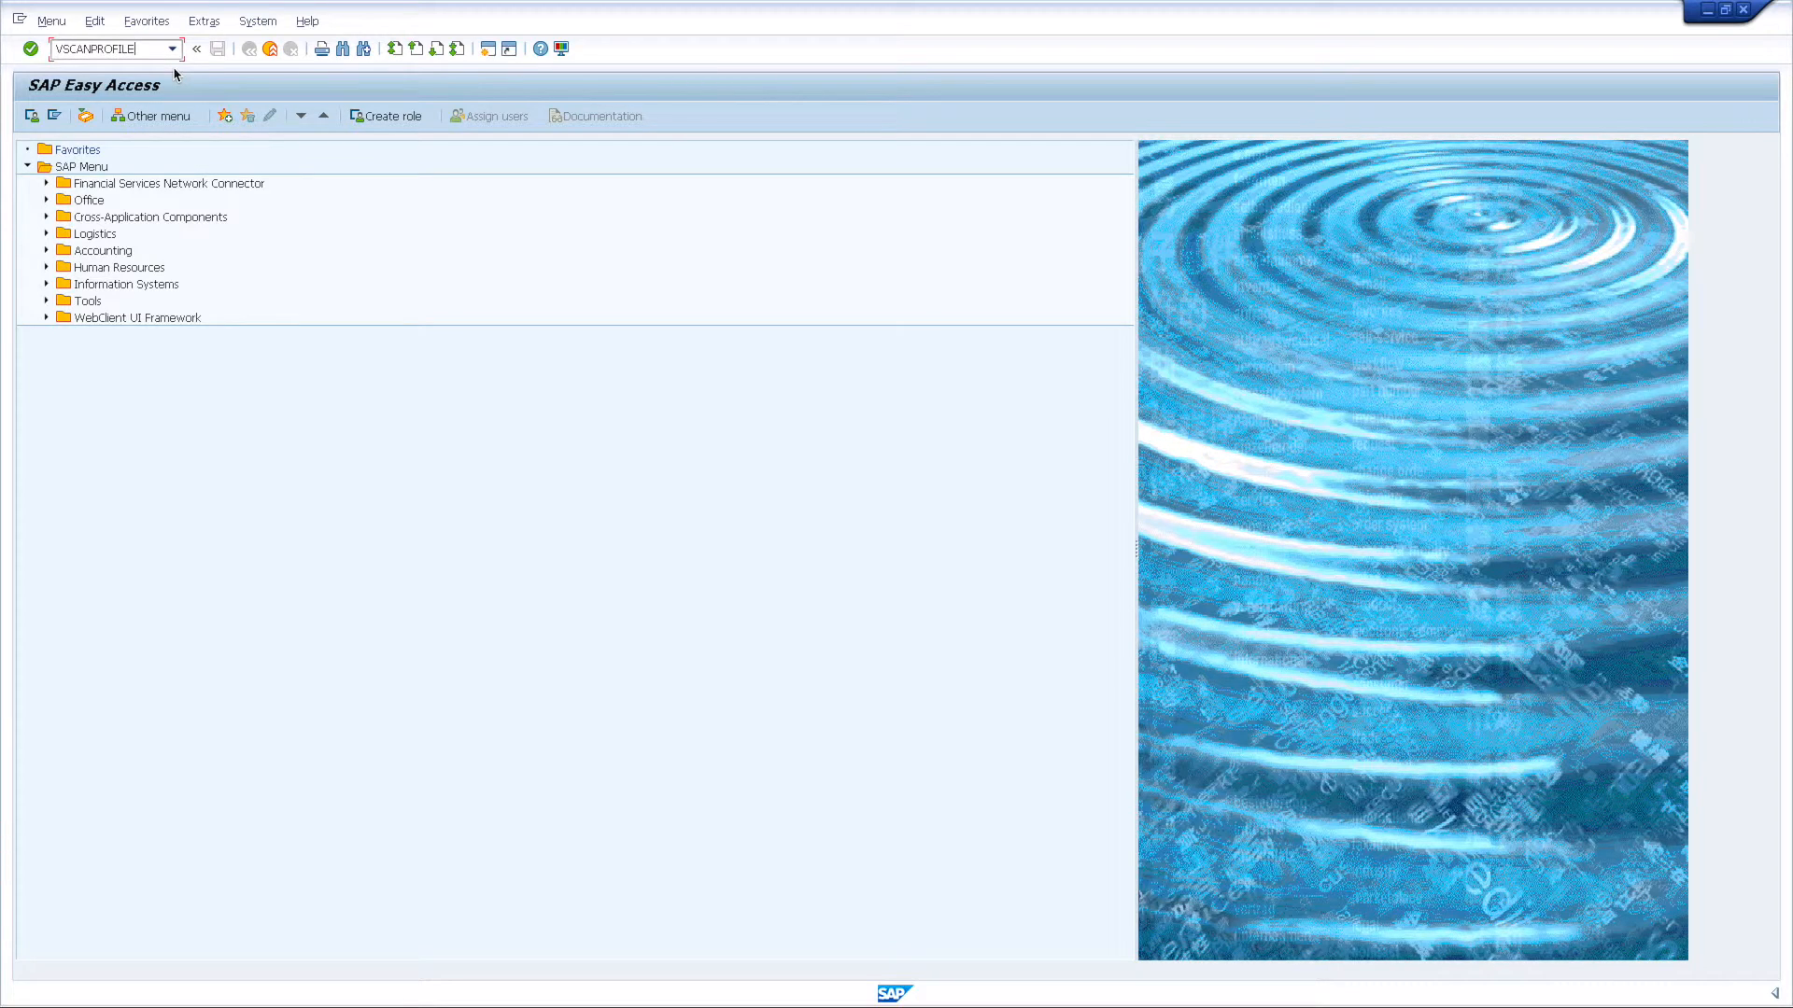
key("Enter")
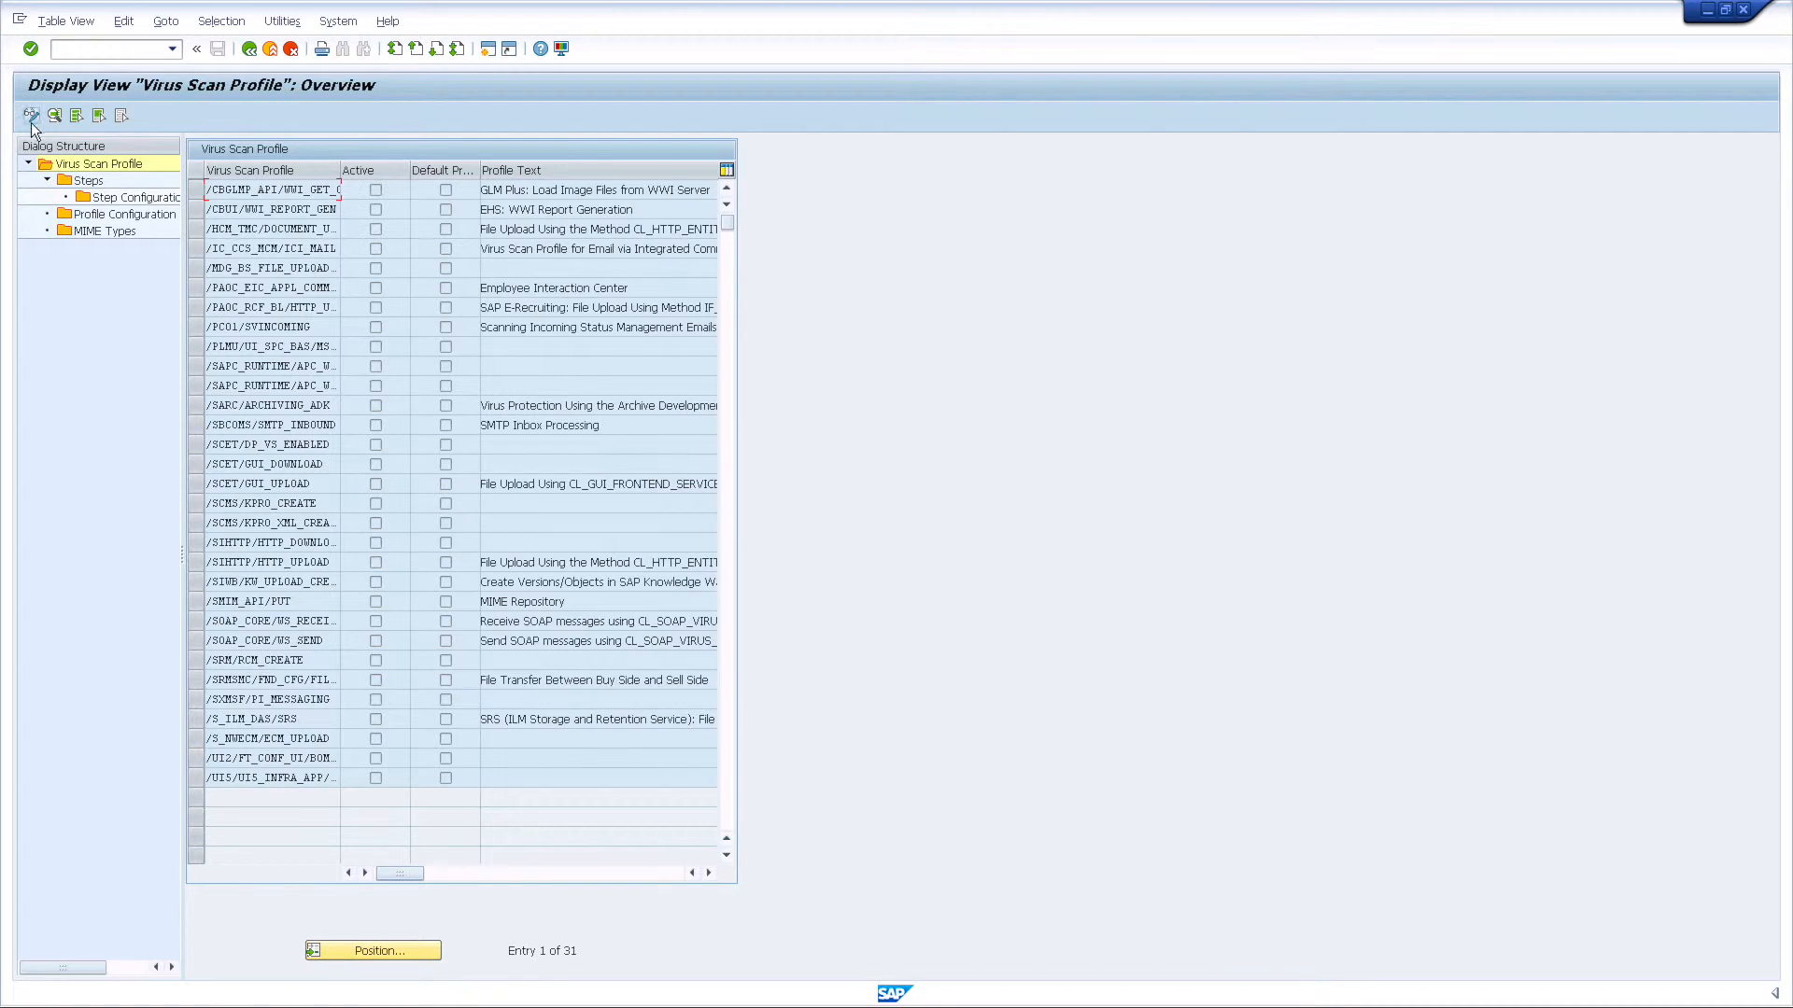
left_click(31, 114)
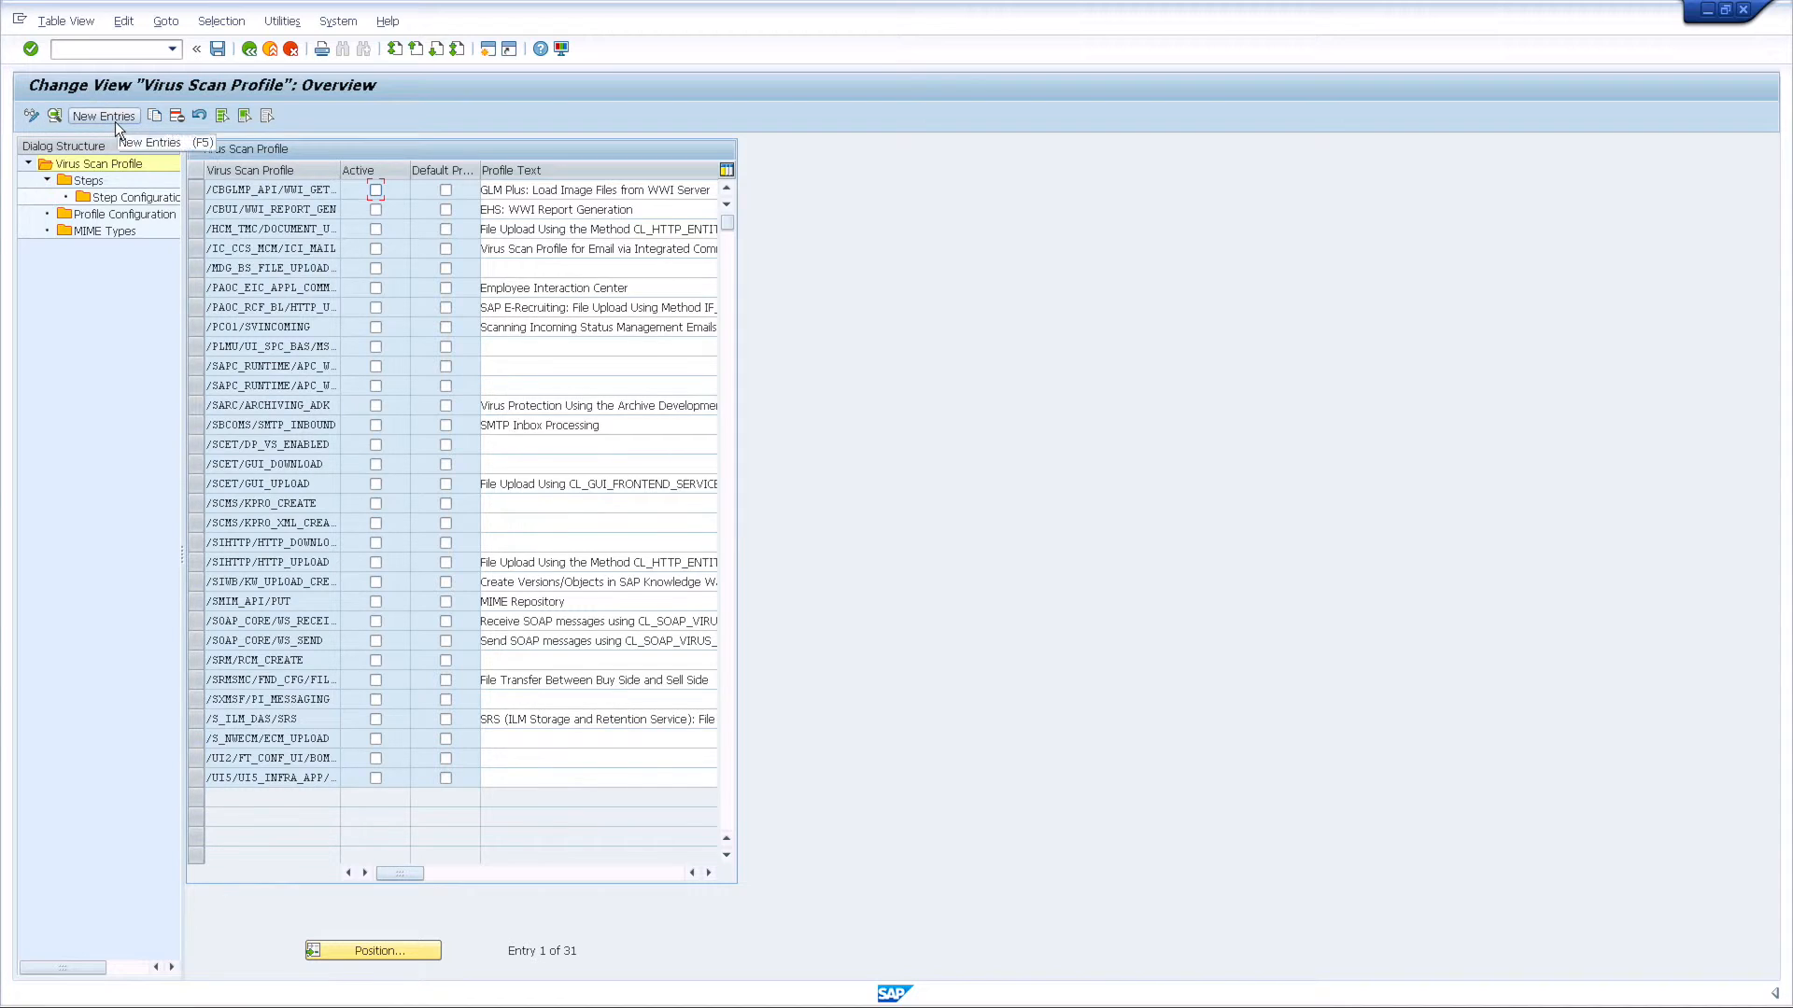
Create new profile Z_BOWBRIDGE with profile text 'virus scan profile for bowbridge'
left_click(102, 116)
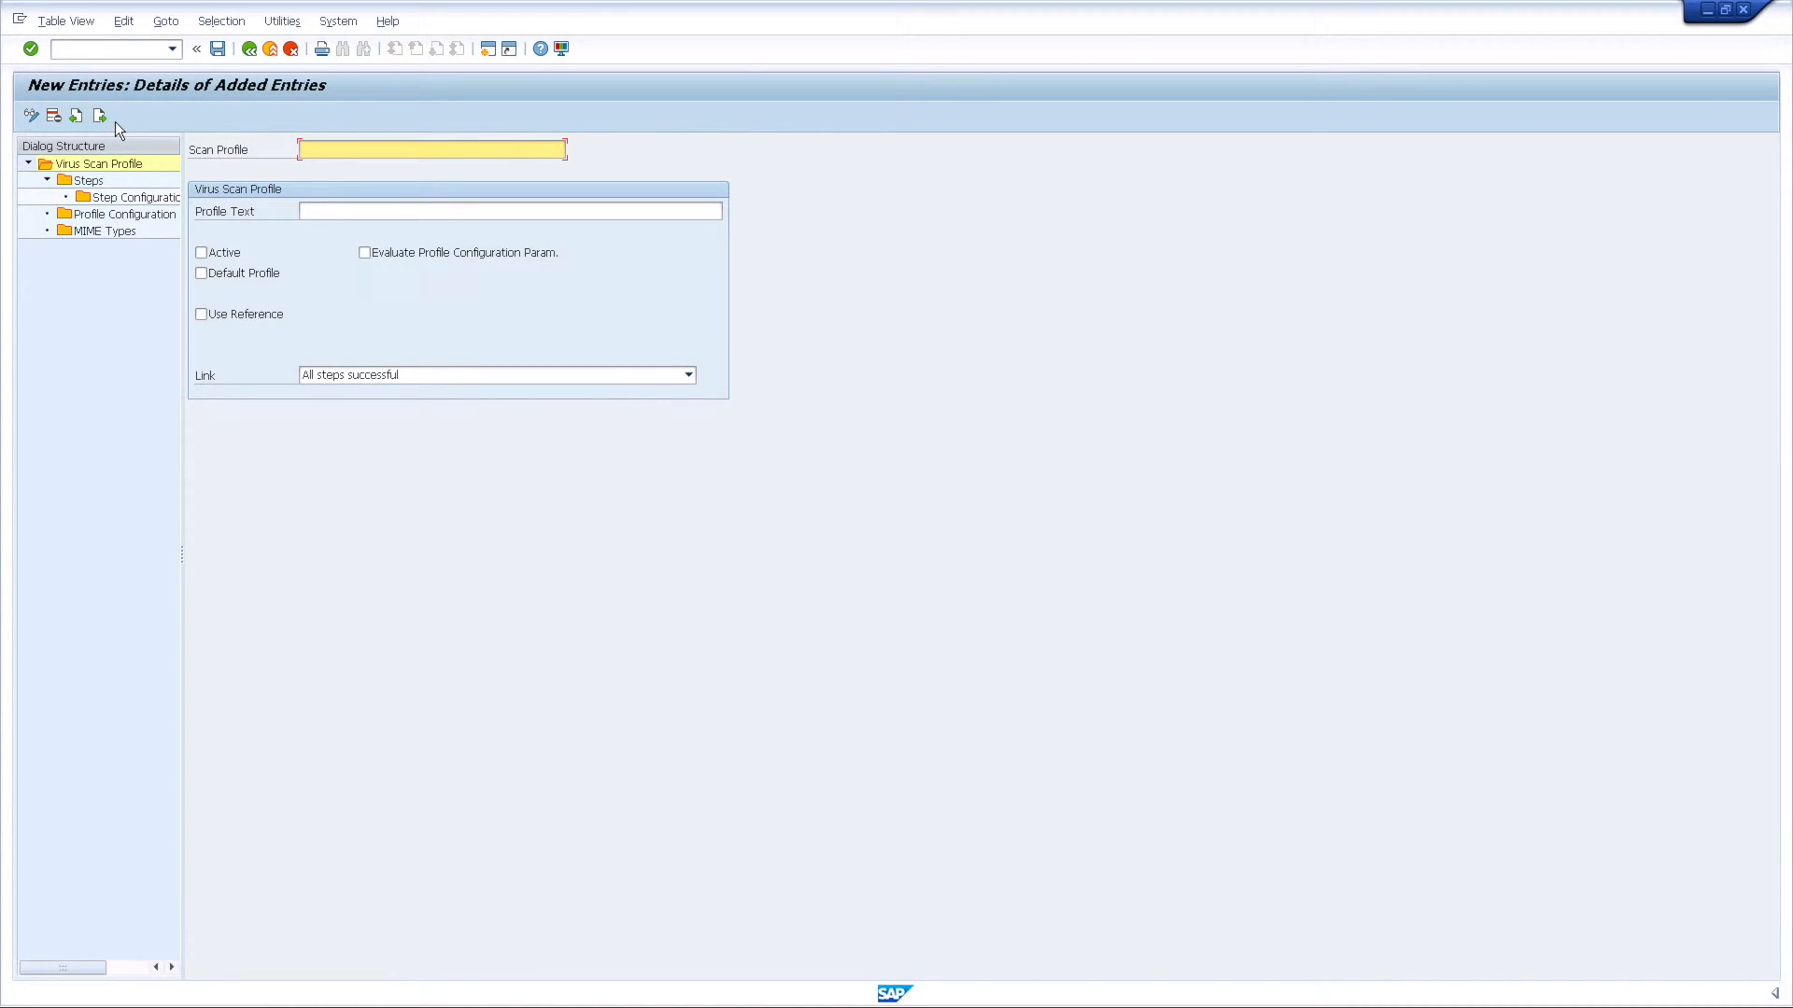
type("z")
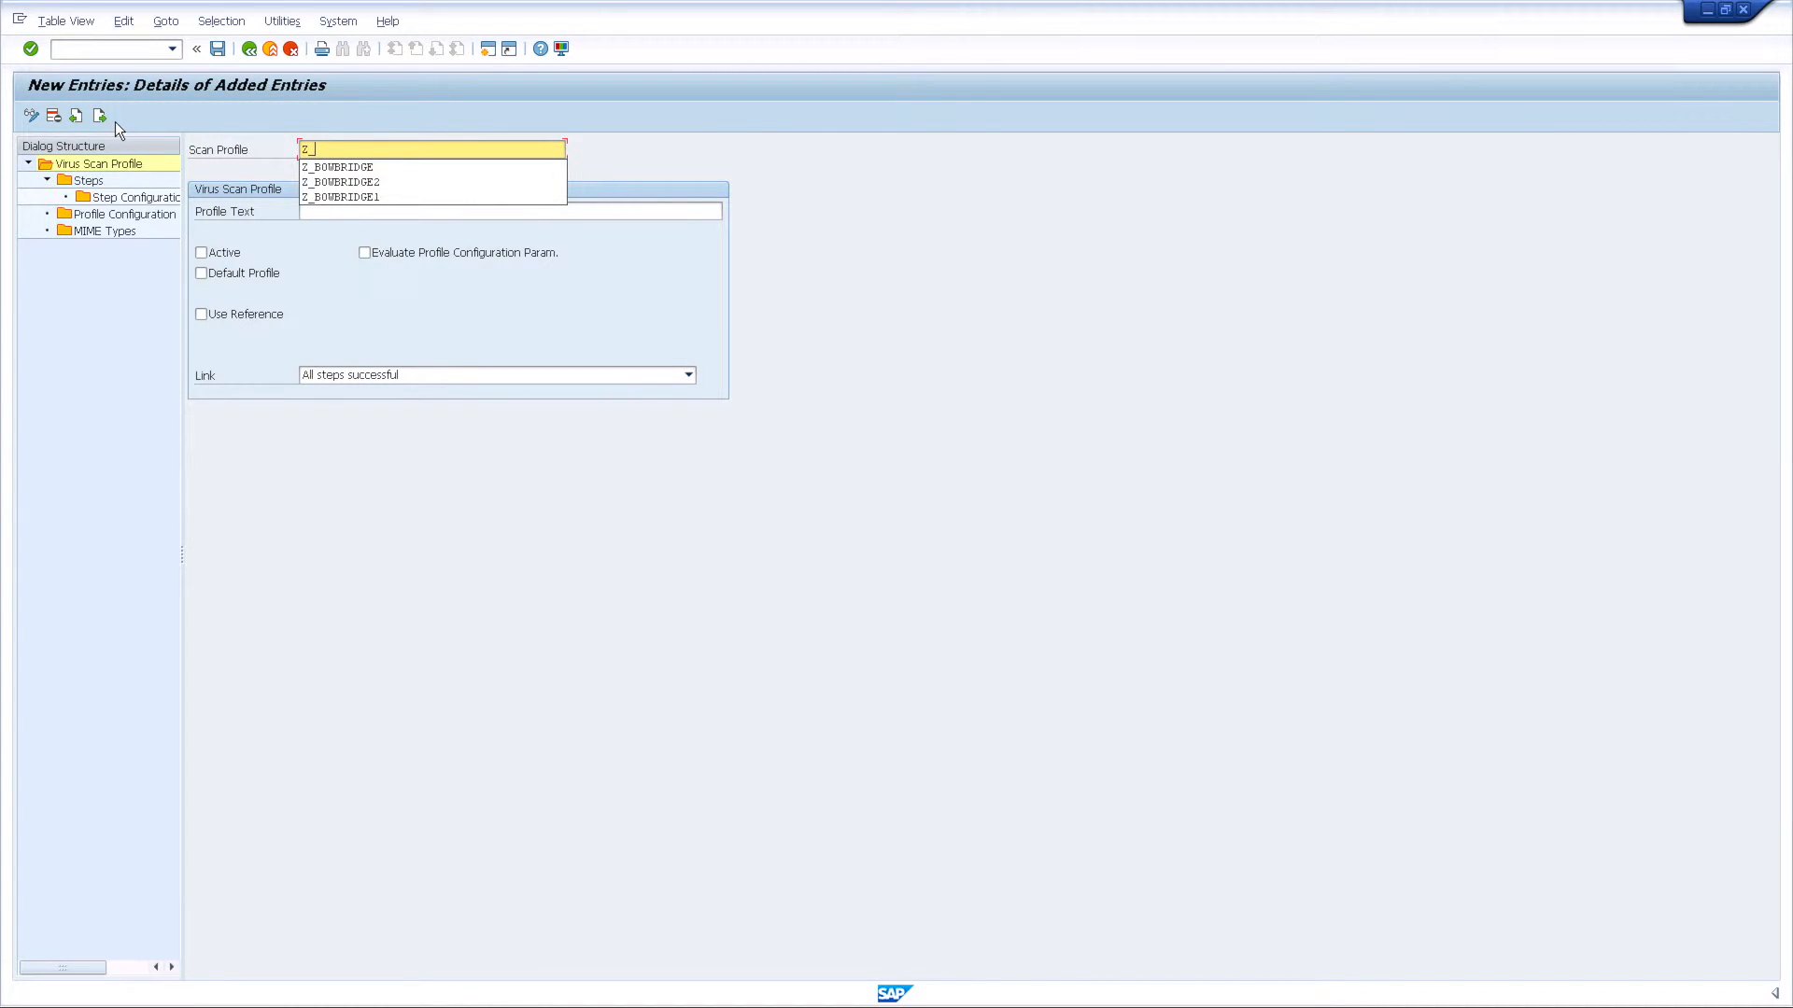
type("_BOWBRID")
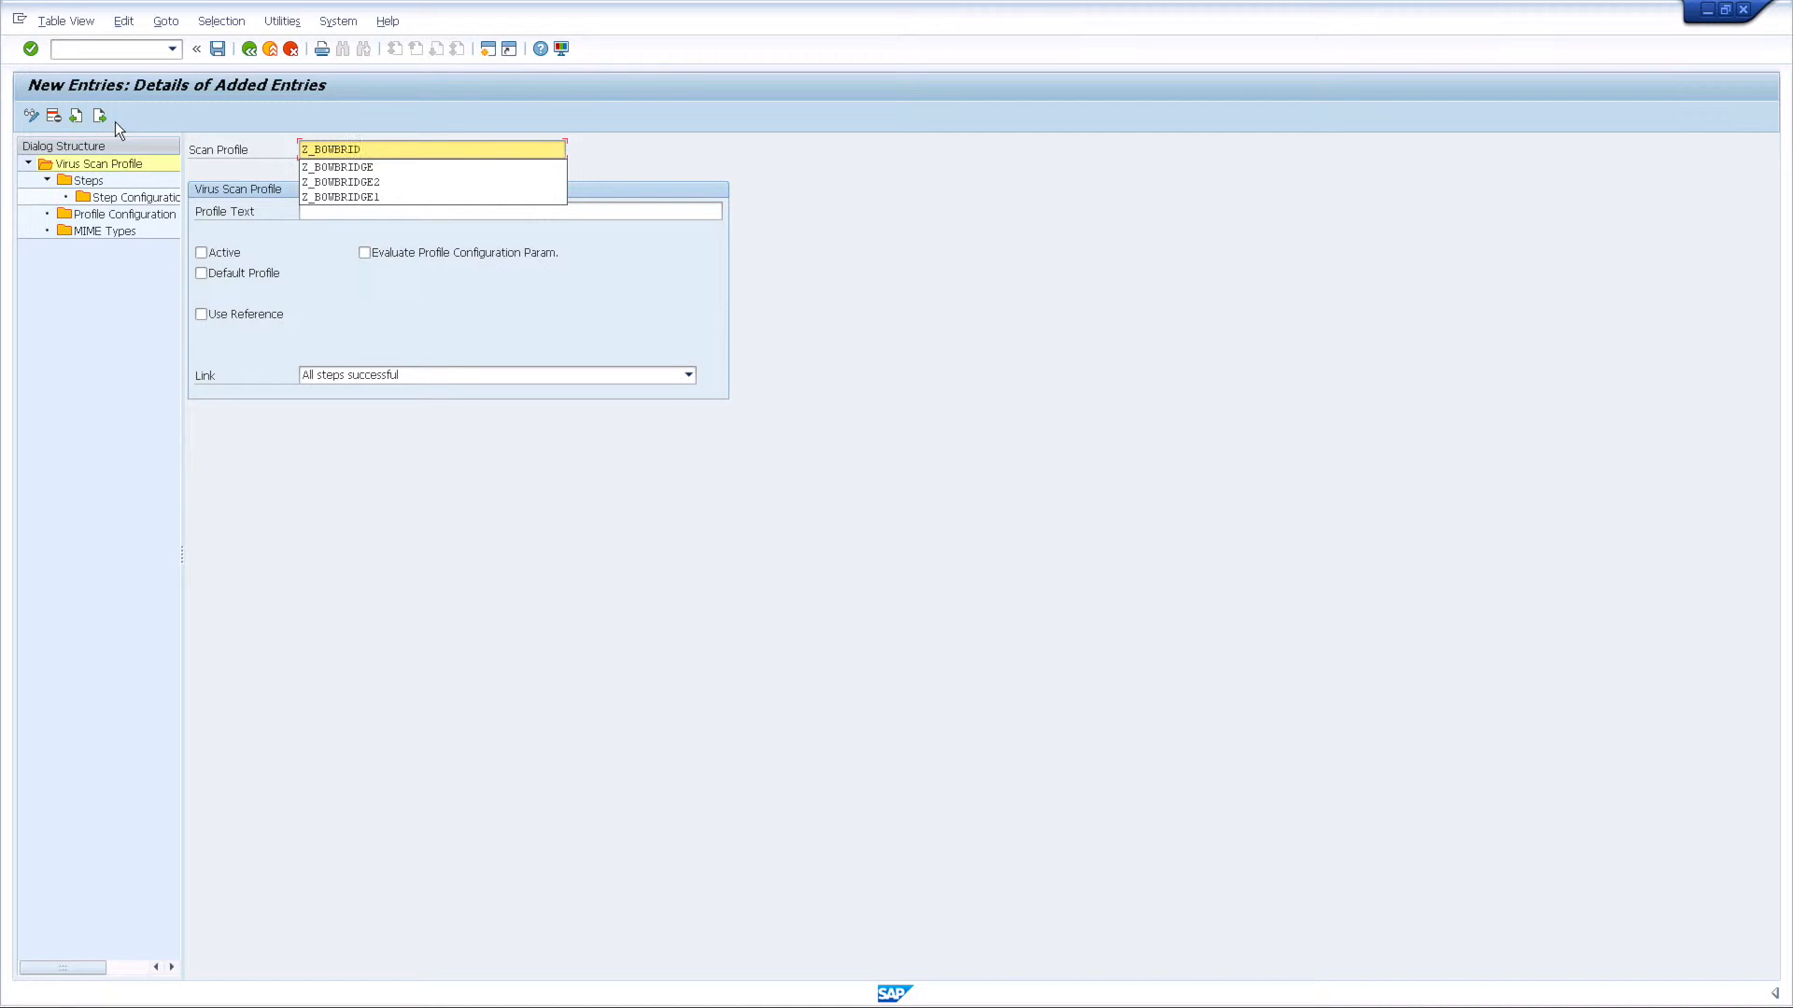
left_click(338, 166)
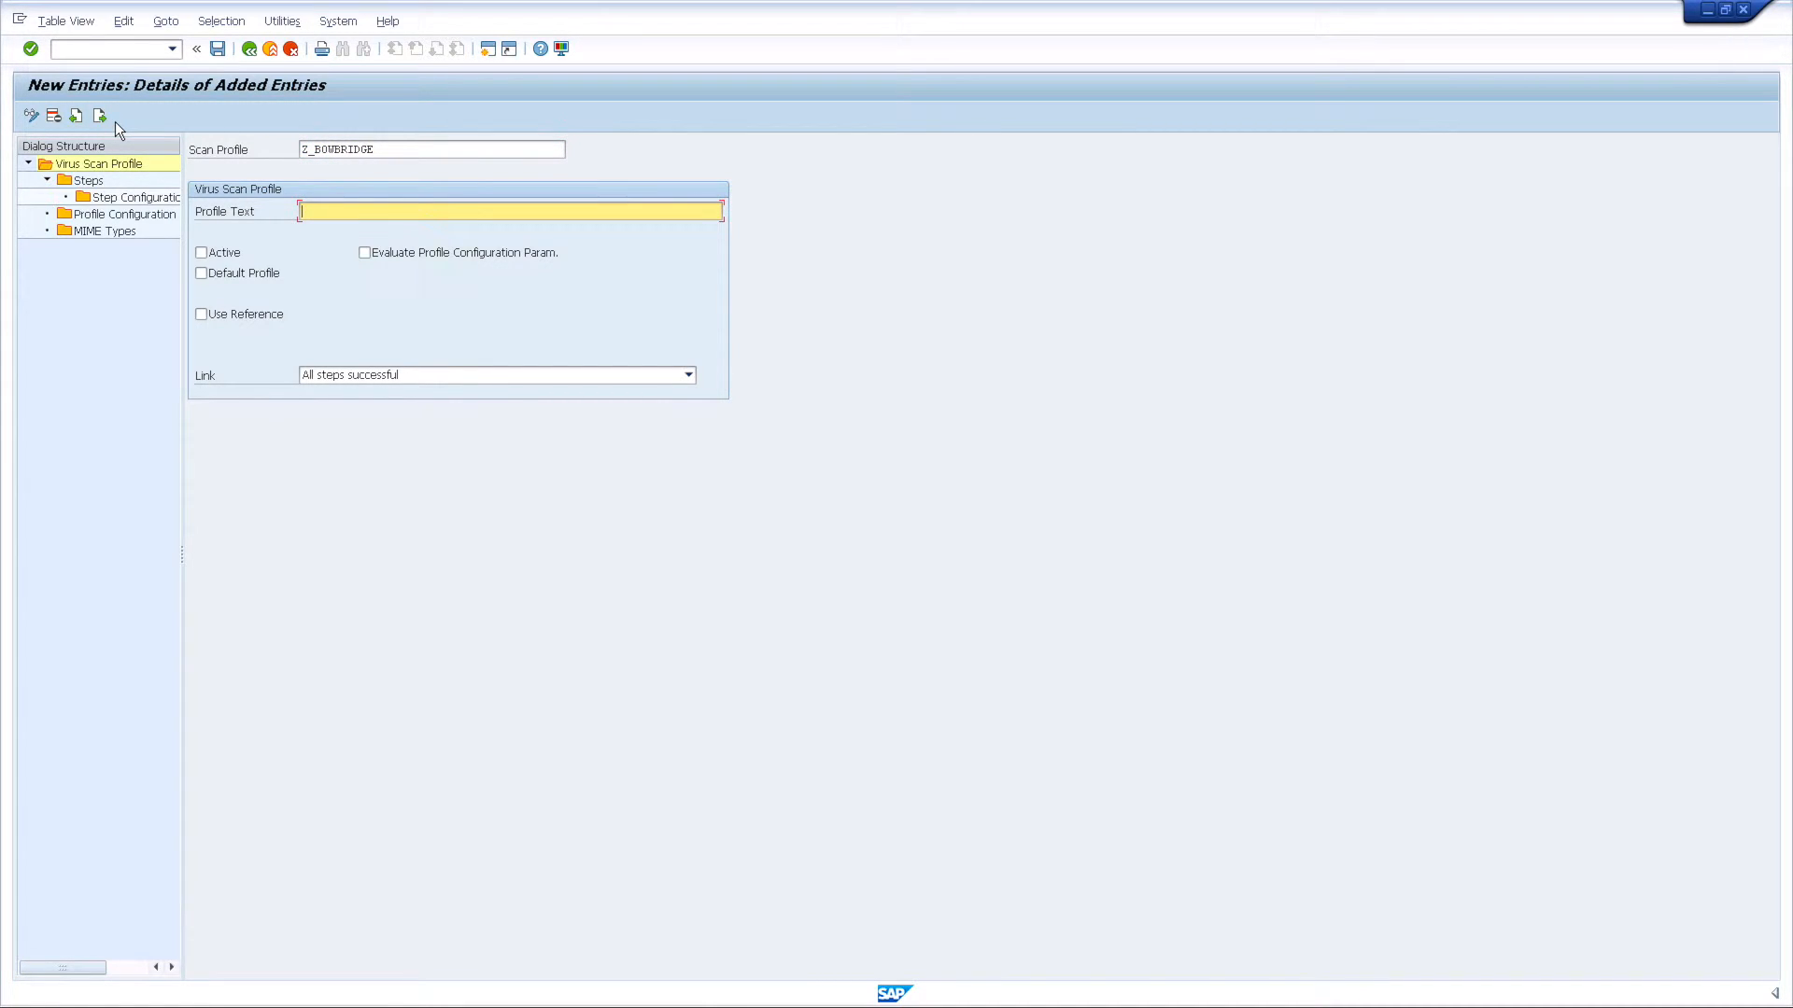
type("virus scan profile for")
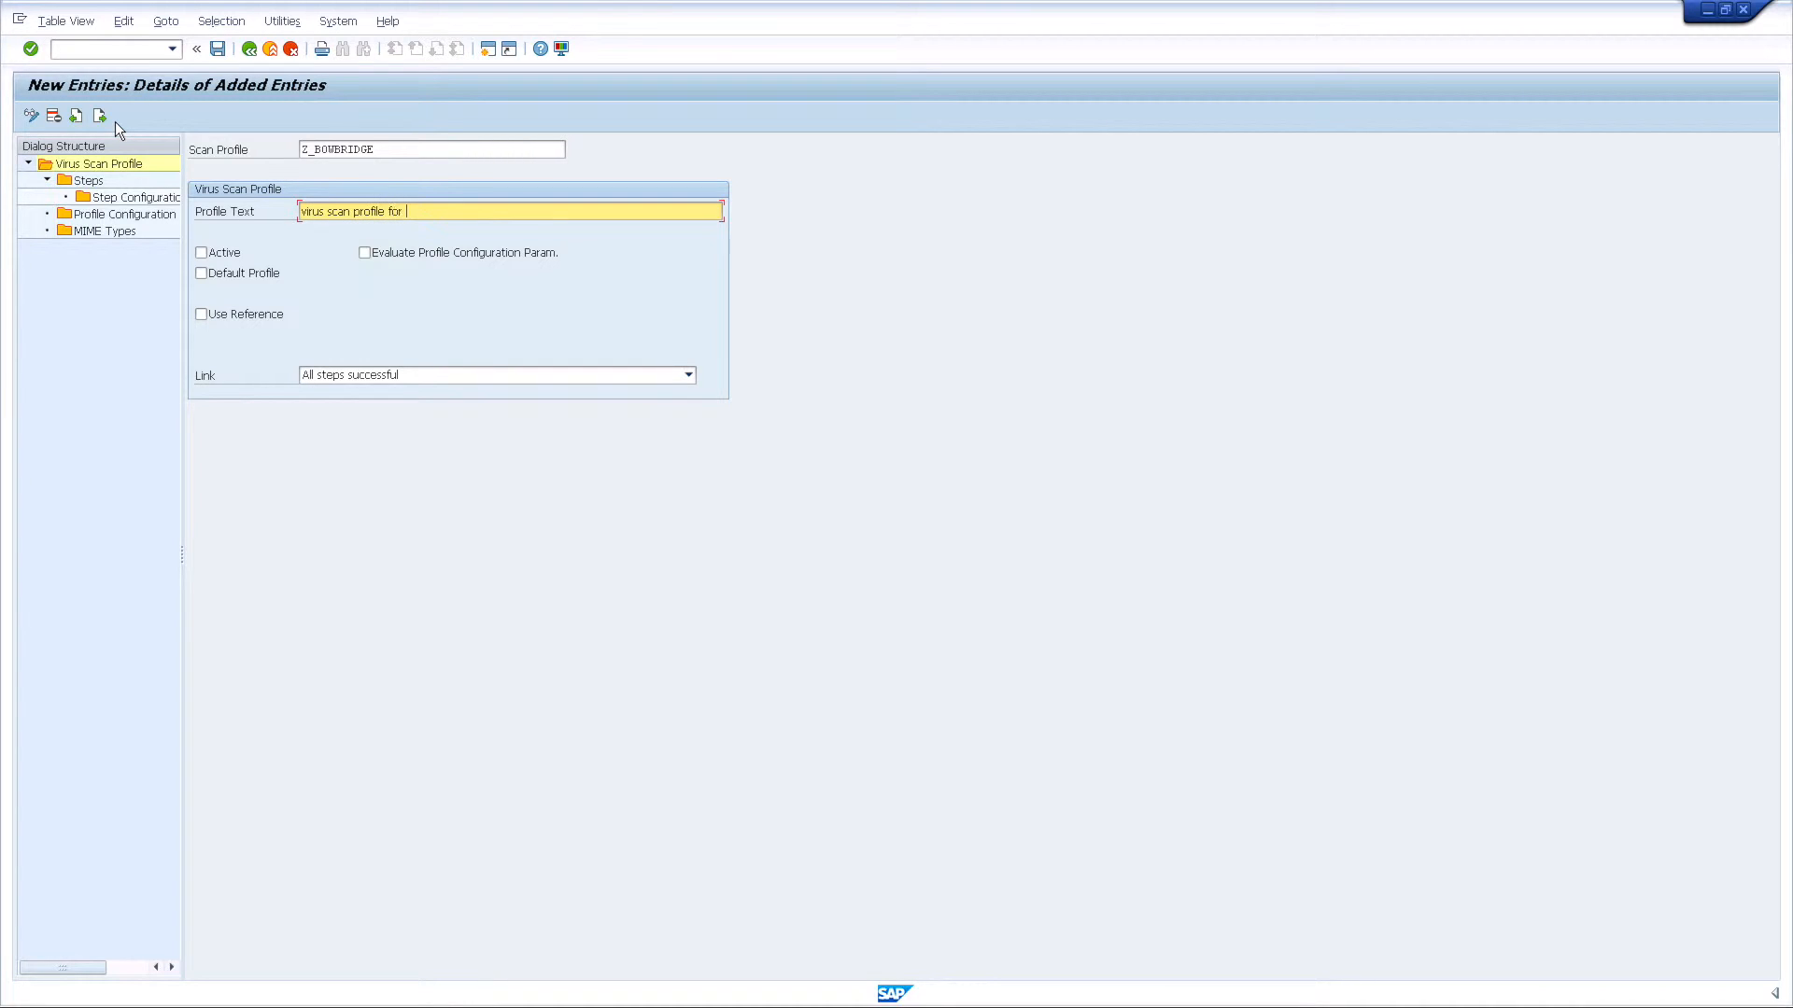
type("bowbridge")
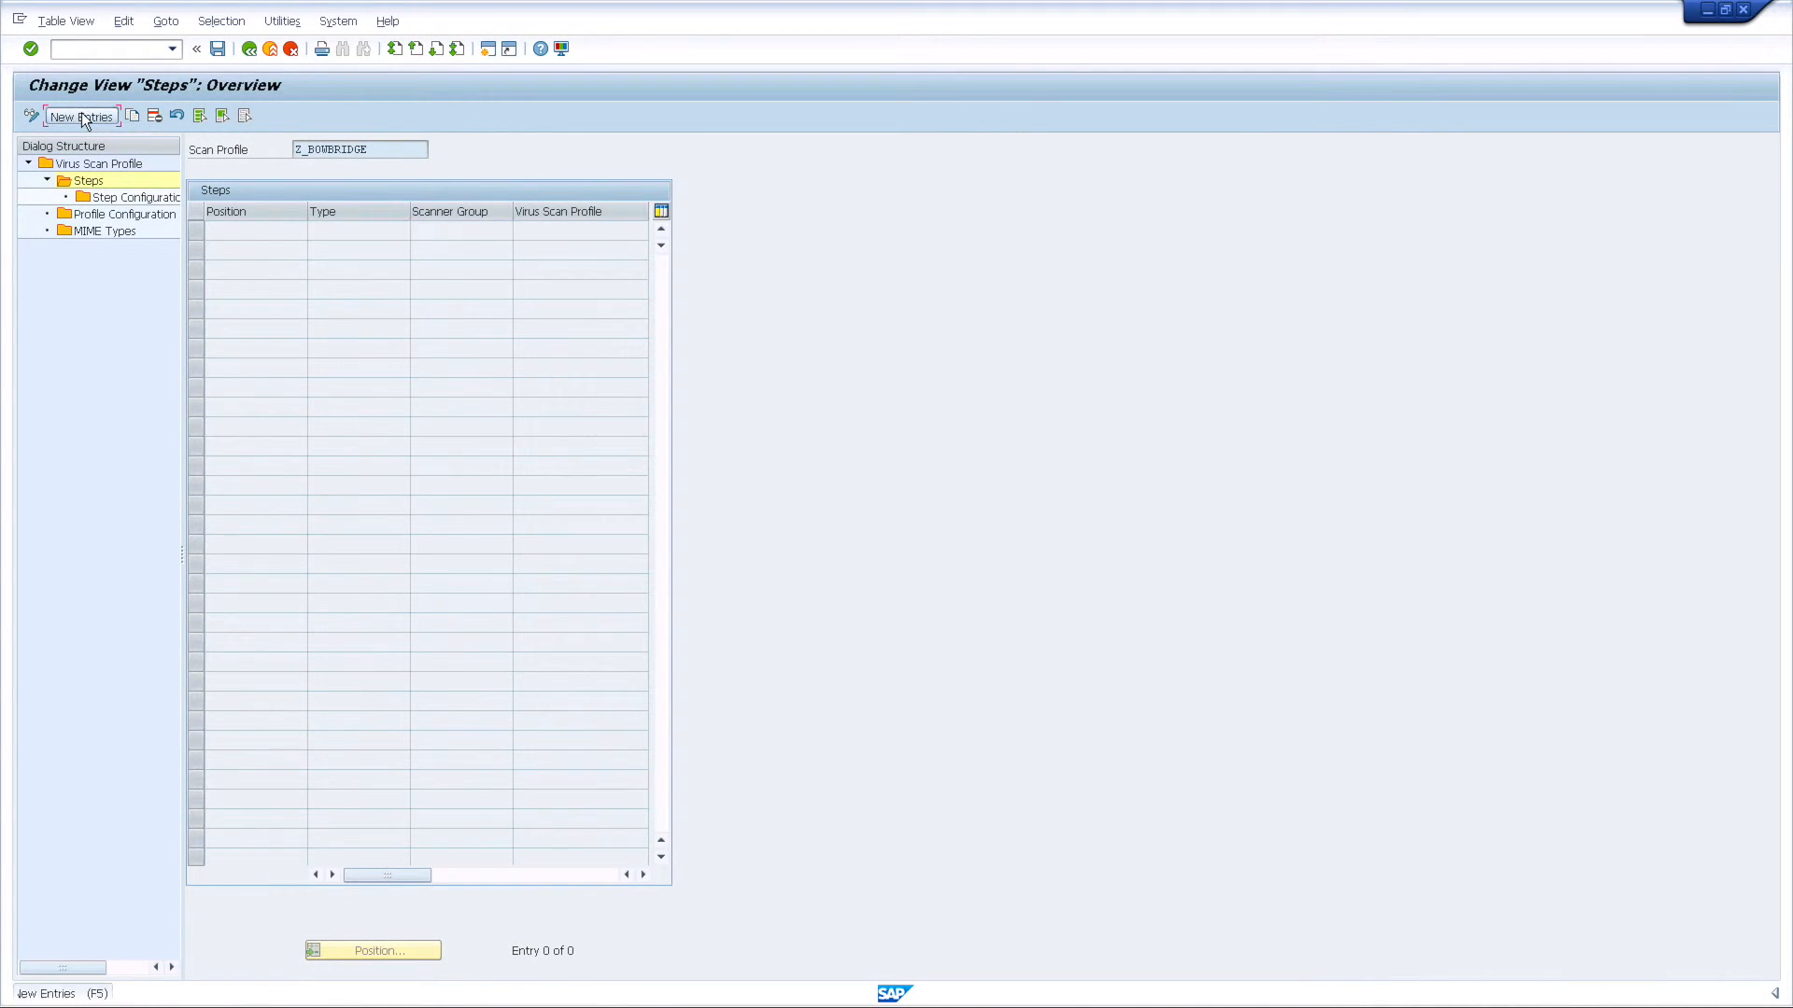
Add step at position 1 of type Group using scanner group BOWBRIDGE
left_click(79, 116)
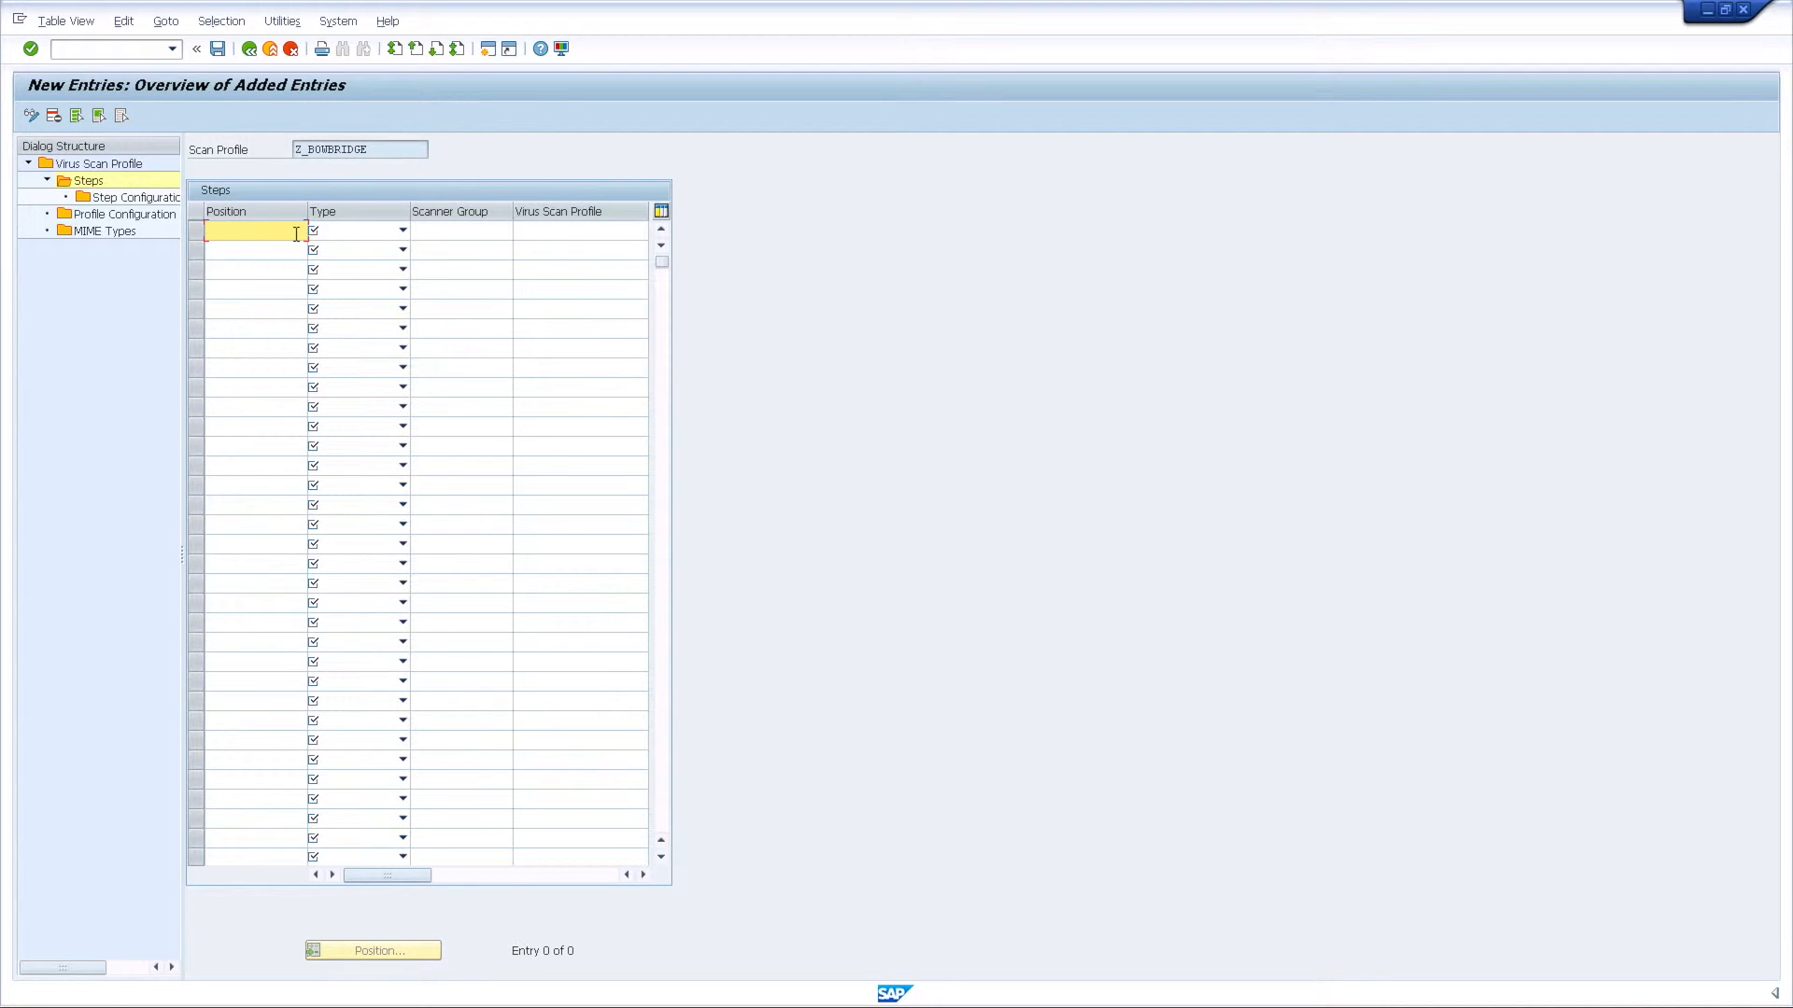
type("1")
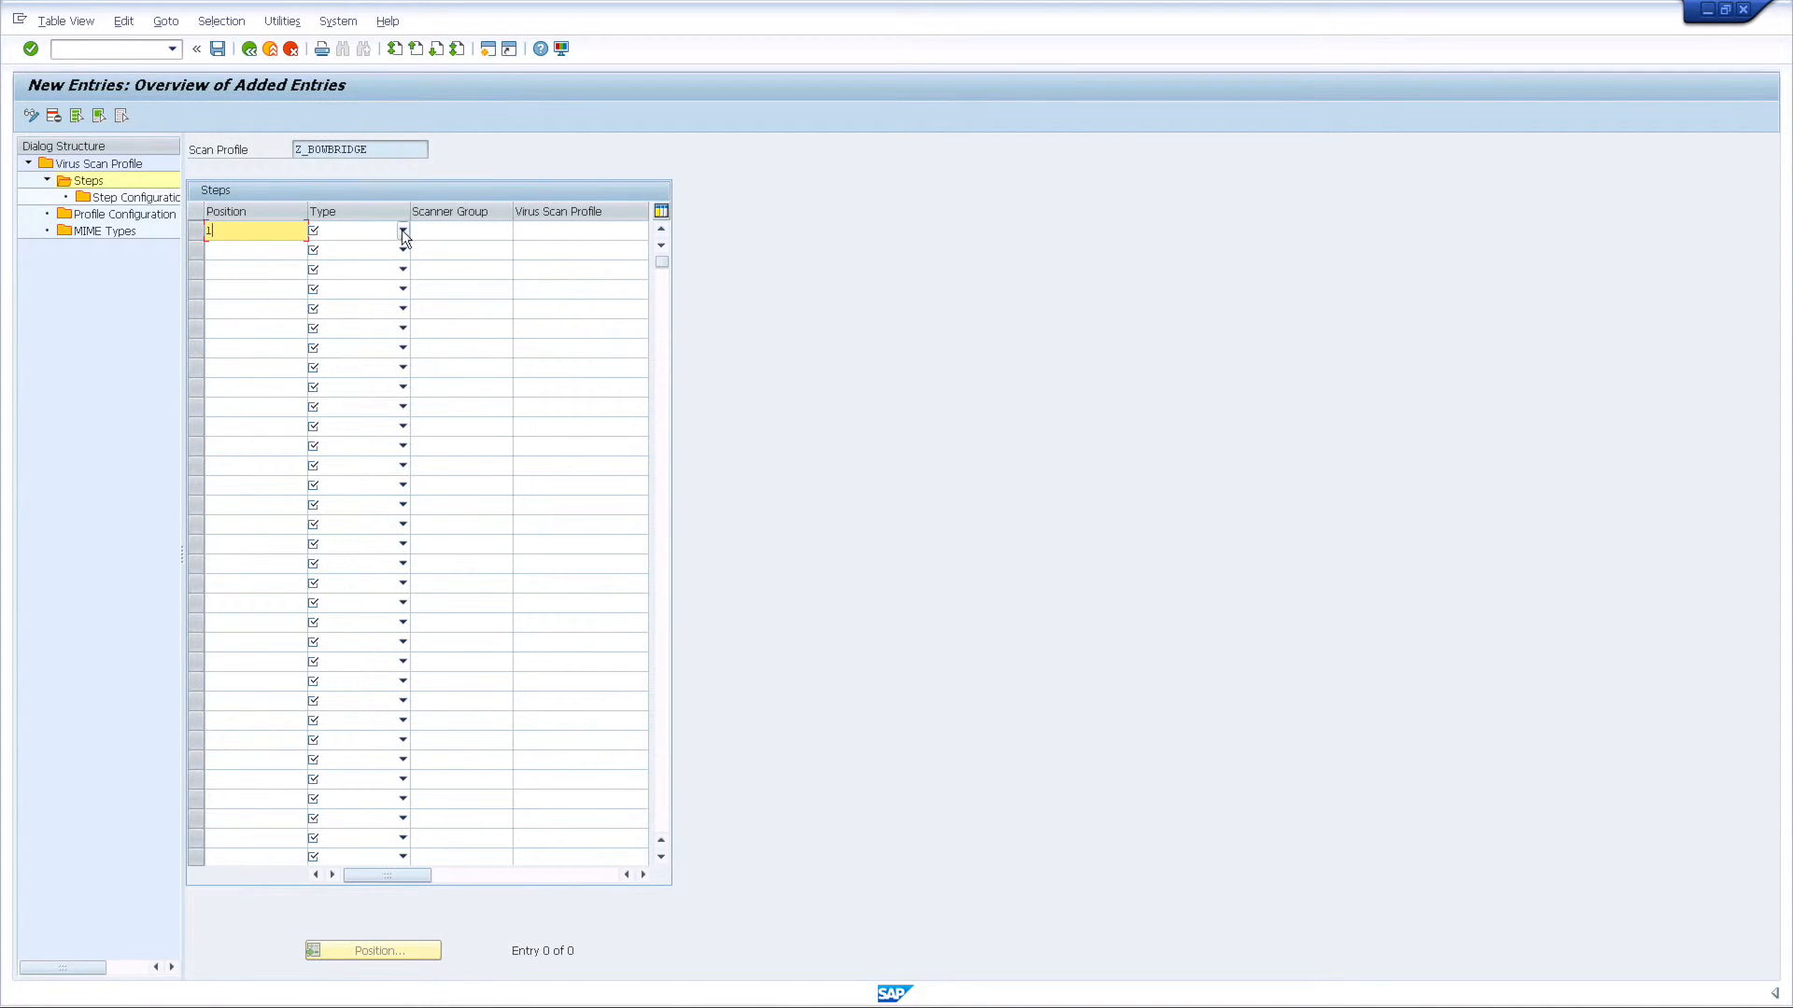
left_click(402, 229)
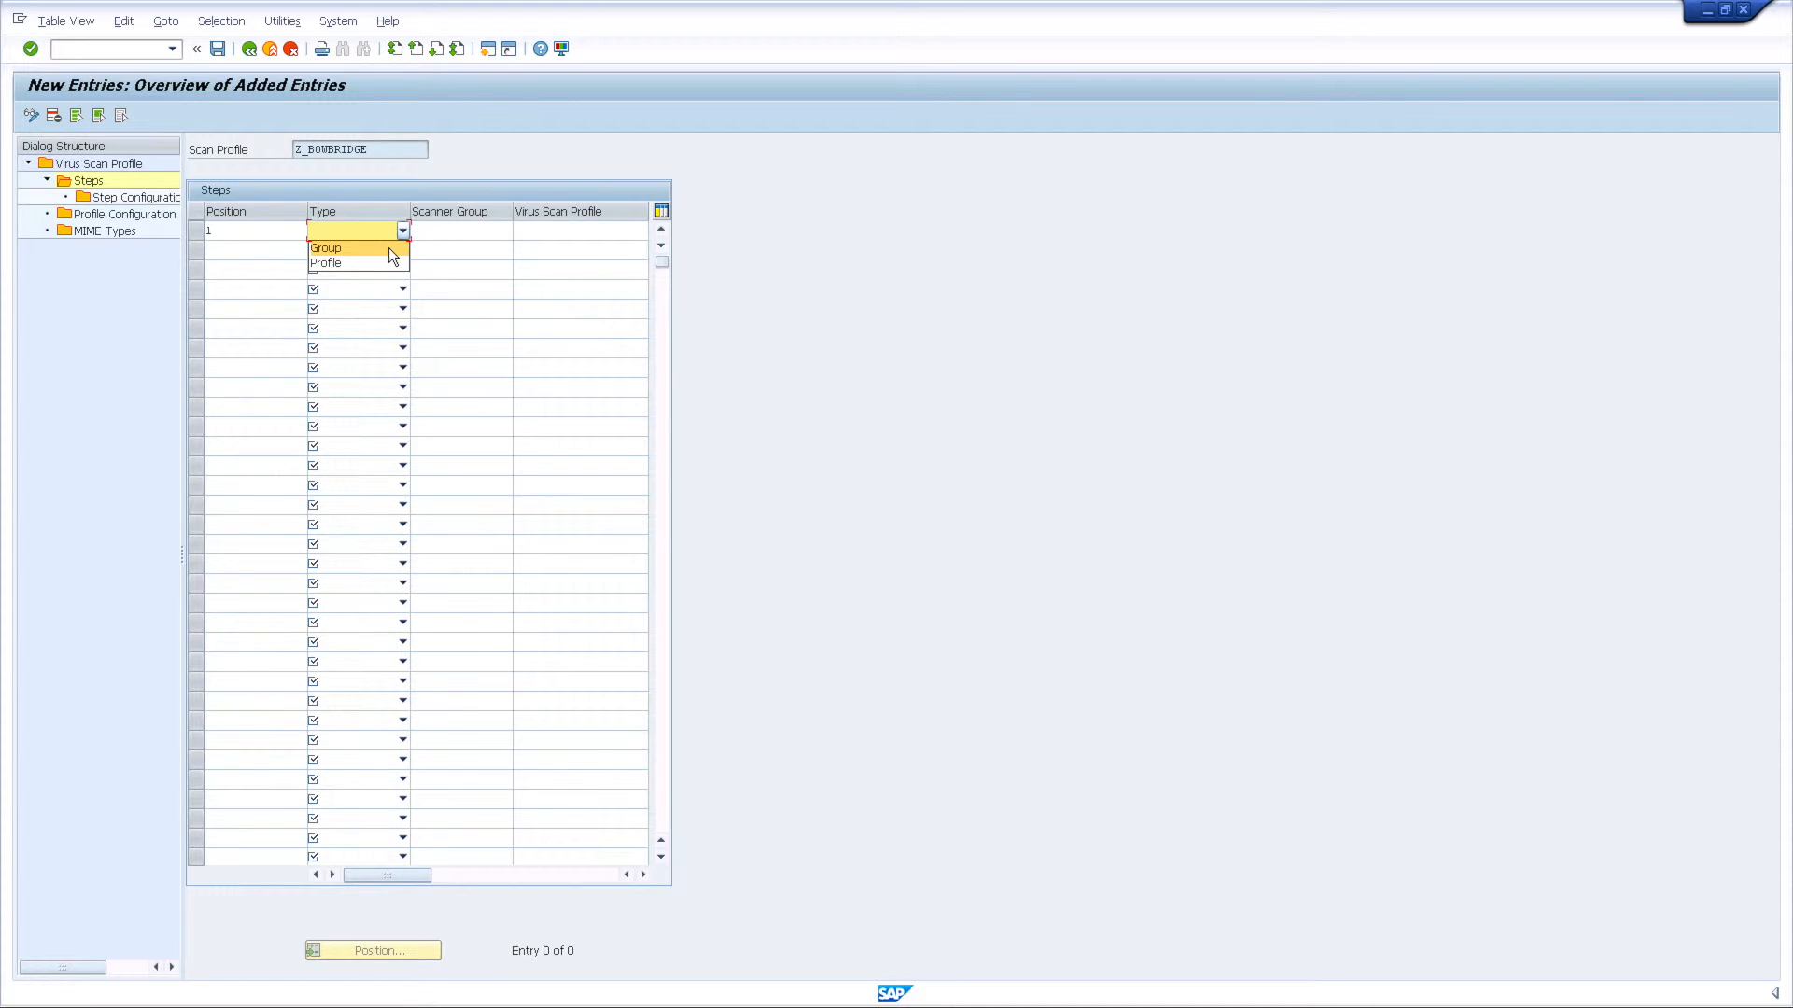
left_click(325, 248)
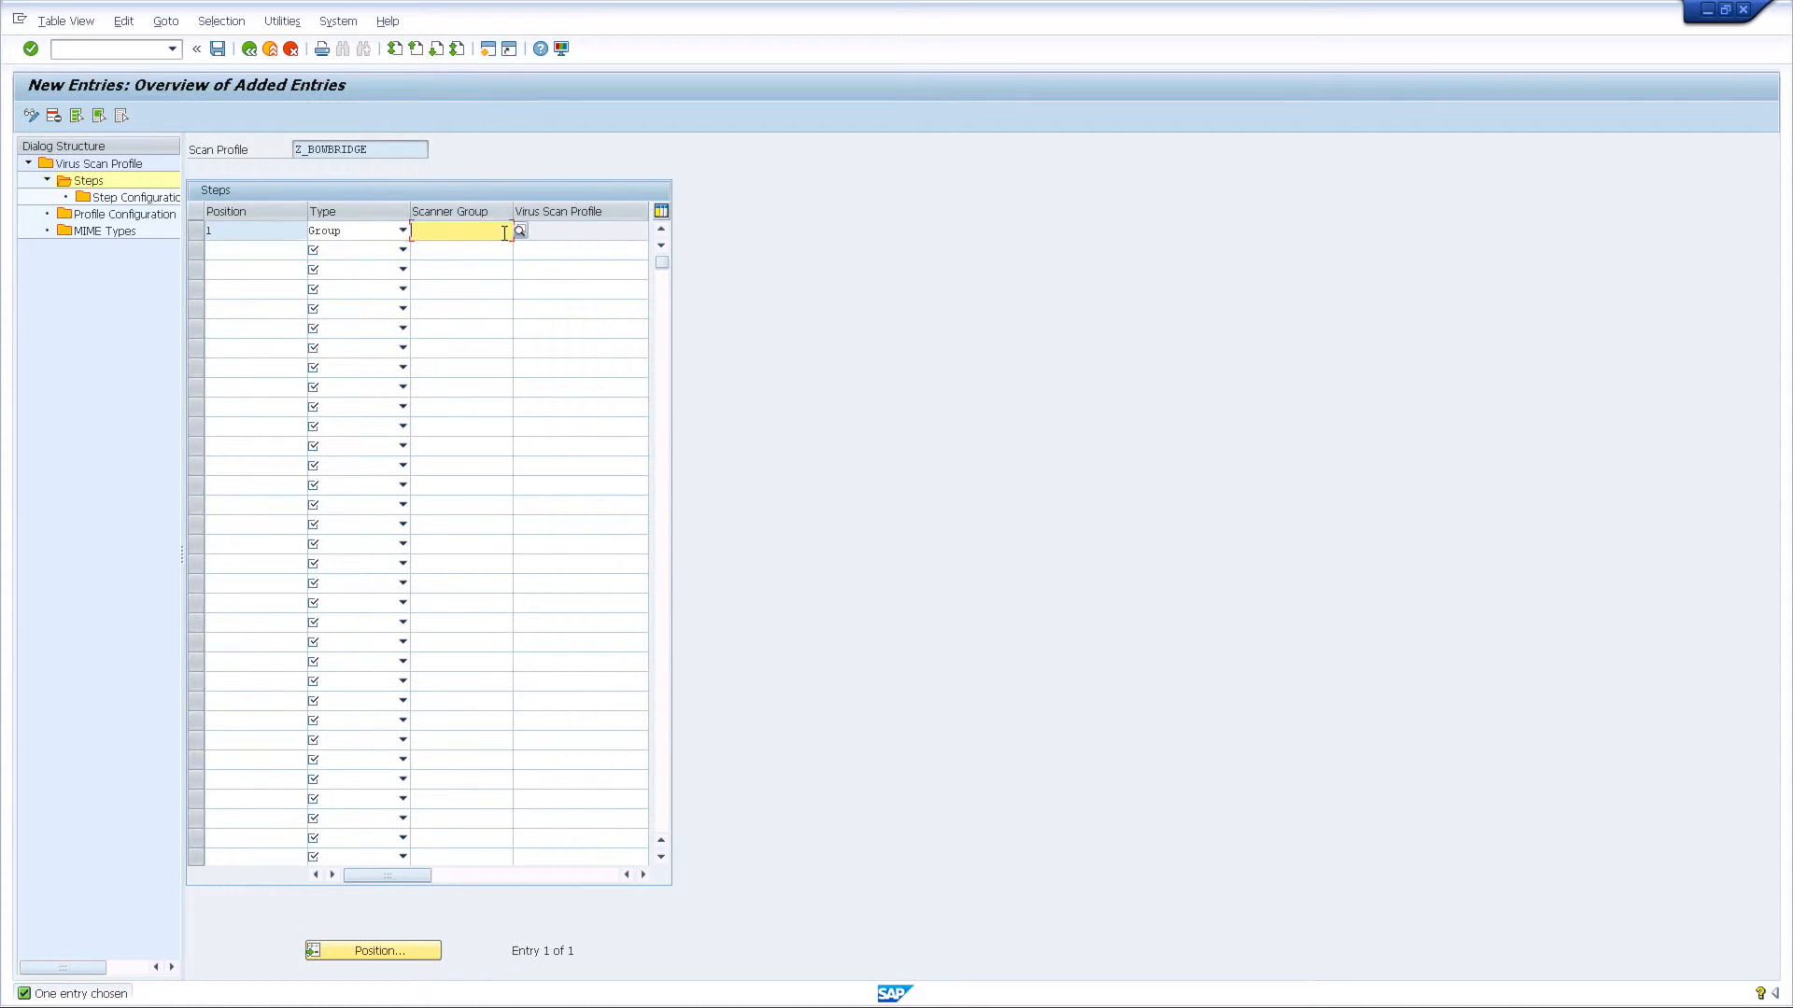
left_click(519, 229)
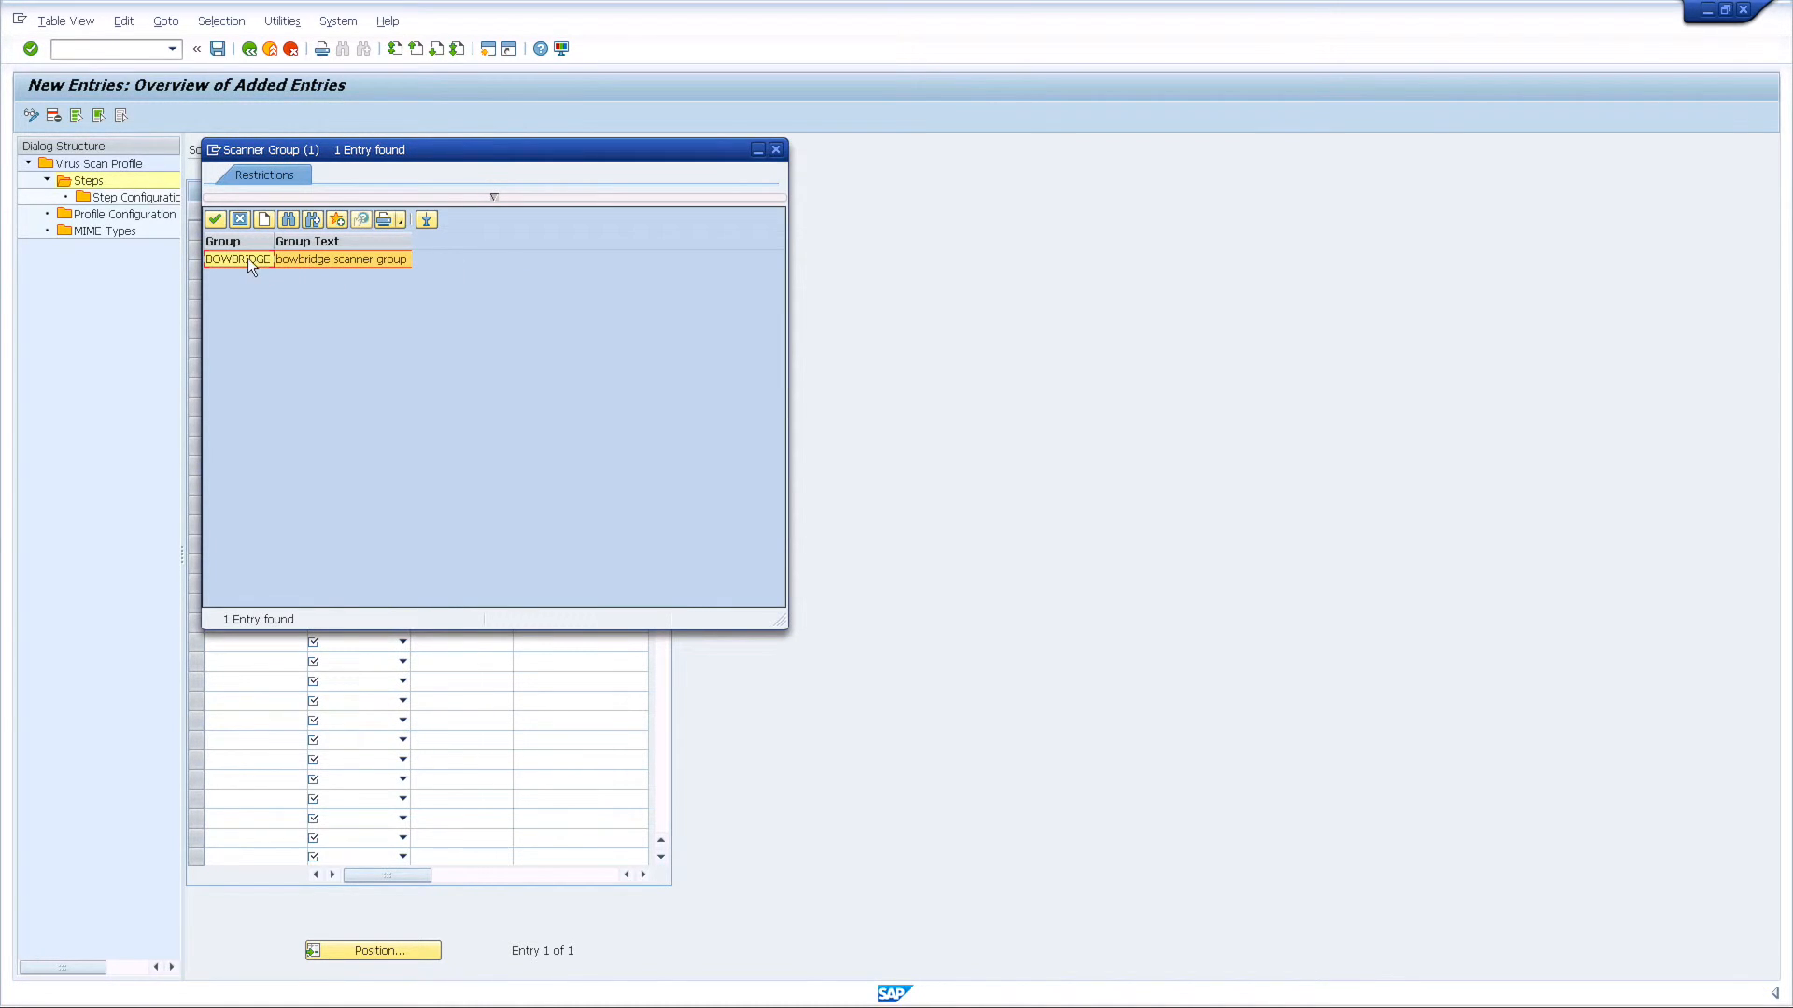
double_click(237, 260)
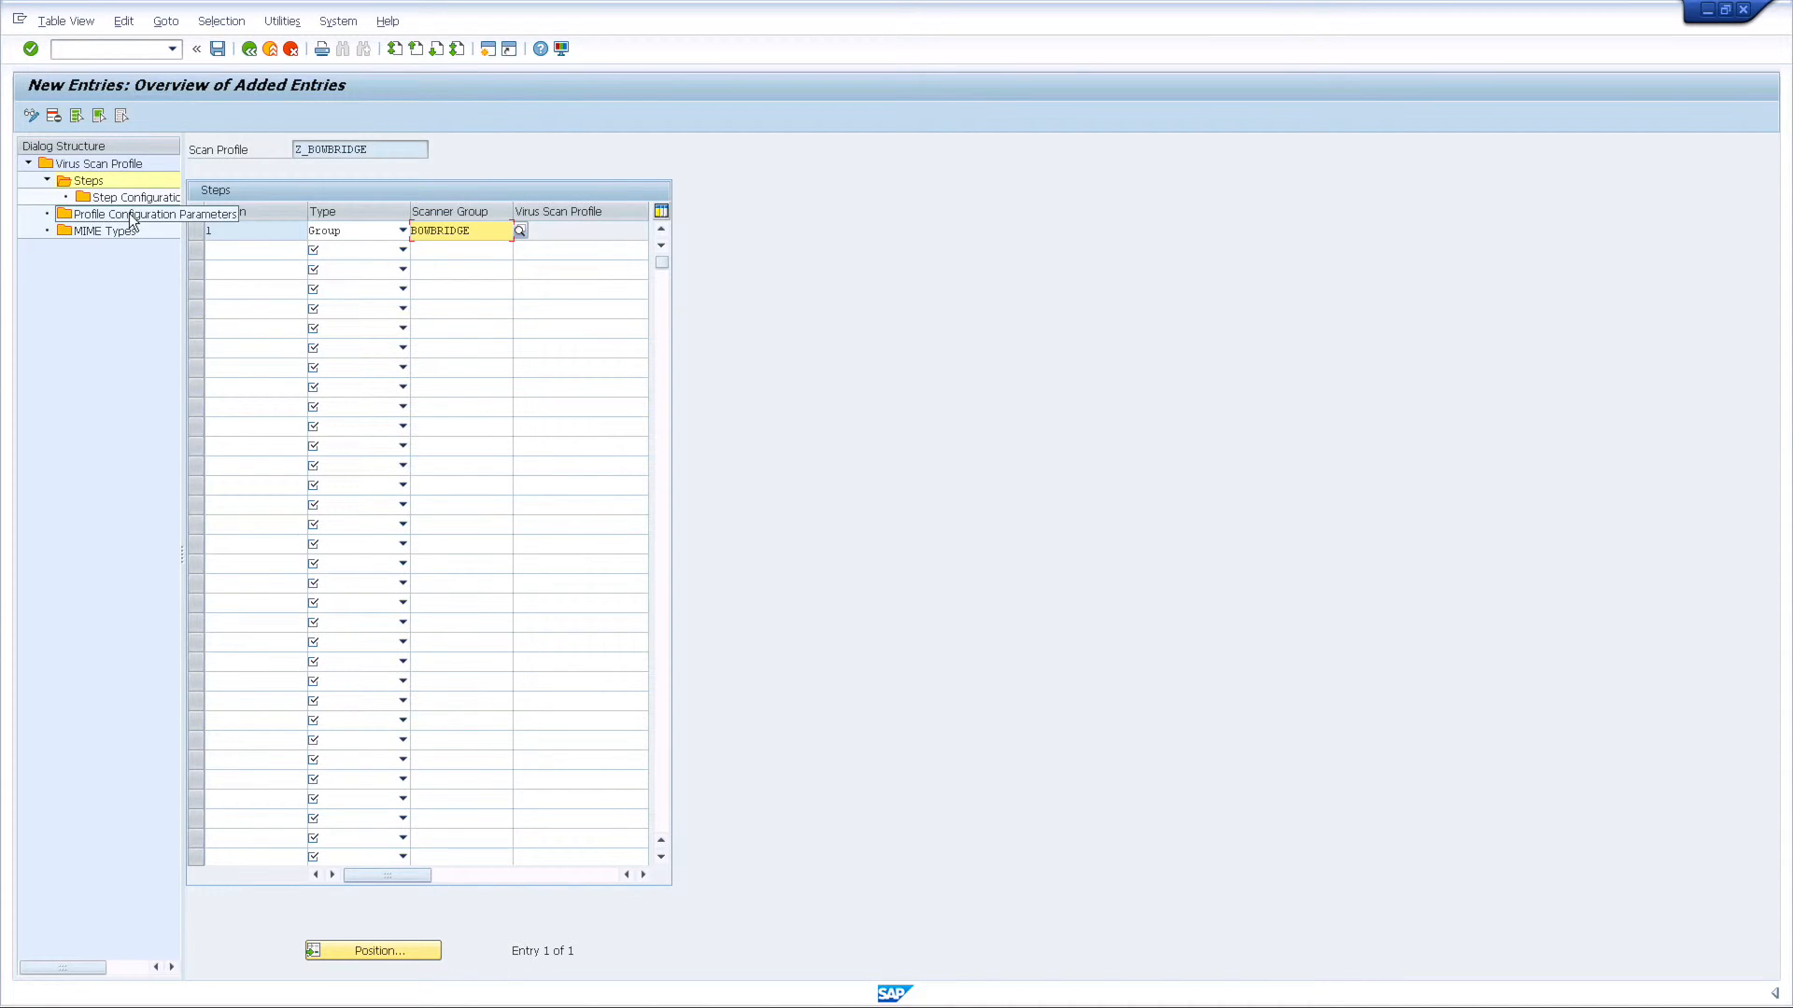
Add profile configuration parameter CUST_CHECK_MIME_TYPE with value 1
left_click(125, 213)
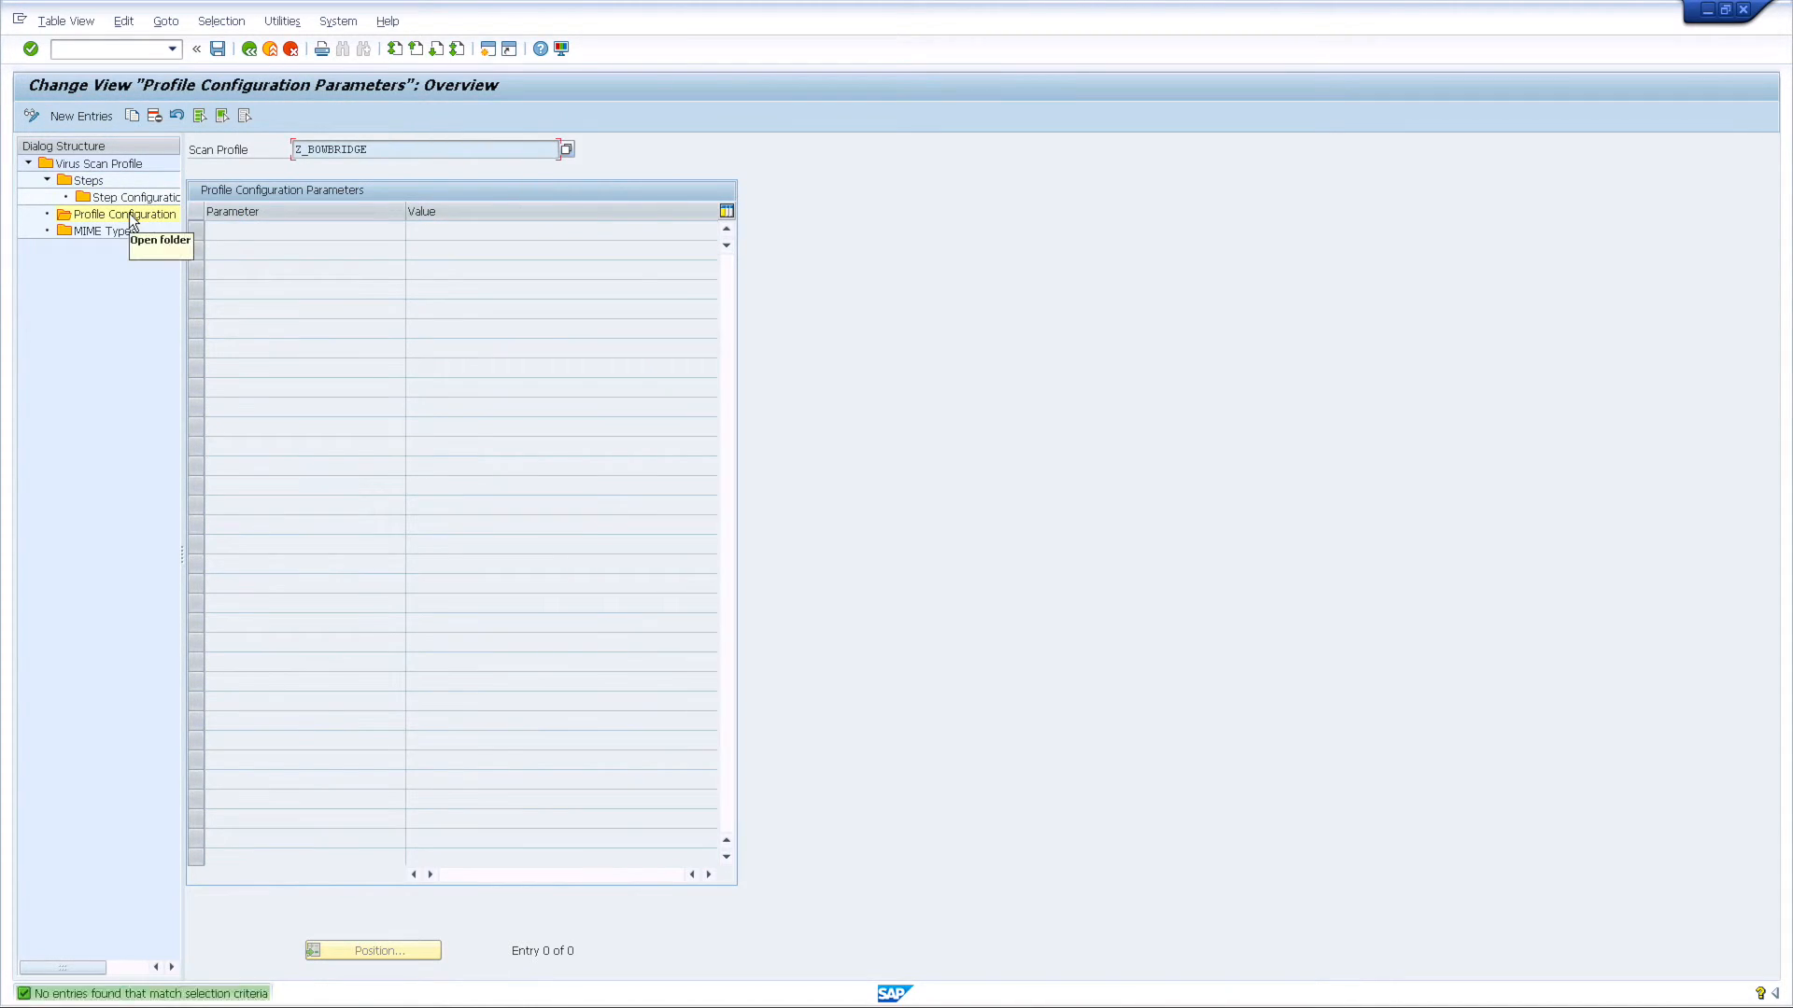
left_click(80, 114)
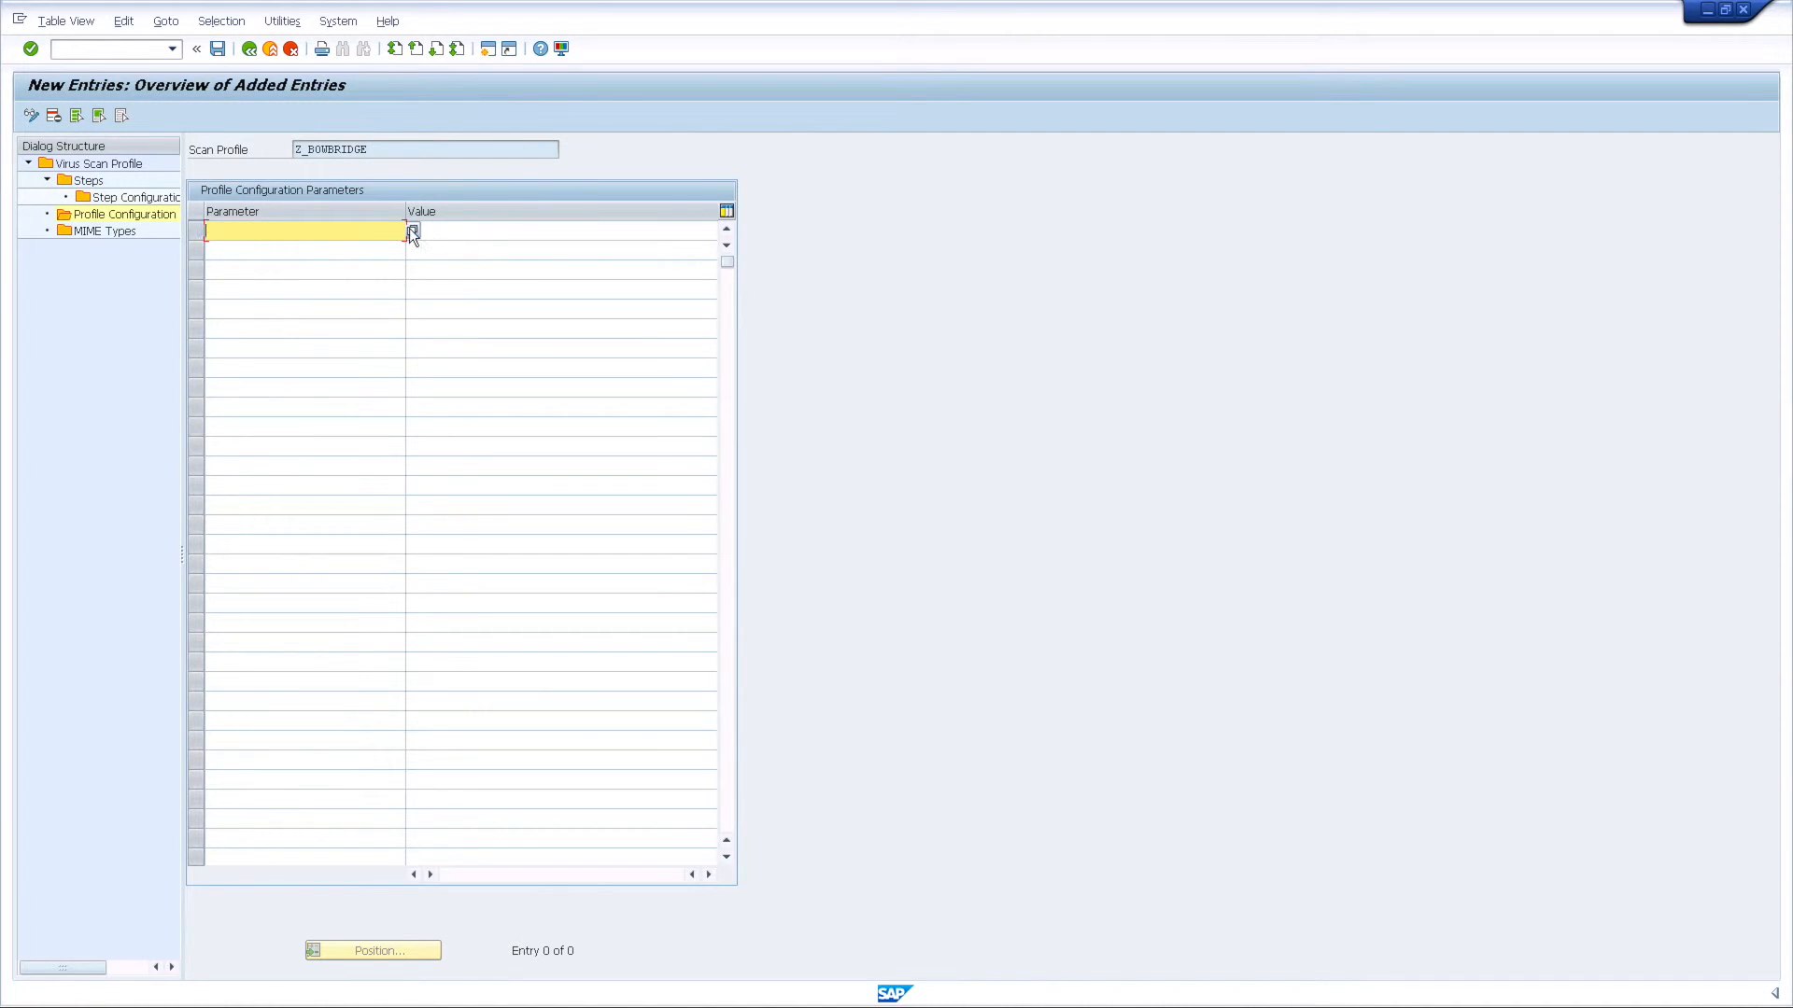
left_click(411, 231)
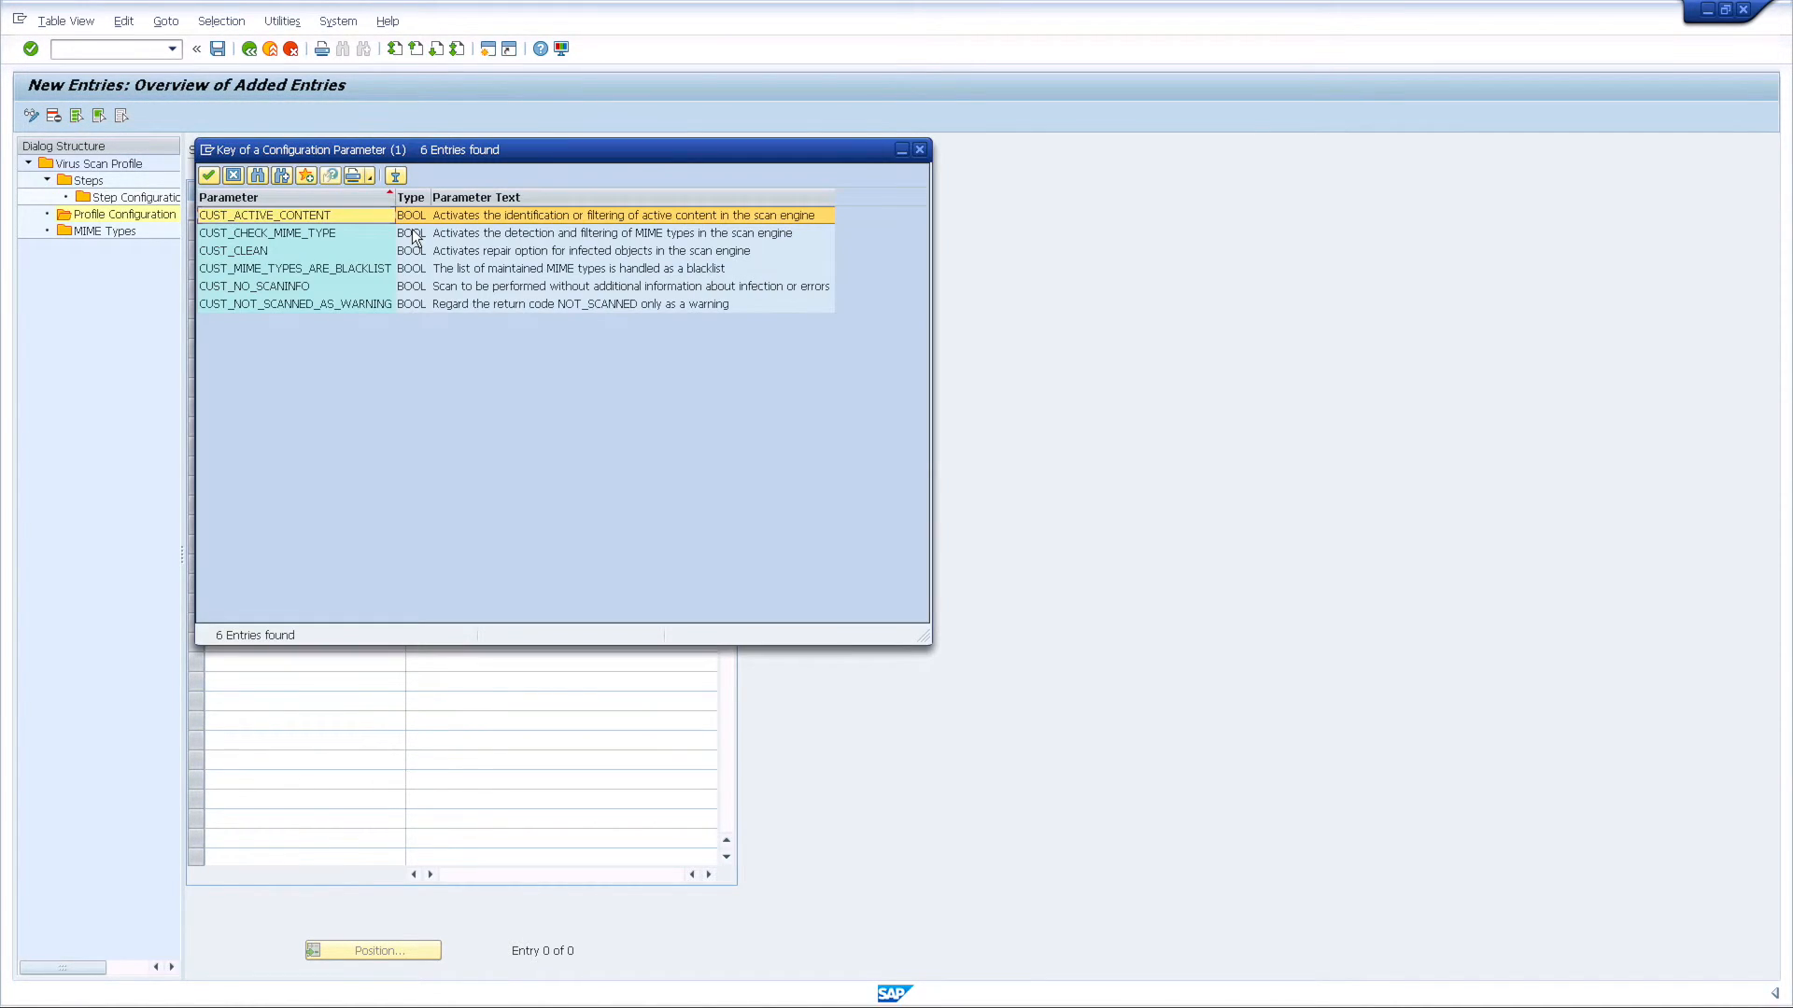
left_click(267, 234)
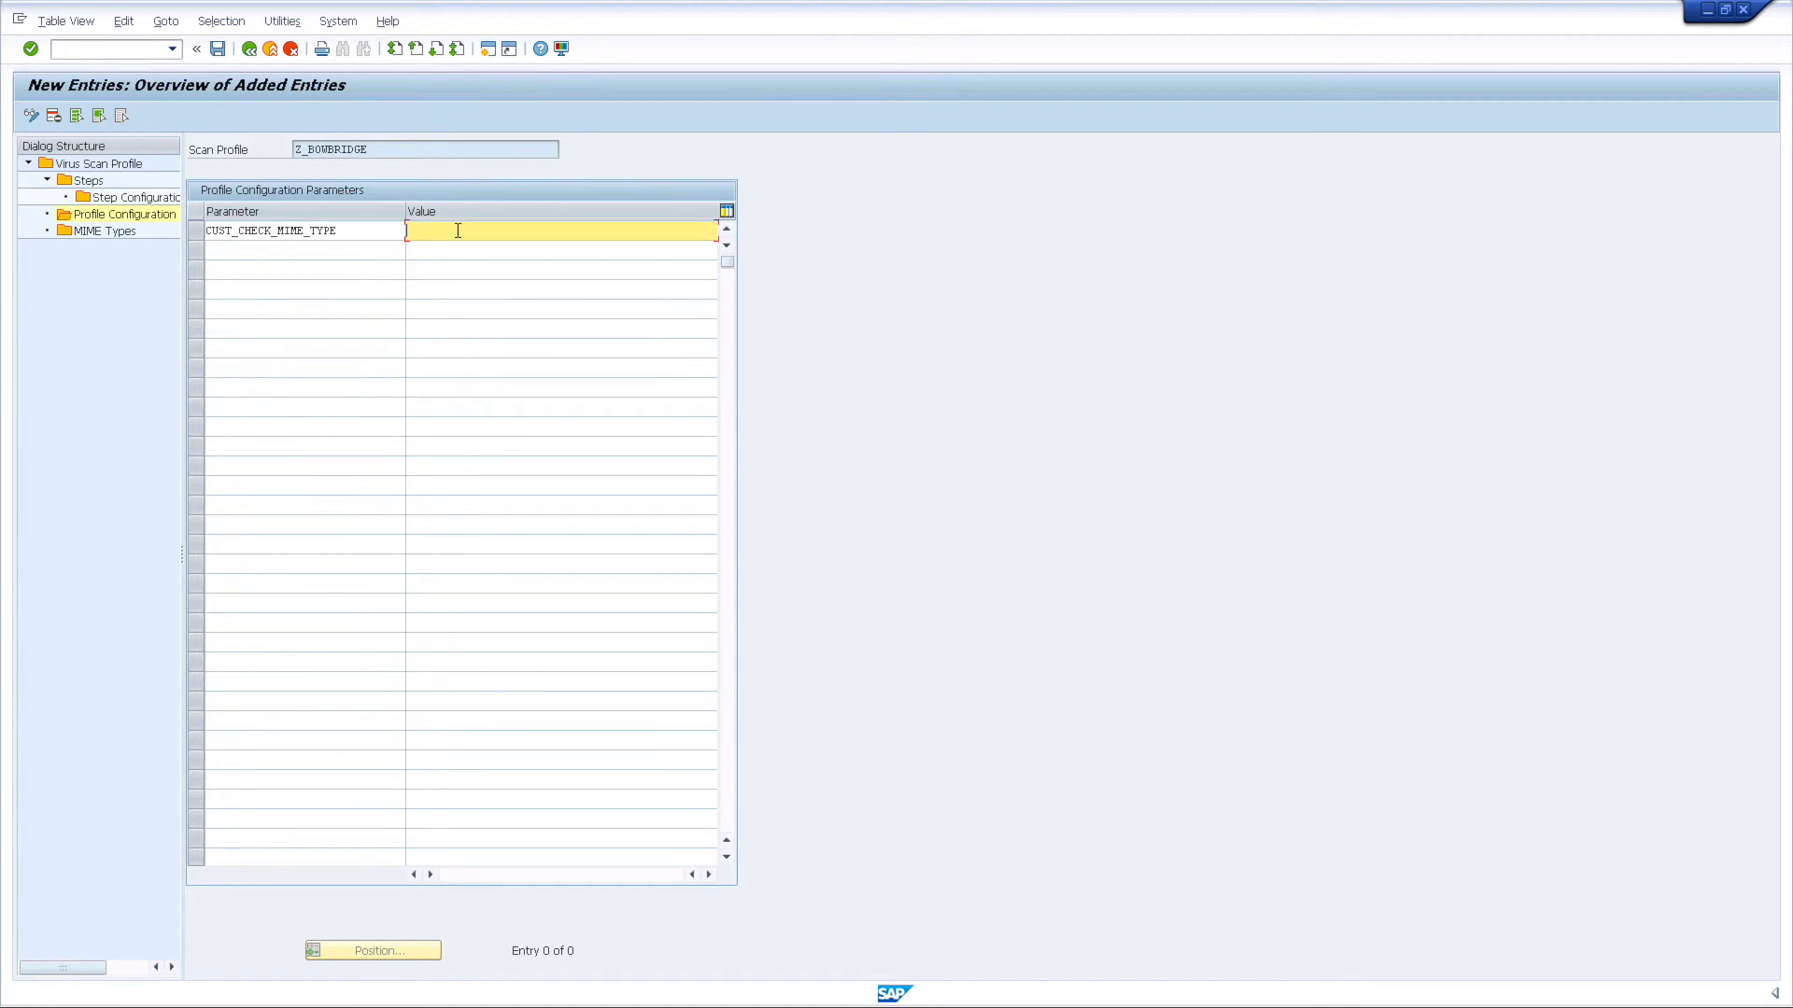
type("1")
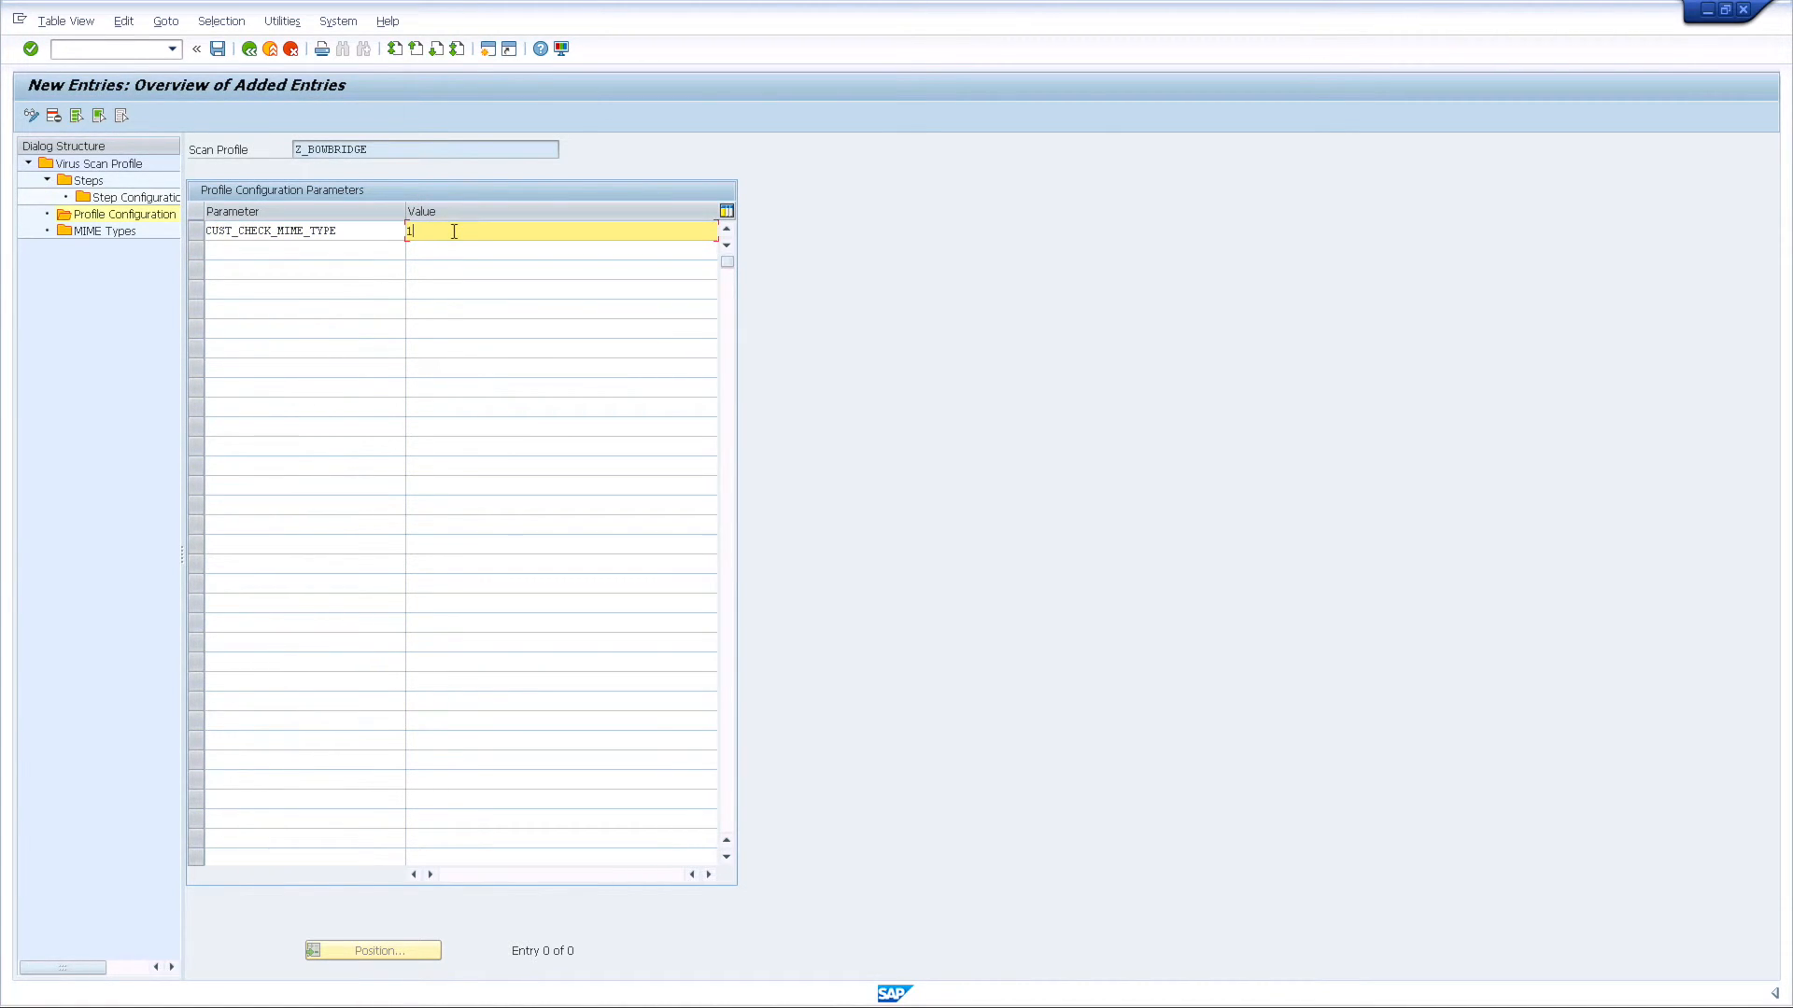
mouse_move(134, 168)
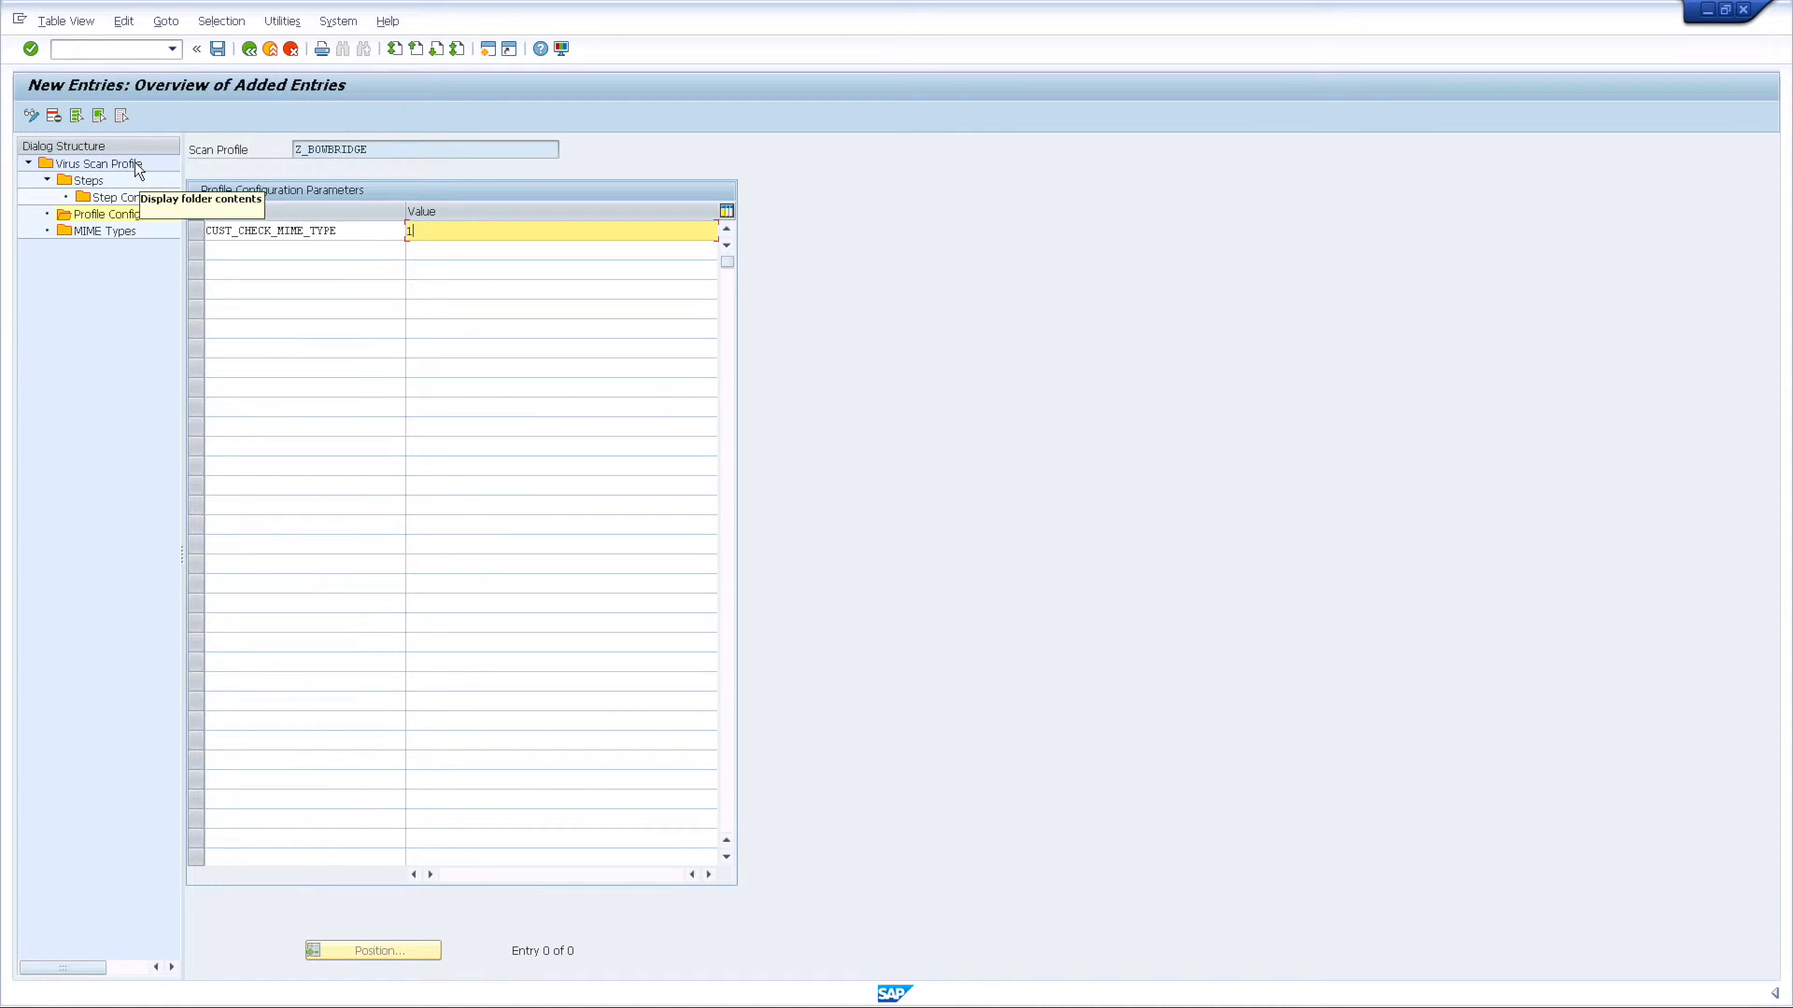
Enable Active, Evaluate Profile Configuration Param. and Default Profile for Z_BOWBRIDGE
left_click(95, 165)
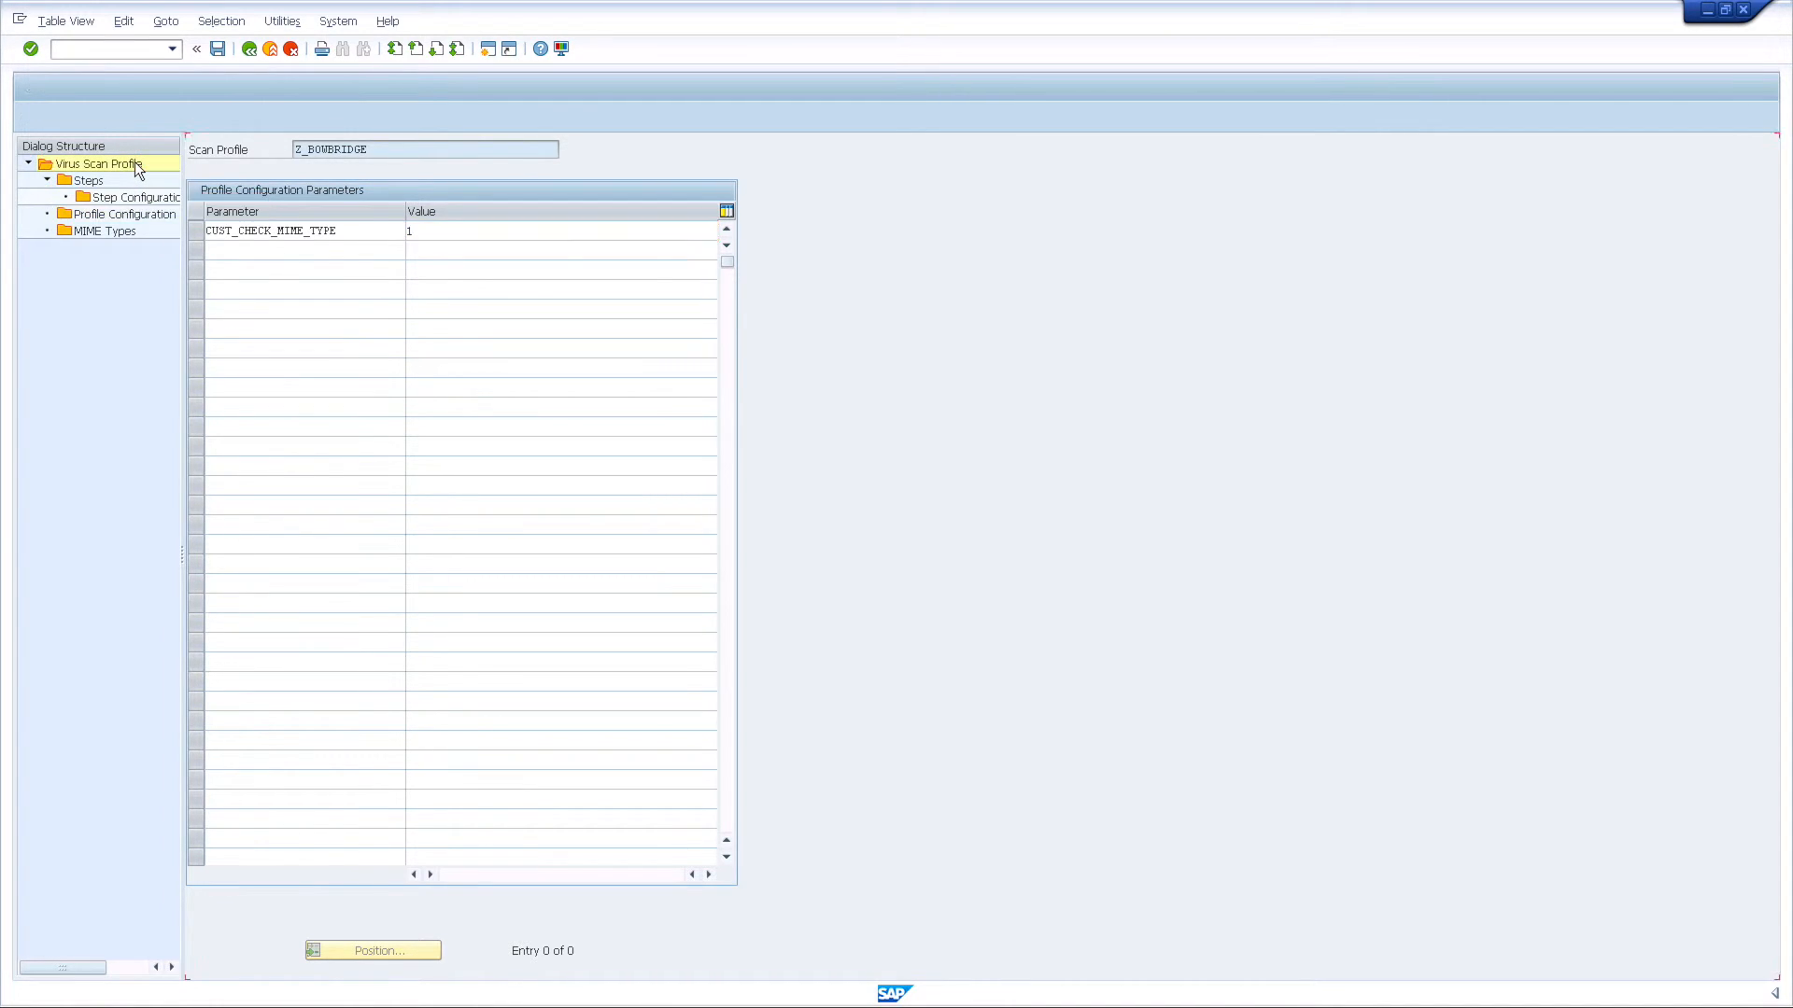
left_click(98, 164)
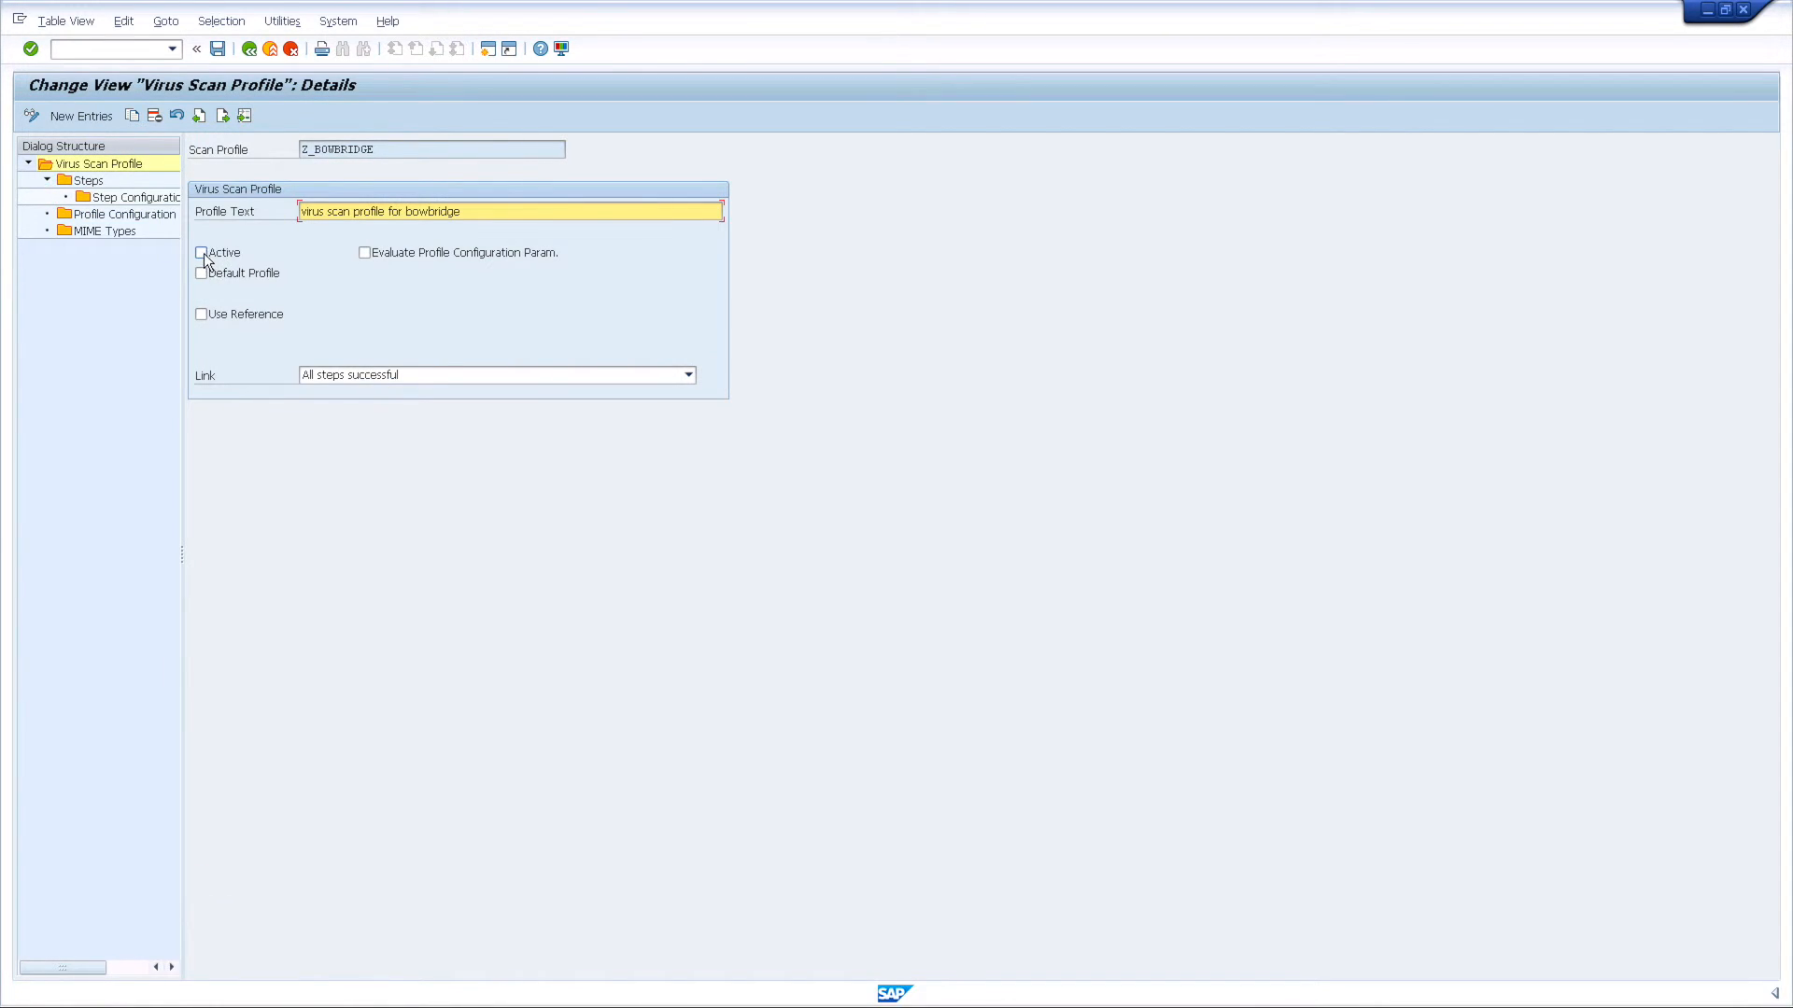
left_click(202, 252)
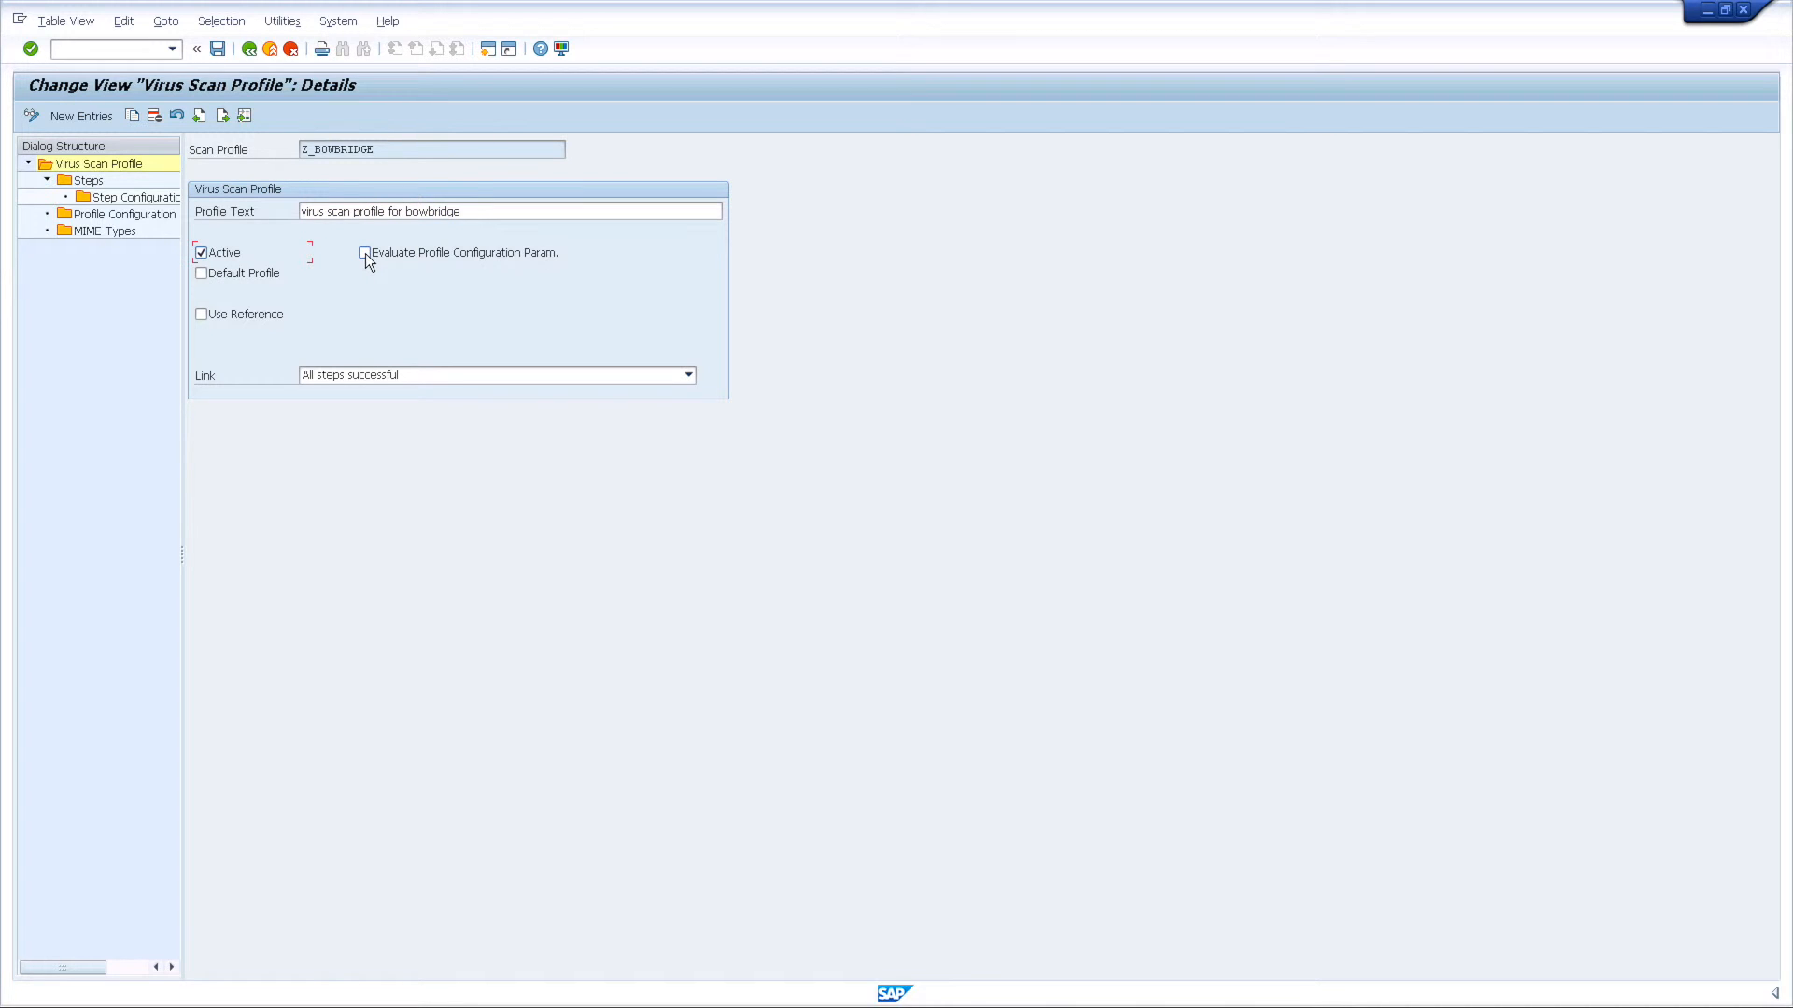
left_click(364, 252)
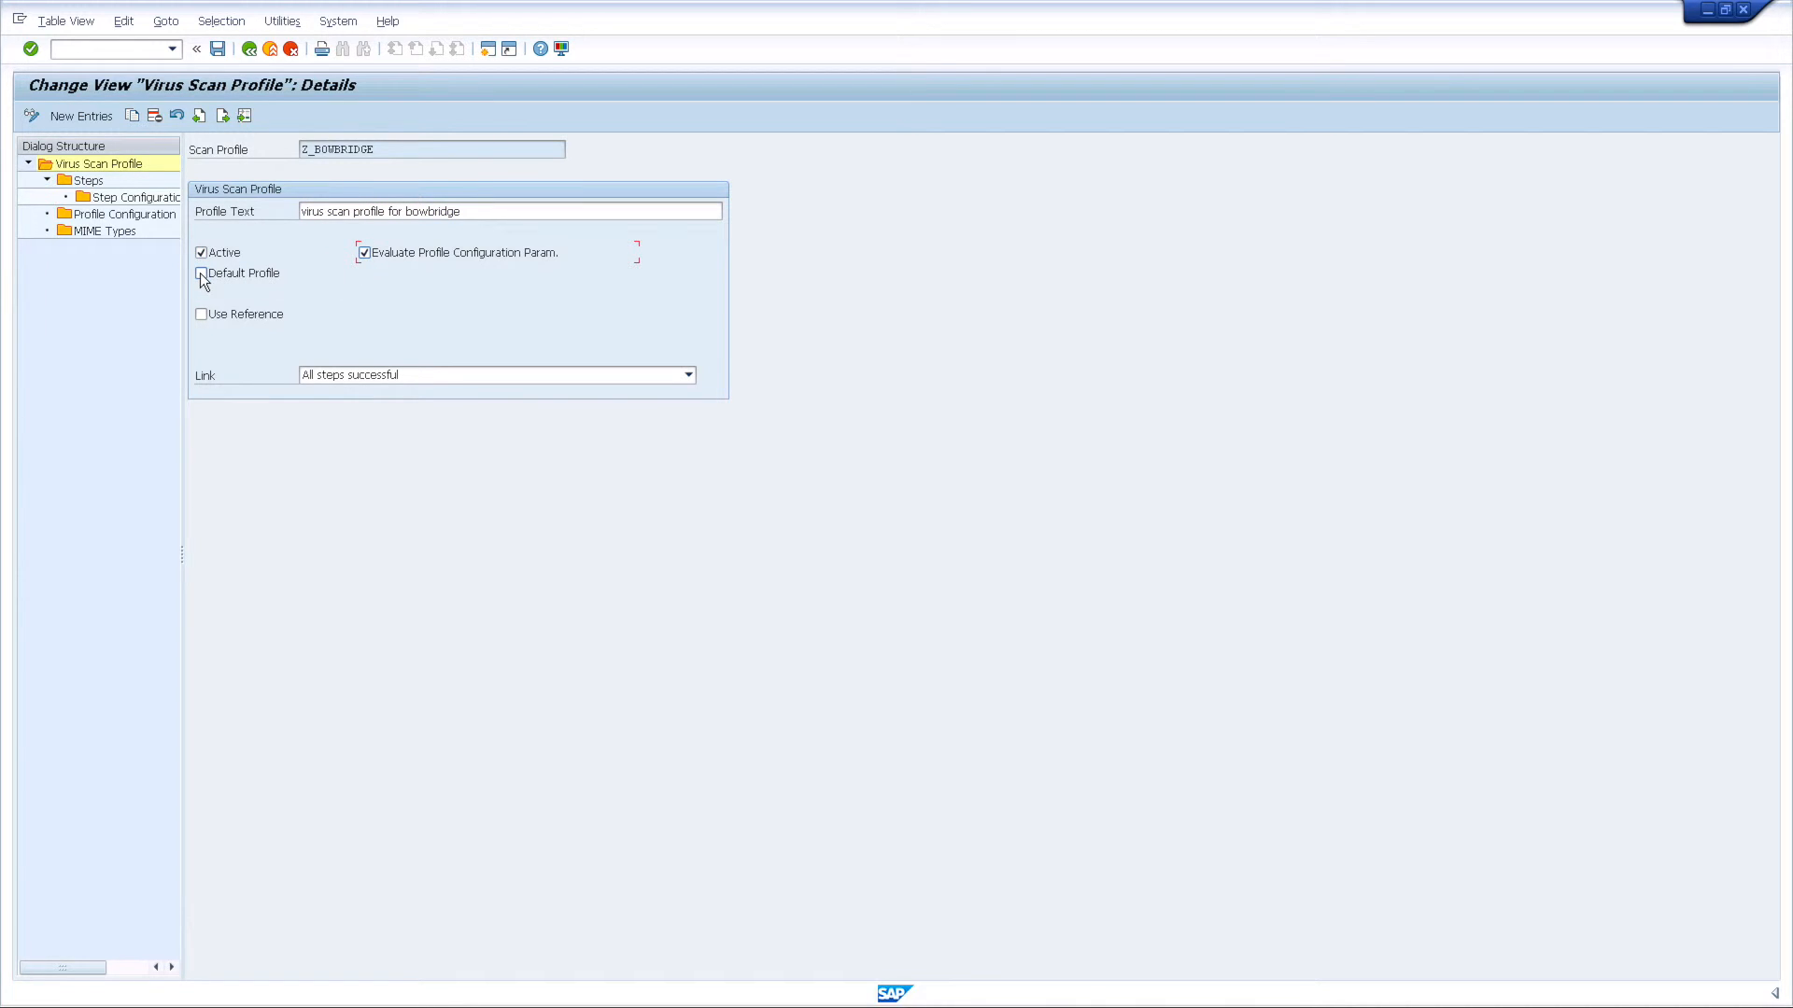
left_click(201, 273)
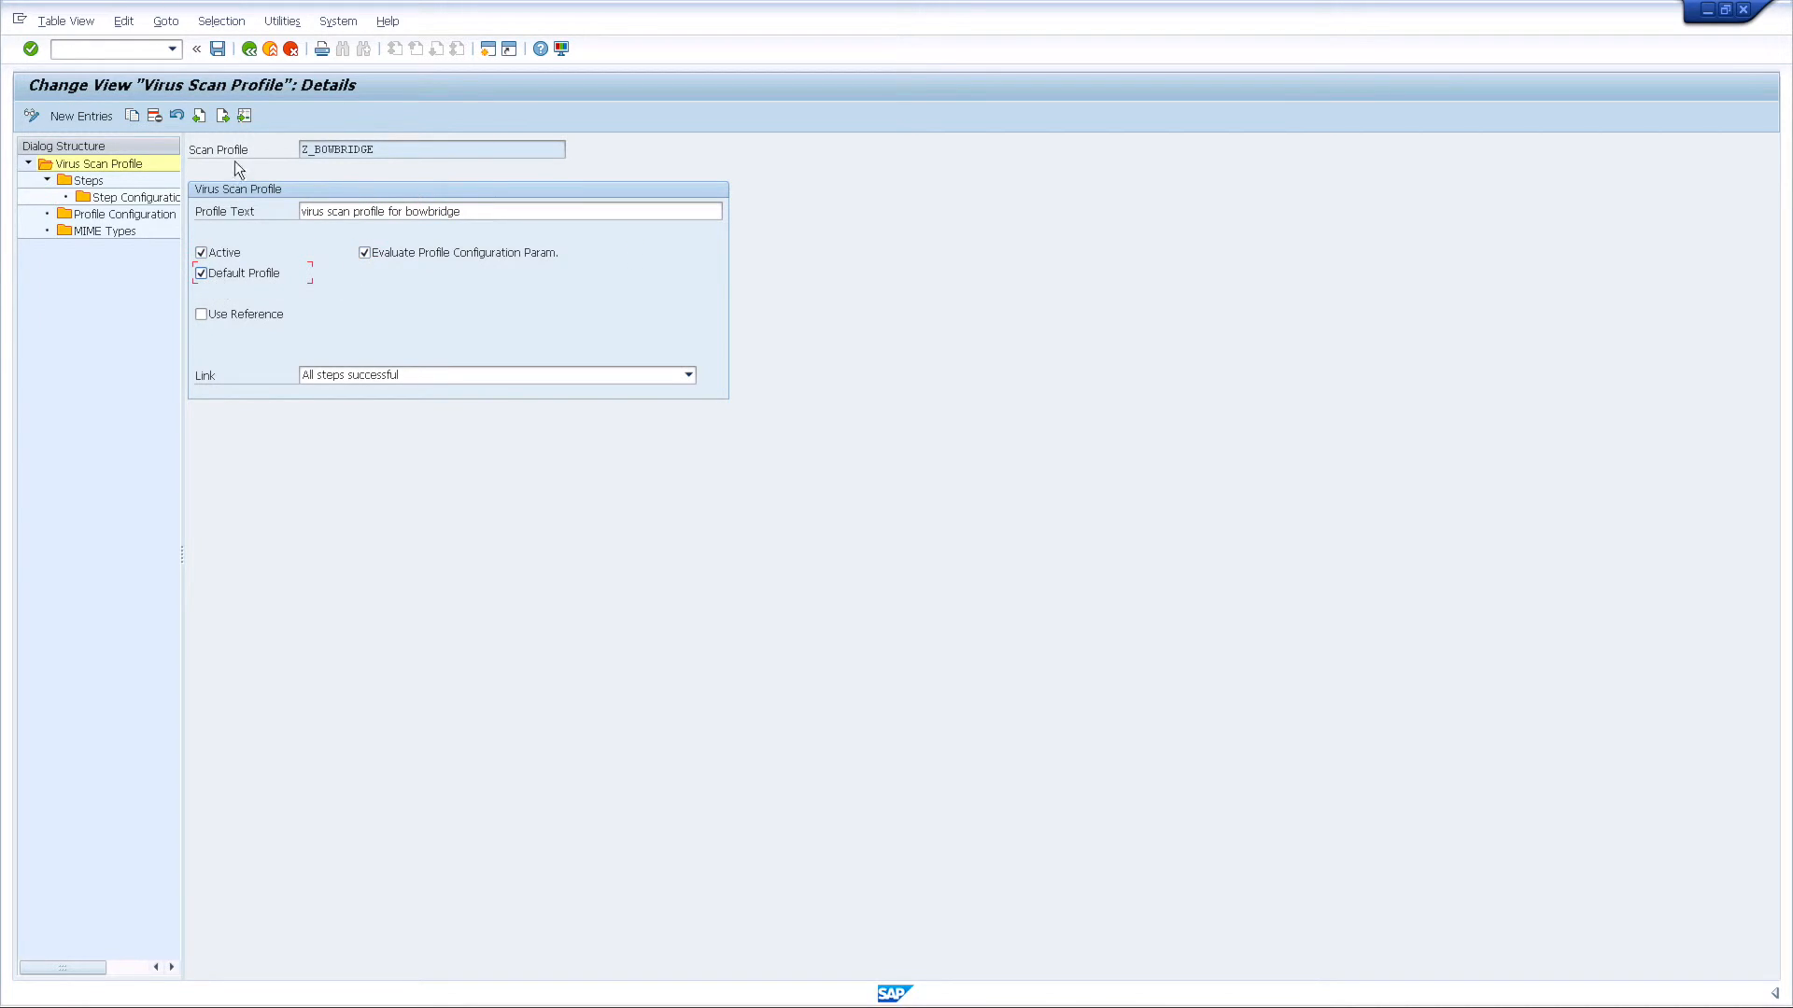
mouse_move(219, 48)
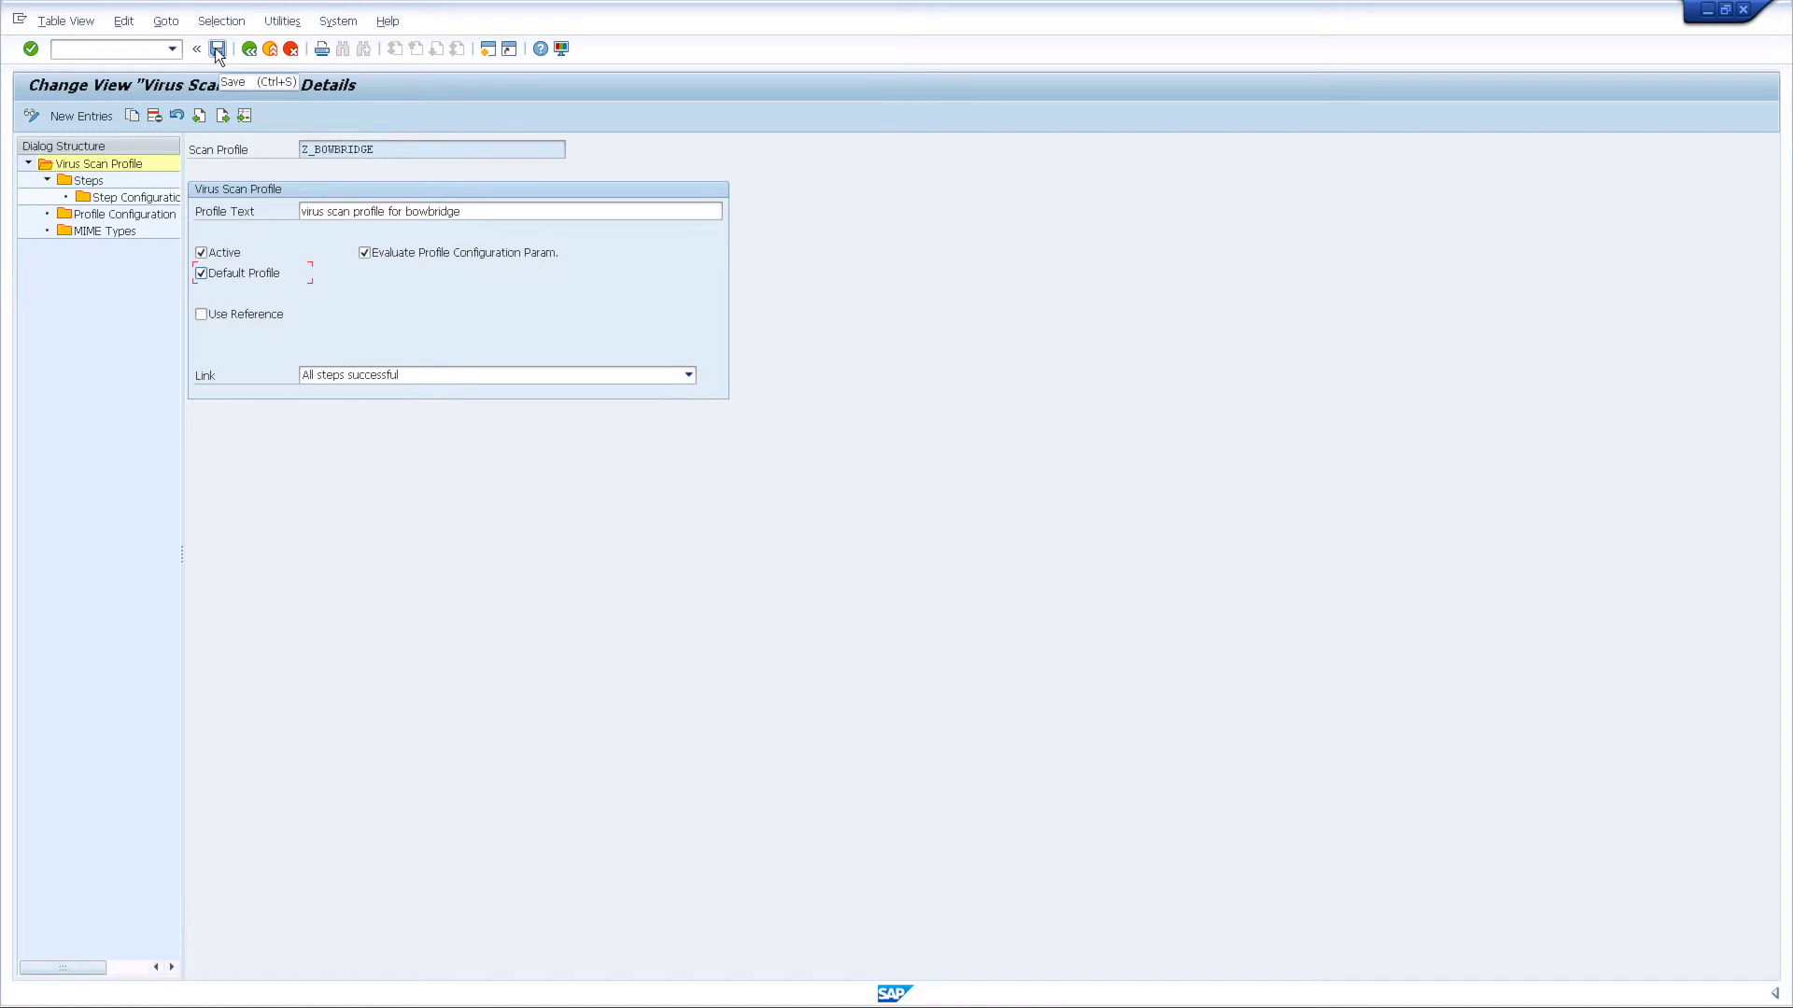
Save the Z_BOWBRIDGE profile under the bowbridge installation customizing request
left_click(219, 49)
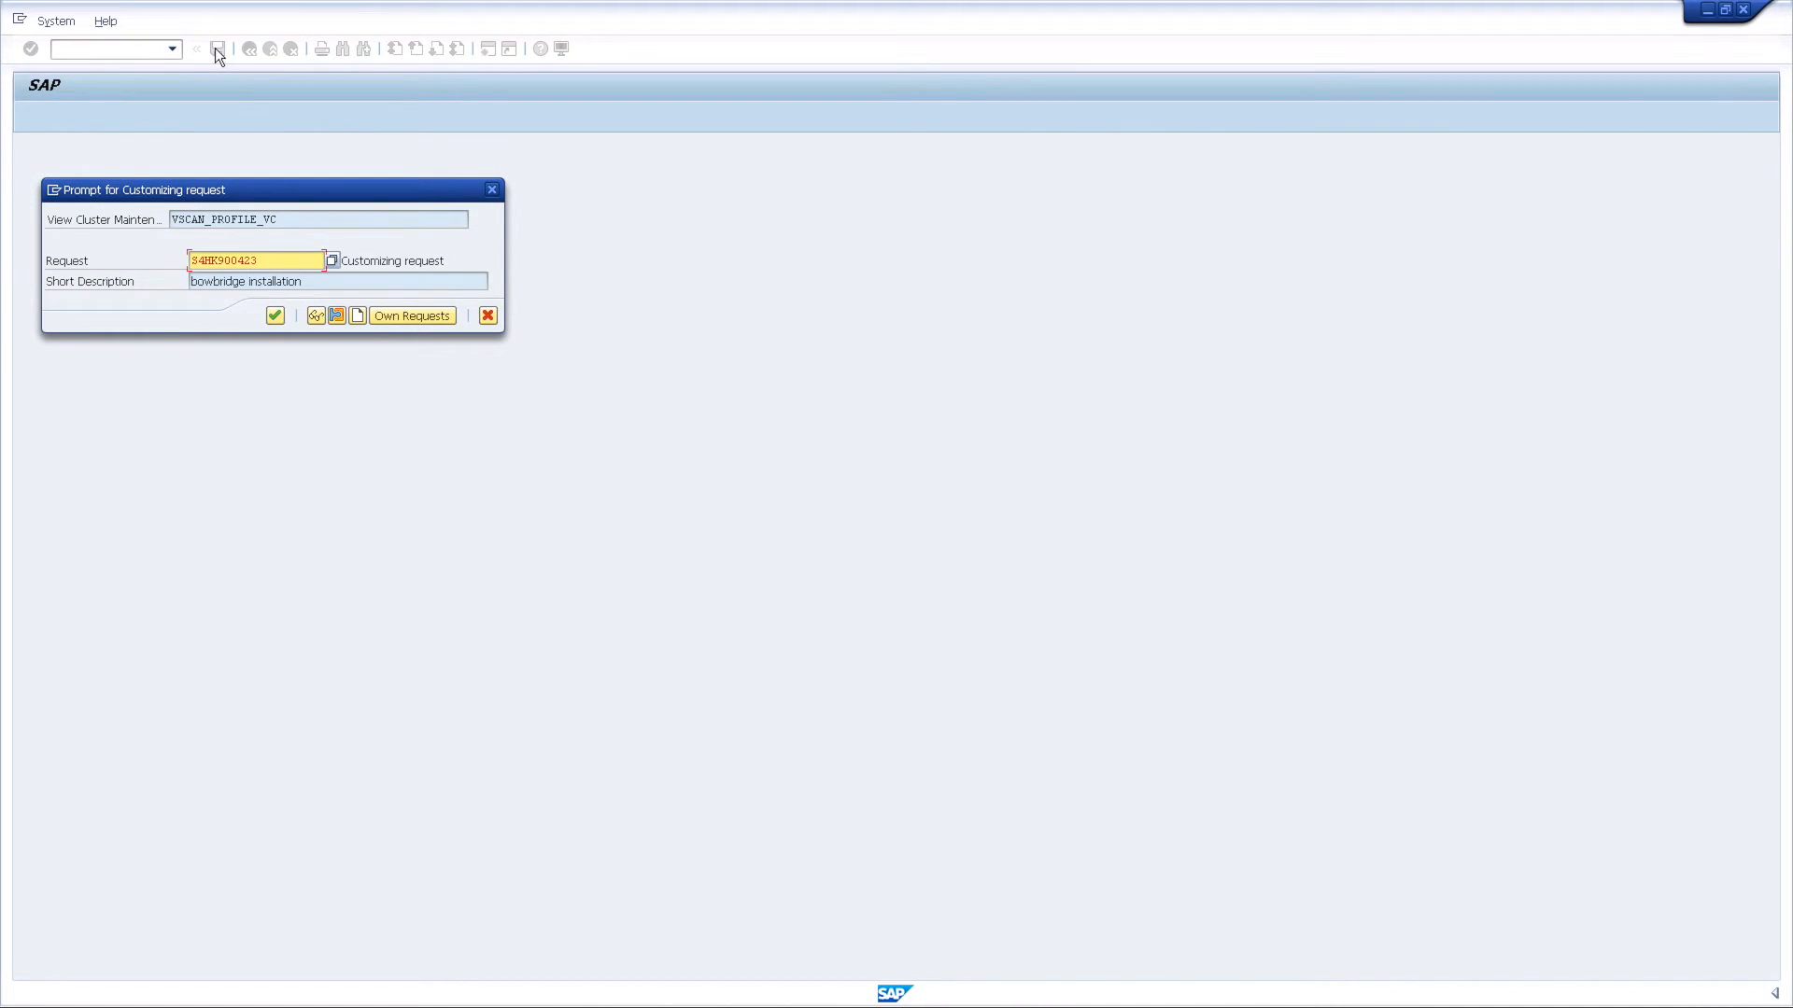
left_click(274, 316)
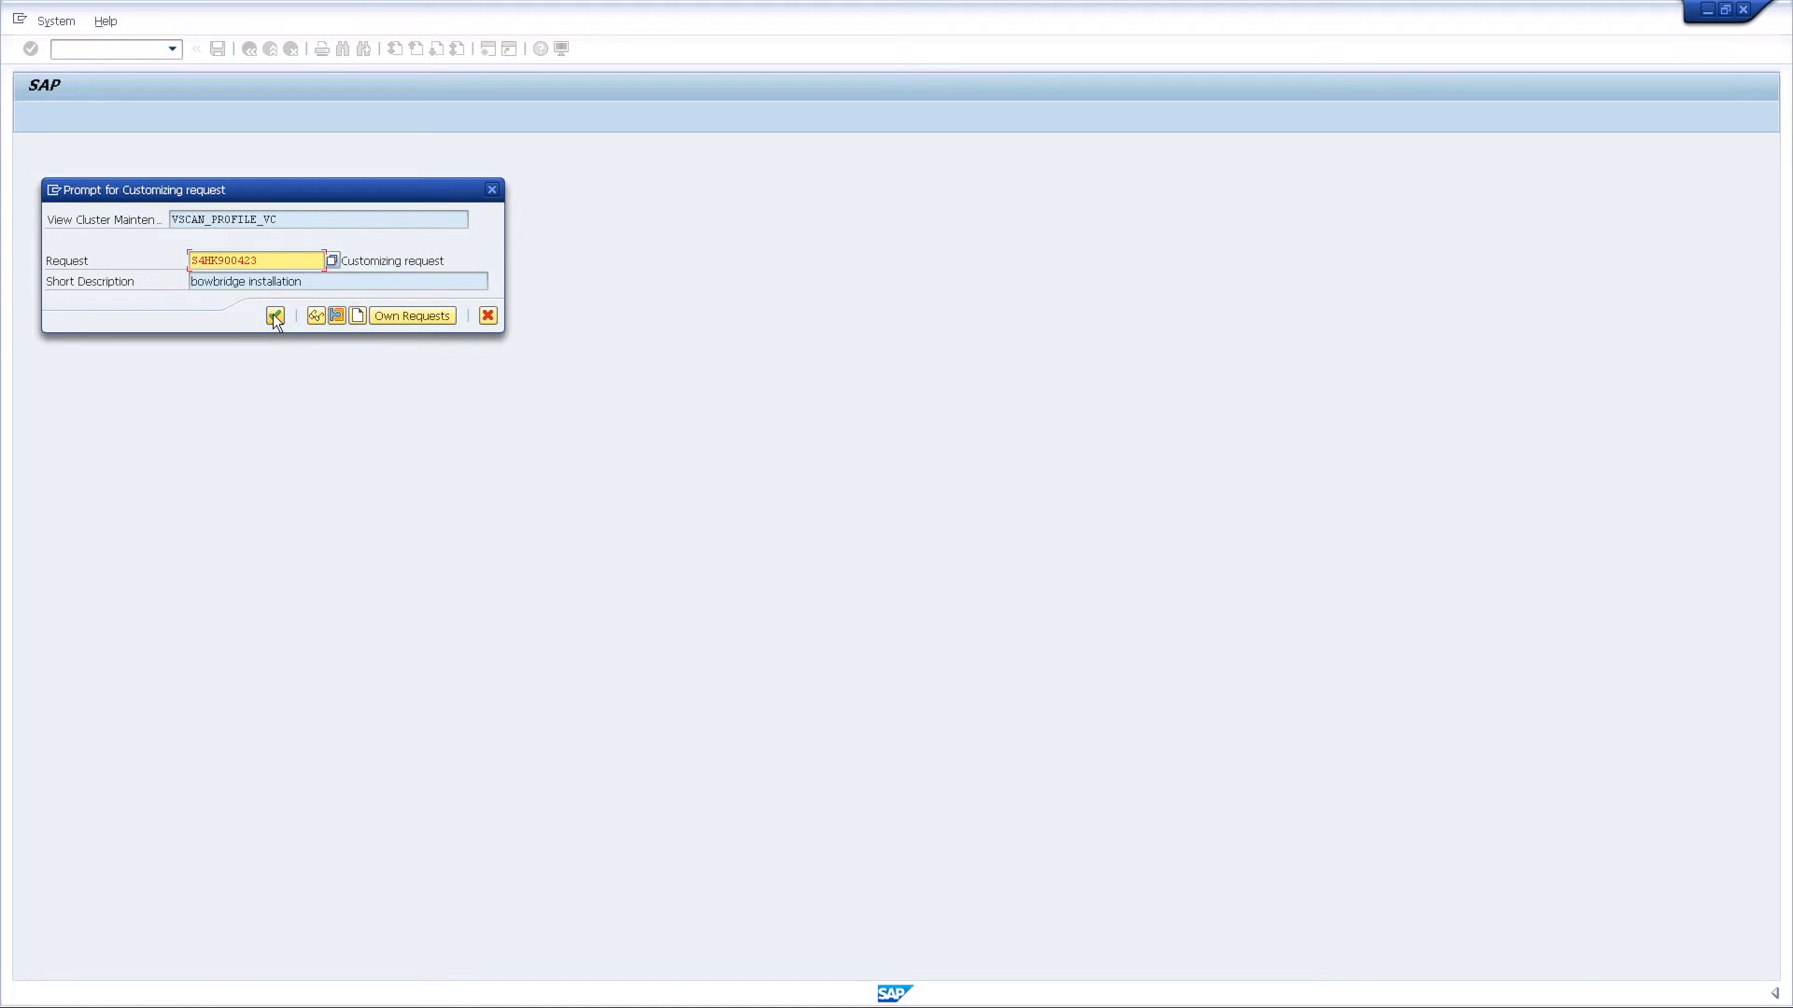
left_click(273, 315)
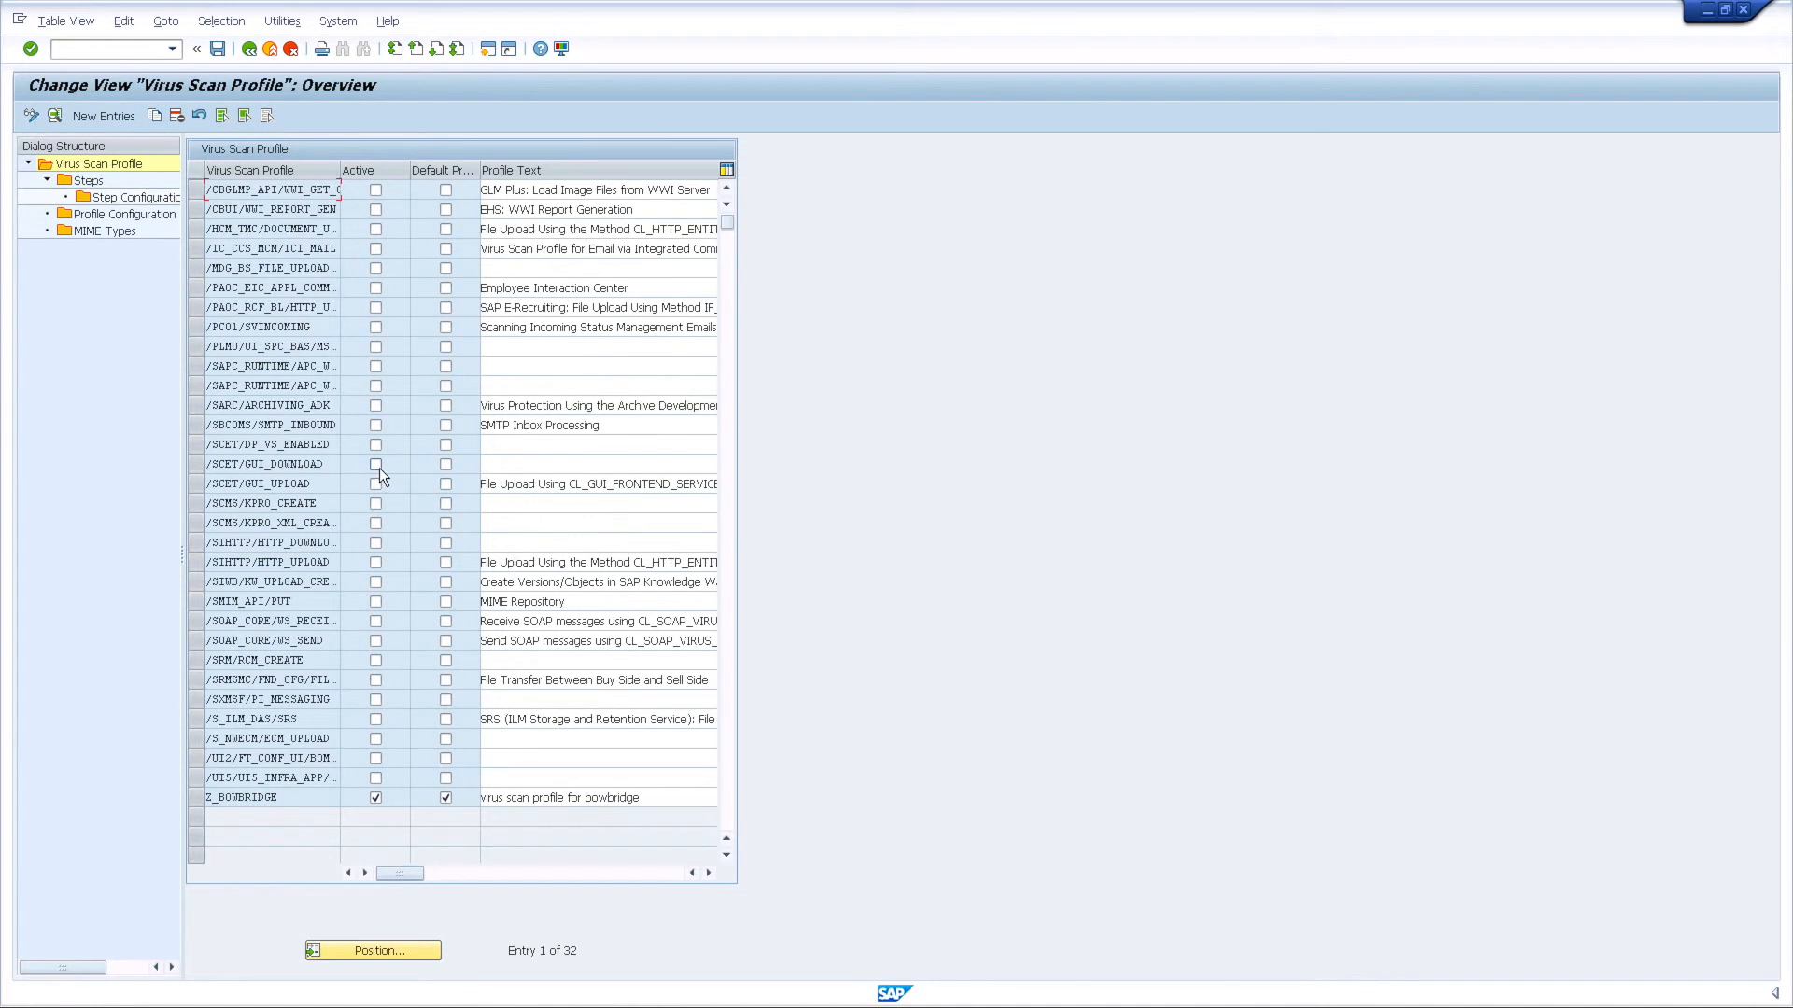
Activate the GUI download, HTTP upload and UI5 application profiles and exit to Easy Access
left_click(375, 484)
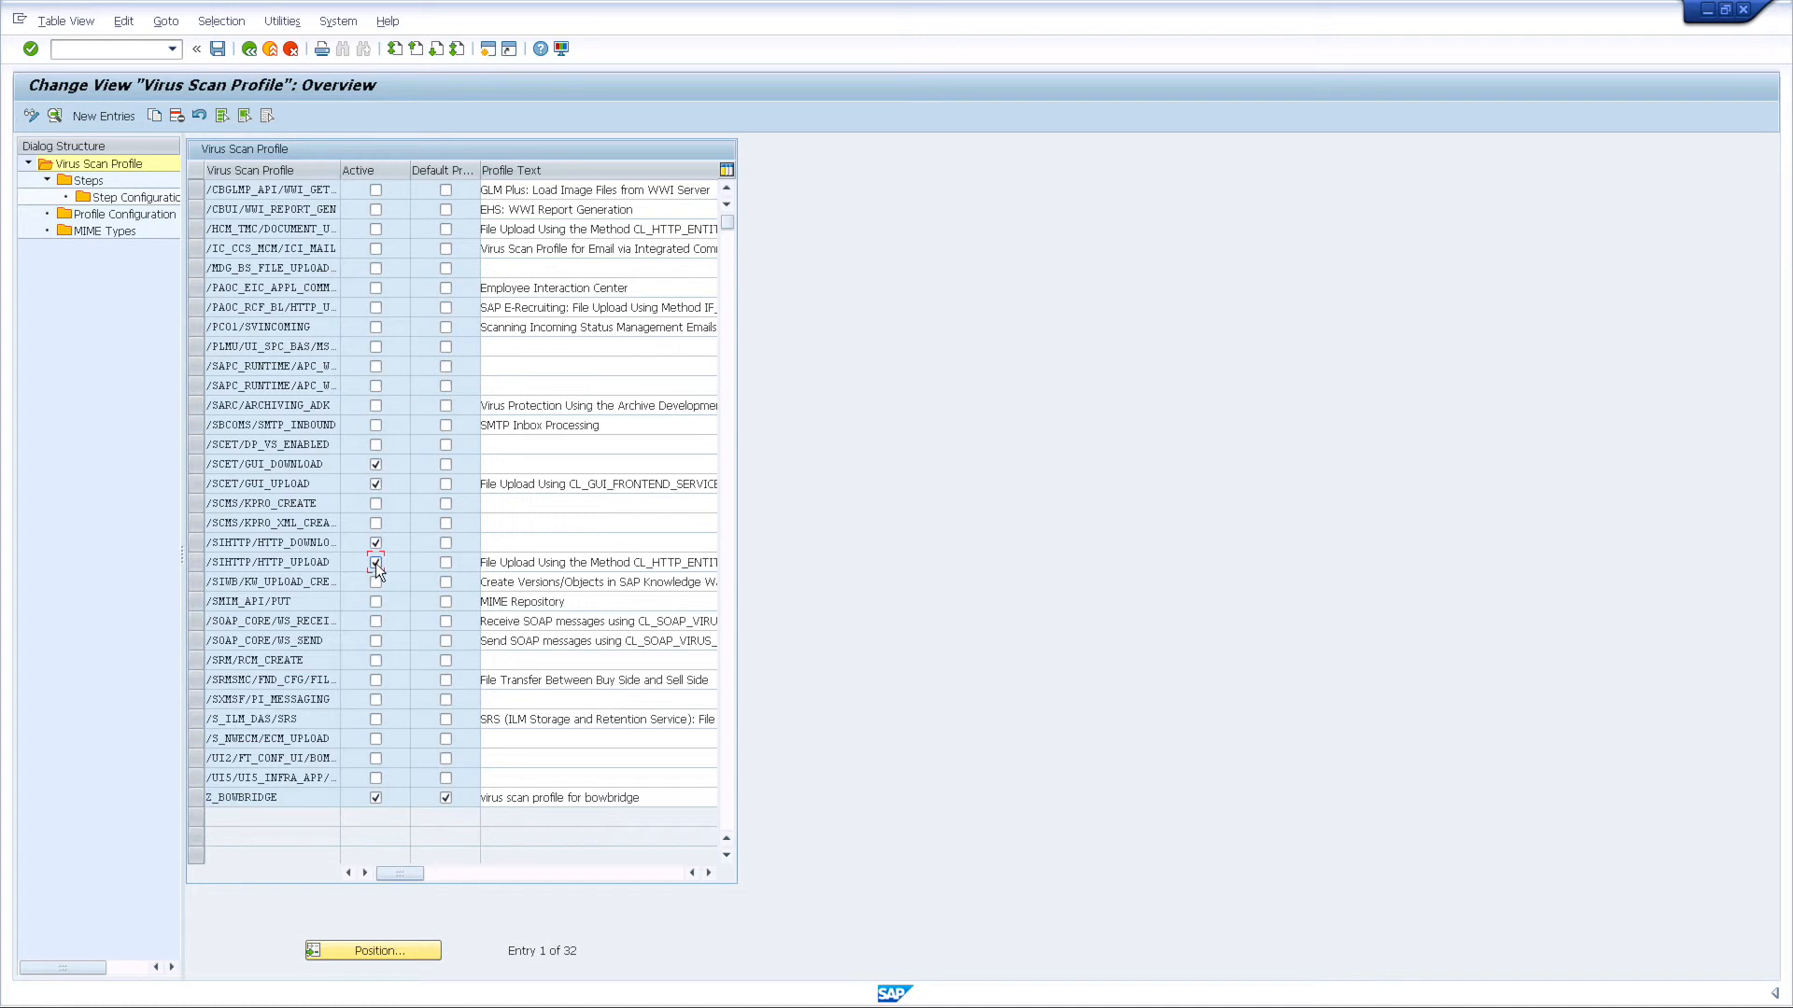
left_click(375, 562)
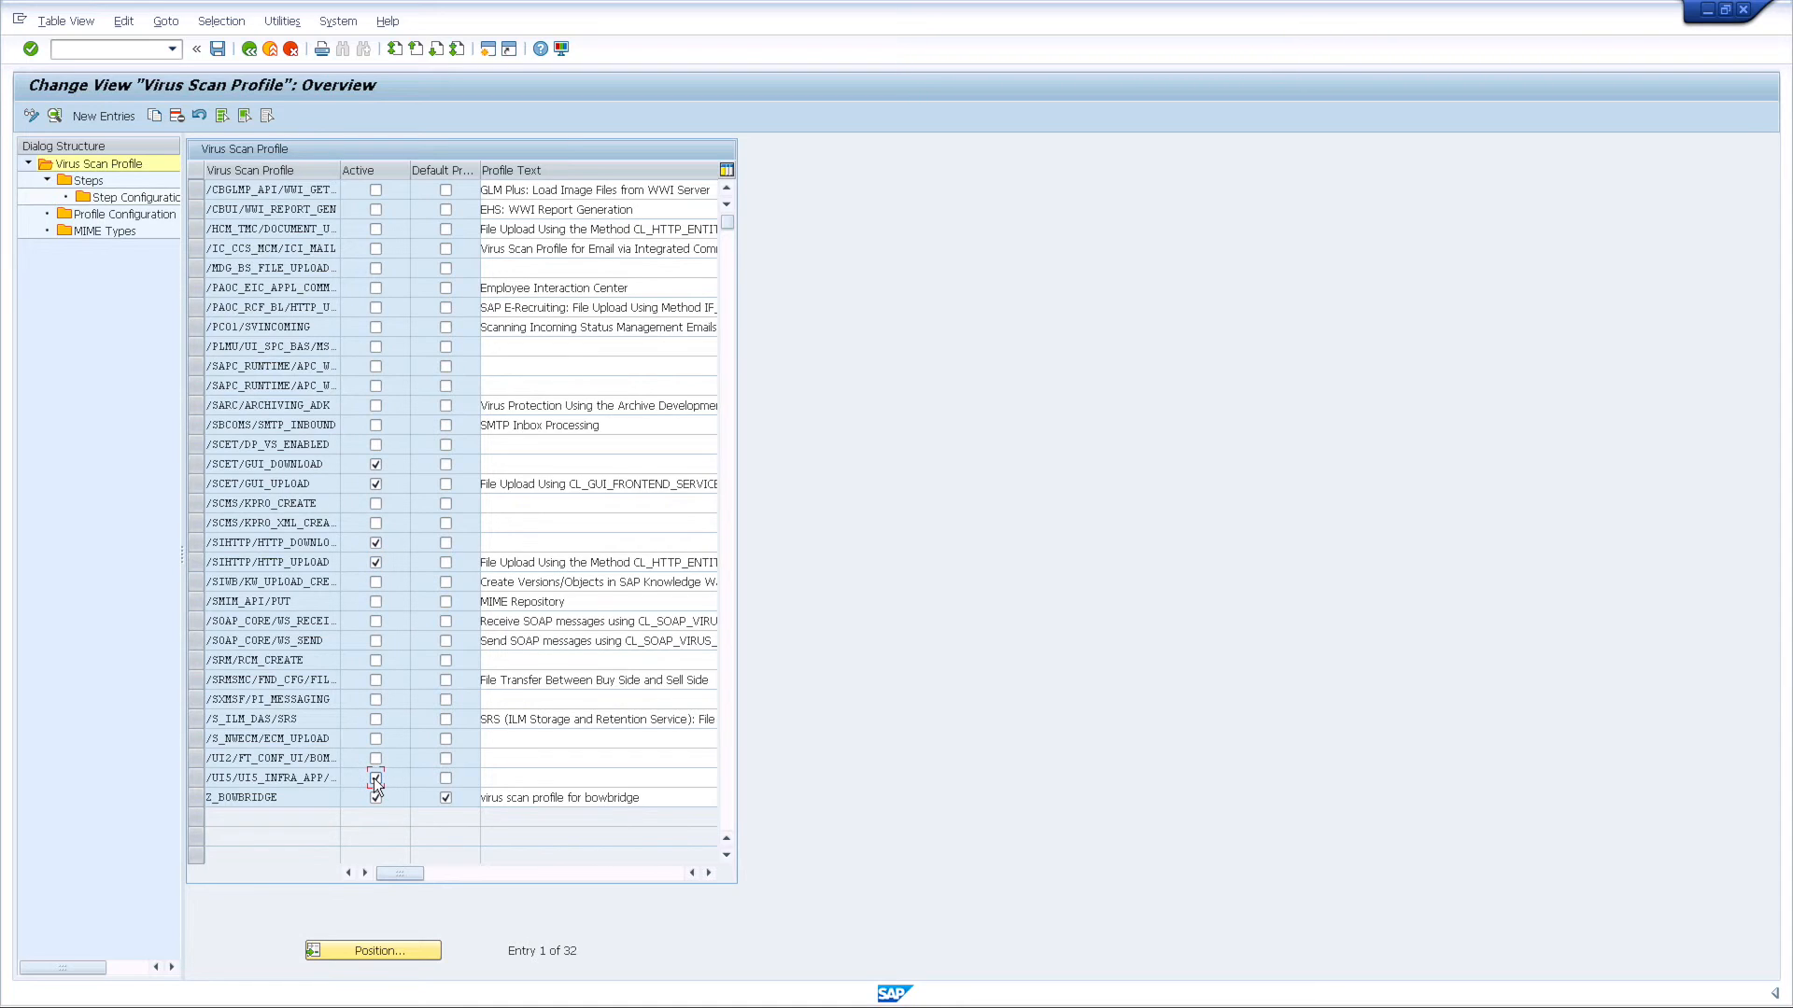
left_click(375, 776)
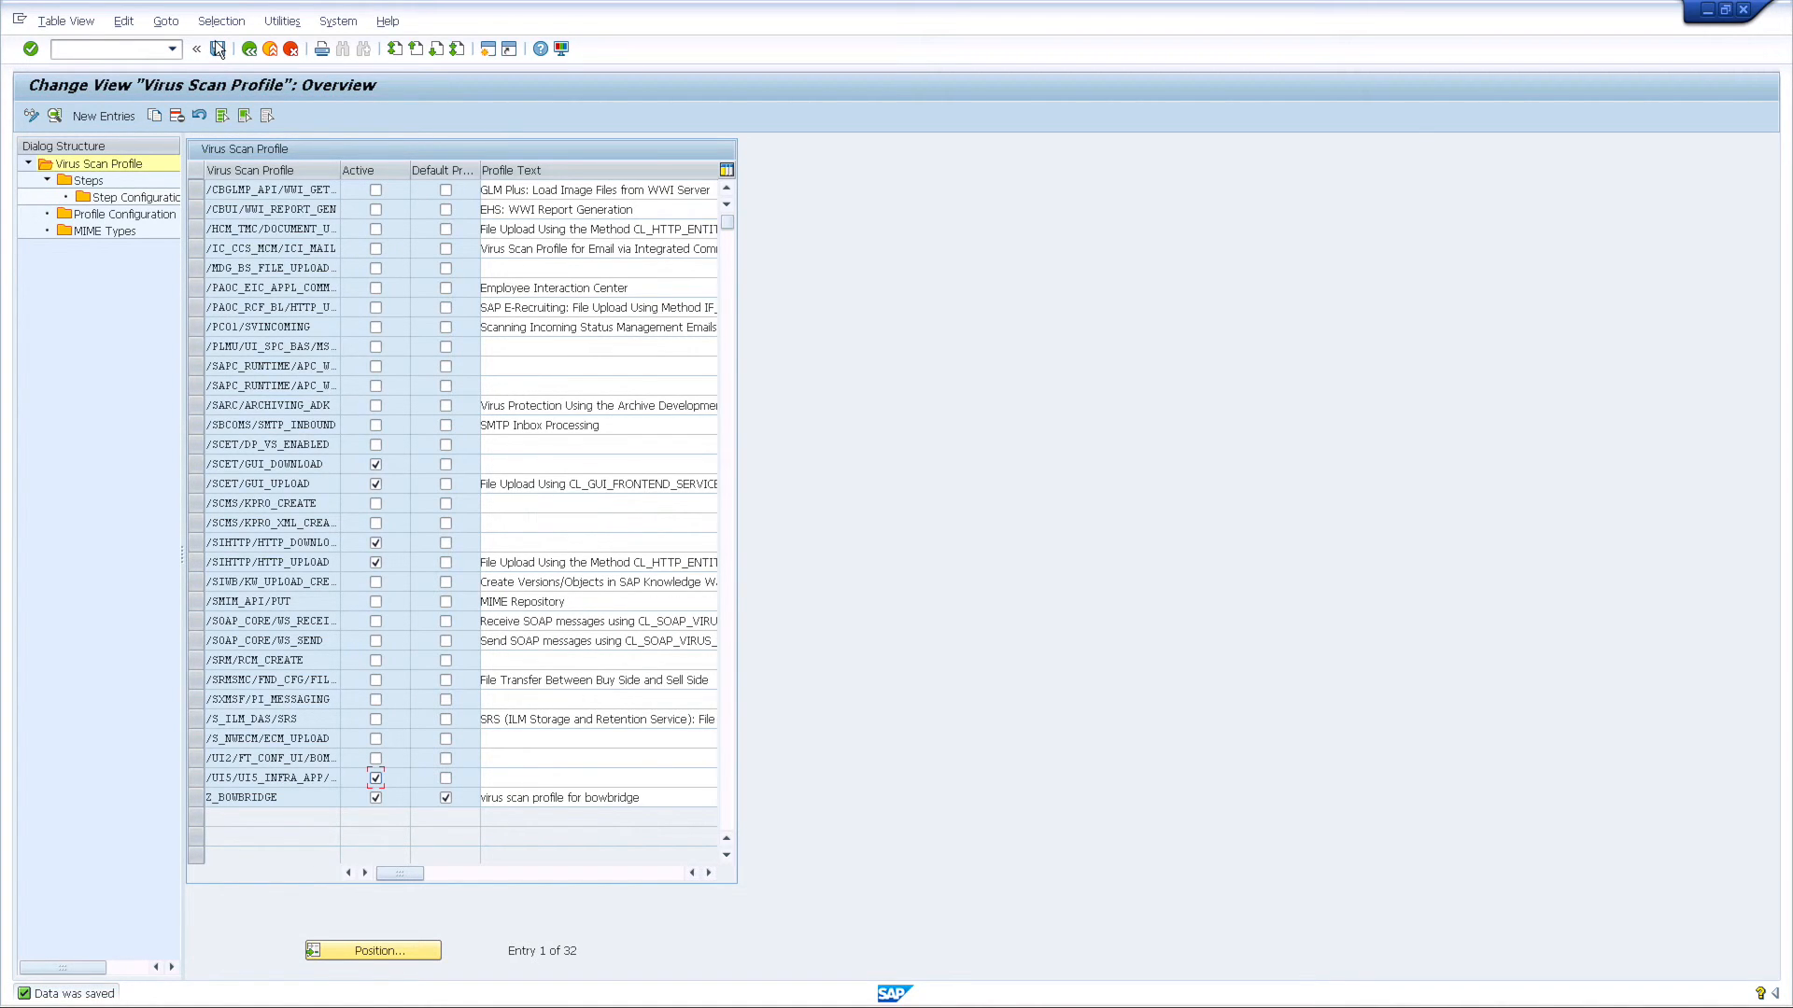
mouse_move(271, 49)
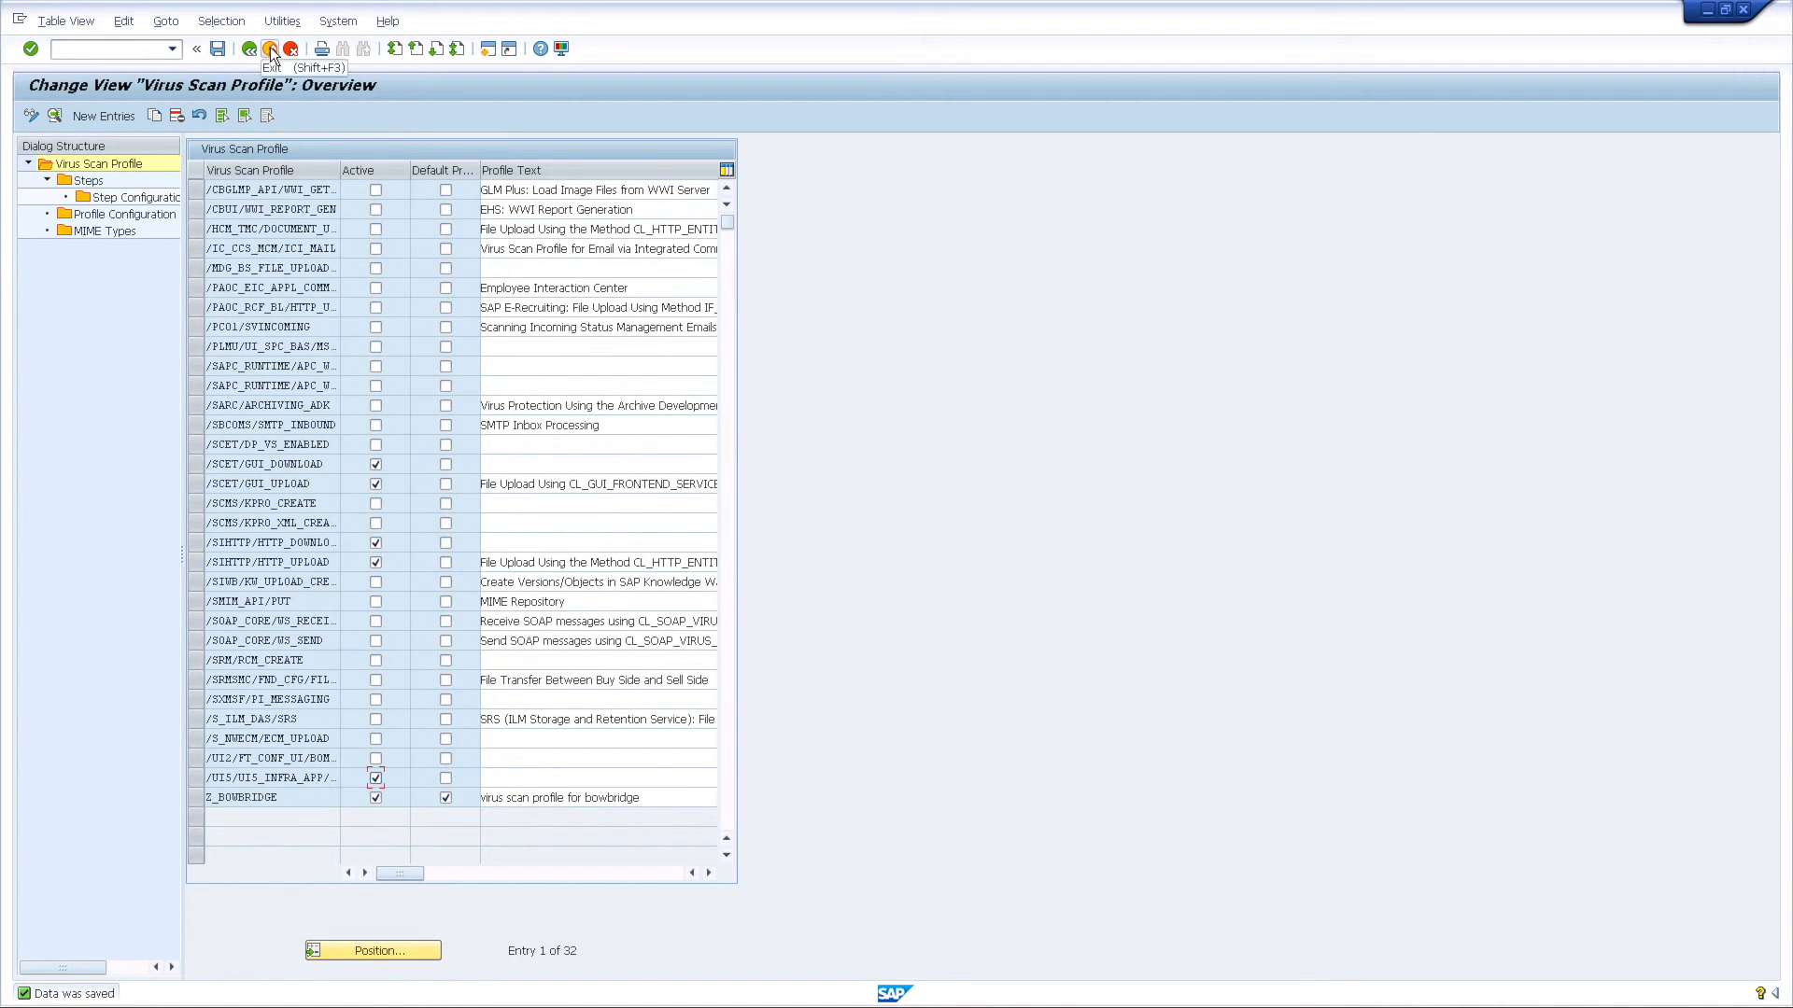
left_click(271, 48)
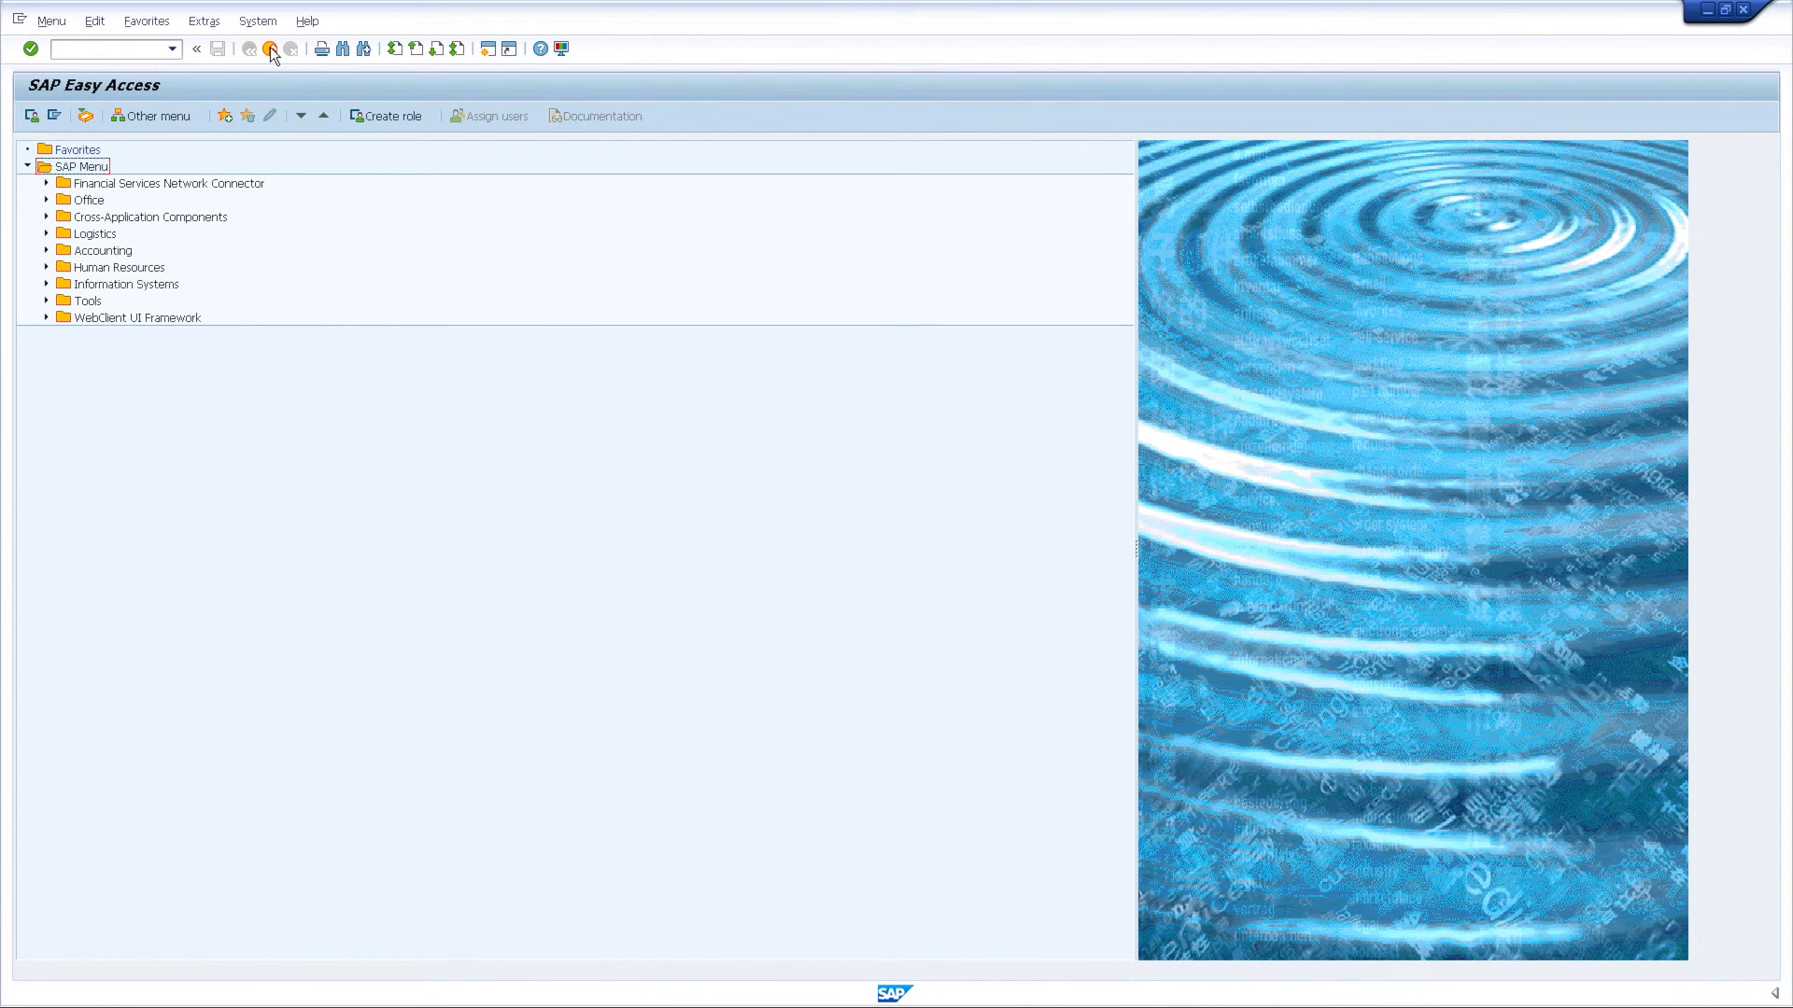
Run transaction VSCANTEST to reach the Test for Virus Scan Interface screen
left_click(108, 48)
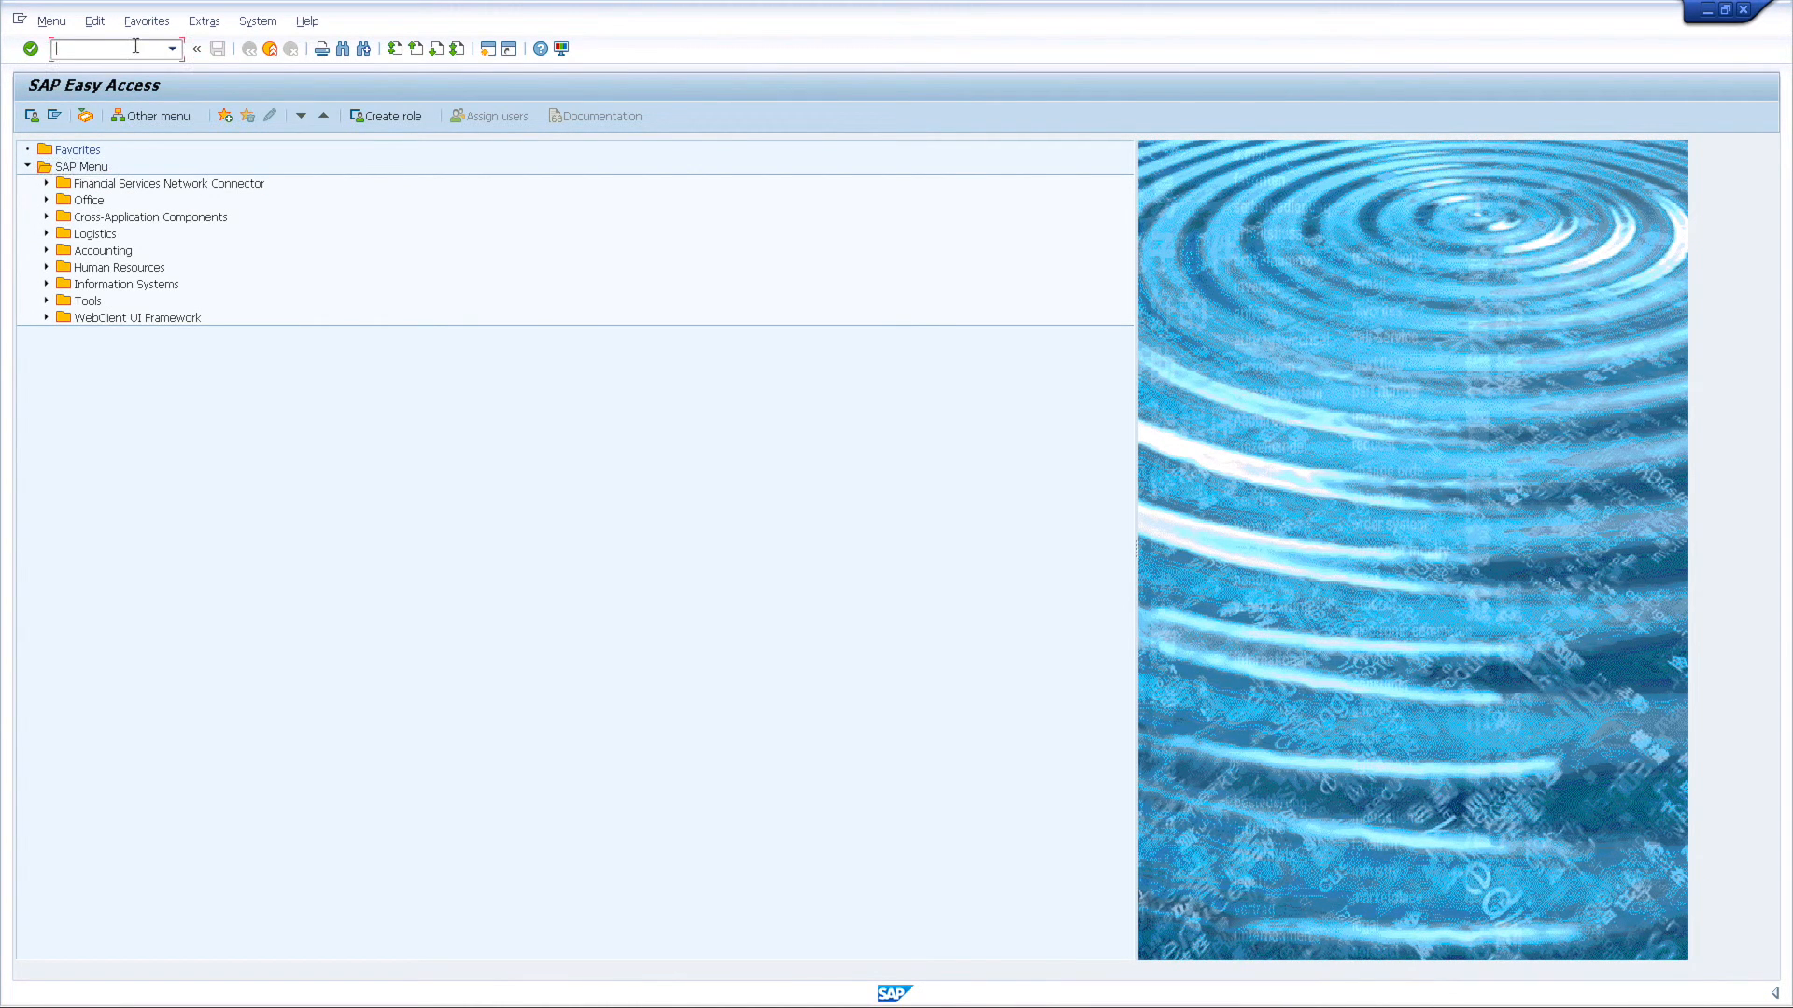
type("VSCANTEST")
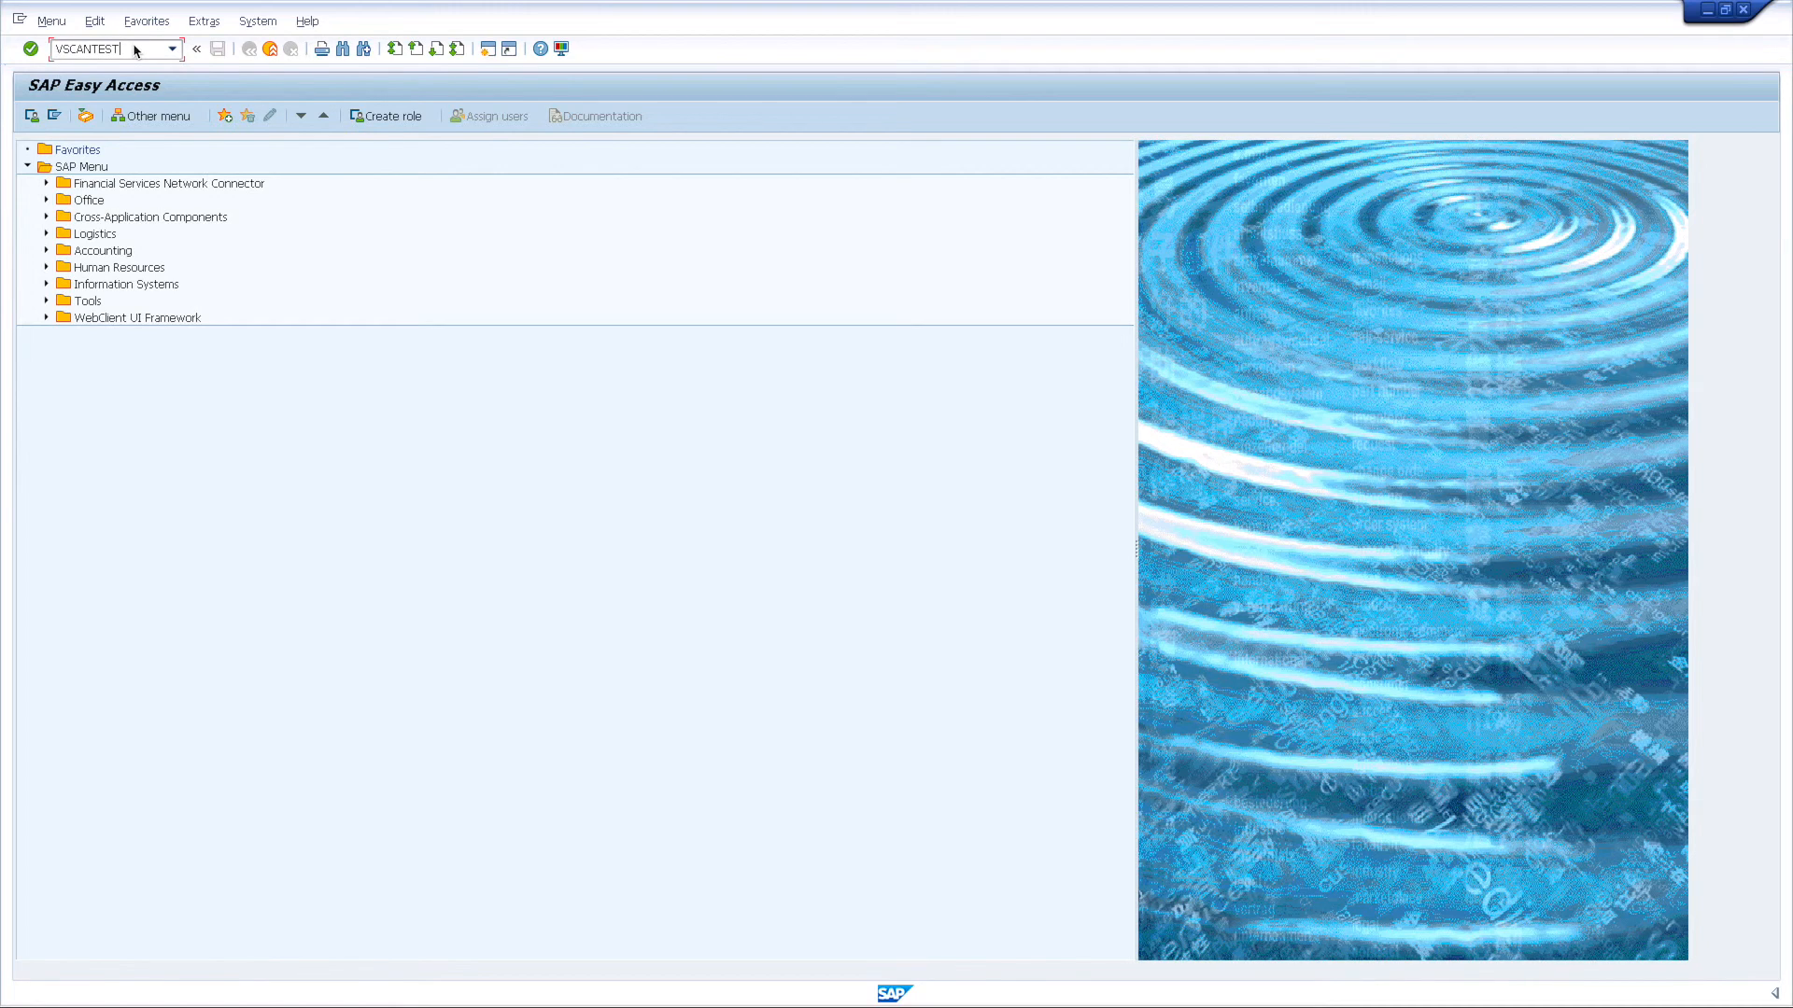
key("Enter")
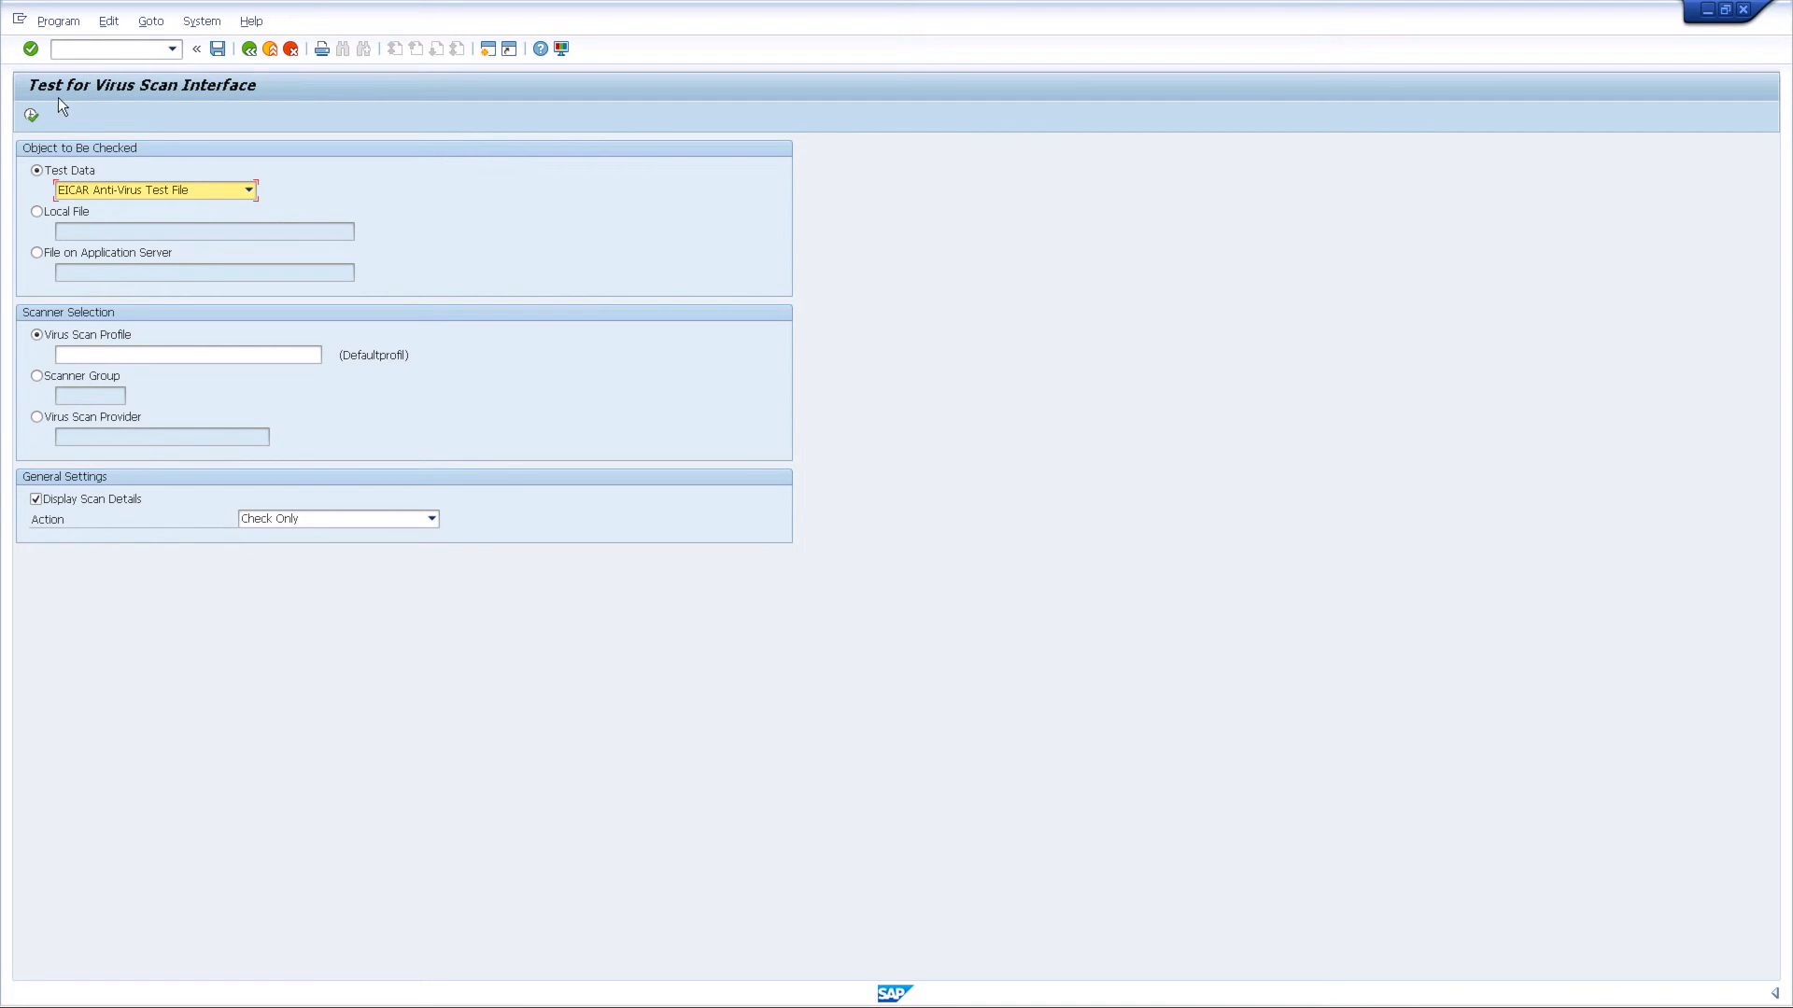
mouse_move(32, 115)
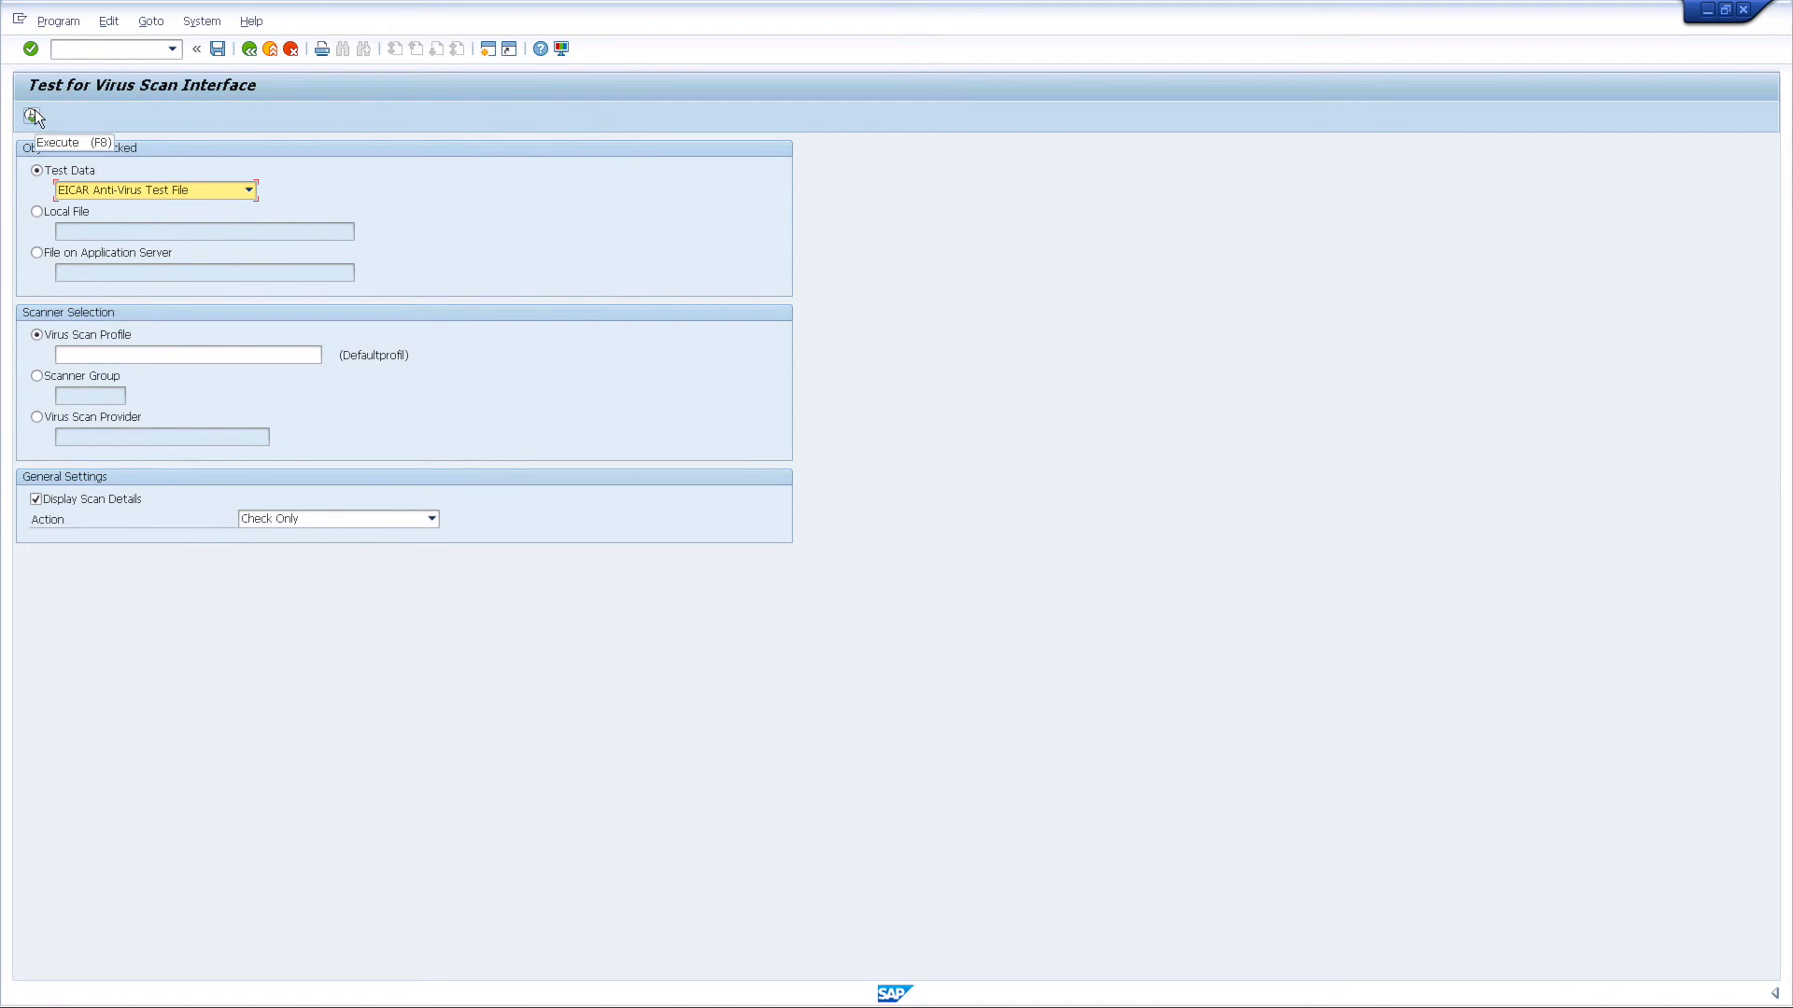
Execute the EICAR test and accept the Legal Note so Z_BOWBRIDGE reports the test file found
left_click(32, 114)
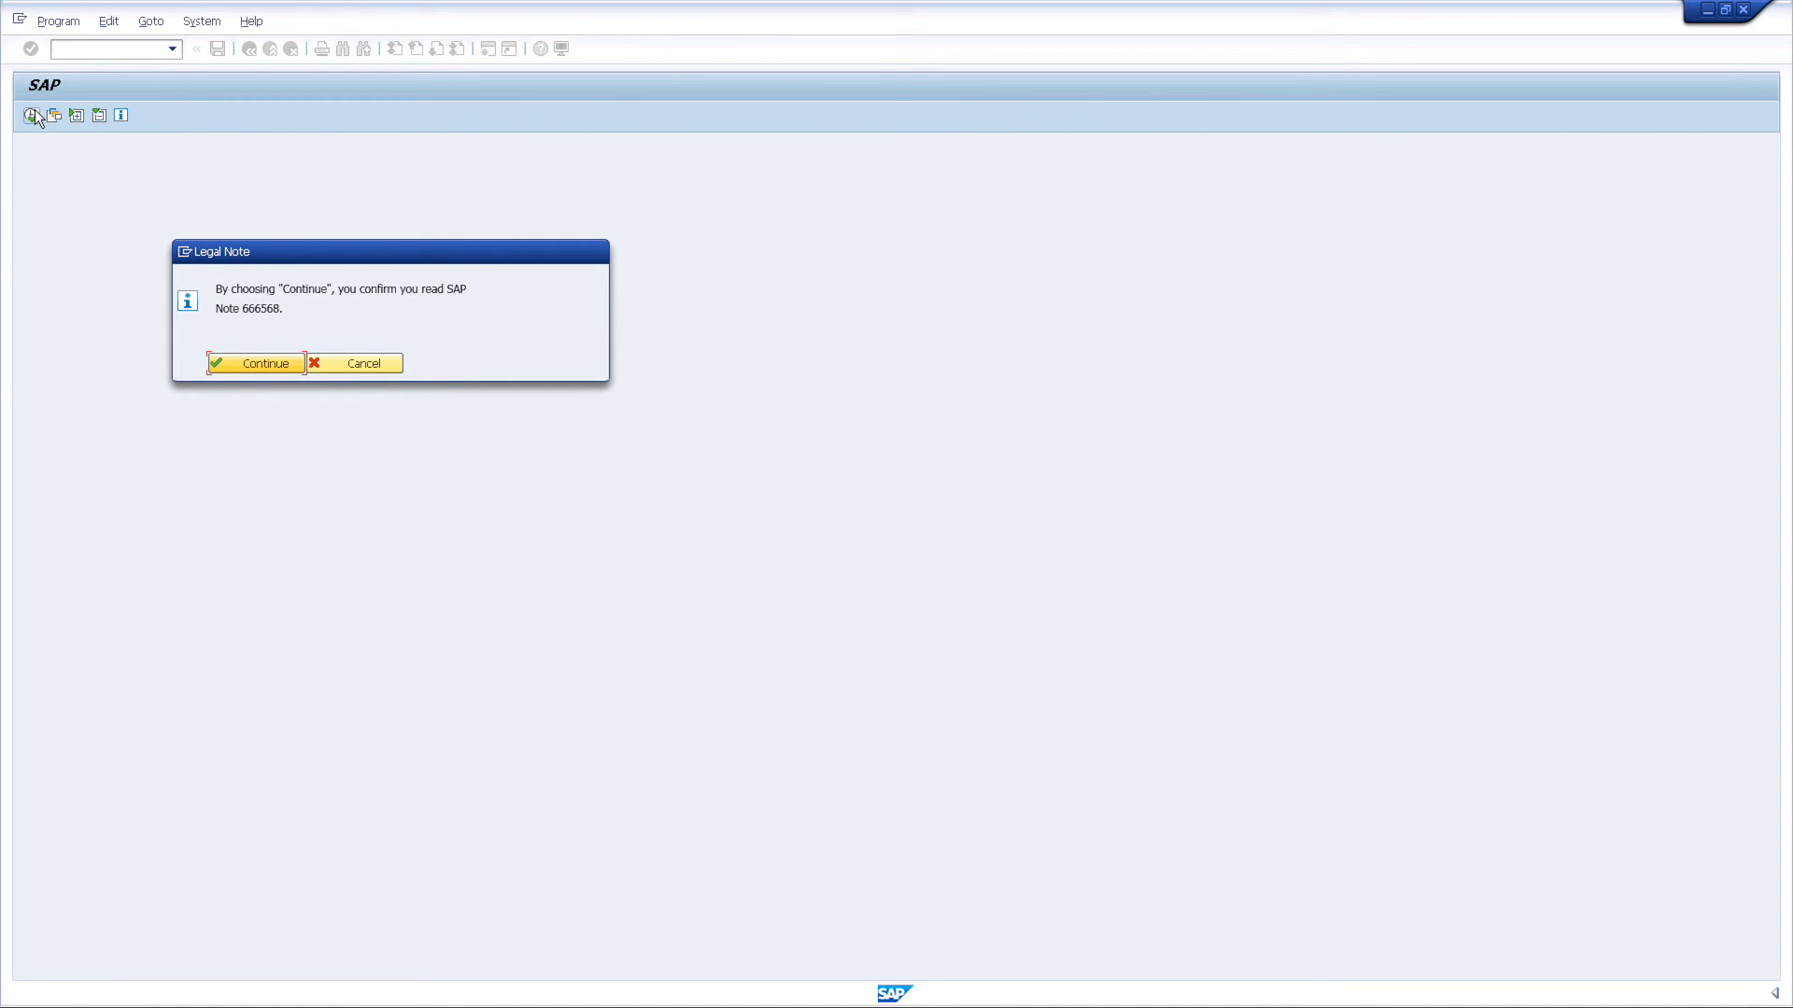
mouse_move(160, 231)
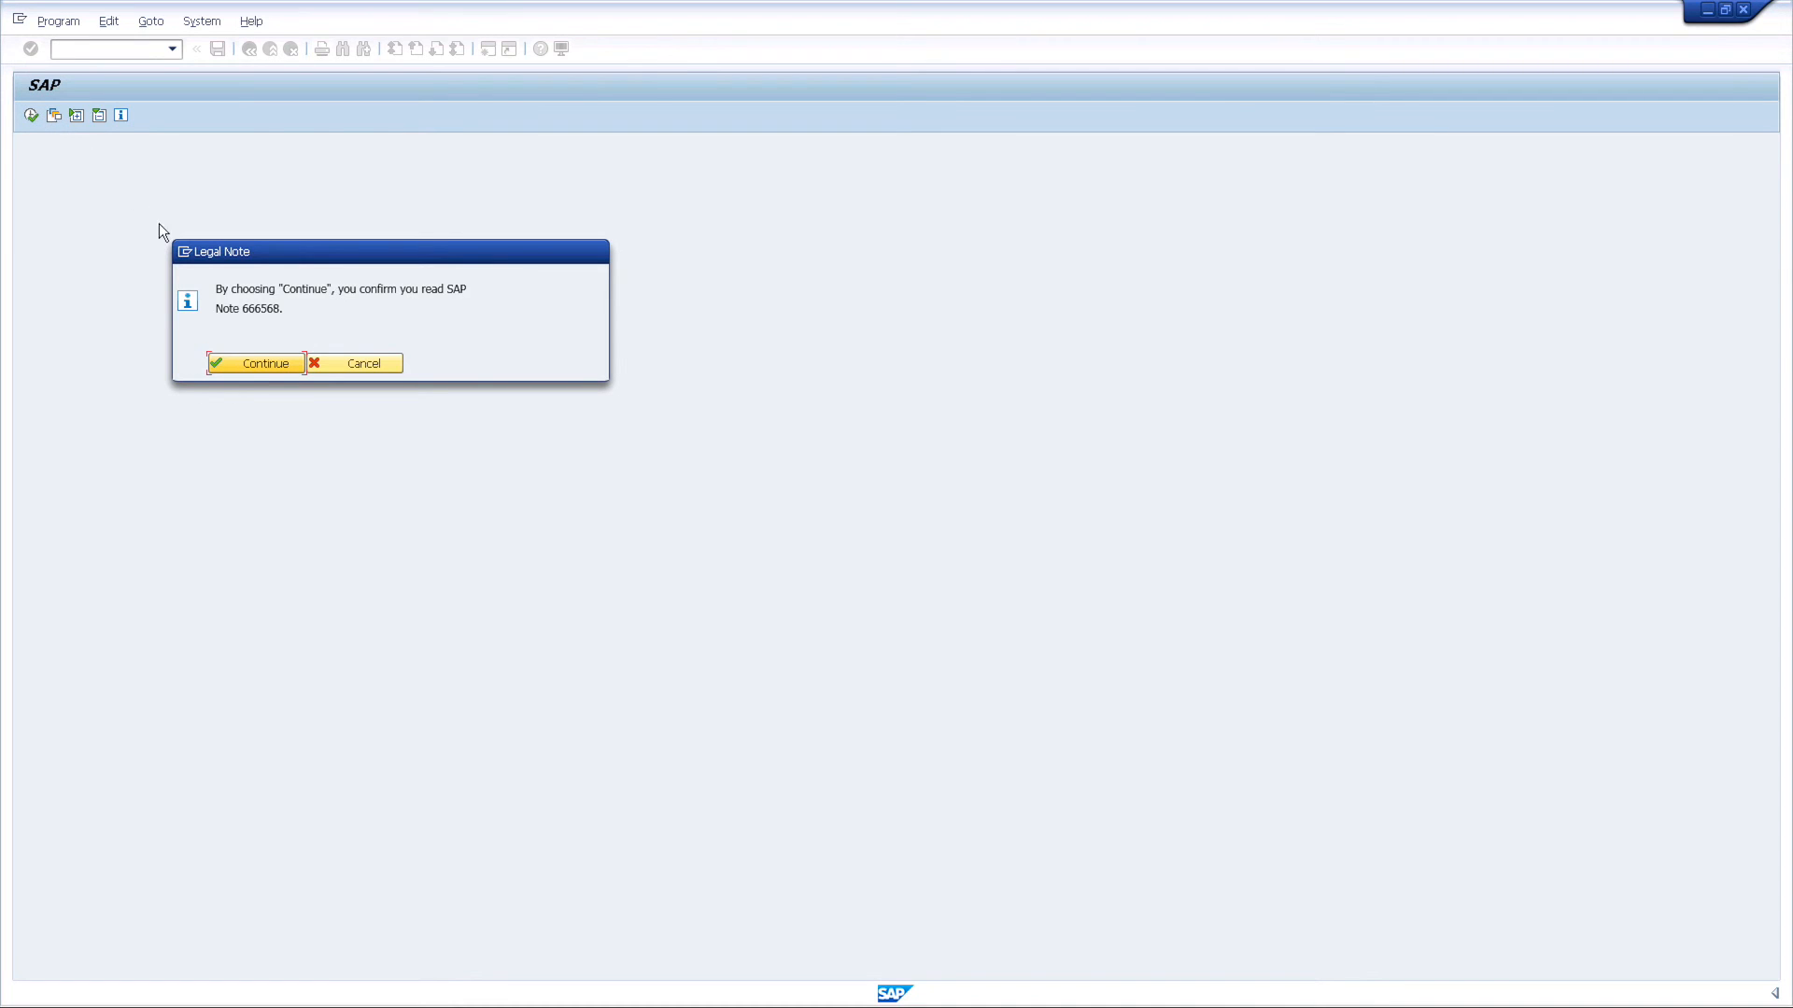
left_click(254, 364)
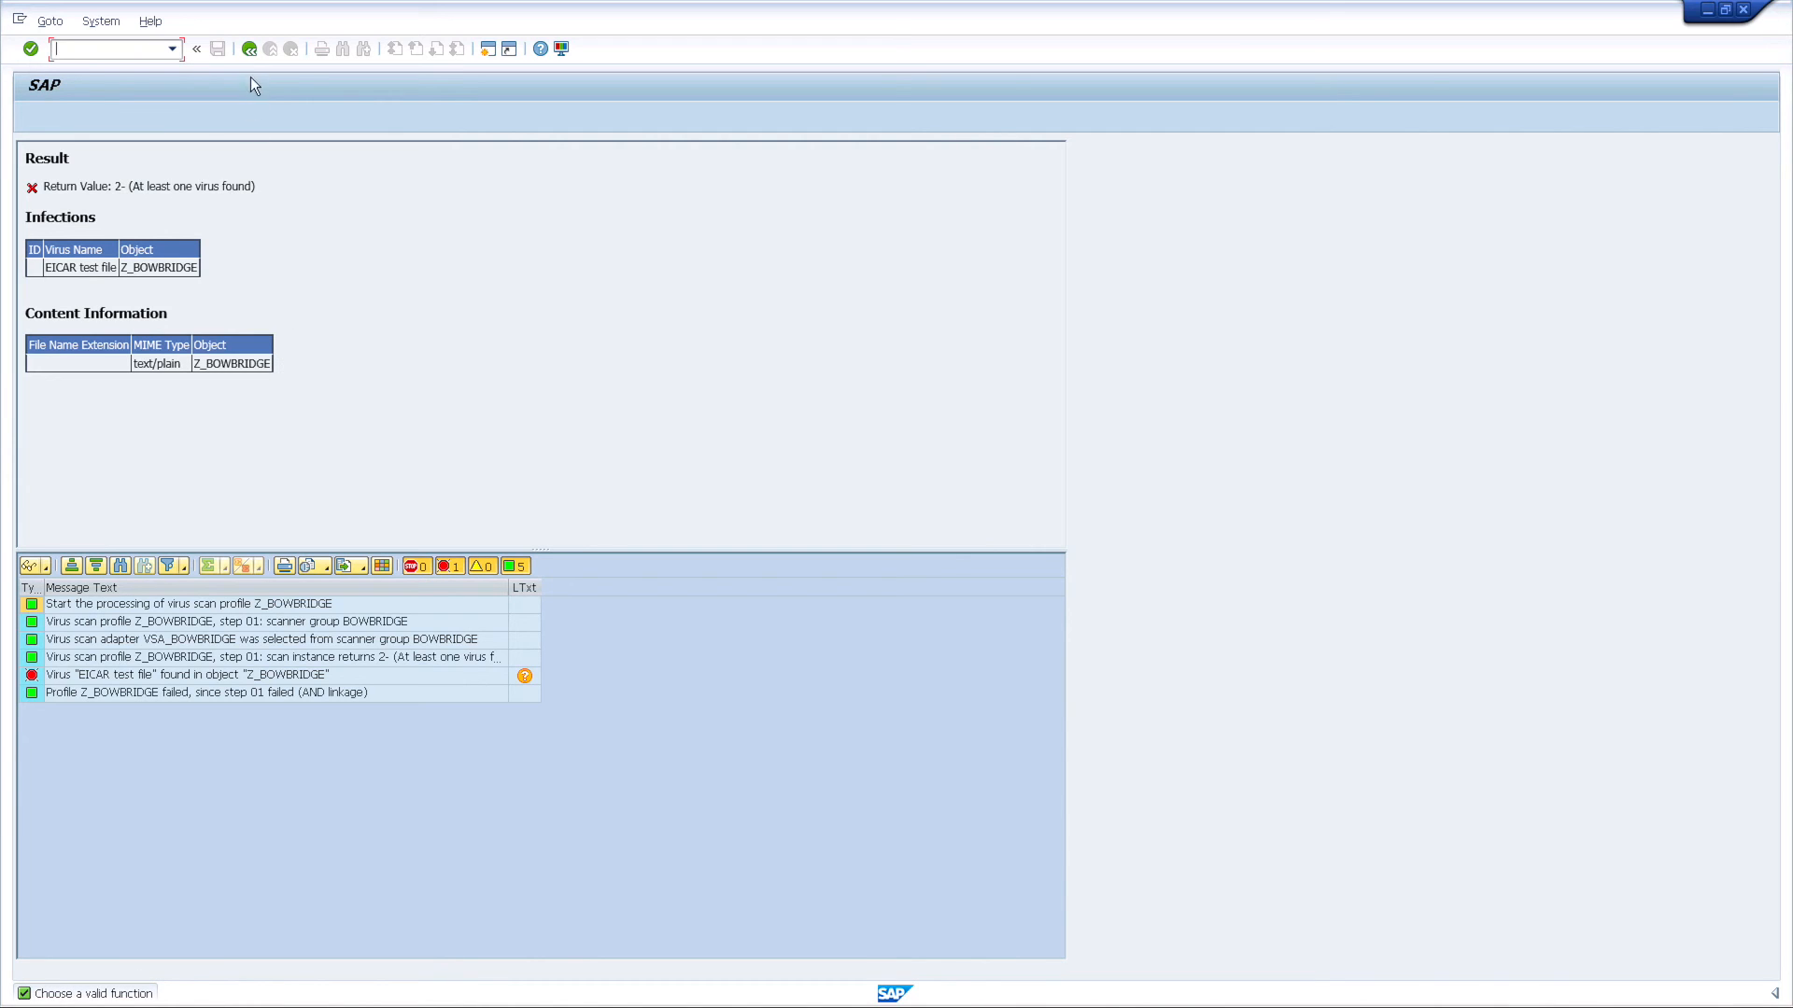
Scan the Shakespeare: Sonnet 18 (ASCII) clean text, confirm no virus found, and exit to SAP Easy Access
left_click(249, 49)
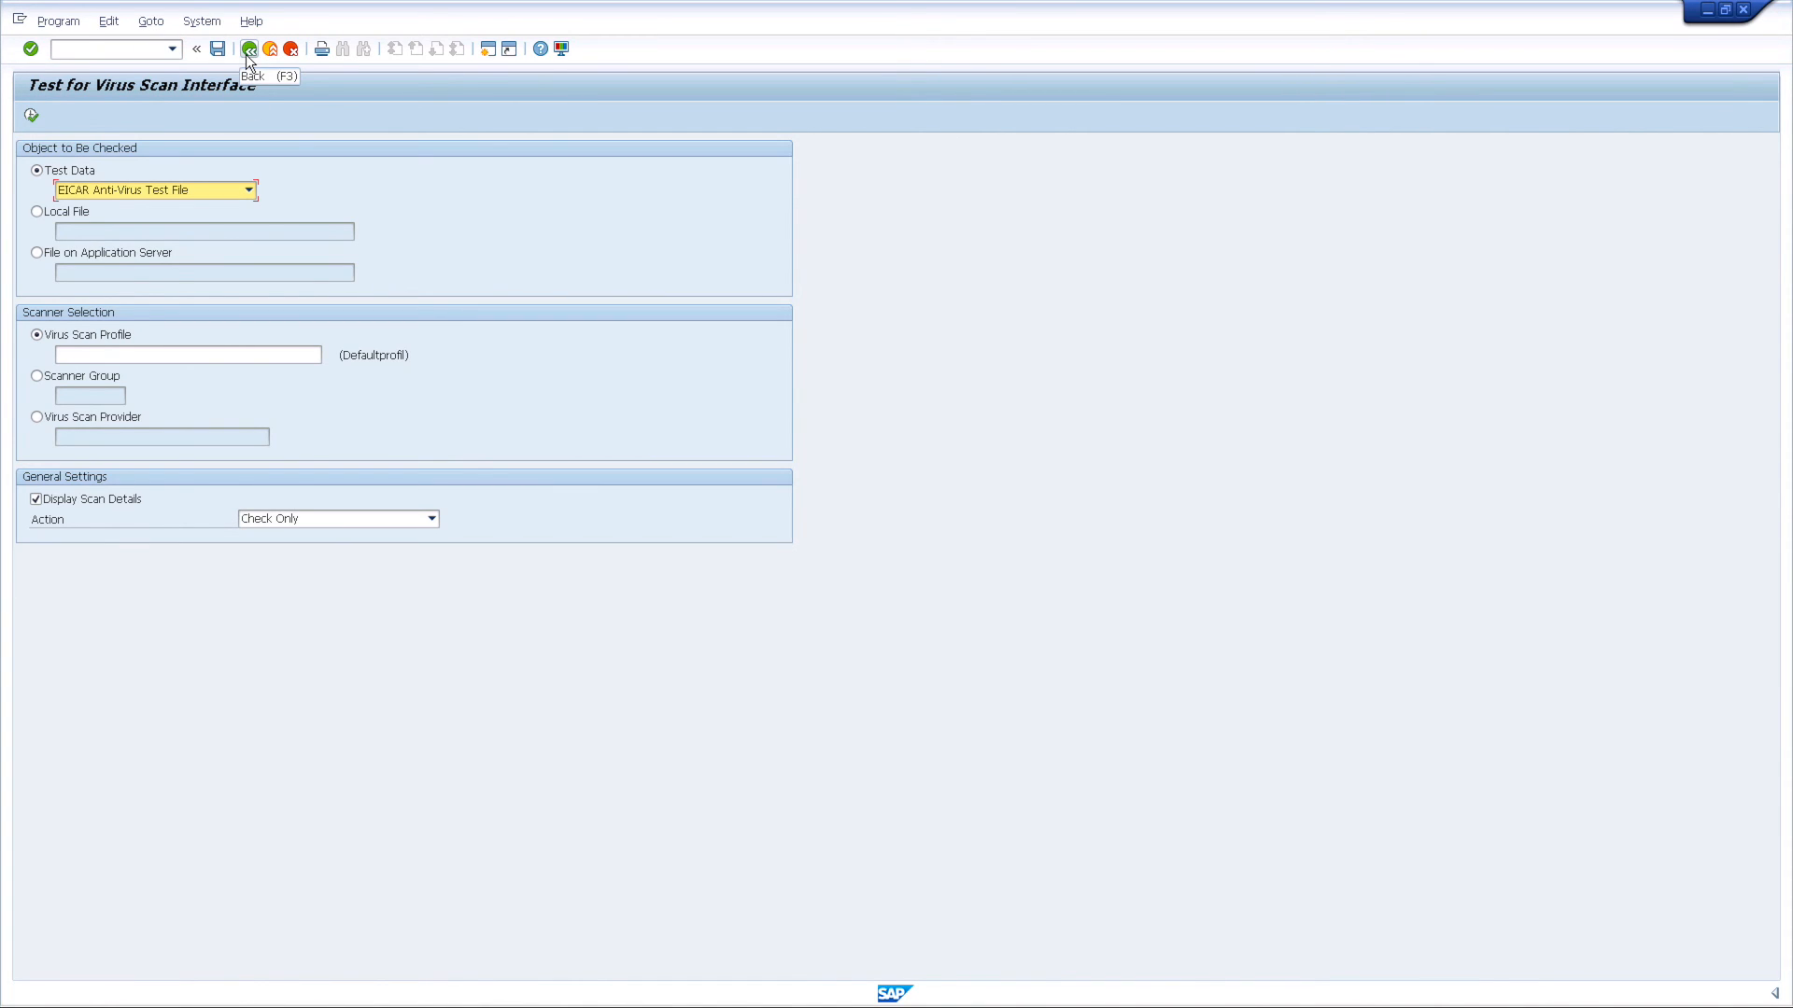
left_click(248, 190)
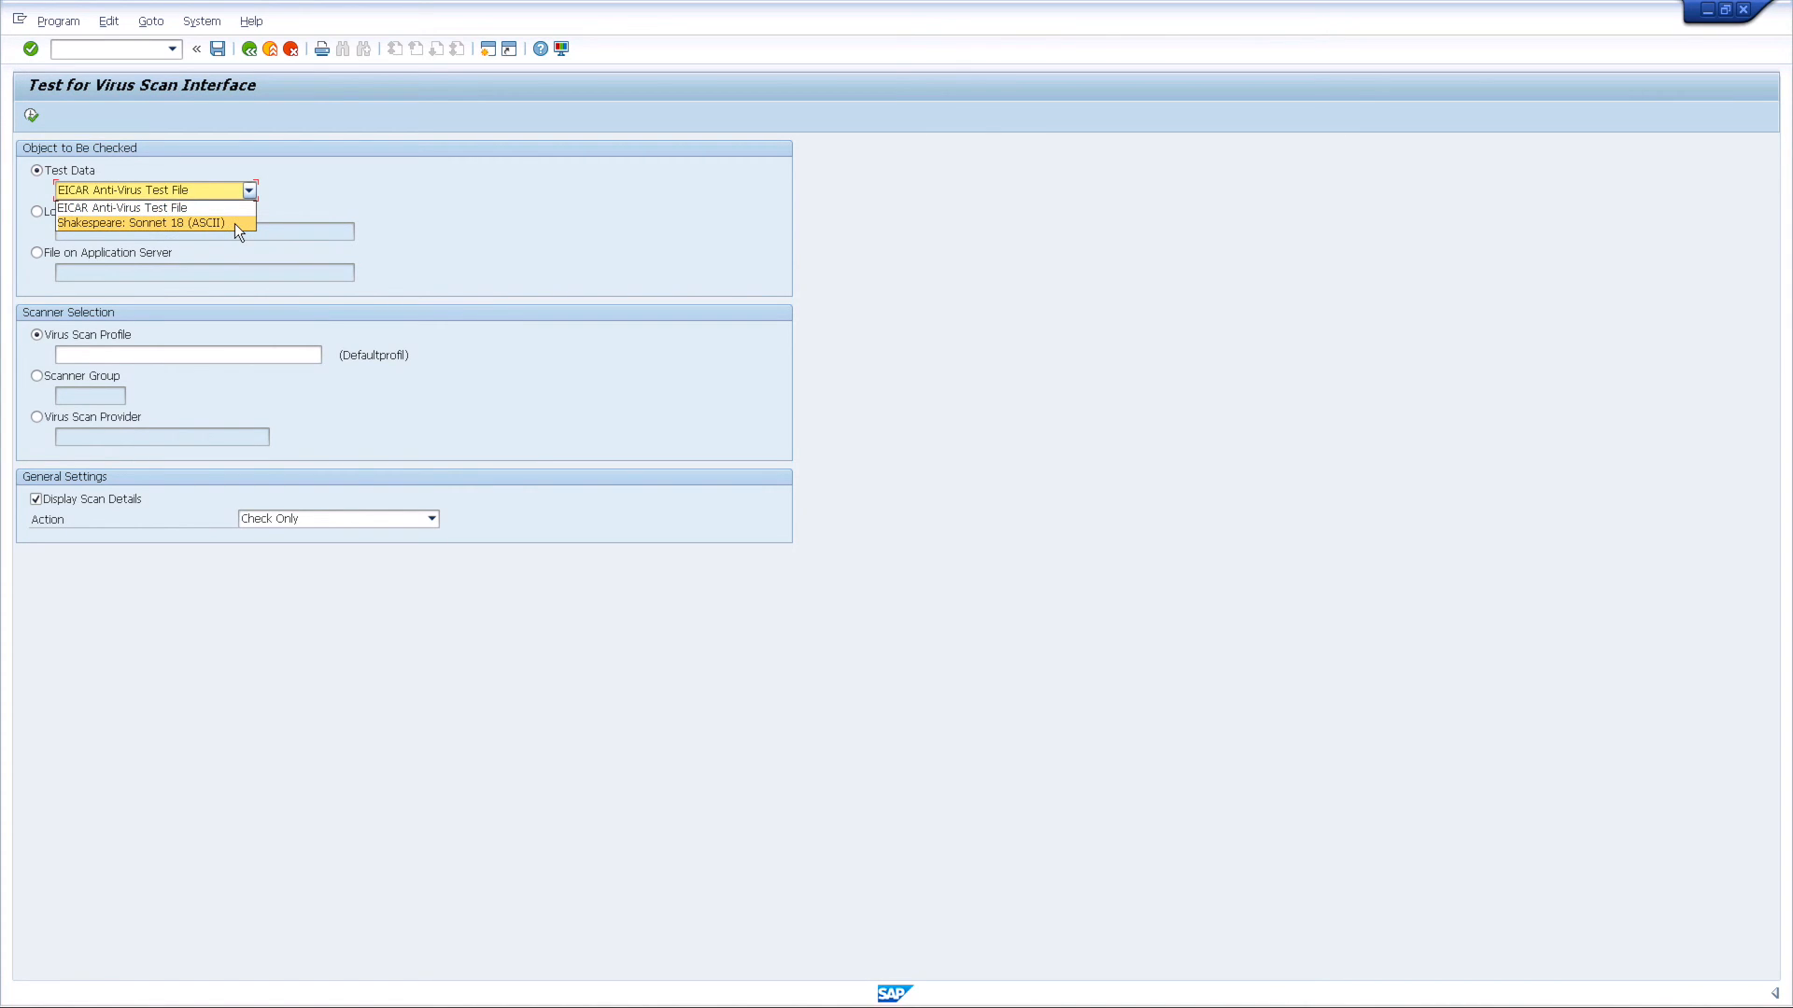
left_click(151, 223)
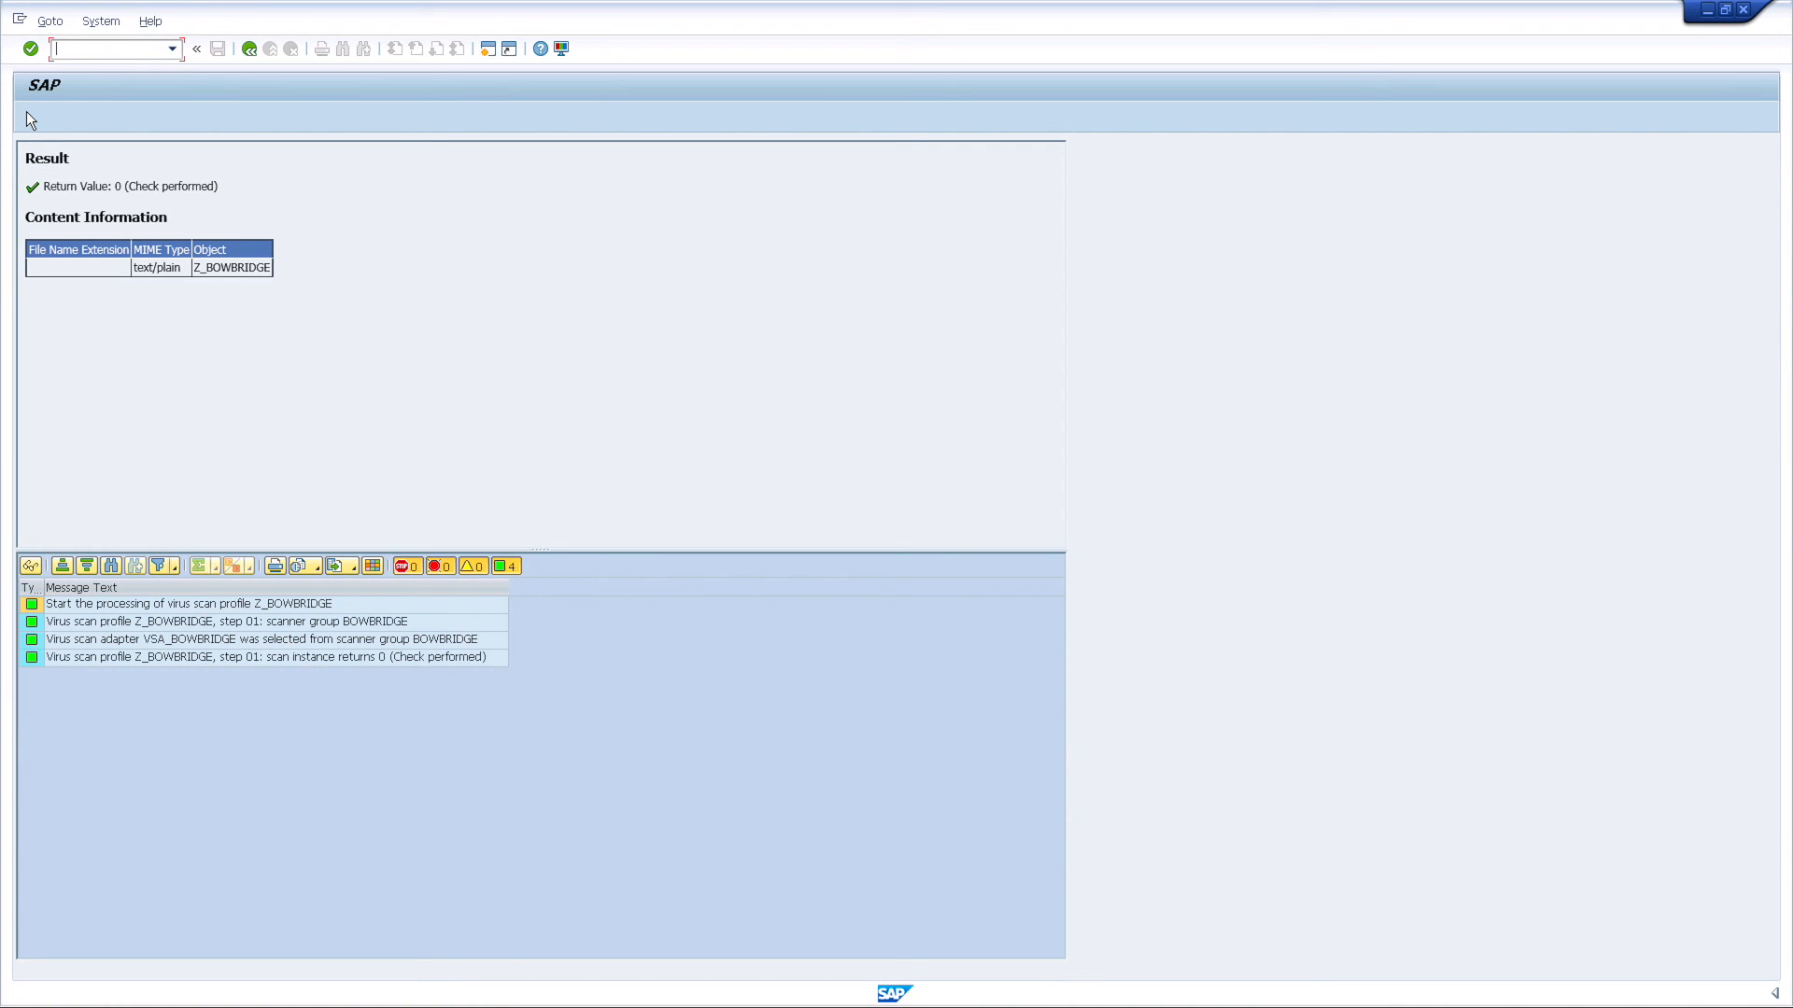
left_click(250, 48)
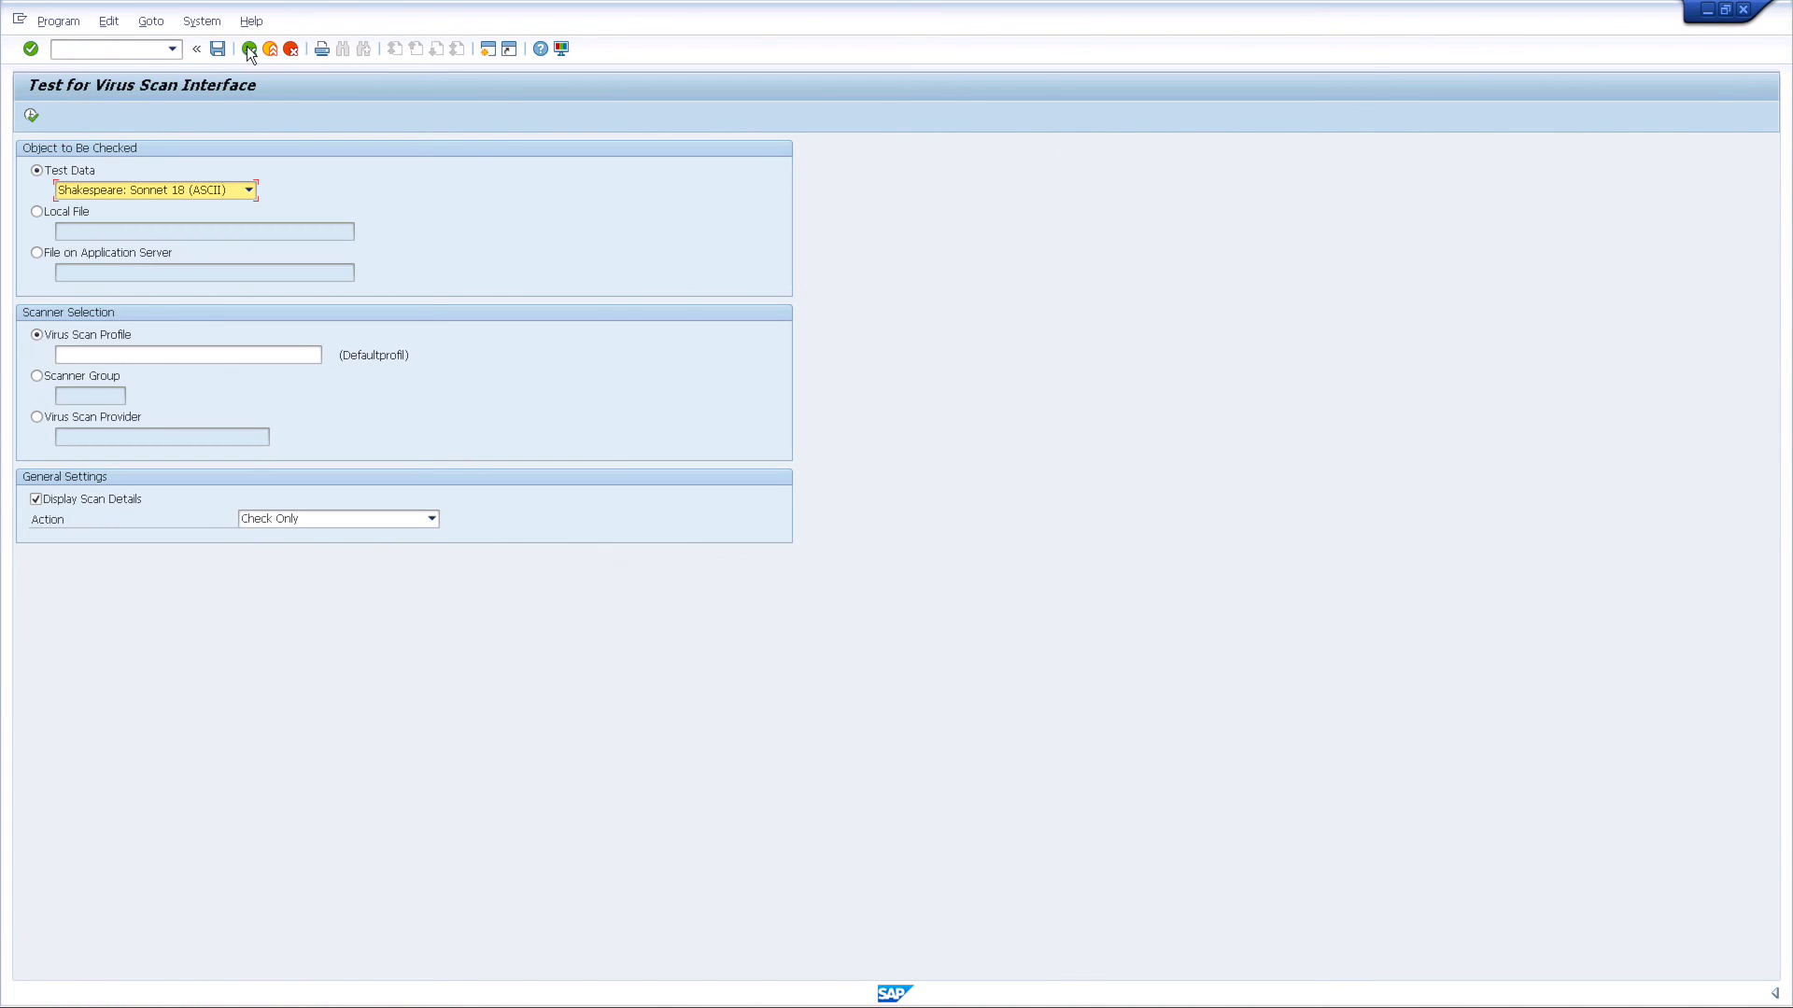
left_click(271, 49)
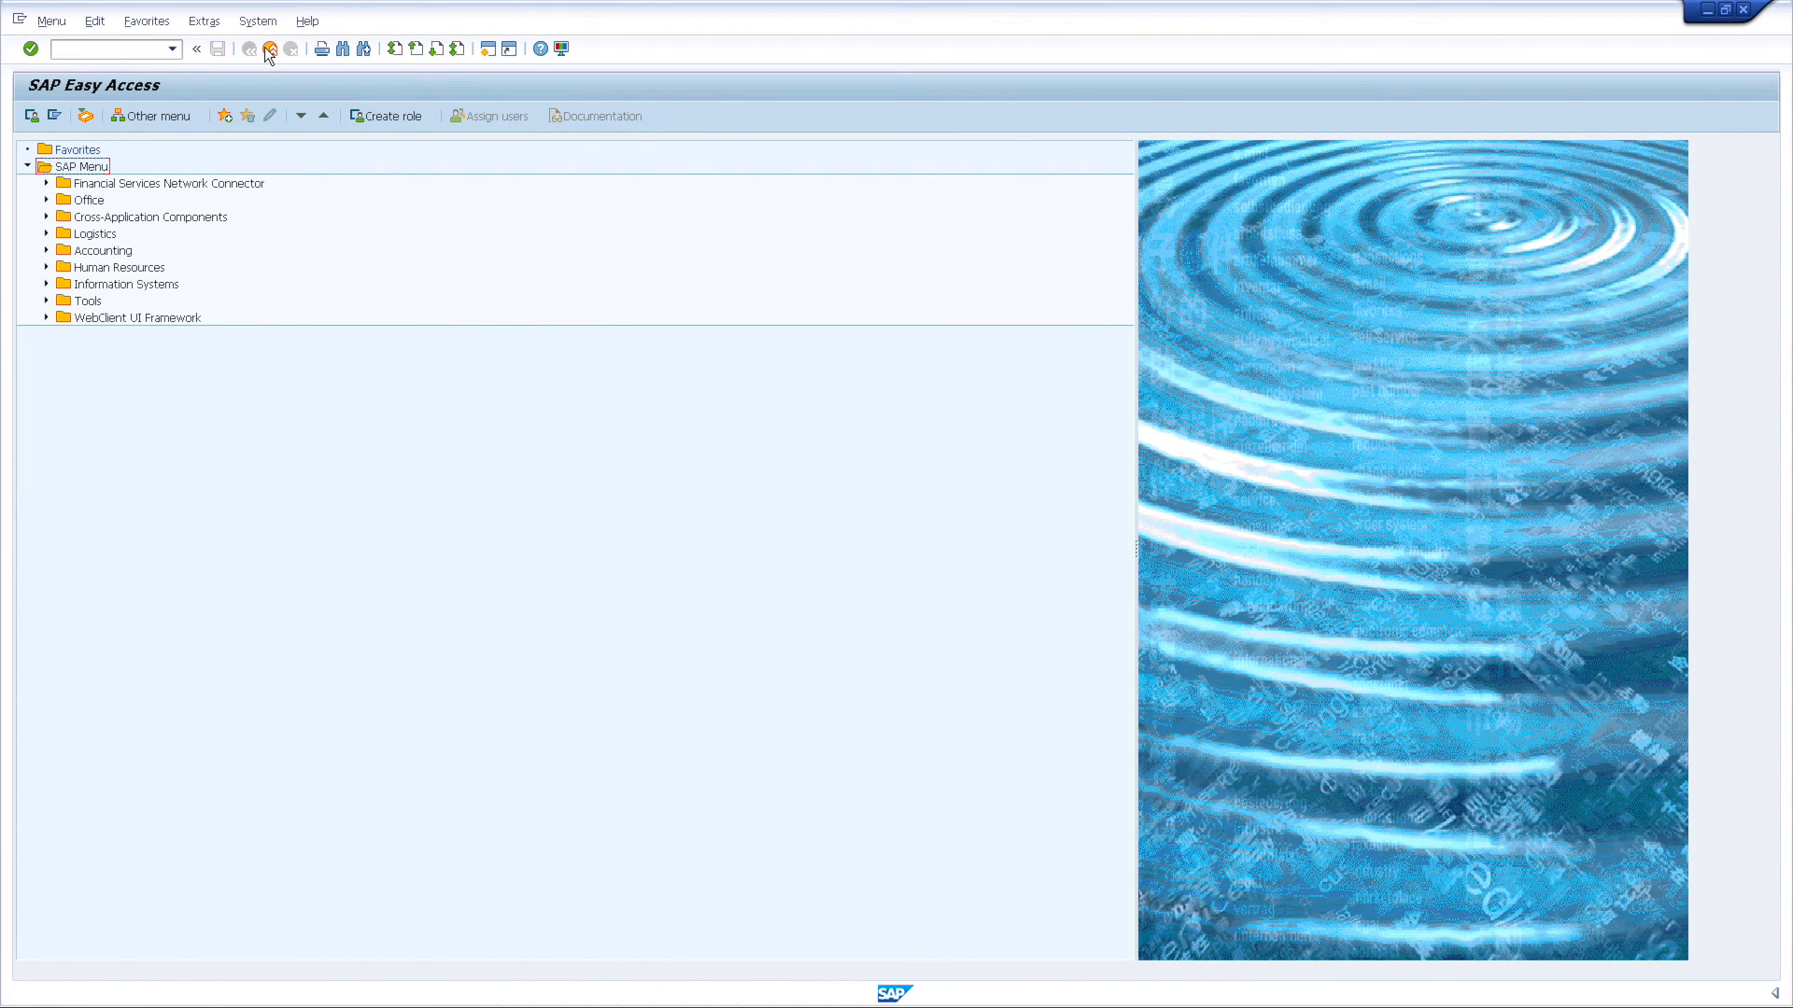